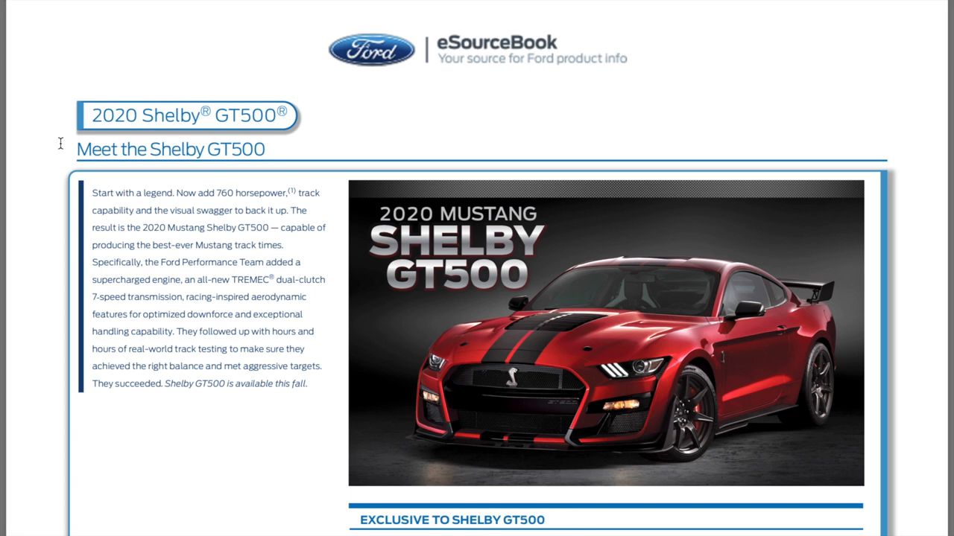
Scroll past the Meet the Shelby GT500 intro to the Exclusive to Shelby GT500 list
scroll(down, 3)
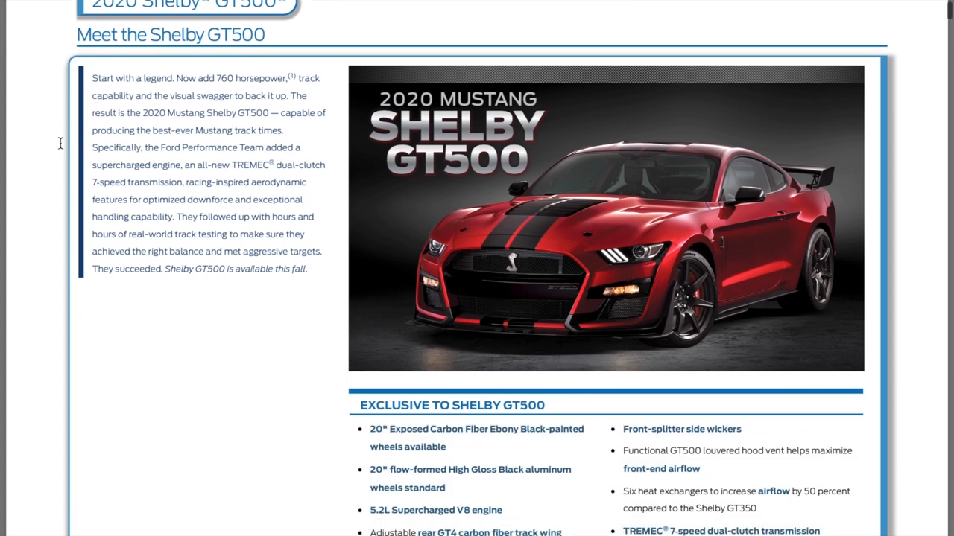
scroll(down, 3)
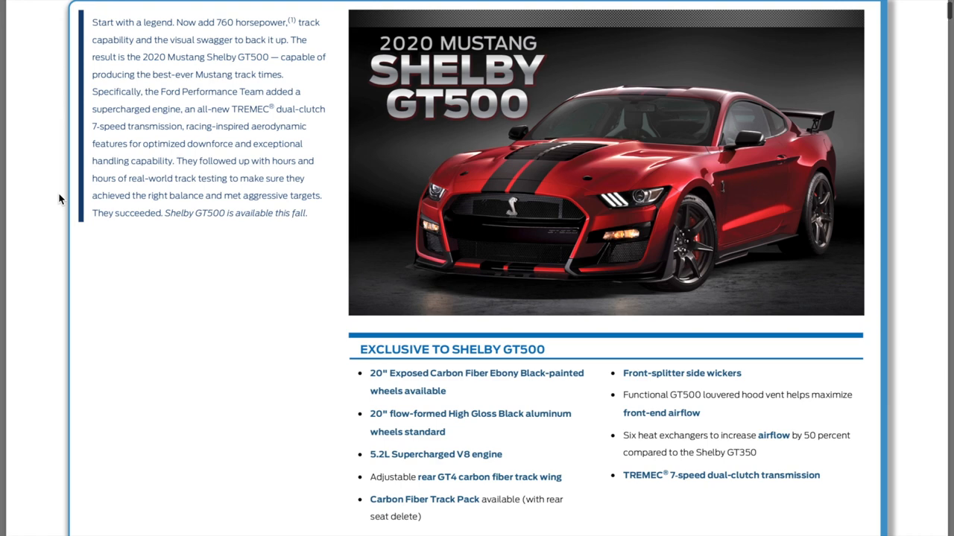
scroll(down, 3)
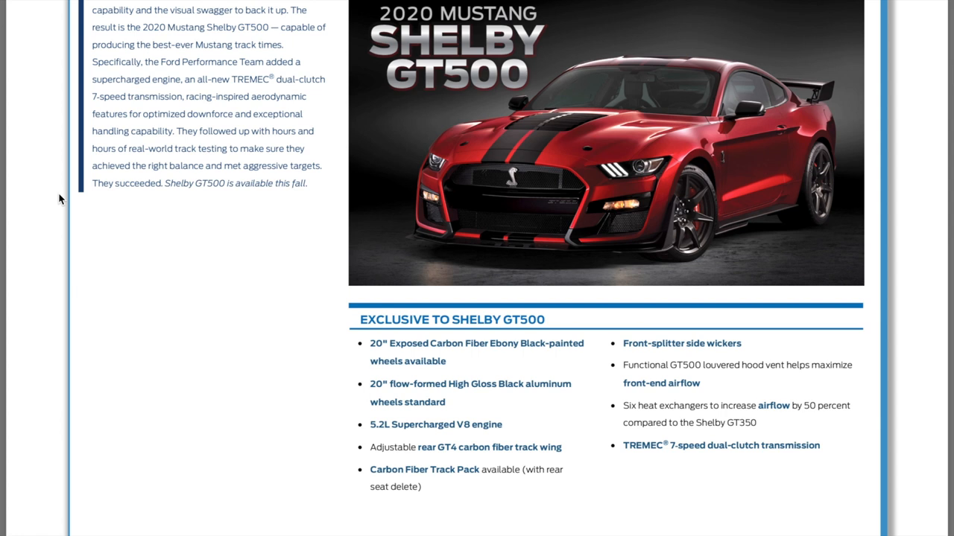
mouse_move(103, 237)
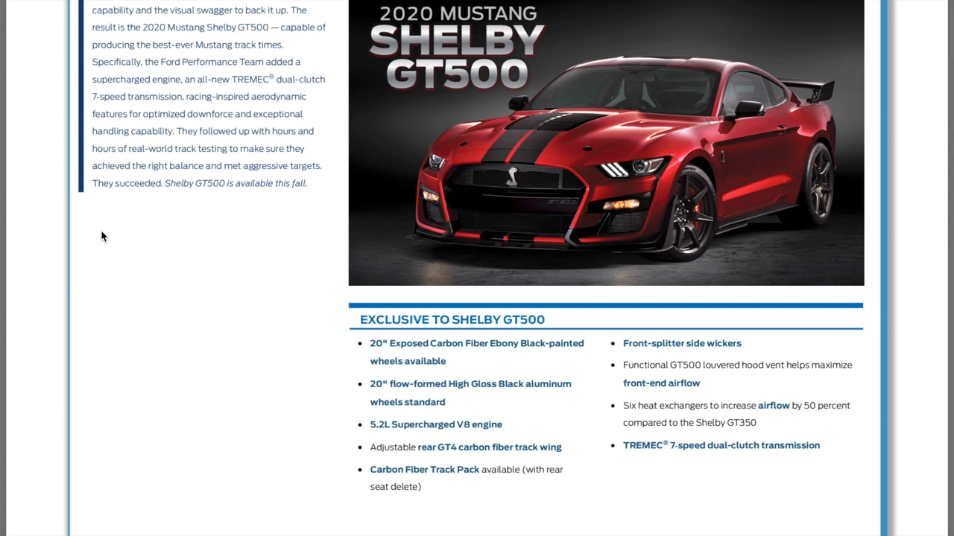
mouse_move(476, 457)
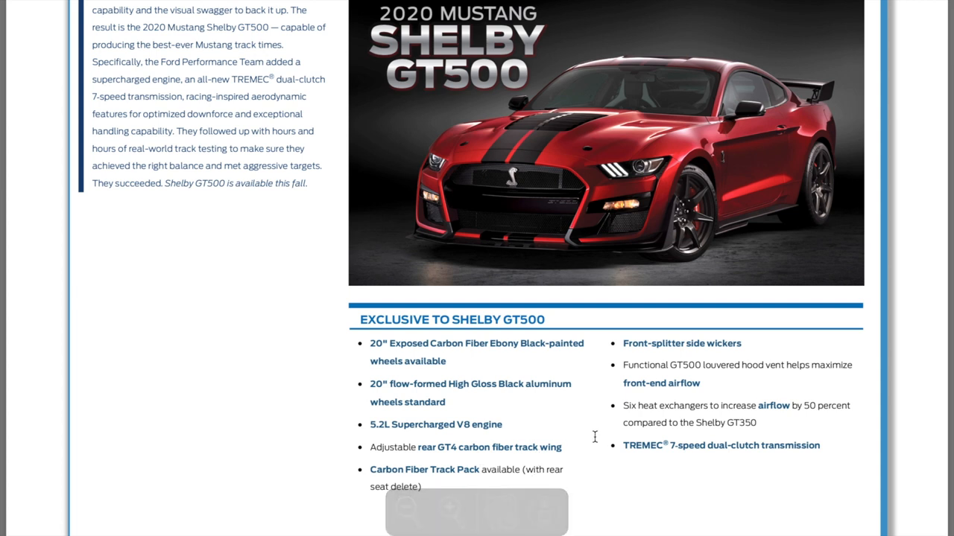
mouse_move(648, 265)
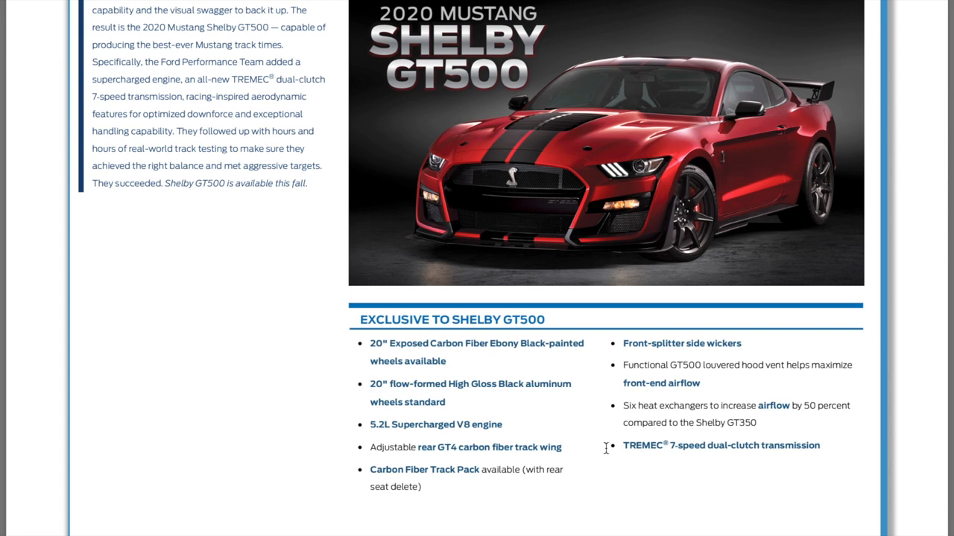
Scroll through the Key Messages and Specifications overview pages
scroll(down, 3)
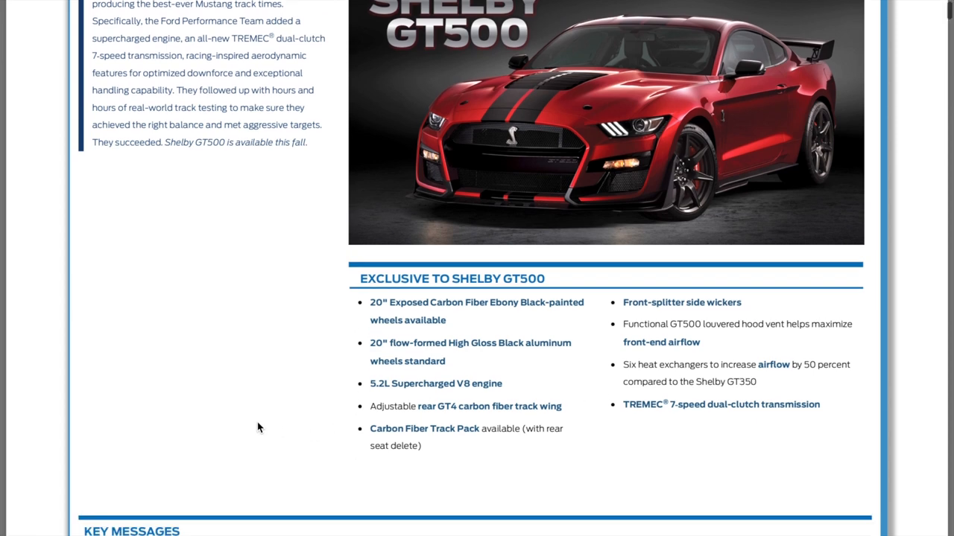
scroll(down, 3)
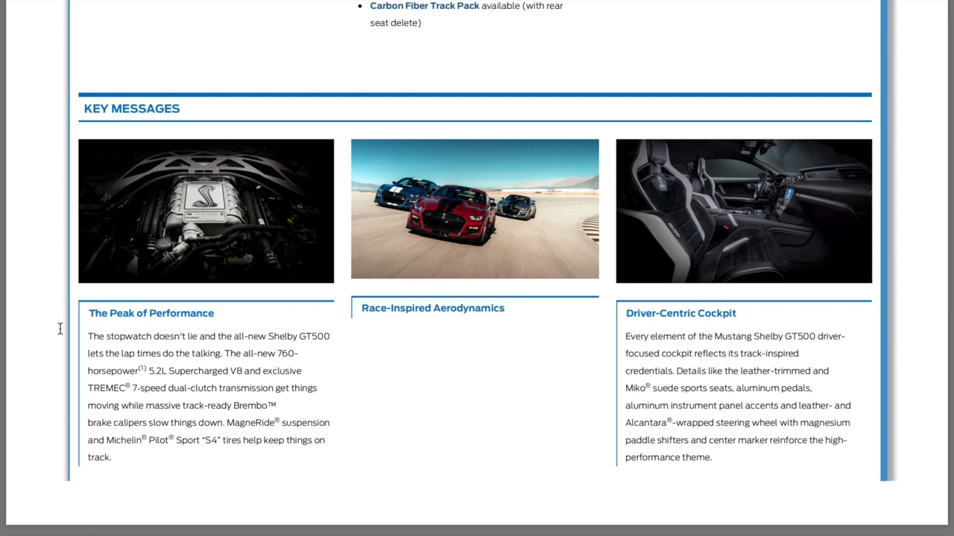
scroll(down, 3)
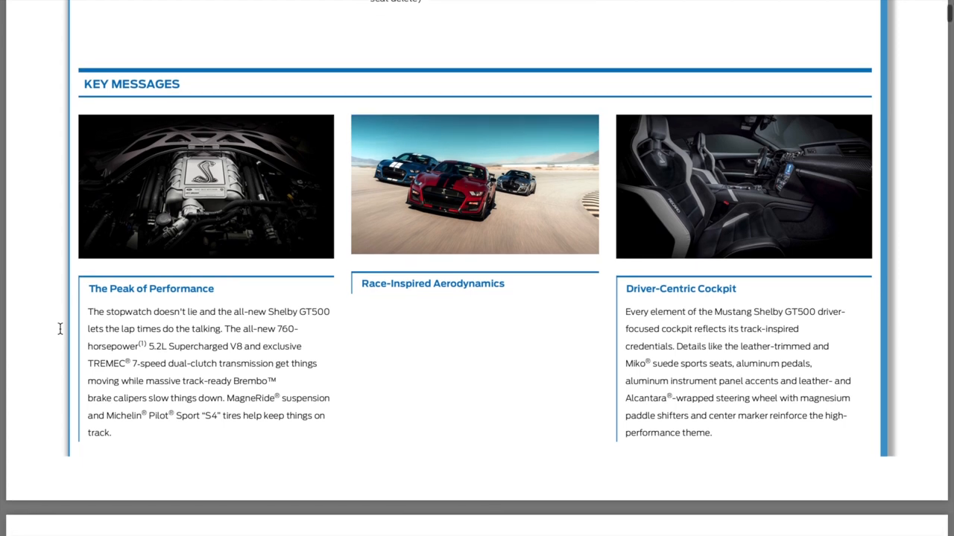
scroll(down, 3)
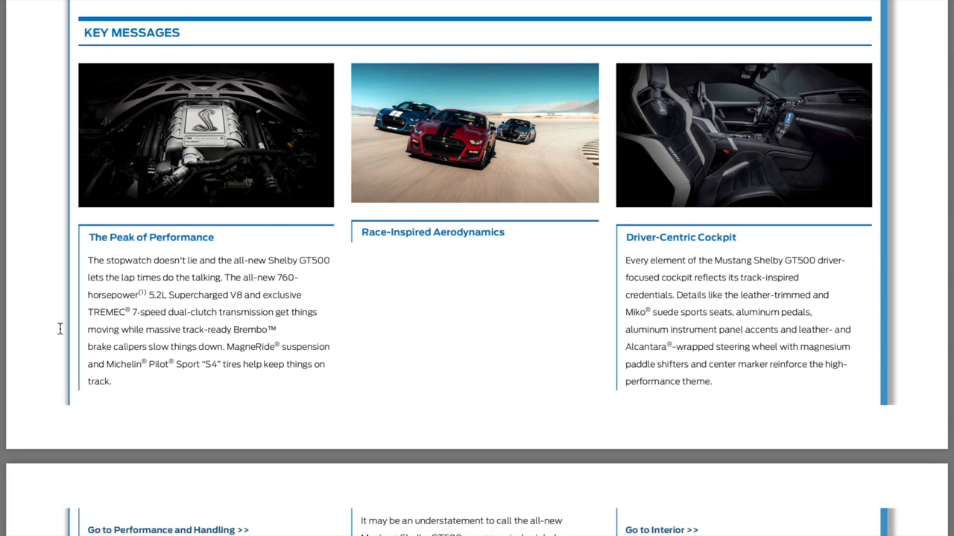
mouse_move(310, 295)
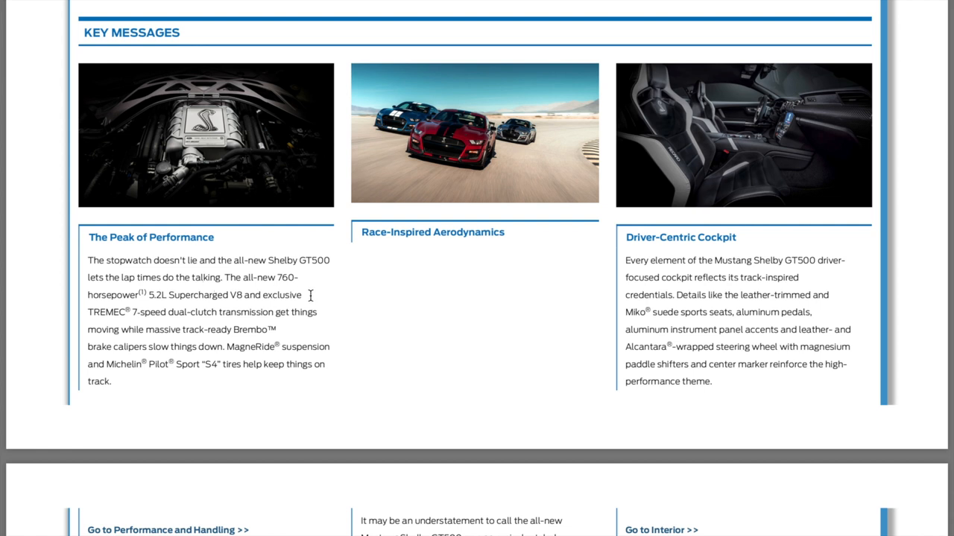
mouse_move(63, 307)
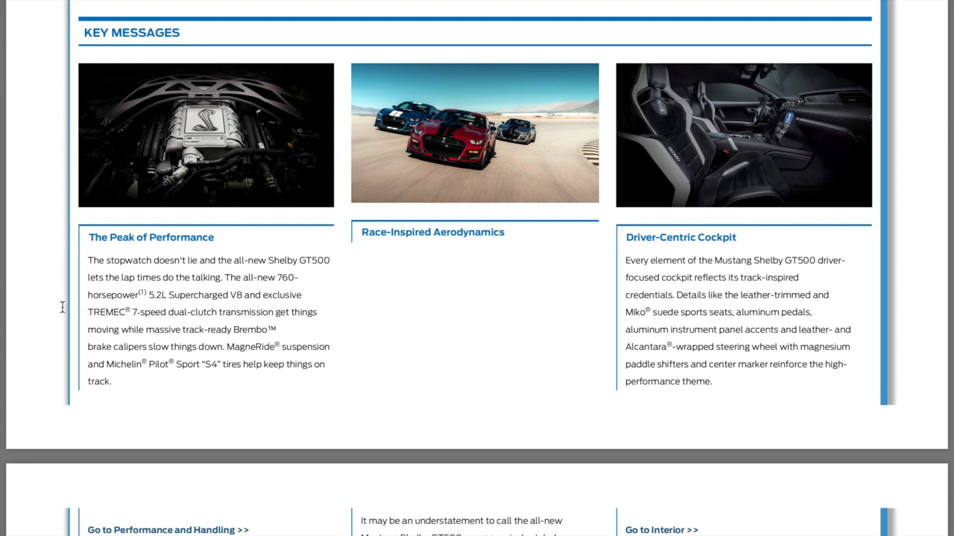
scroll(down, 3)
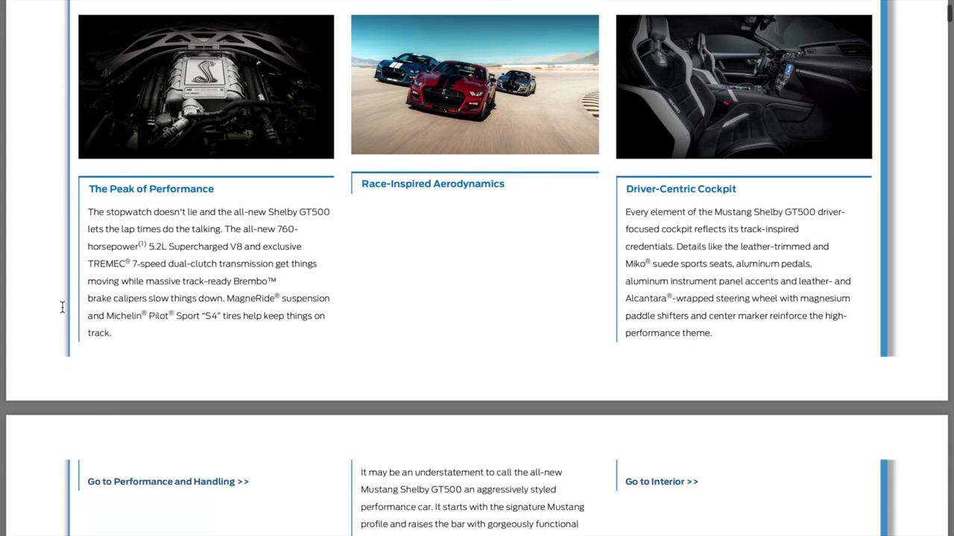
scroll(down, 3)
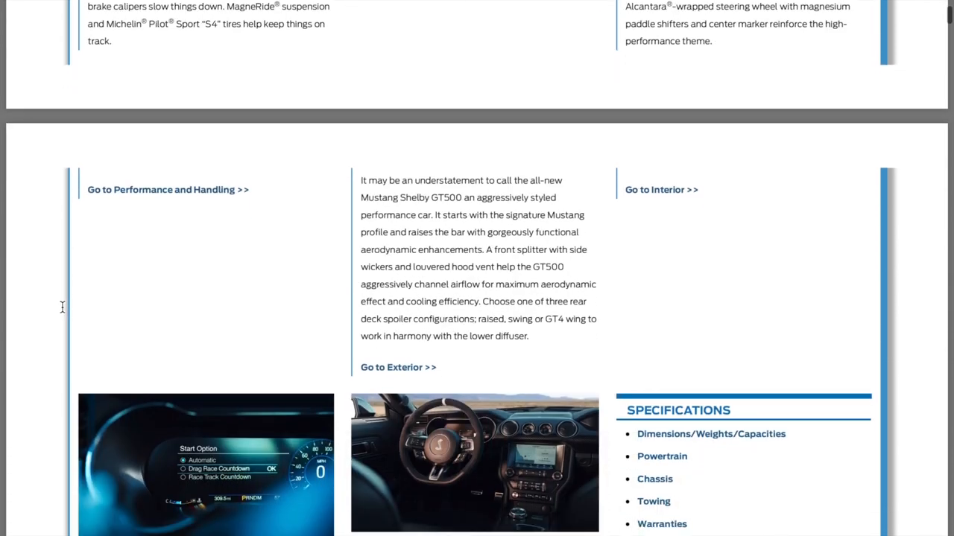
Scroll through the A-Z Feature List down to the Performance and Handling page
scroll(down, 3)
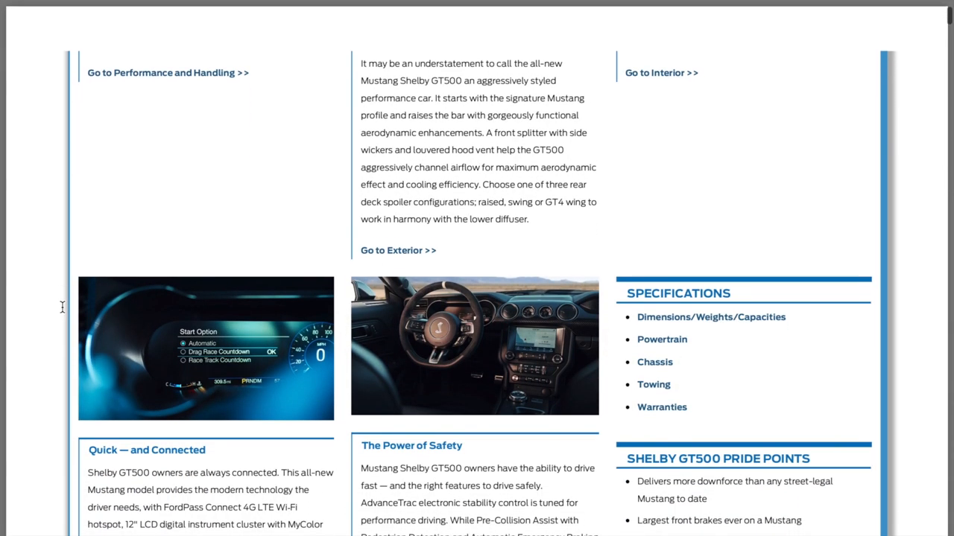
scroll(down, 3)
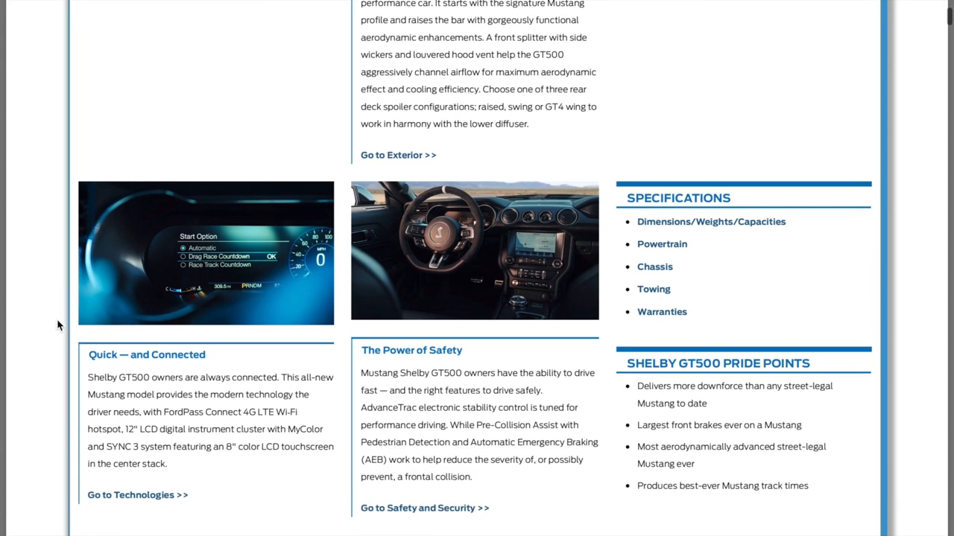
scroll(down, 3)
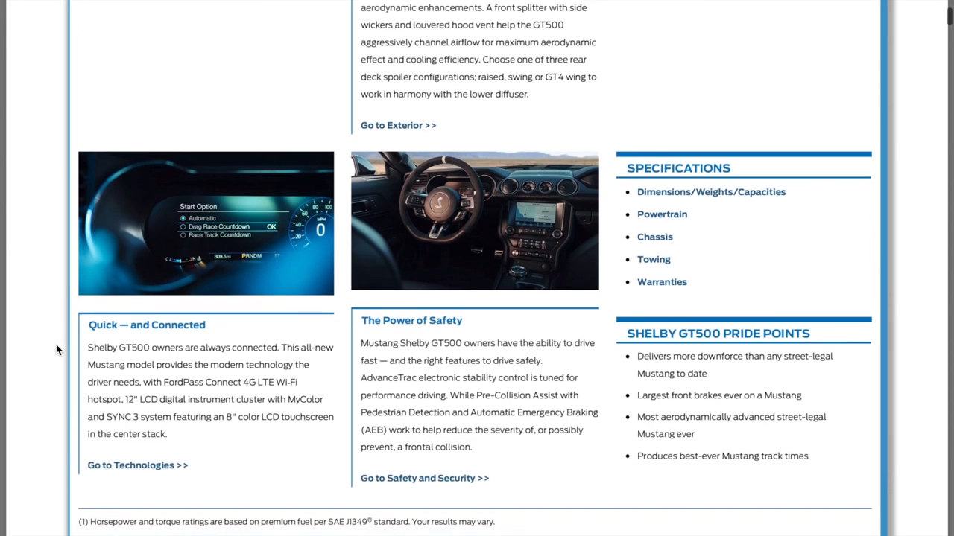
scroll(down, 3)
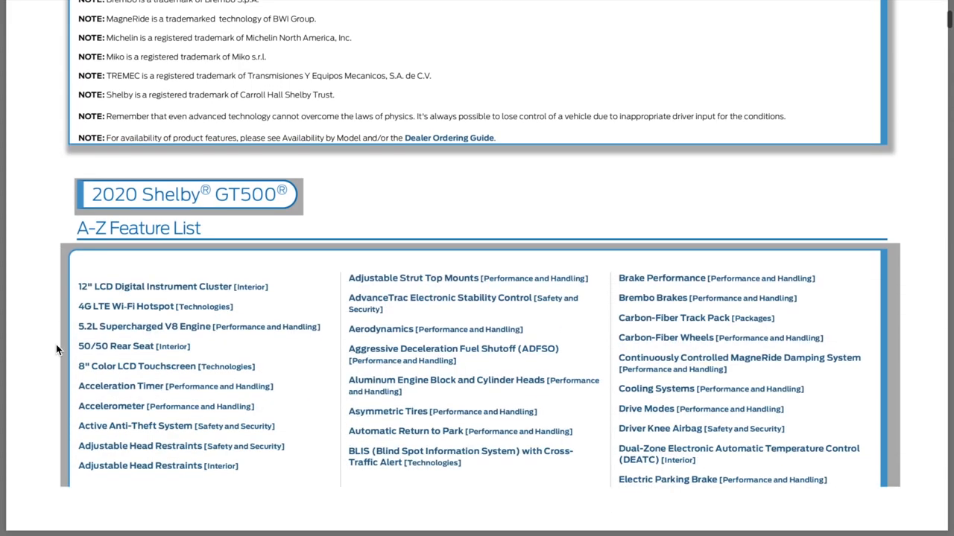
scroll(down, 3)
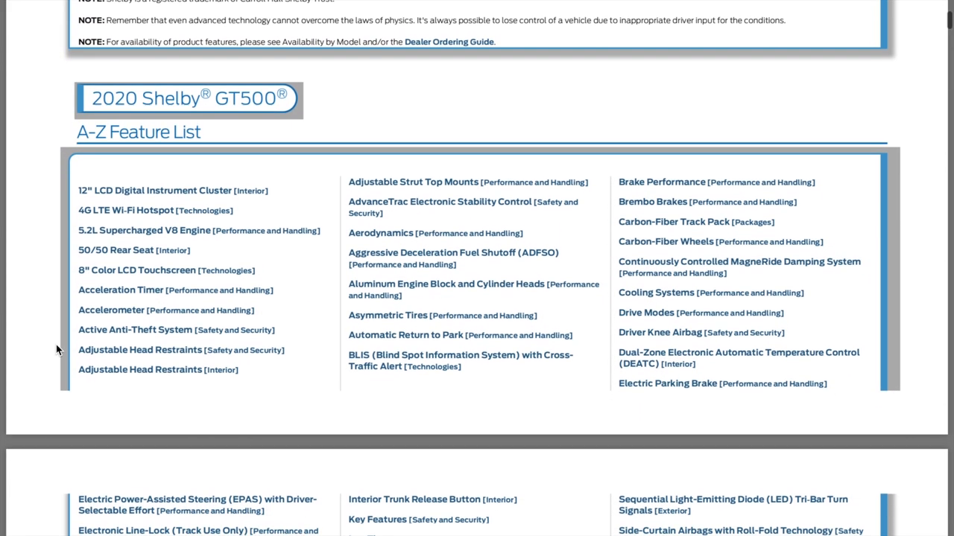
scroll(down, 3)
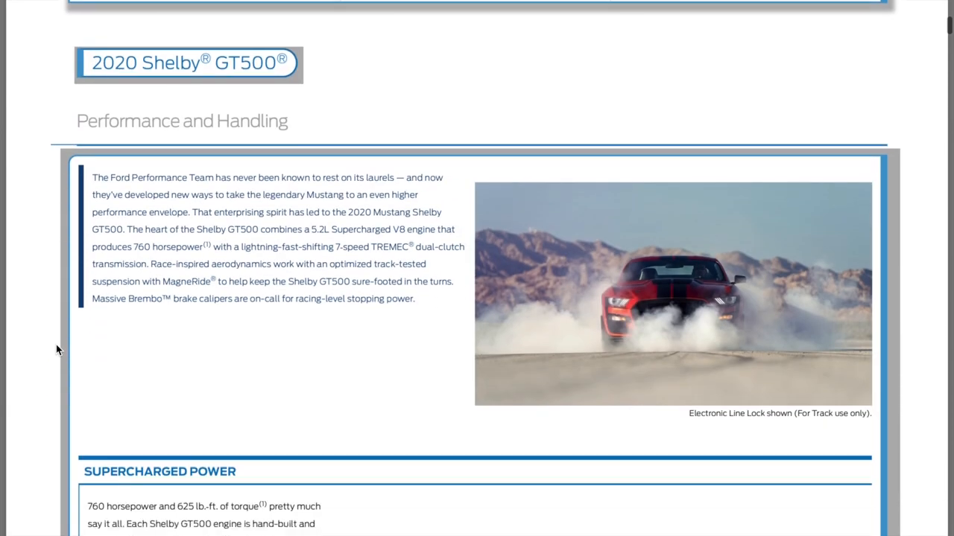
Scroll past Supercharged Power and Dual-Clutch Transmission to the Stopping Power brake section
scroll(down, 3)
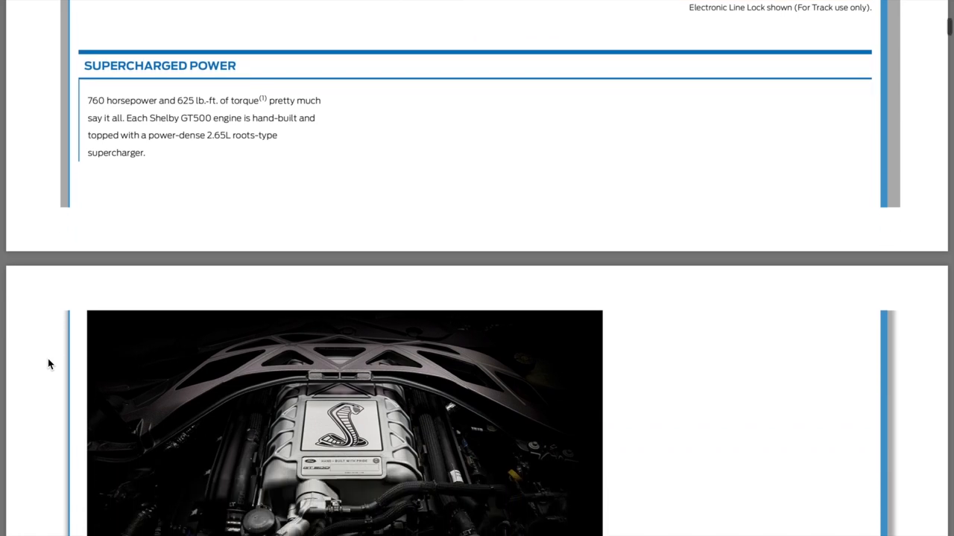
scroll(down, 3)
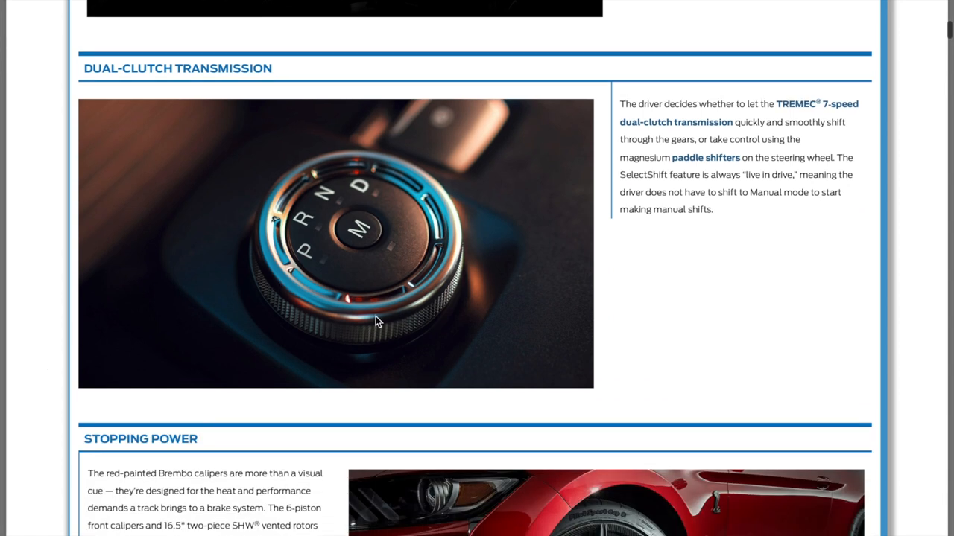
mouse_move(52, 268)
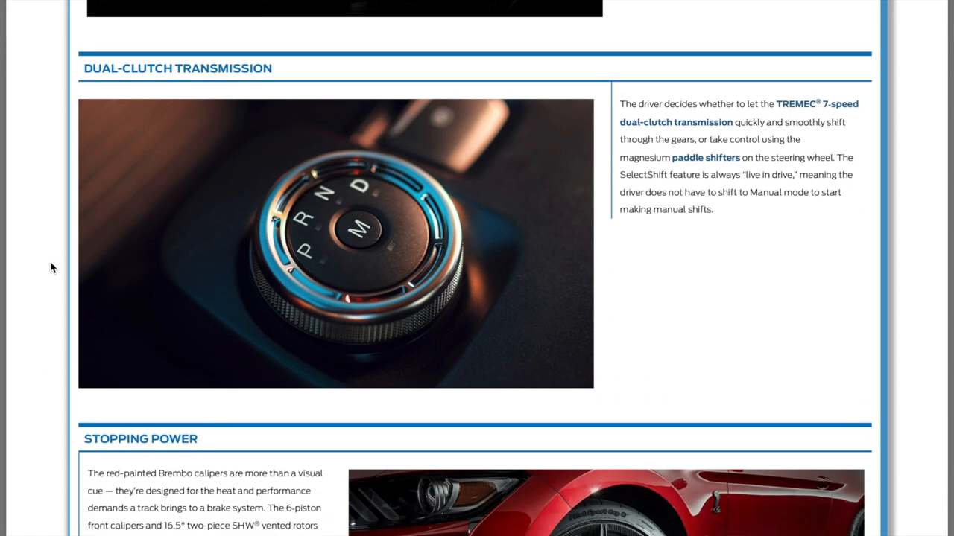
scroll(down, 3)
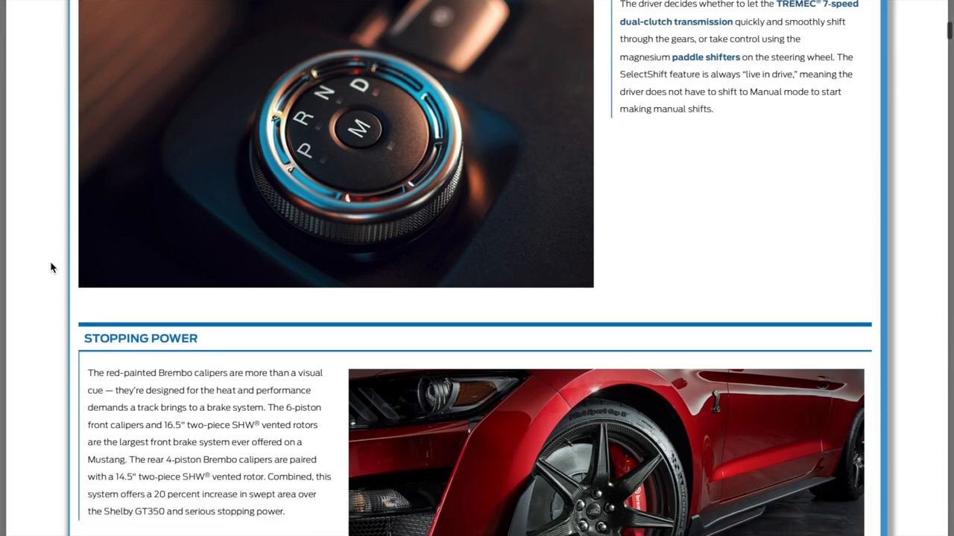
scroll(down, 3)
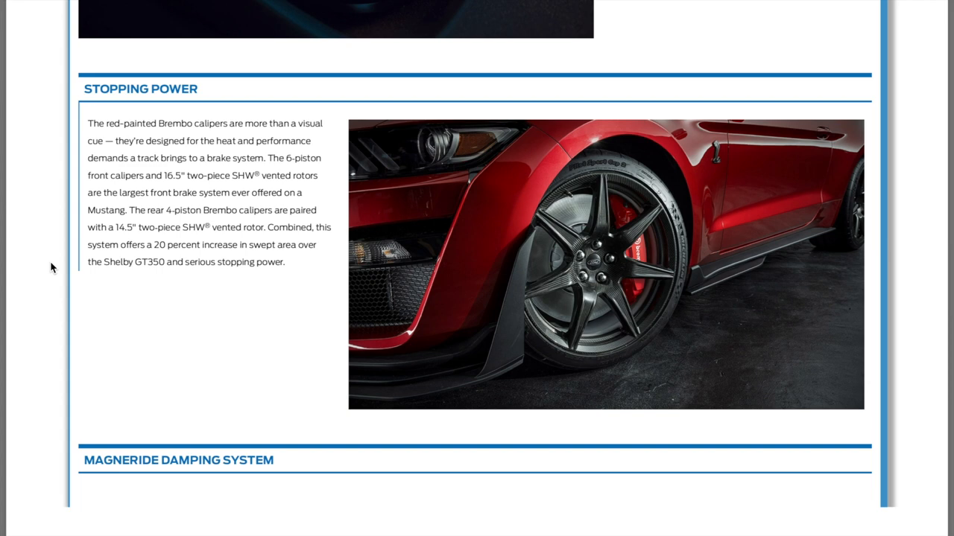
scroll(down, 3)
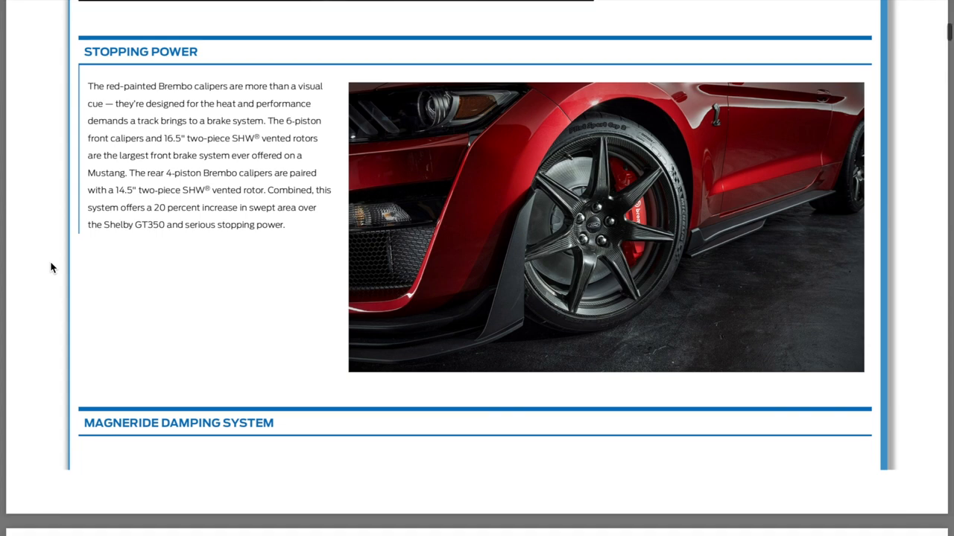
mouse_move(237, 221)
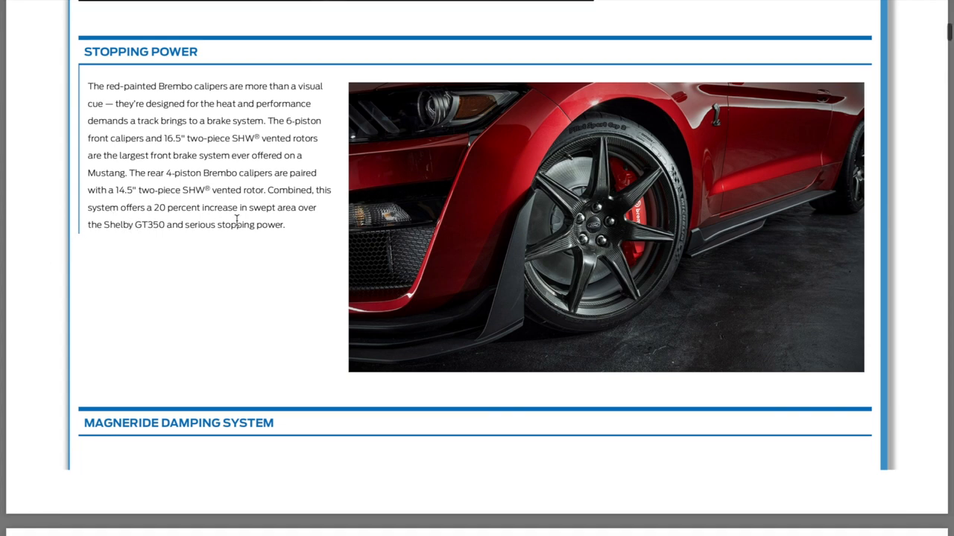
mouse_move(110, 251)
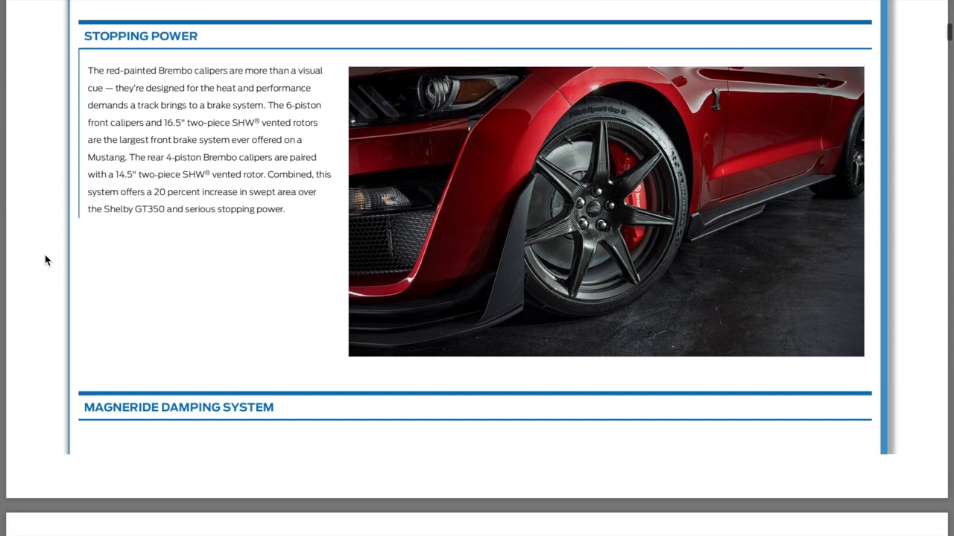
mouse_move(176, 137)
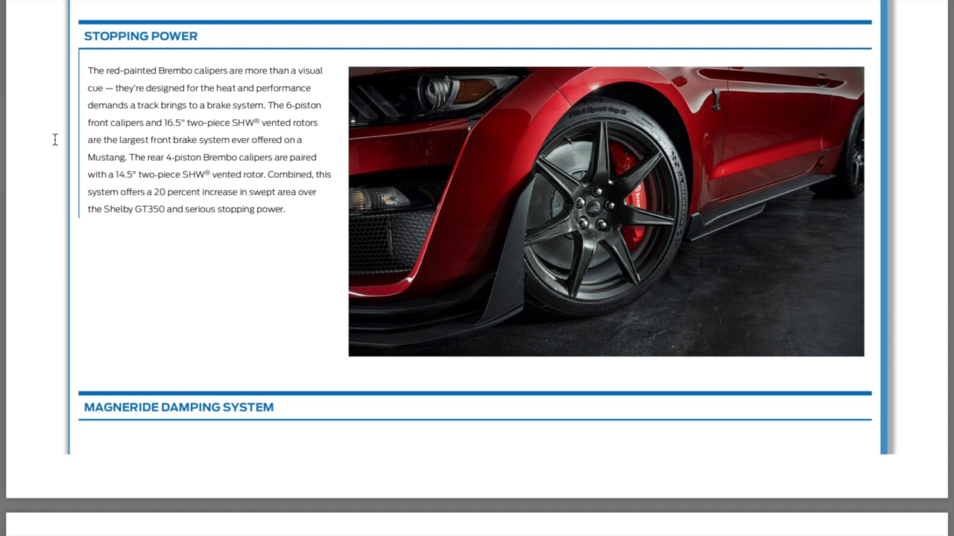
mouse_move(172, 140)
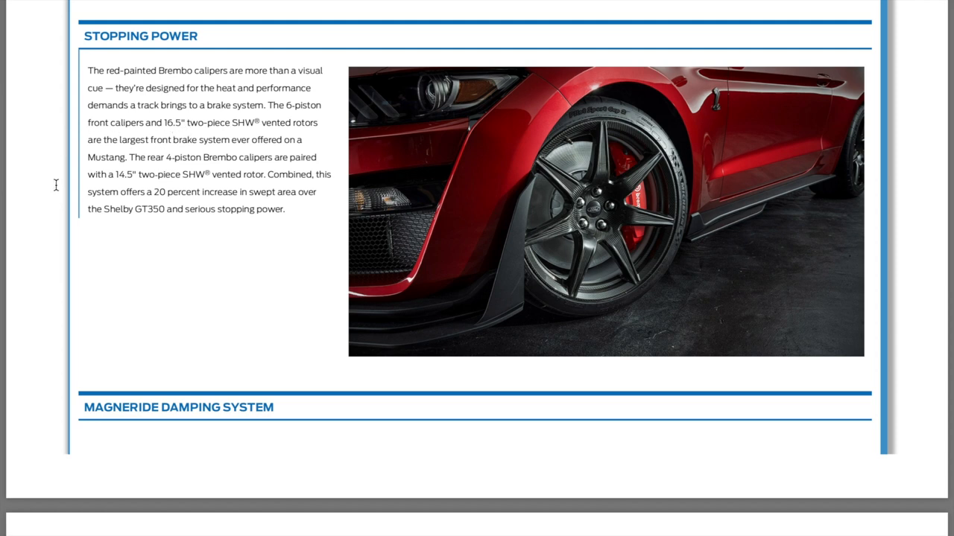
Scroll past MagneRide and Peak Handling to the Track Use Only section and footnotes
scroll(down, 3)
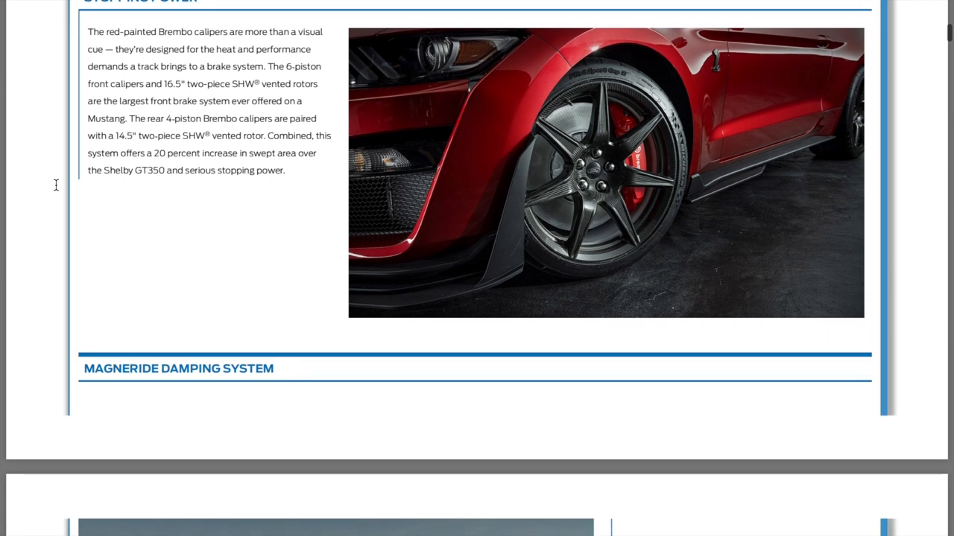
scroll(down, 3)
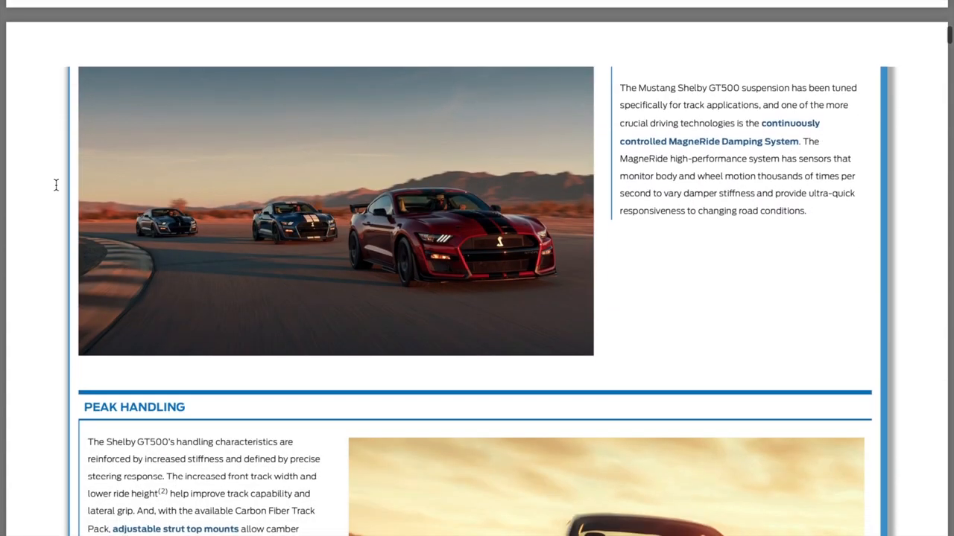
scroll(down, 3)
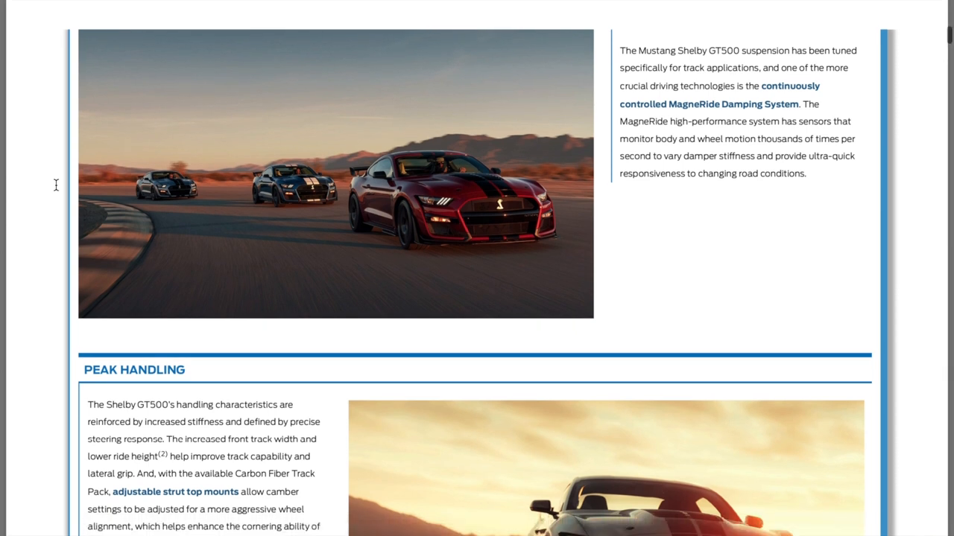
scroll(down, 3)
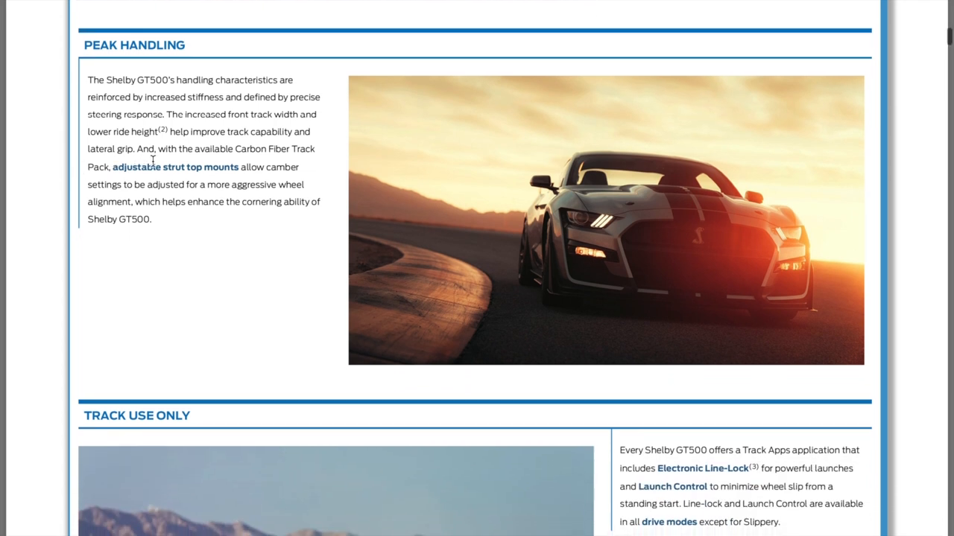
mouse_move(292, 164)
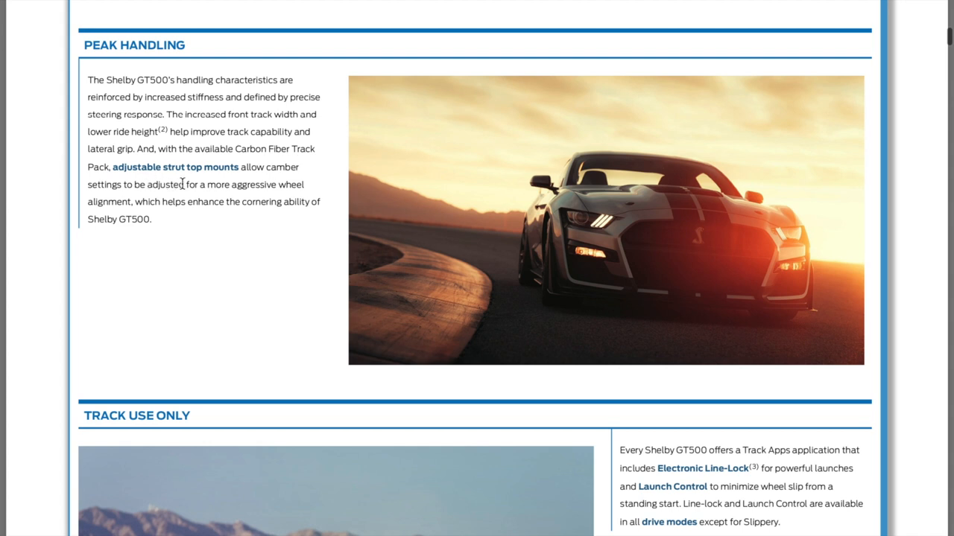
mouse_move(182, 201)
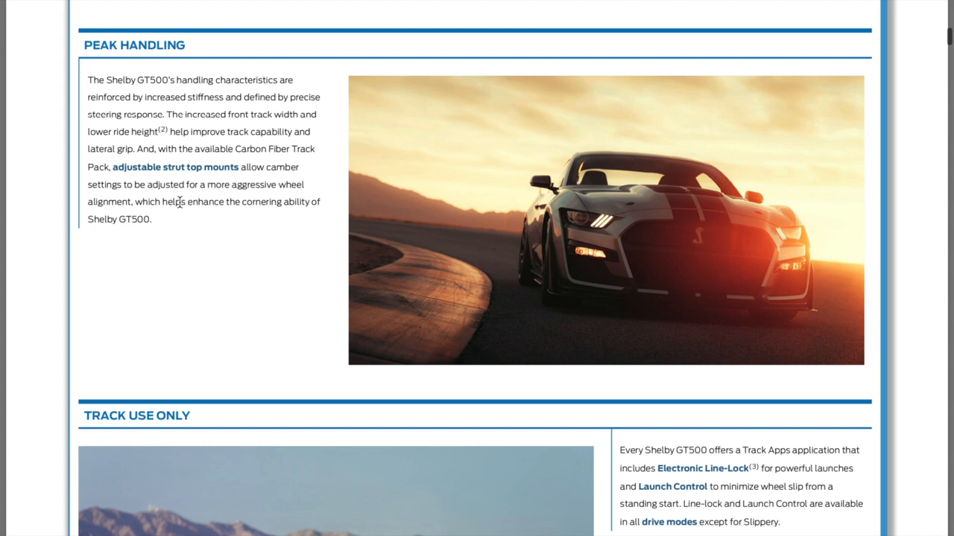
mouse_move(146, 238)
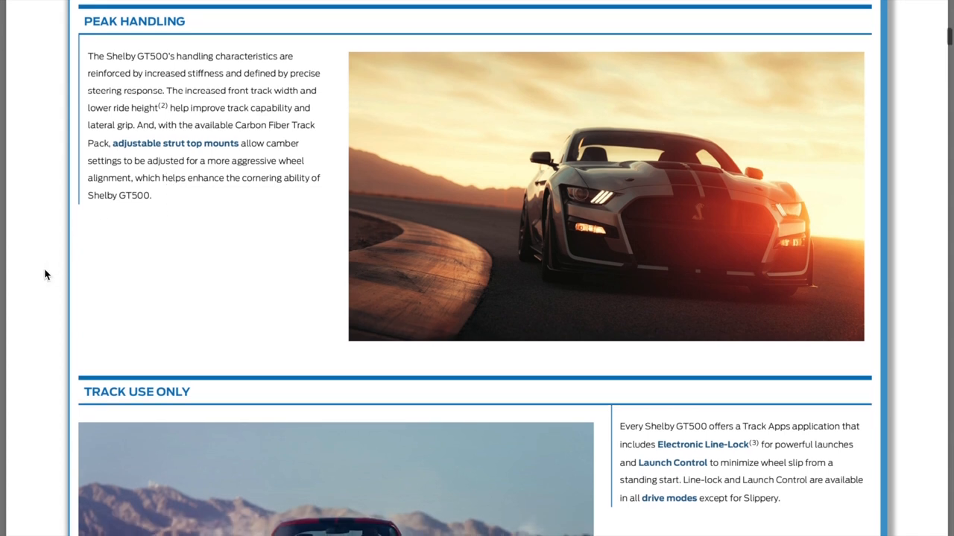
scroll(down, 3)
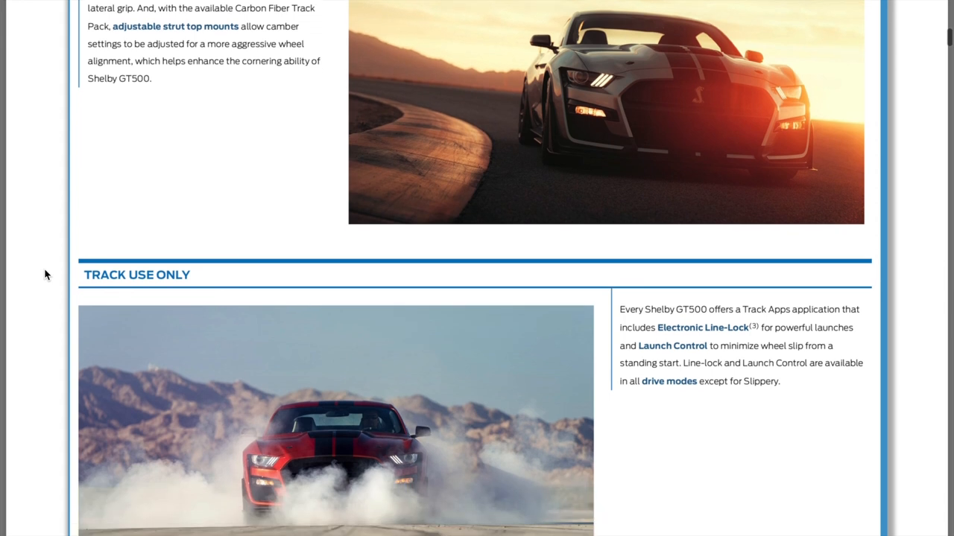
scroll(down, 3)
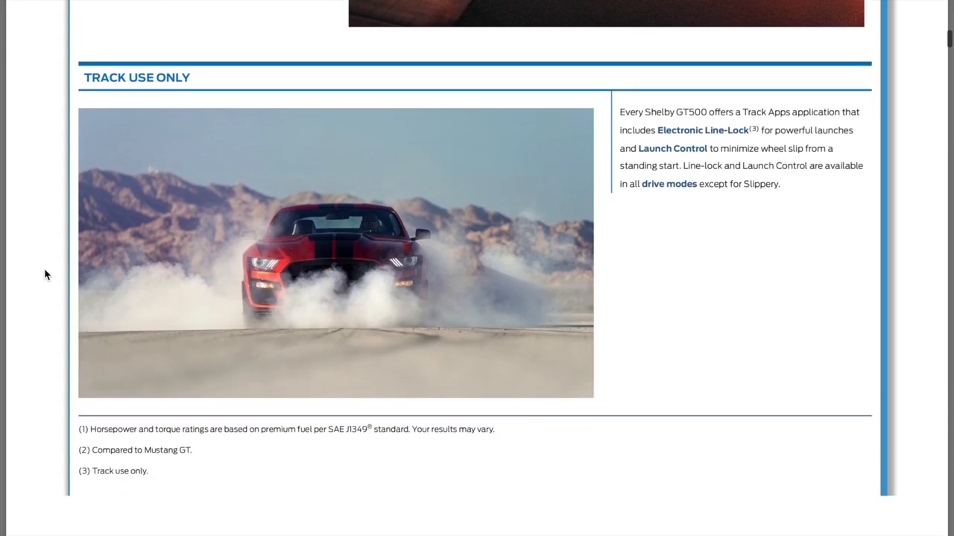
scroll(down, 3)
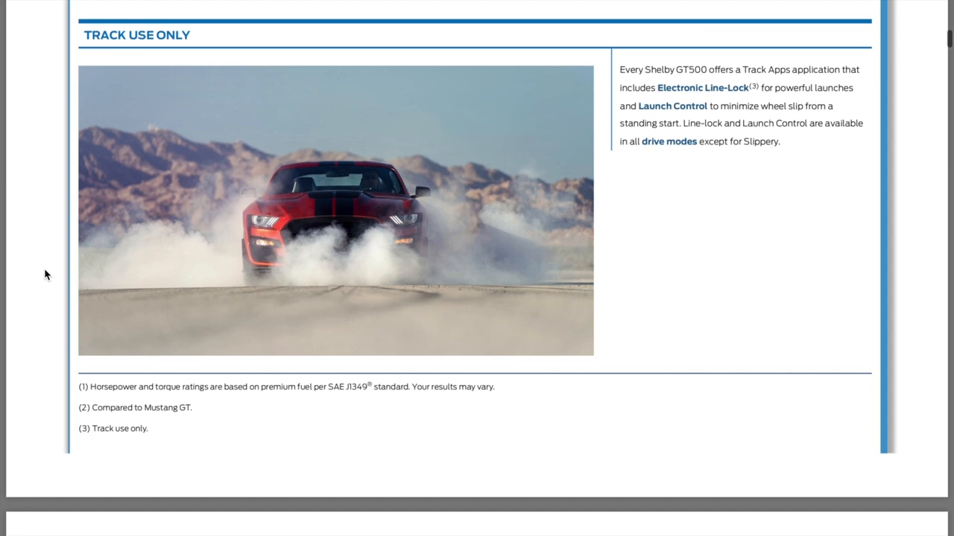
Scroll to the Powertrain Availability spec table and settle on it to review
scroll(down, 3)
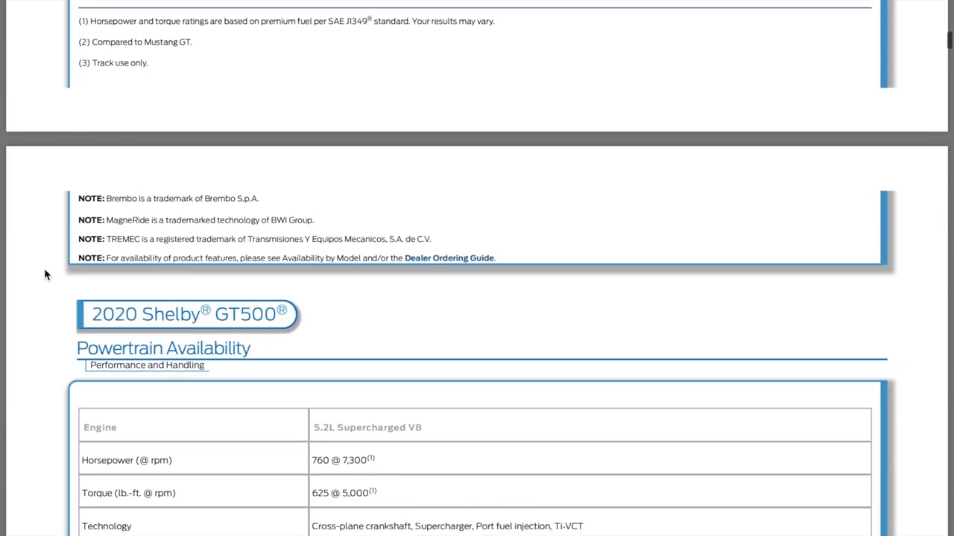
scroll(down, 3)
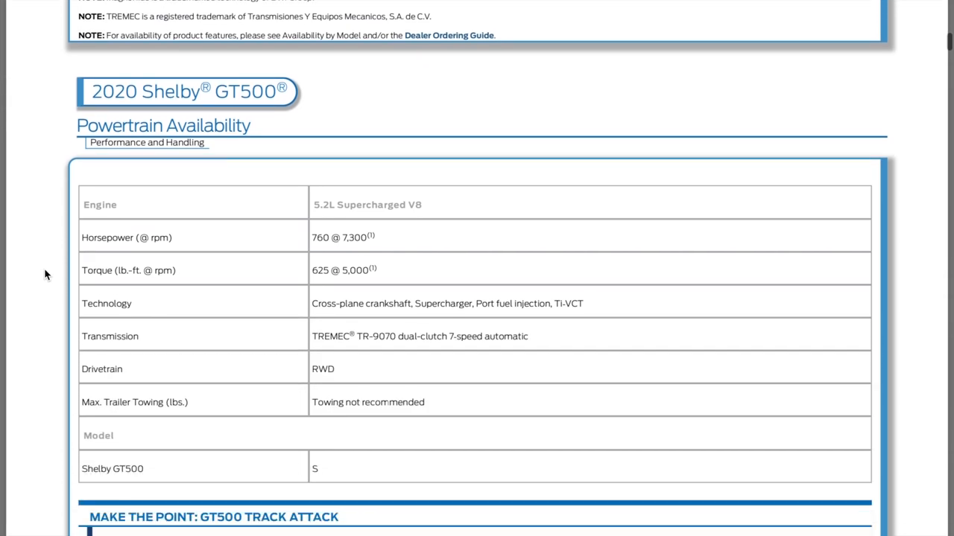
scroll(up, 3)
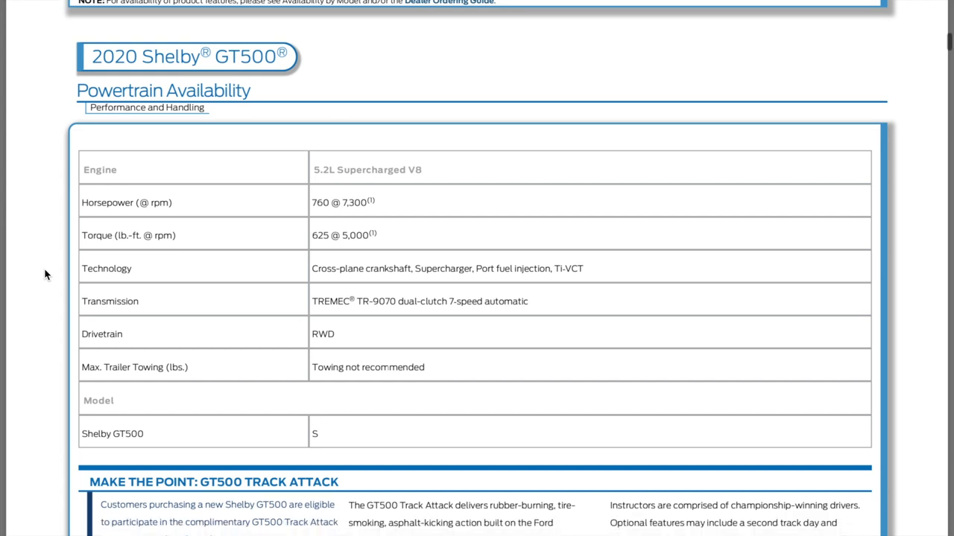
scroll(down, 3)
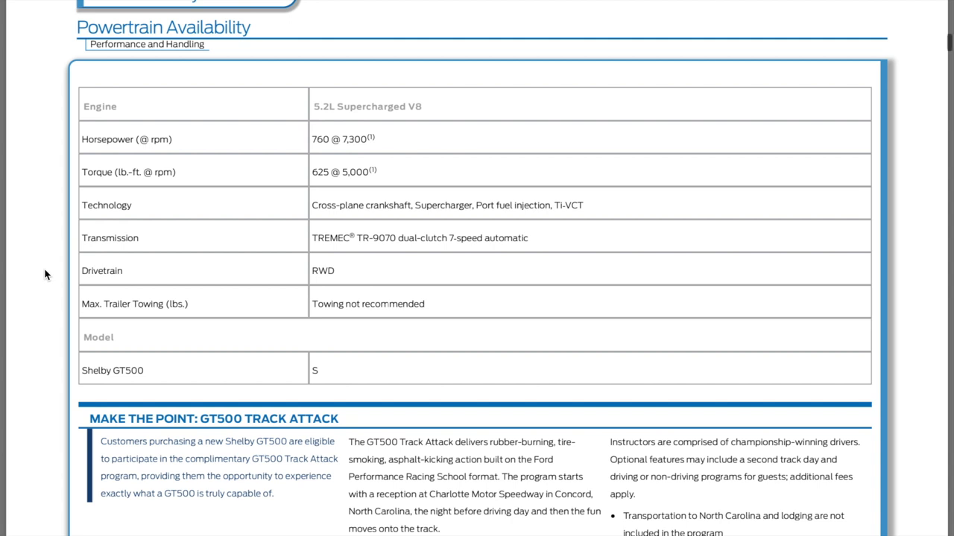
Scroll on through the GT500 Track Attack section to the 5.2L Supercharged V8 Engine page
scroll(down, 3)
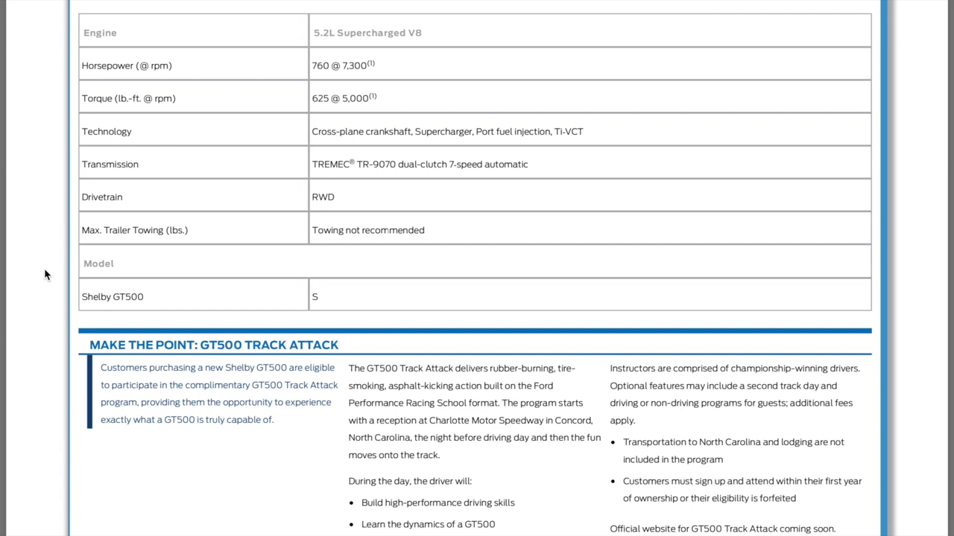
scroll(down, 3)
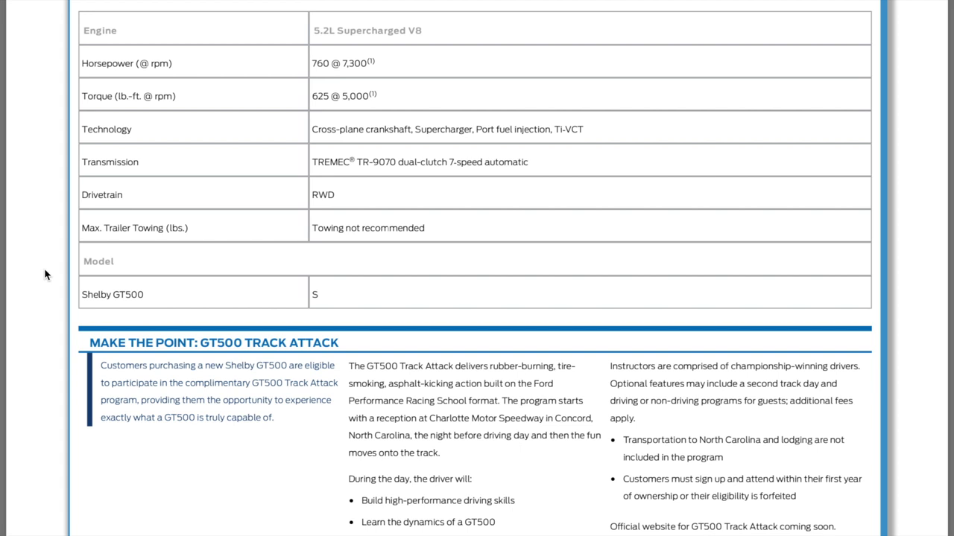
scroll(down, 3)
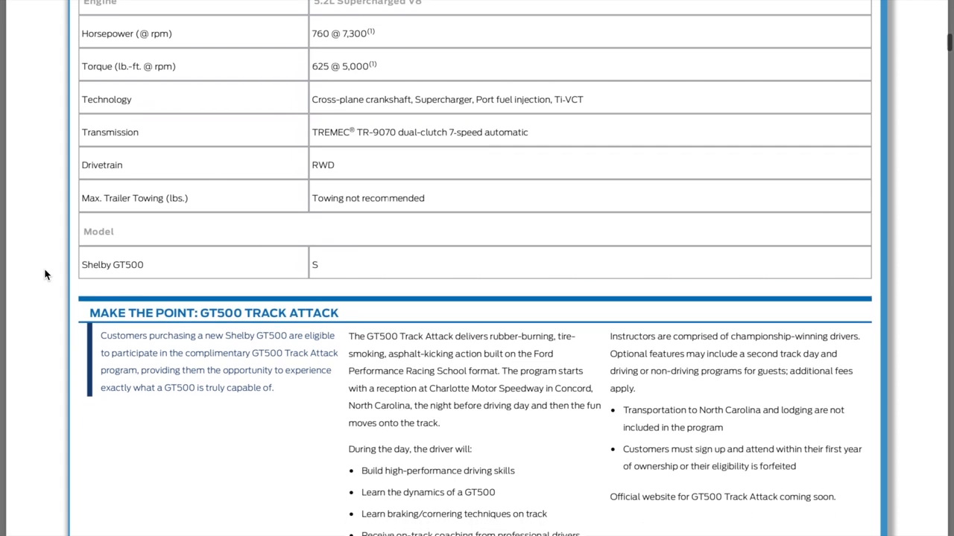
scroll(down, 3)
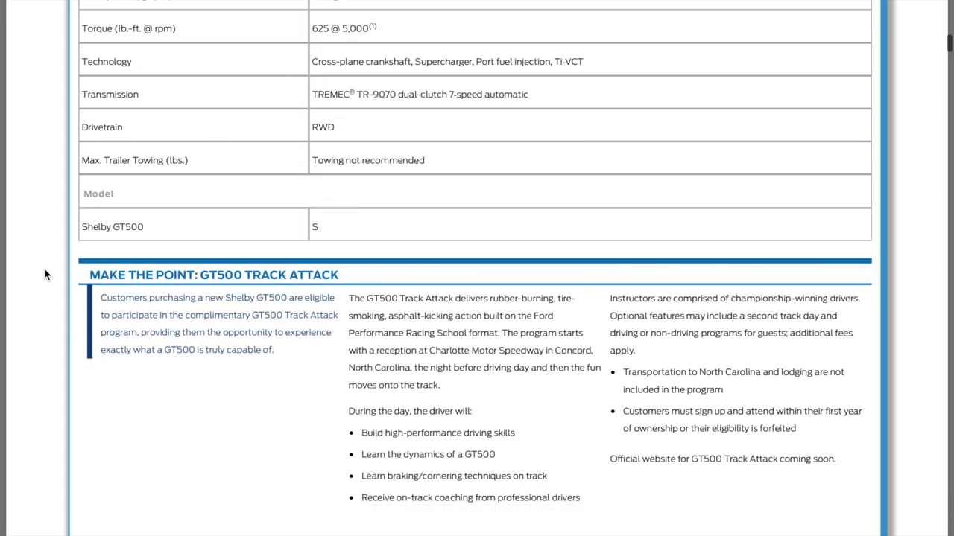
scroll(down, 3)
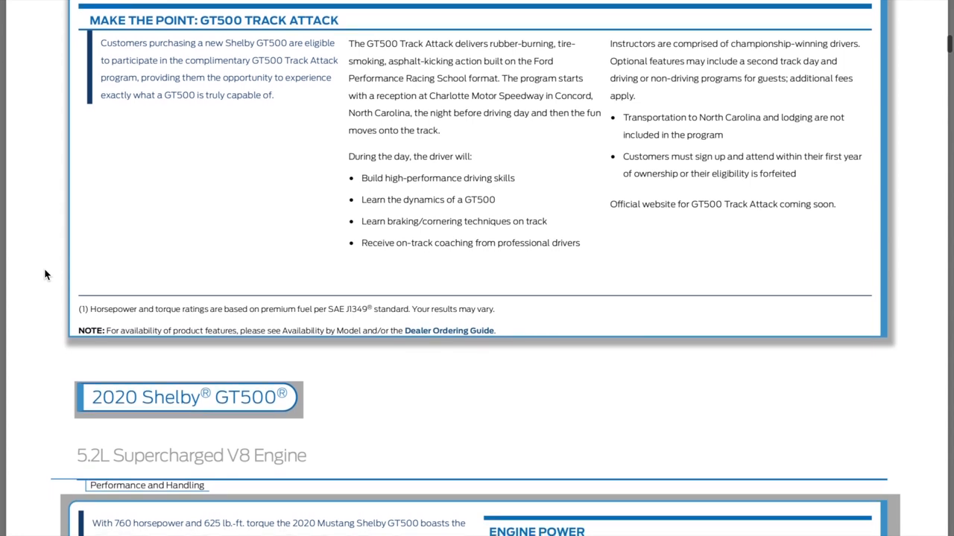
mouse_move(265, 57)
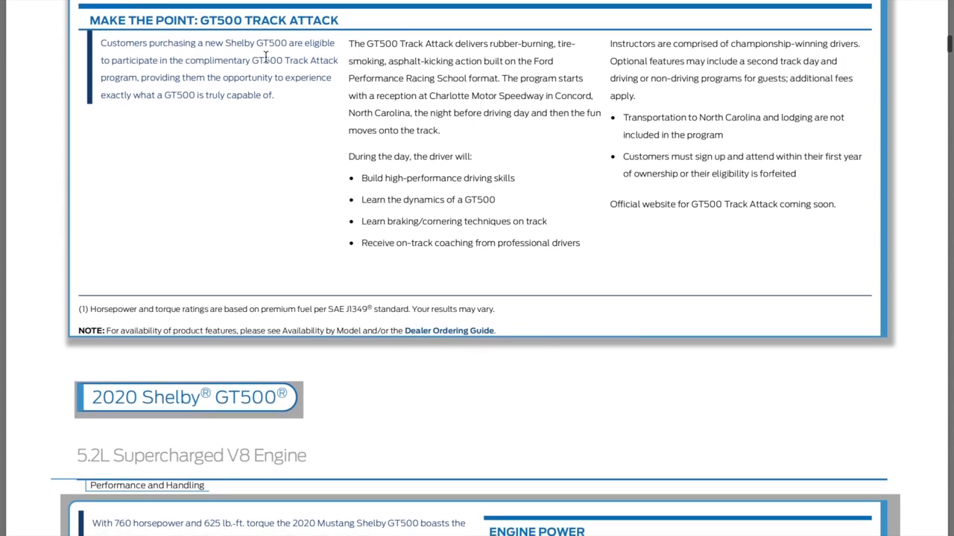
mouse_move(170, 75)
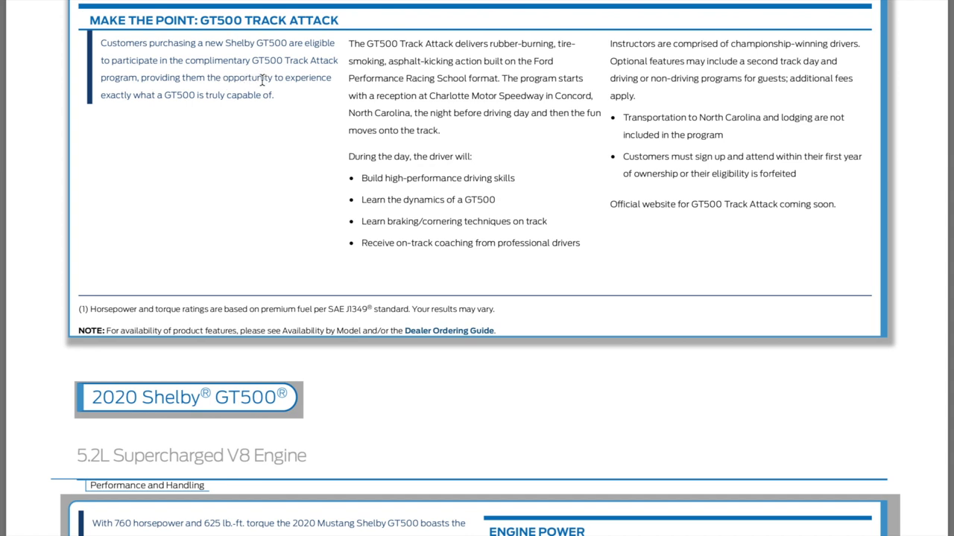
mouse_move(253, 182)
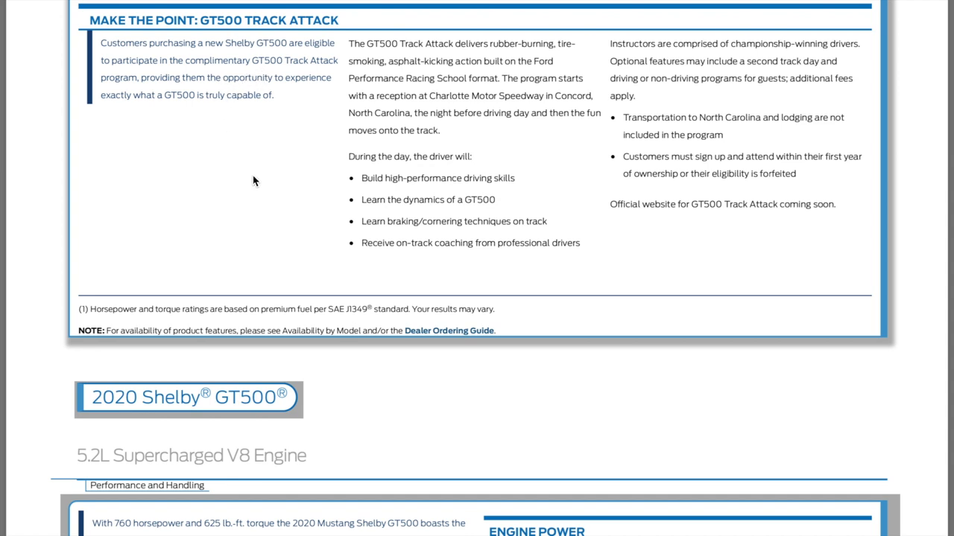
mouse_move(302, 188)
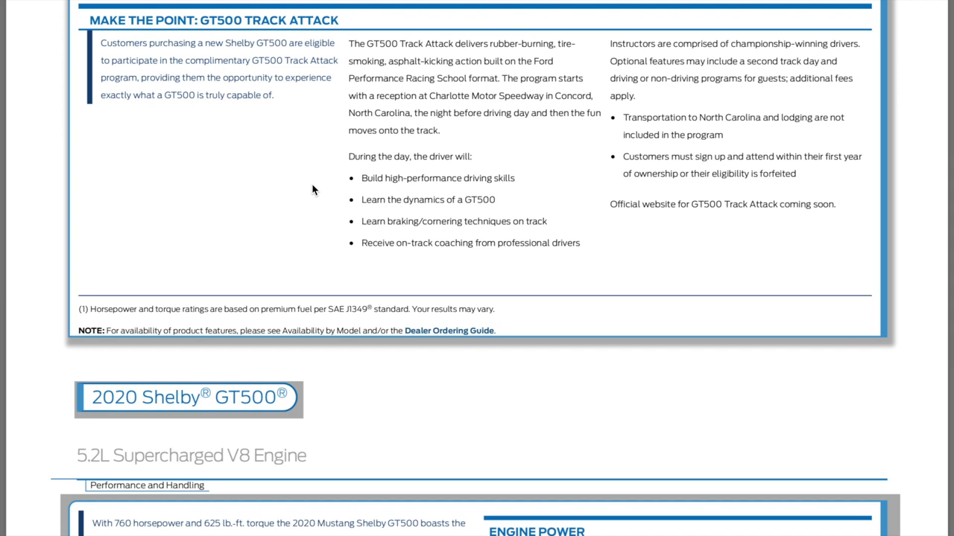
mouse_move(54, 251)
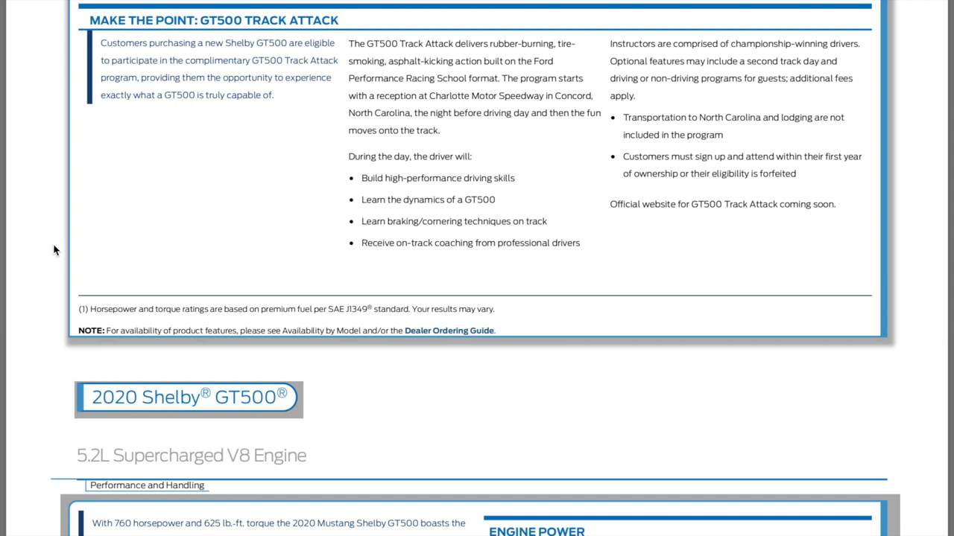
Scroll to the engine output boxes showing 760 hp and 625 lb-ft and recheck them
scroll(down, 3)
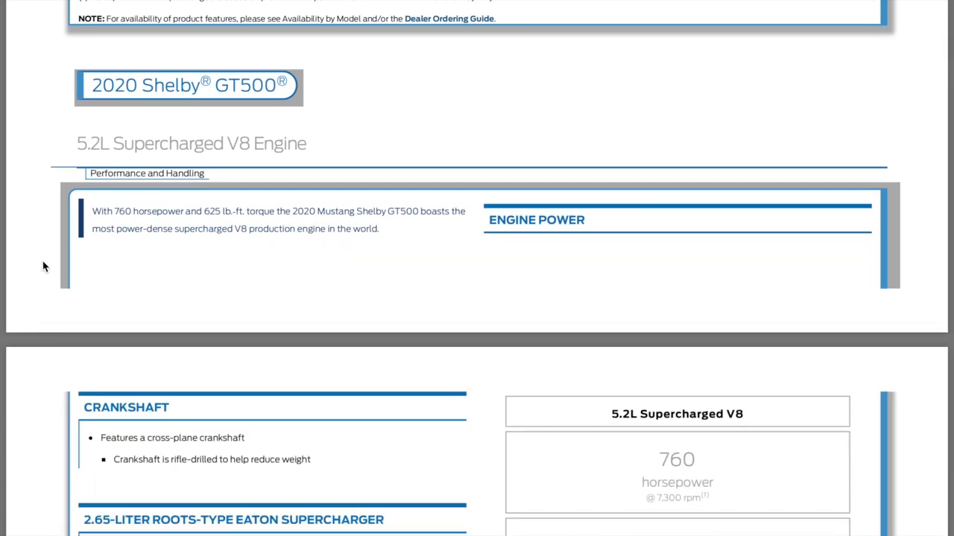
scroll(down, 3)
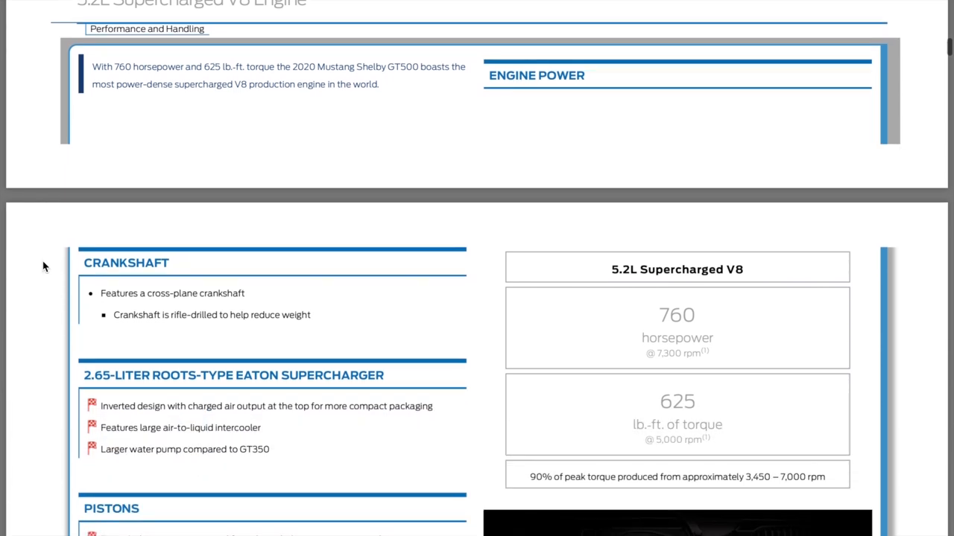
scroll(down, 3)
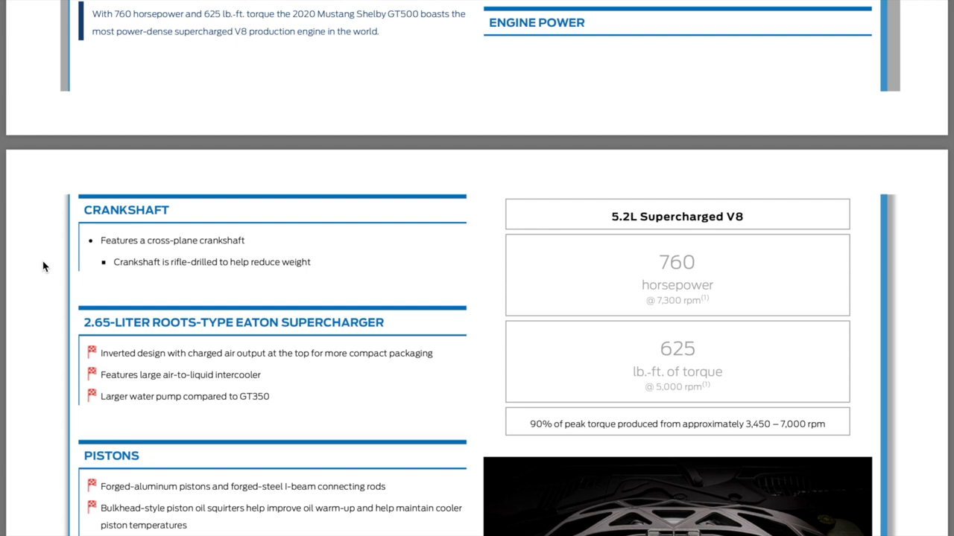
scroll(down, 3)
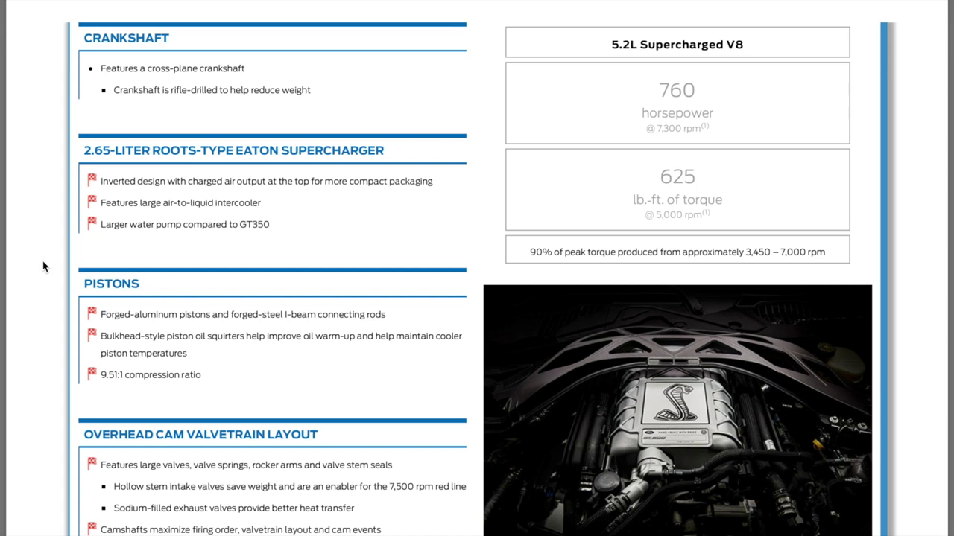
scroll(up, 3)
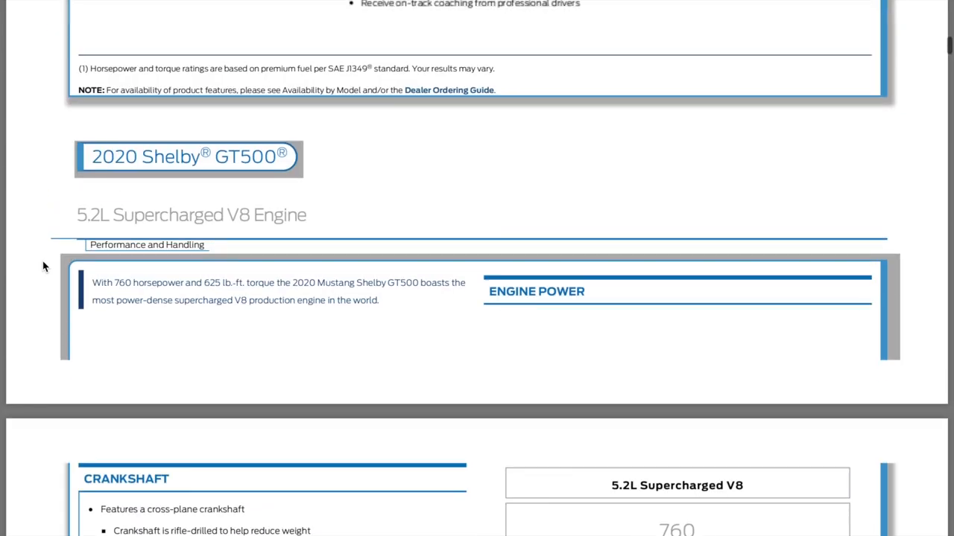
scroll(up, 3)
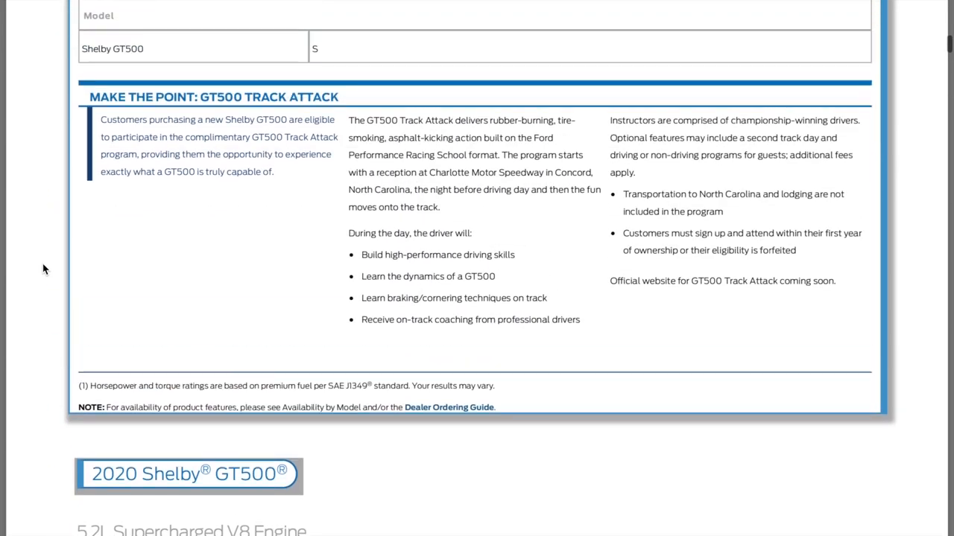
Scroll on to the crankshaft, Eaton supercharger, pistons and valvetrain details
scroll(down, 3)
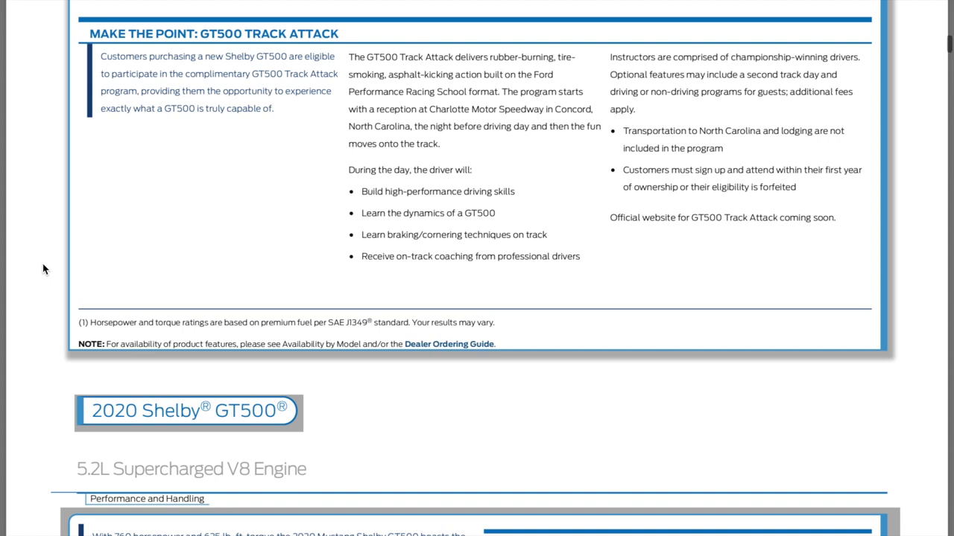
scroll(down, 3)
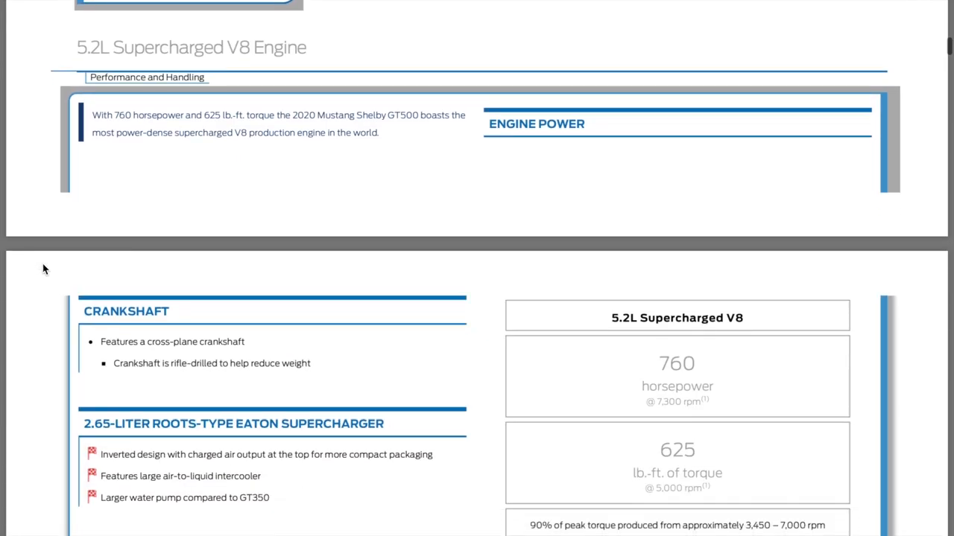
scroll(down, 3)
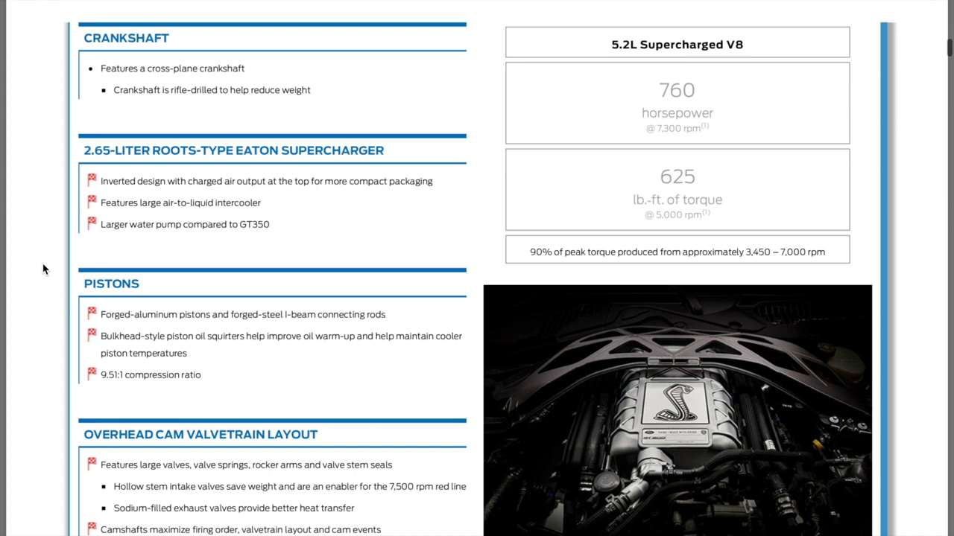
mouse_move(483, 225)
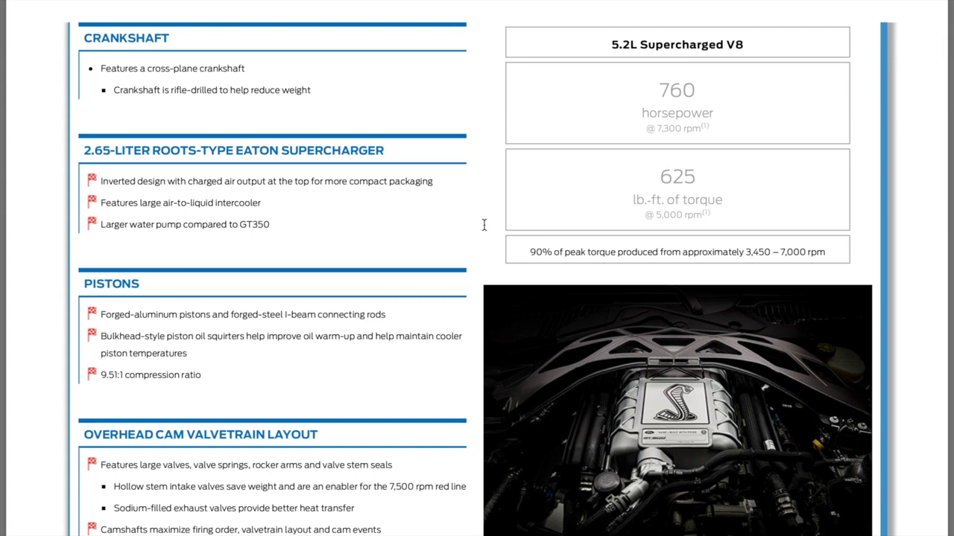
mouse_move(511, 262)
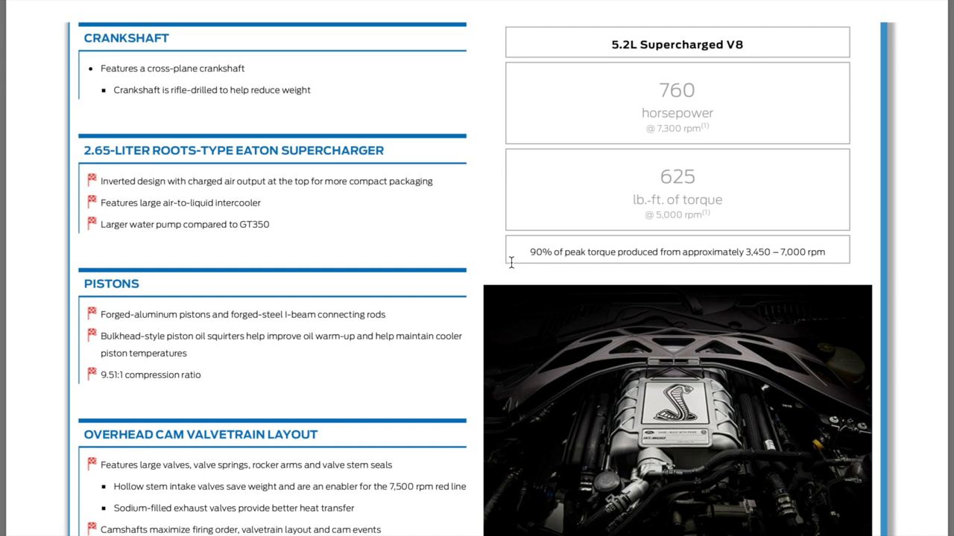
mouse_move(691, 260)
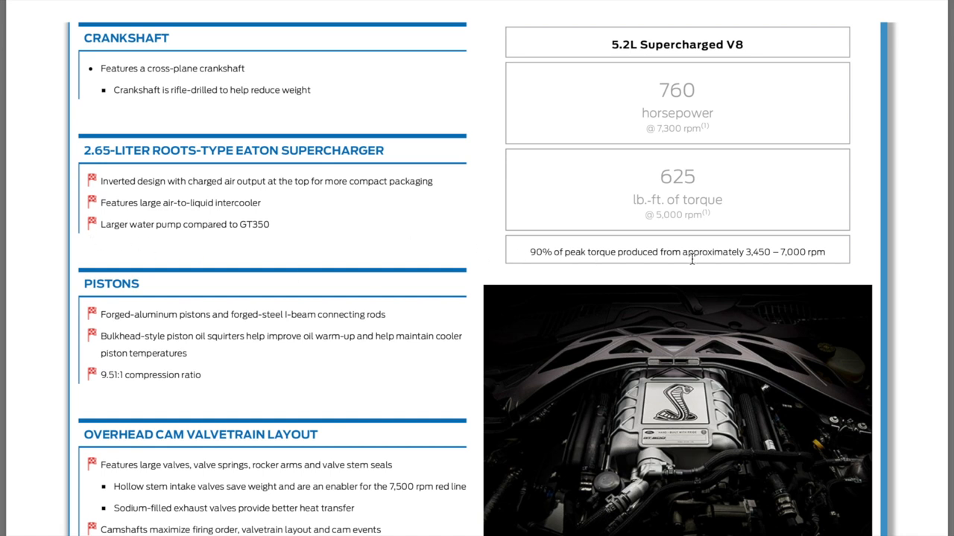
mouse_move(760, 270)
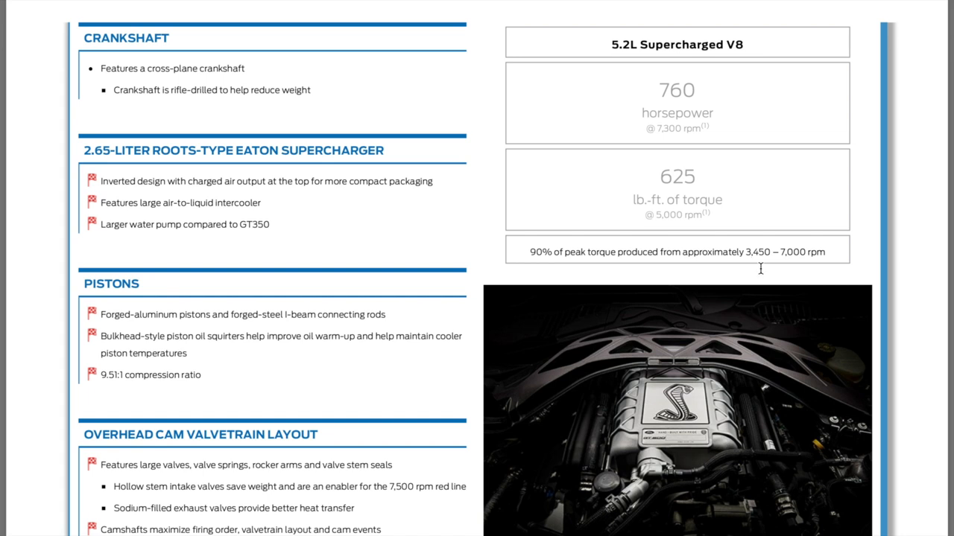
mouse_move(47, 256)
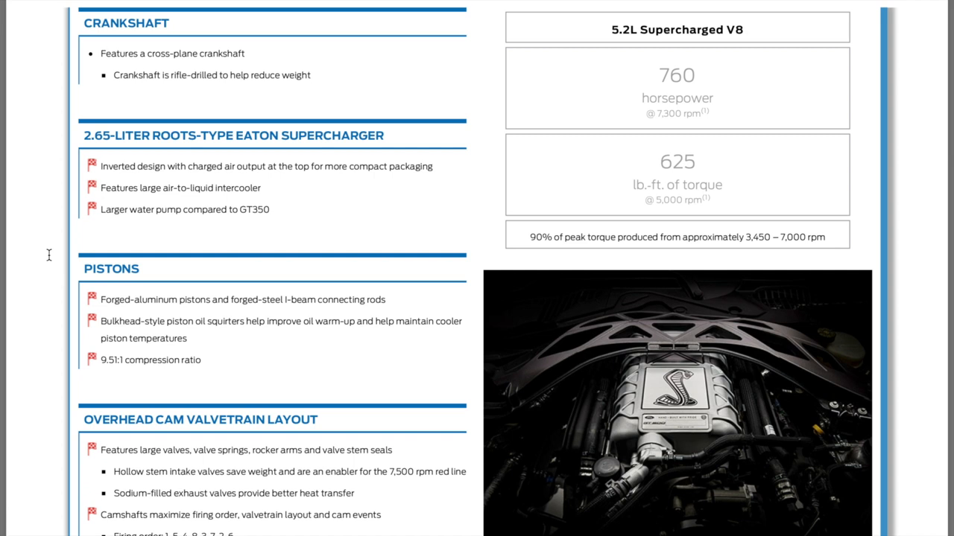
mouse_move(301, 324)
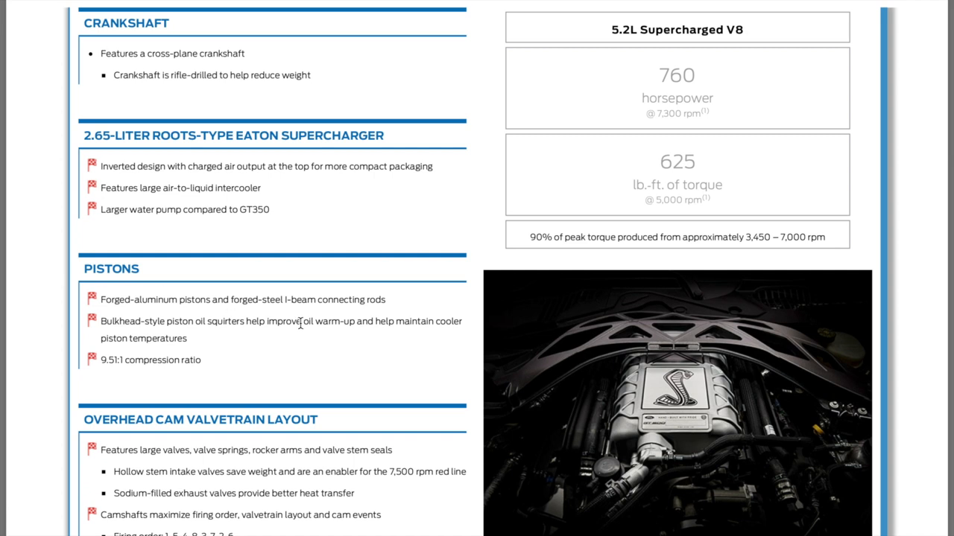
mouse_move(231, 339)
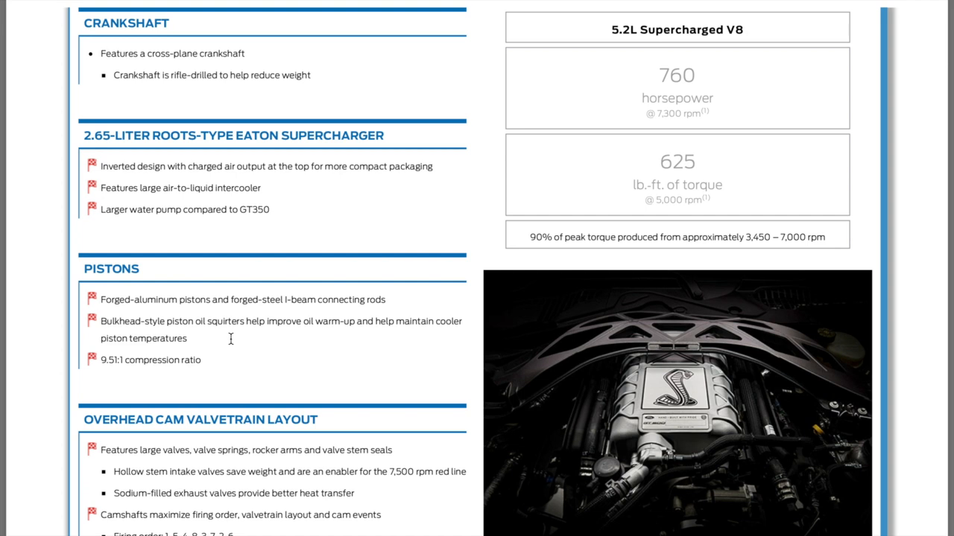
mouse_move(203, 376)
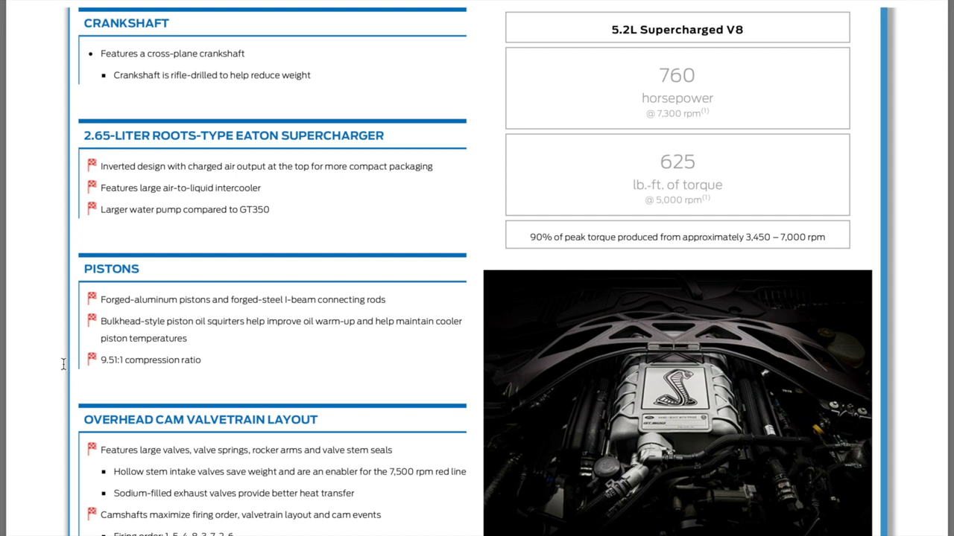
Scroll through the valvetrain, intake, oil and cooling details
scroll(down, 3)
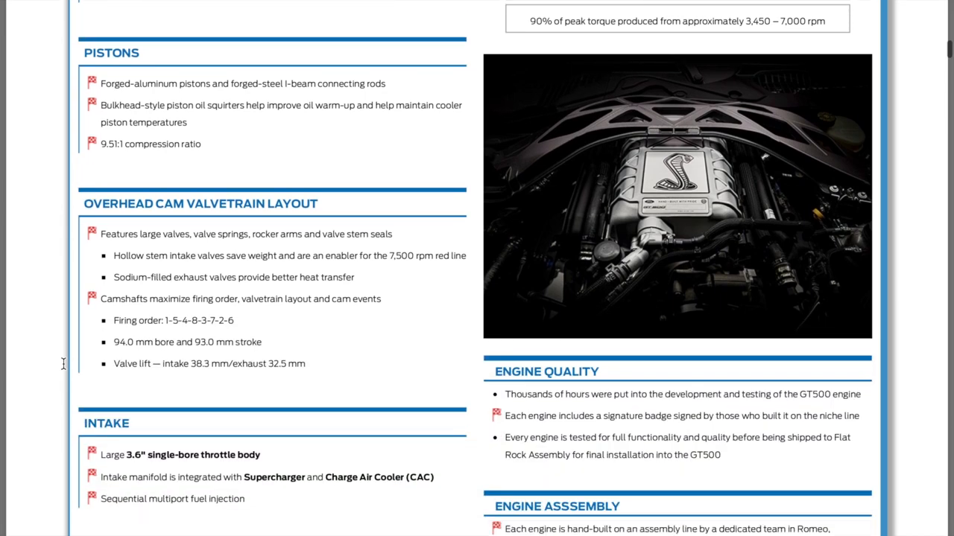
scroll(down, 3)
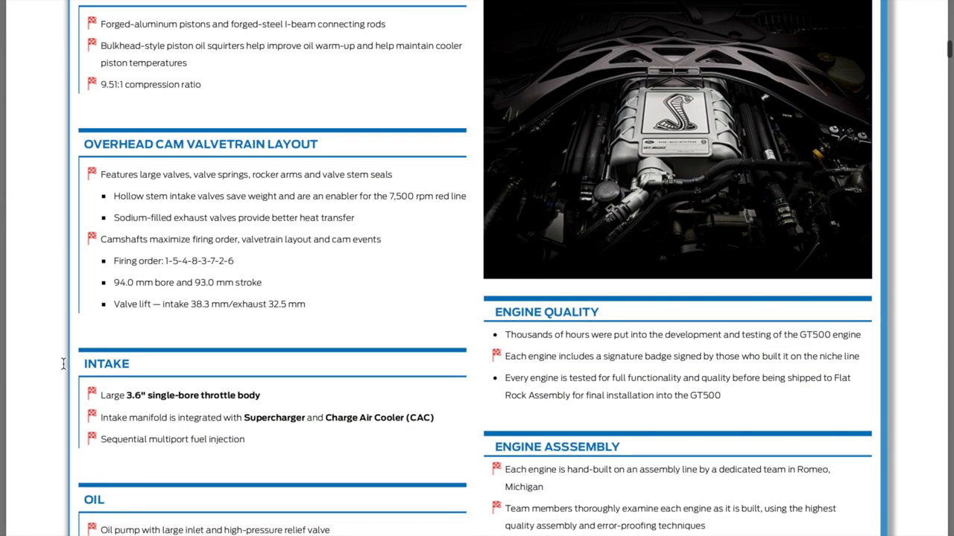
scroll(down, 3)
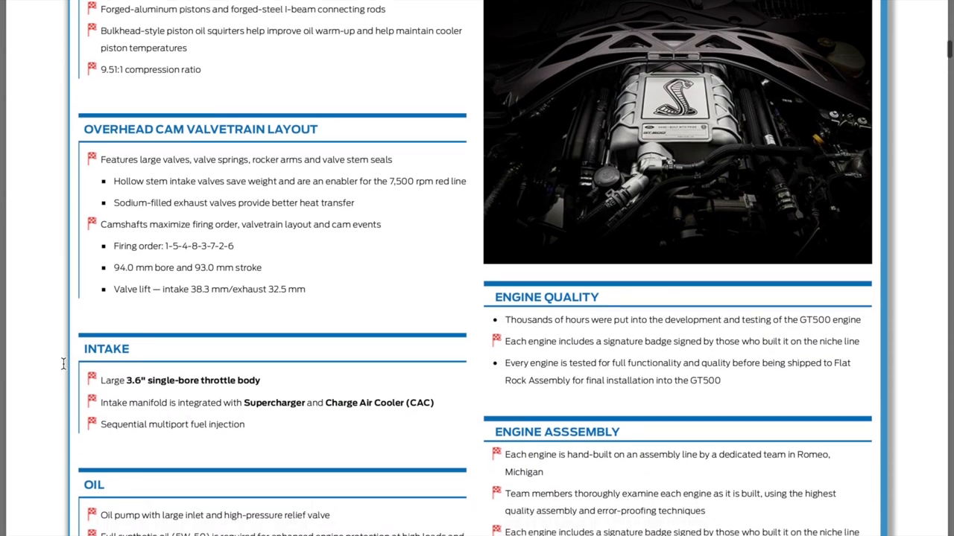
scroll(down, 3)
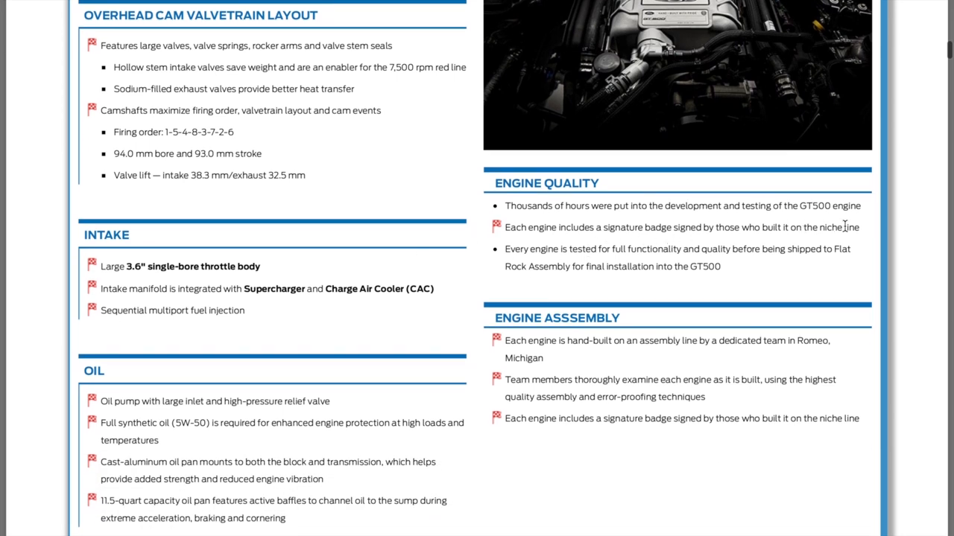
mouse_move(636, 244)
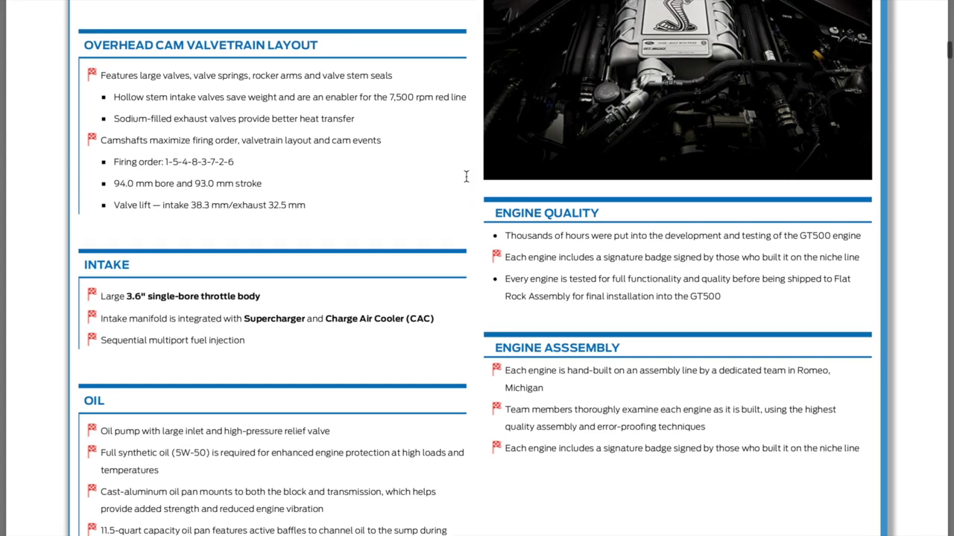
scroll(down, 3)
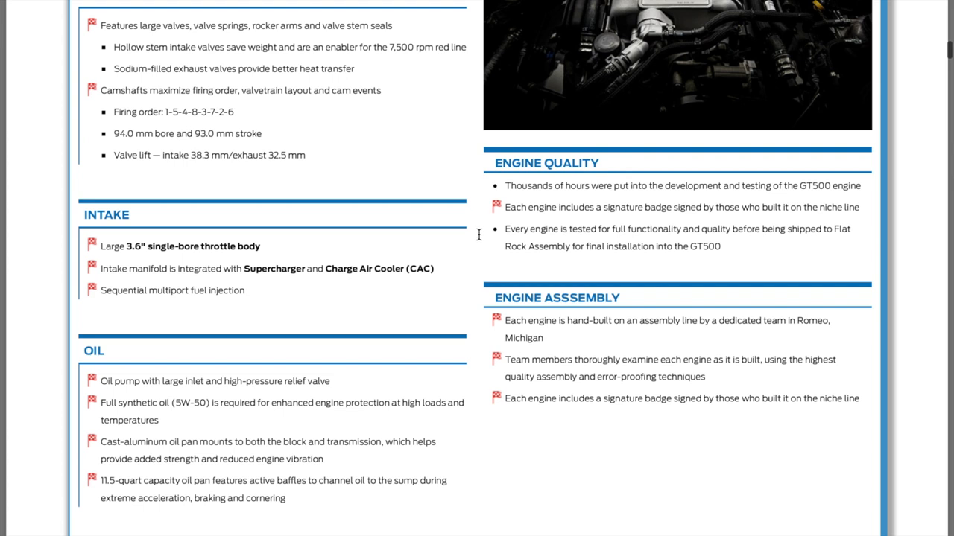
mouse_move(578, 337)
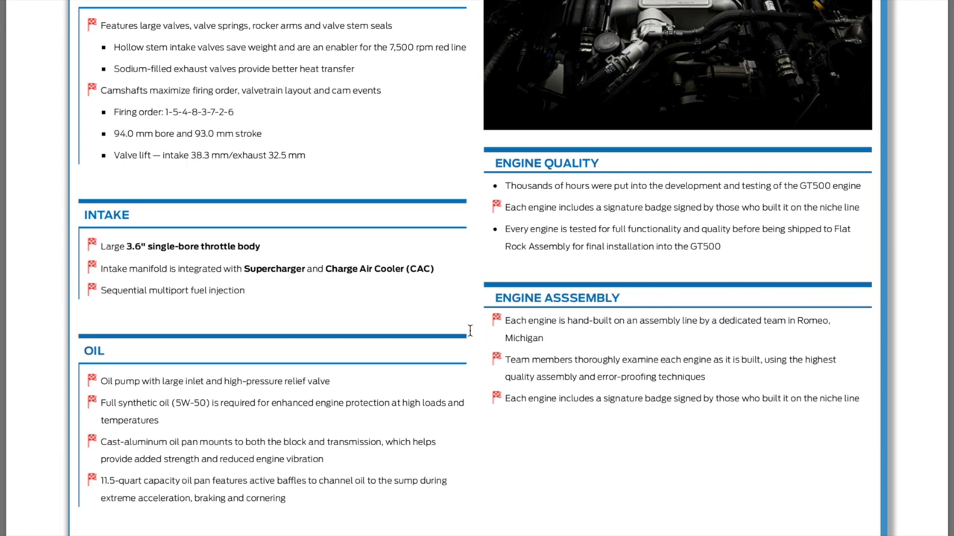
mouse_move(54, 289)
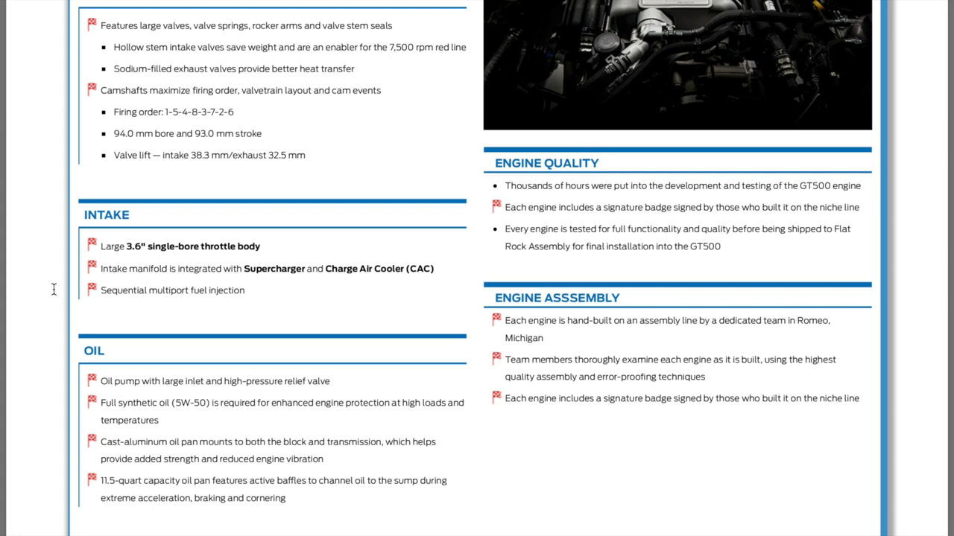
Scroll past engine quality and assembly to the Aluminum Engine Block and Cylinder Heads page
scroll(down, 3)
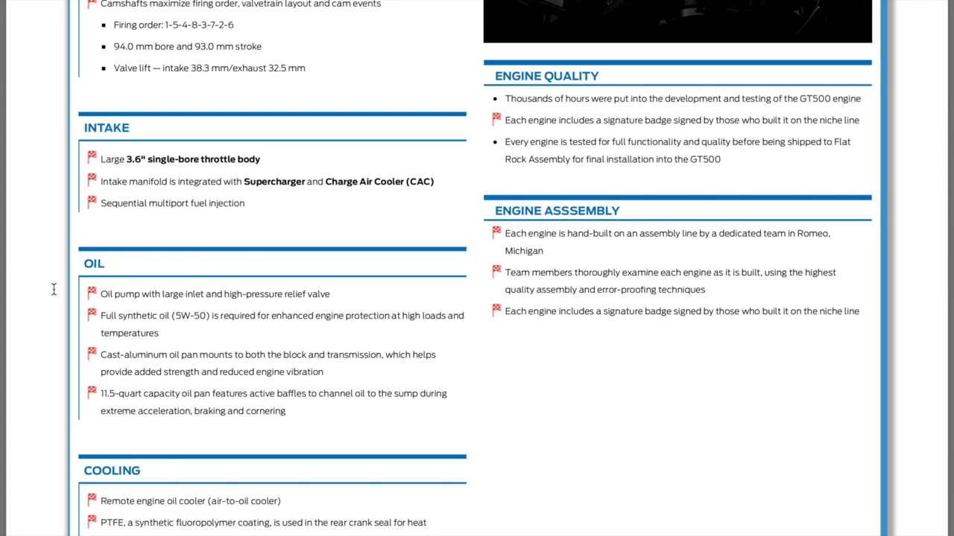
scroll(down, 3)
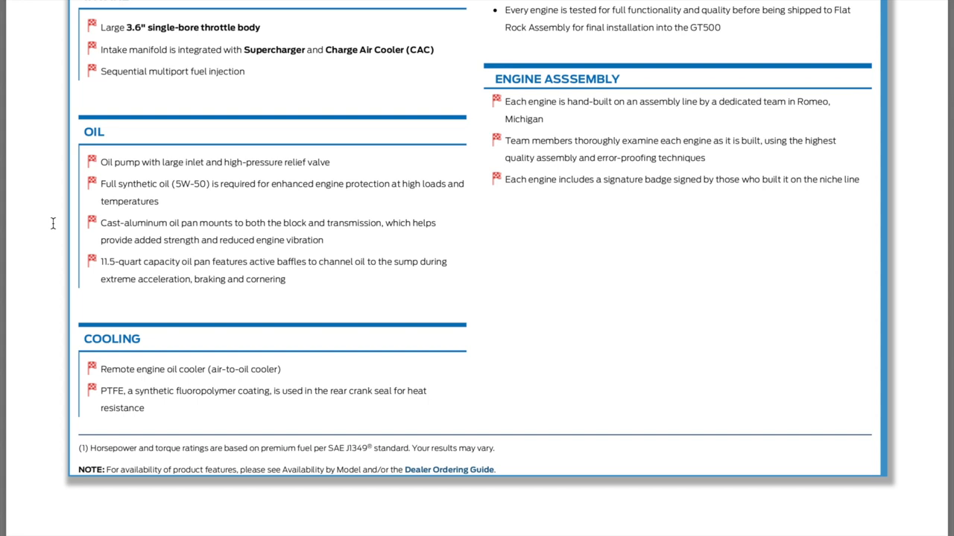
scroll(down, 3)
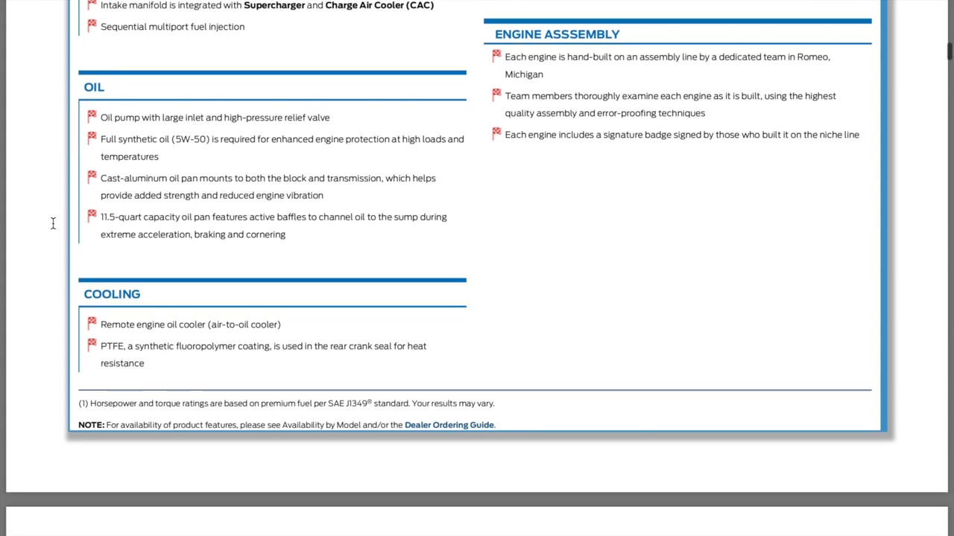
mouse_move(227, 246)
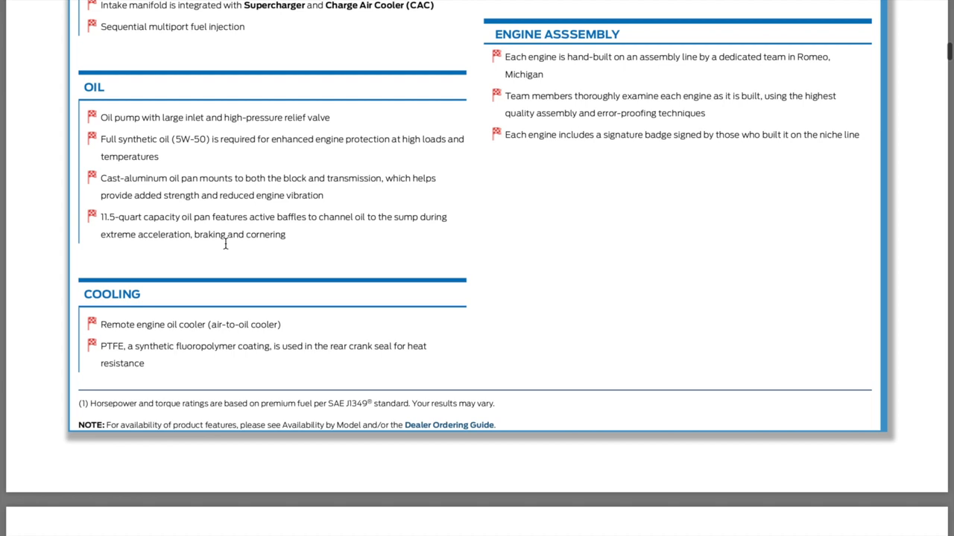
mouse_move(60, 293)
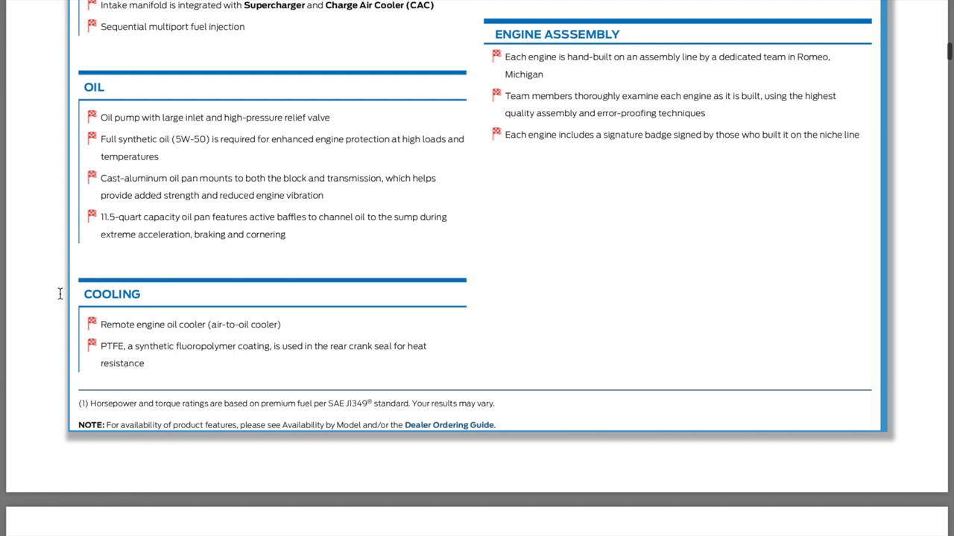
scroll(down, 3)
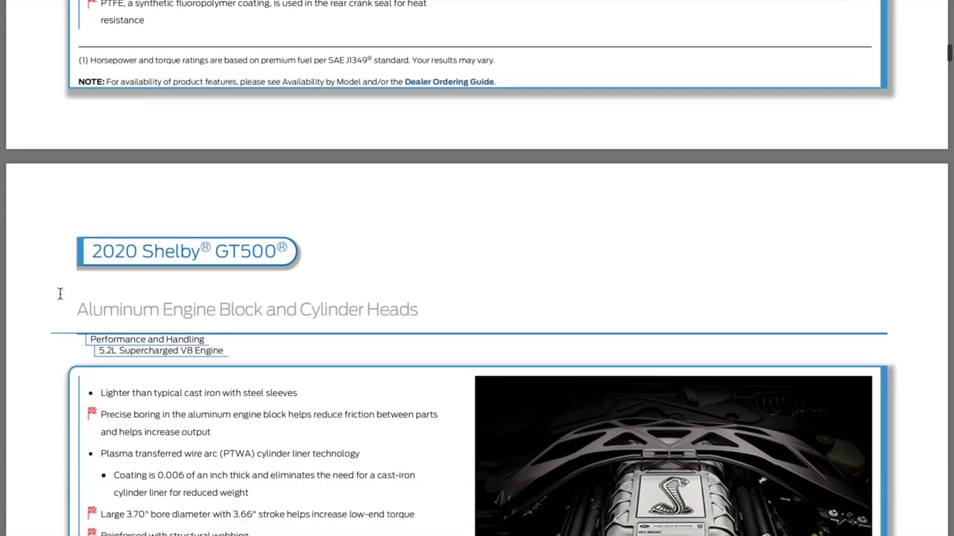
Scroll to the Aluminum Engine Block feature list and the PTWA Engineering Insights heading
scroll(down, 3)
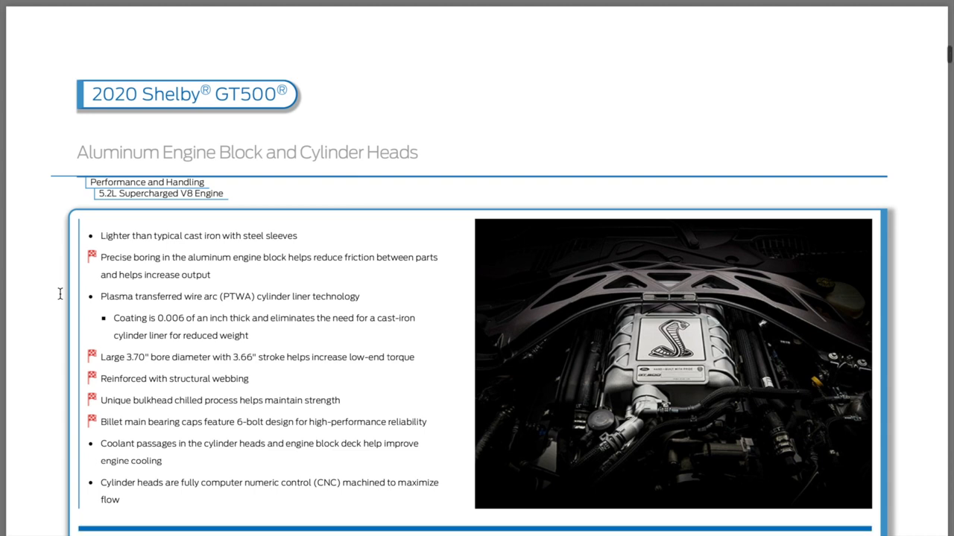
scroll(down, 3)
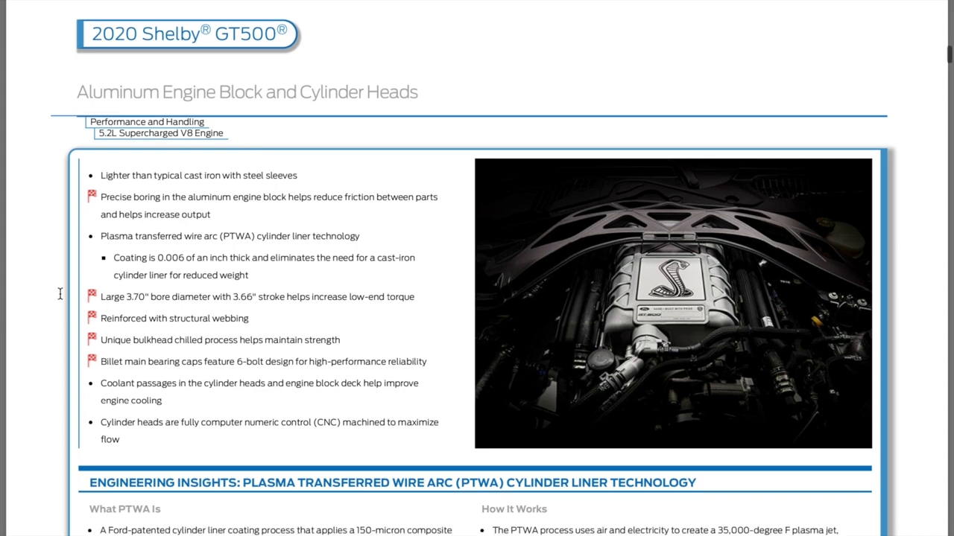
scroll(down, 3)
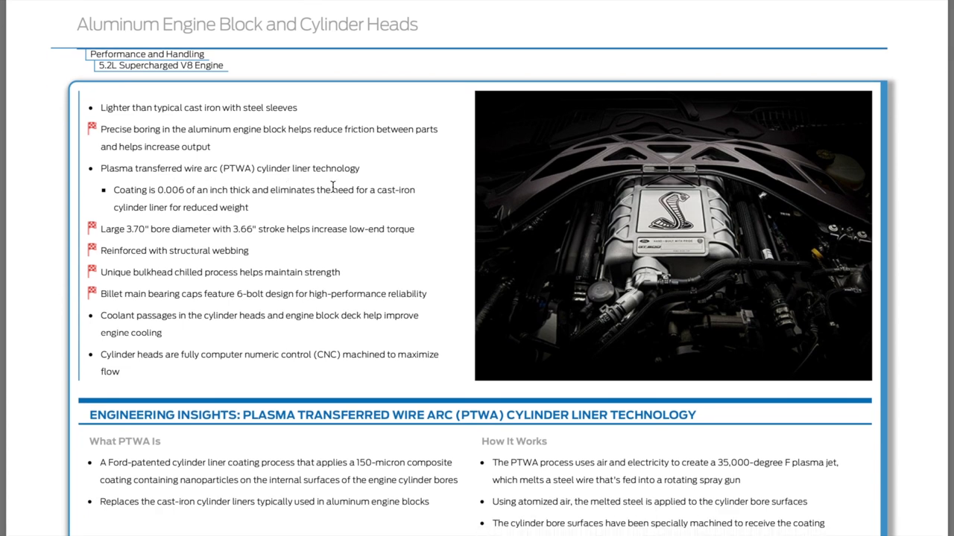
mouse_move(59, 209)
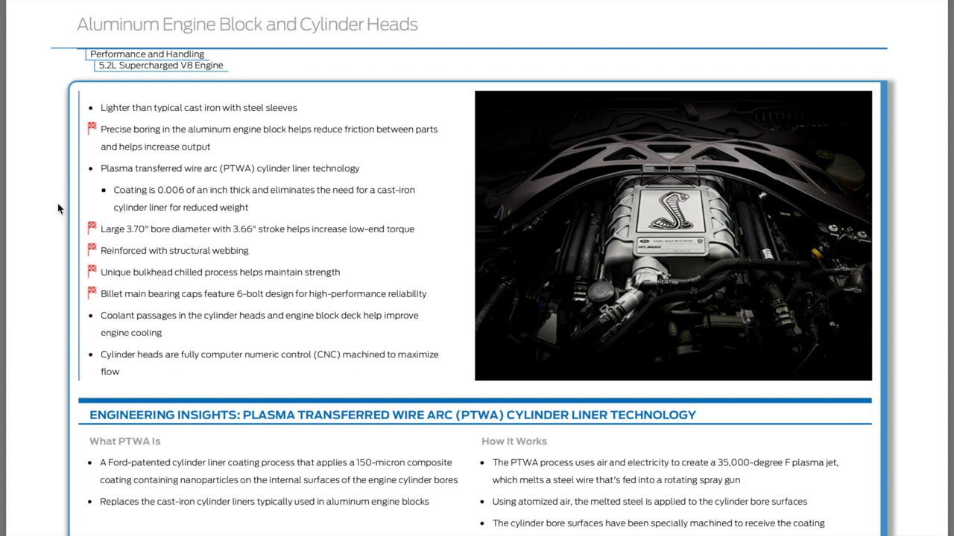
Scroll through the PTWA section past Aerodynamics, then back up to the full PTWA insights
scroll(down, 3)
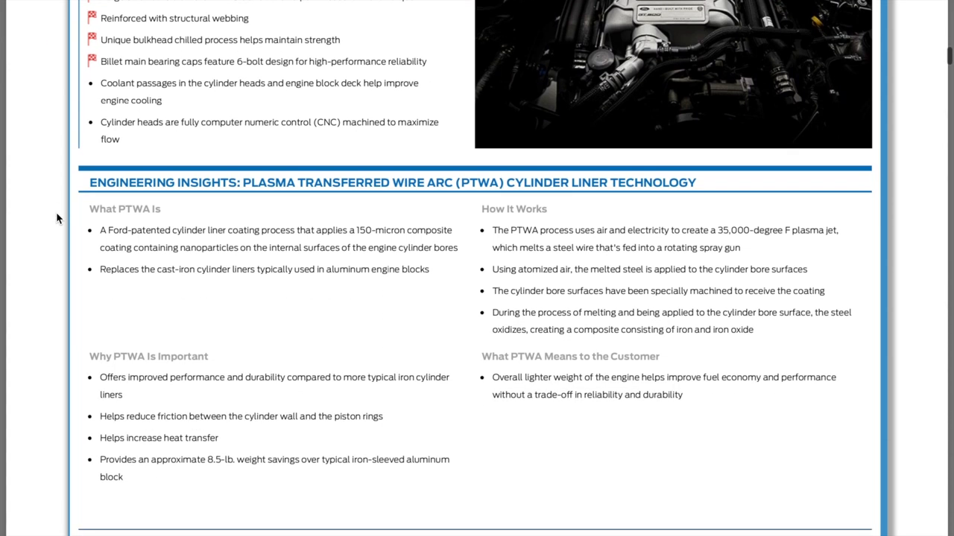
scroll(down, 3)
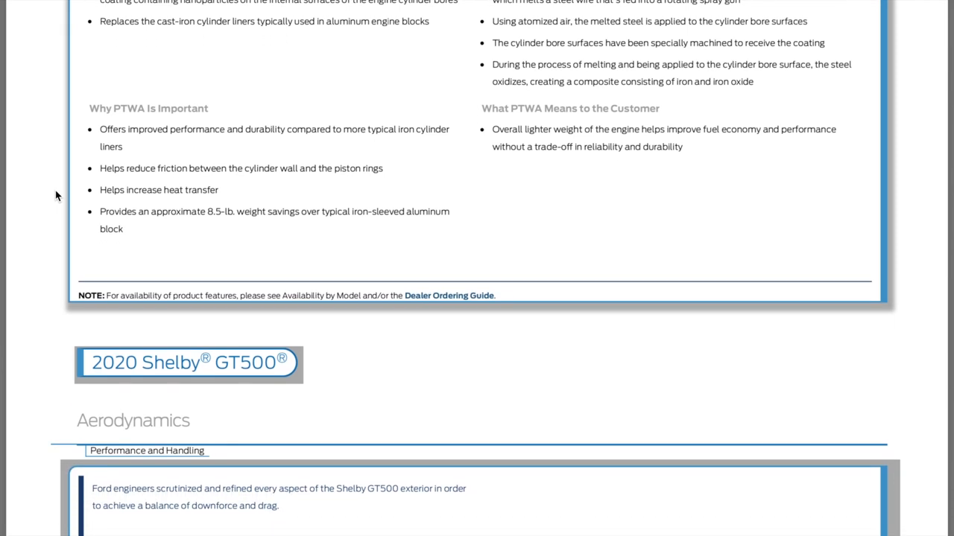
mouse_move(211, 227)
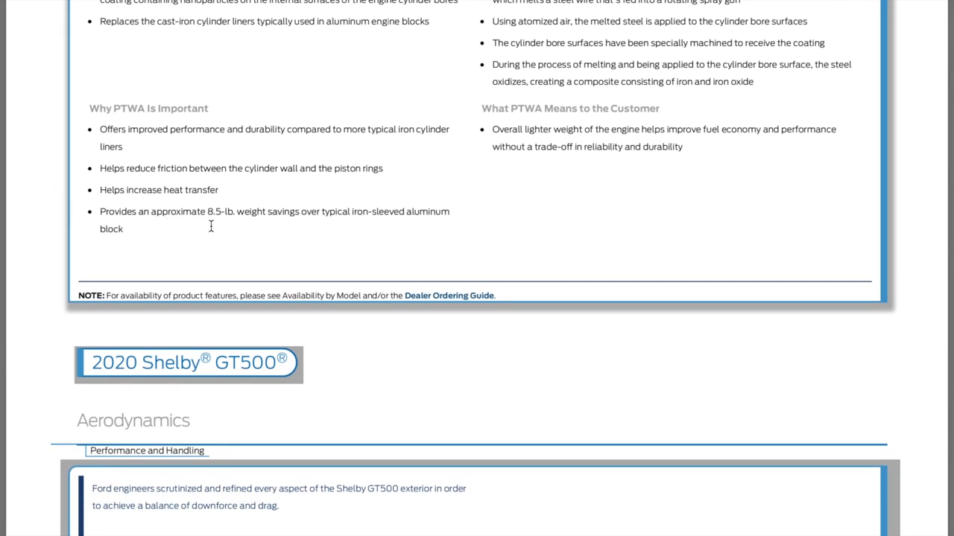
mouse_move(354, 241)
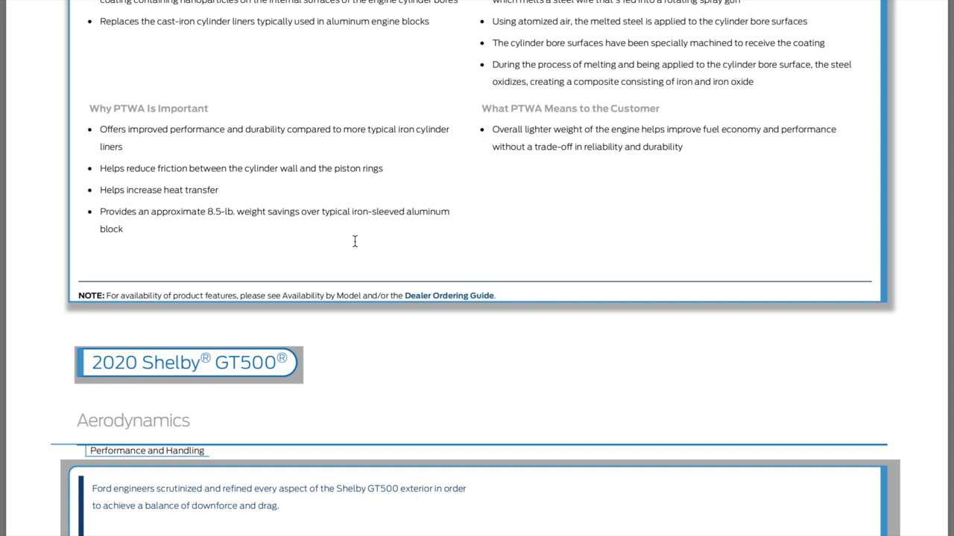
mouse_move(46, 265)
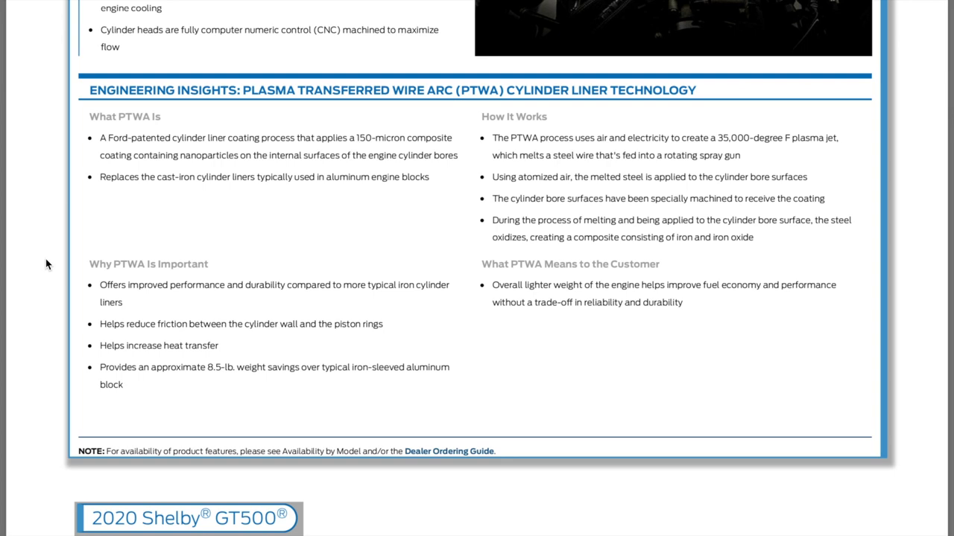
scroll(up, 3)
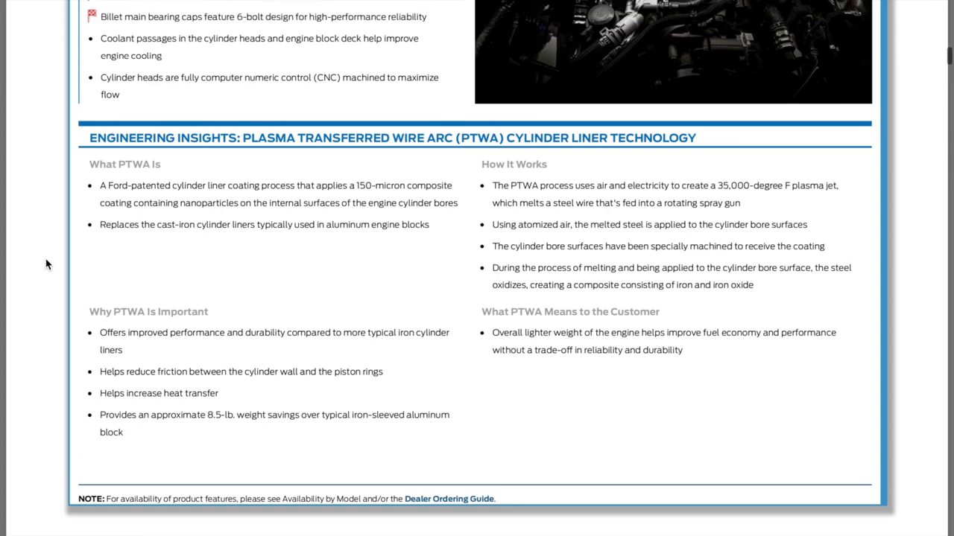
scroll(up, 3)
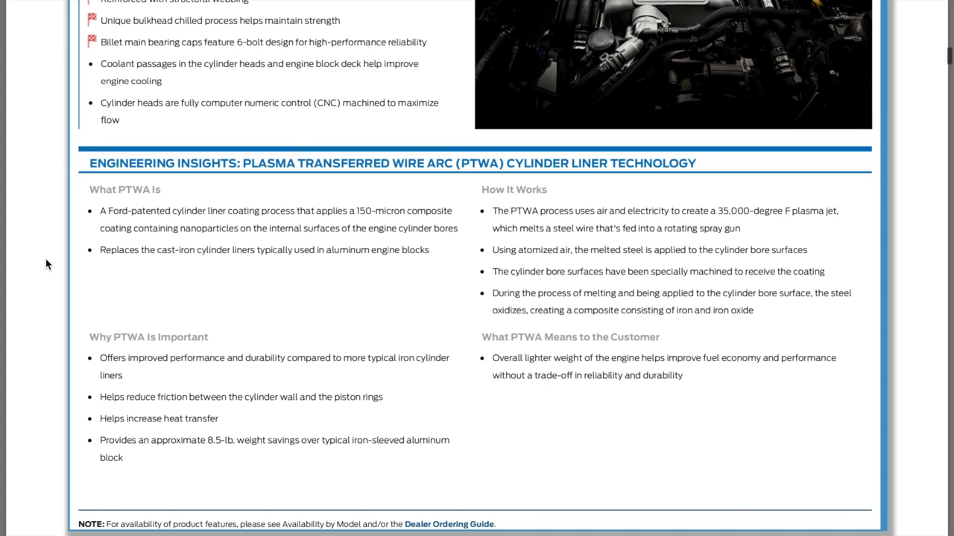
Scroll back and forth over the PTWA cylinder liner insights while reading
scroll(down, 3)
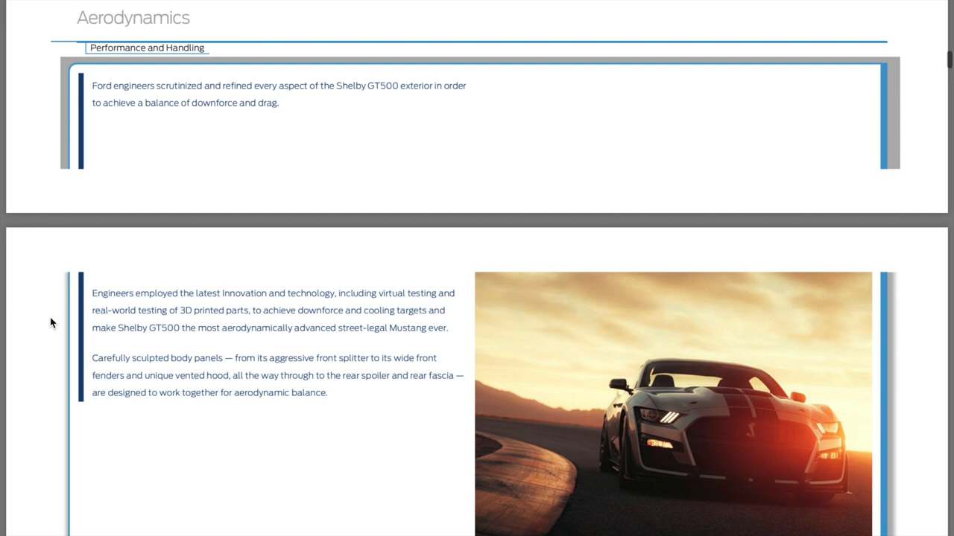
scroll(up, 3)
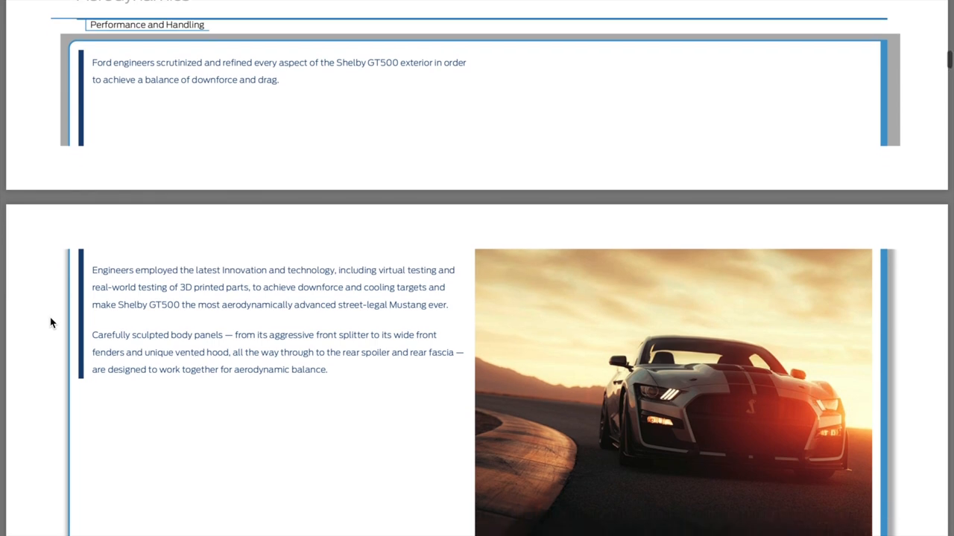
scroll(down, 3)
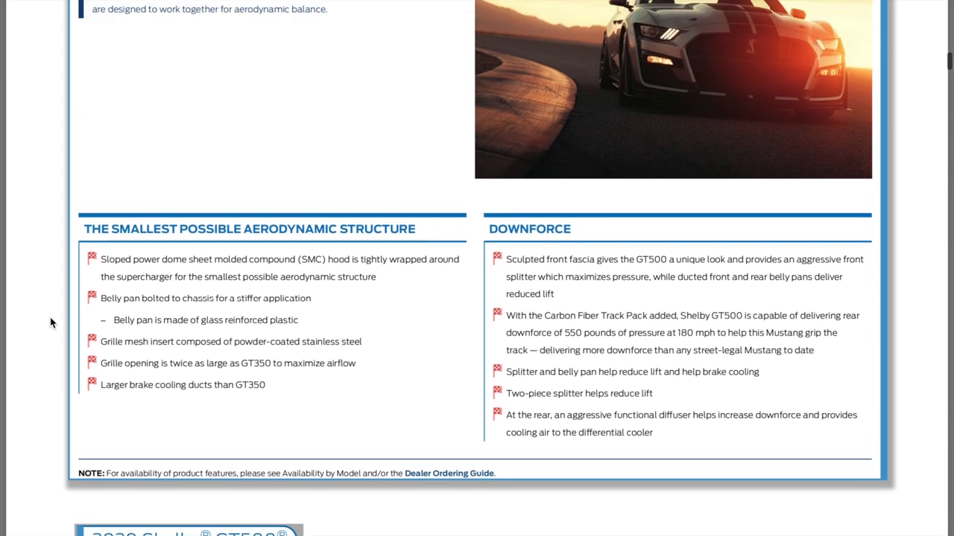
scroll(up, 3)
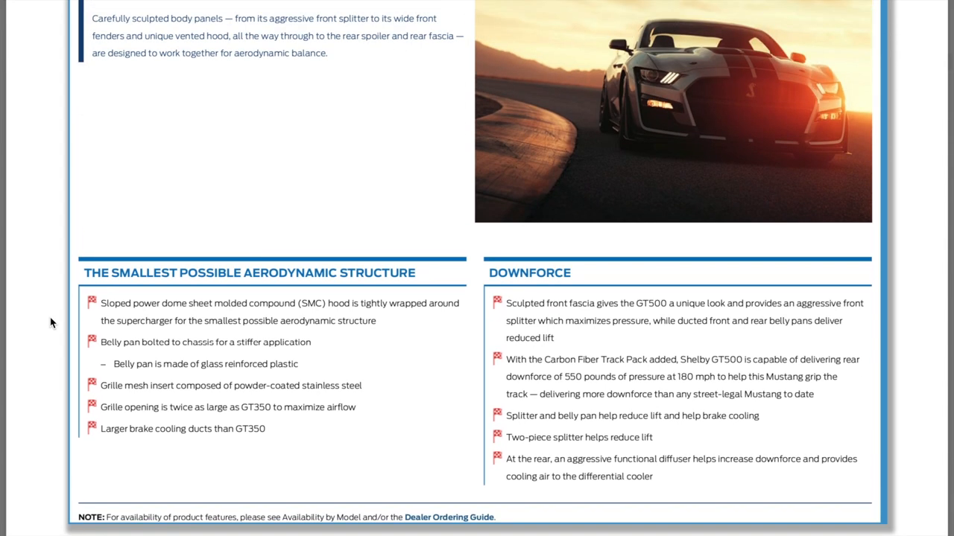
scroll(down, 3)
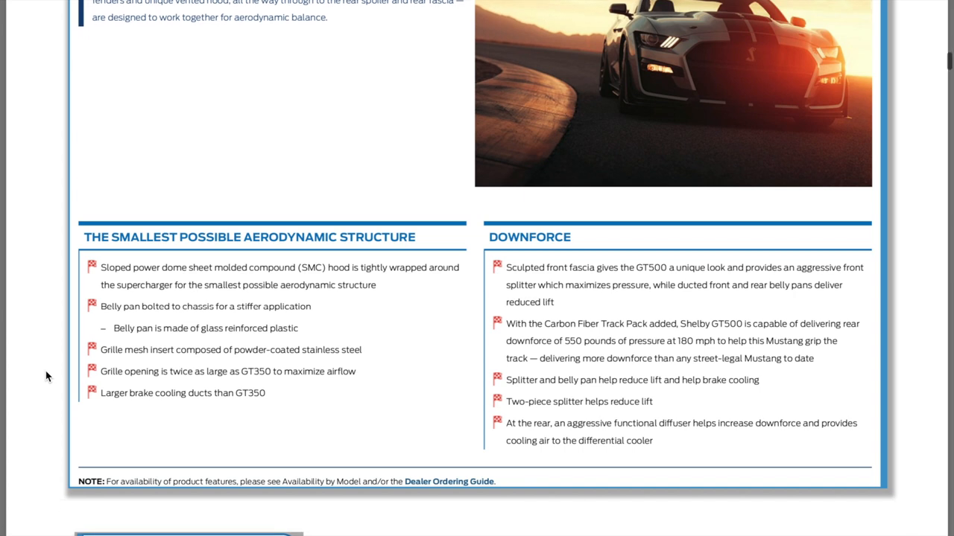
mouse_move(219, 343)
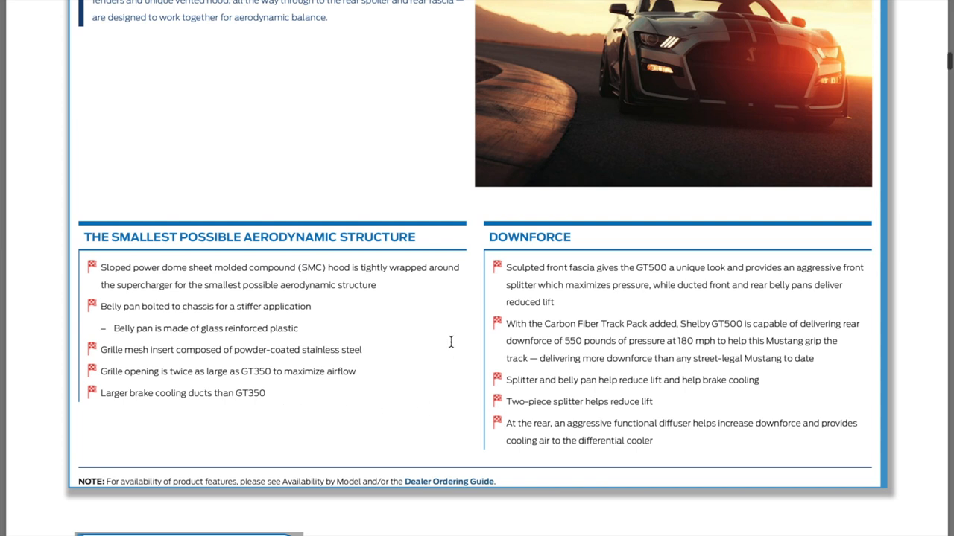
Scroll down the Aerodynamics page through the Downforce lists to the Gurney Flap heading
scroll(down, 3)
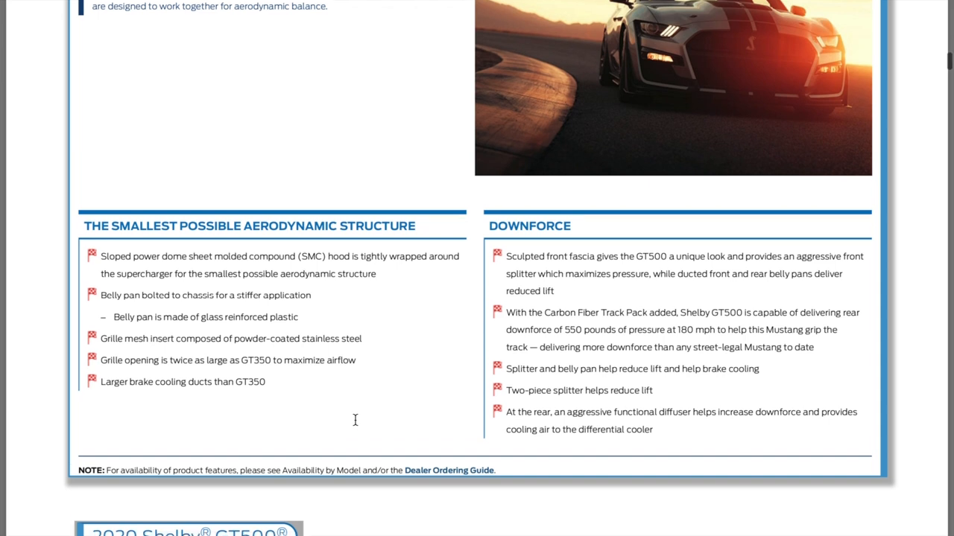
scroll(down, 3)
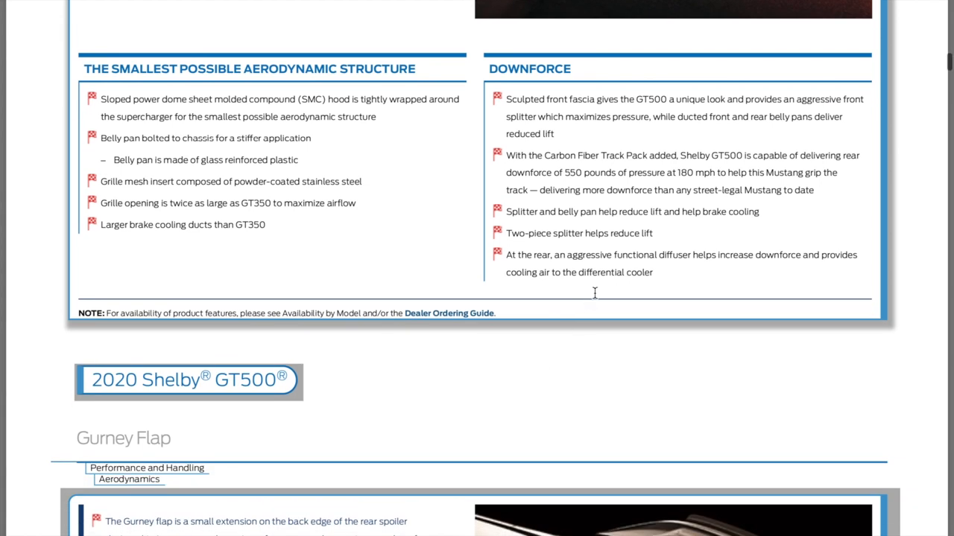
mouse_move(710, 277)
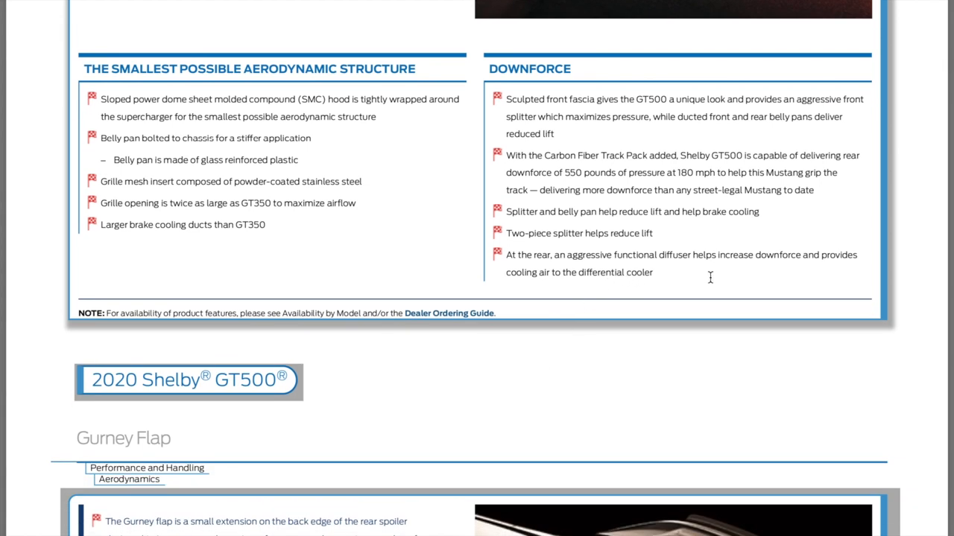
mouse_move(36, 380)
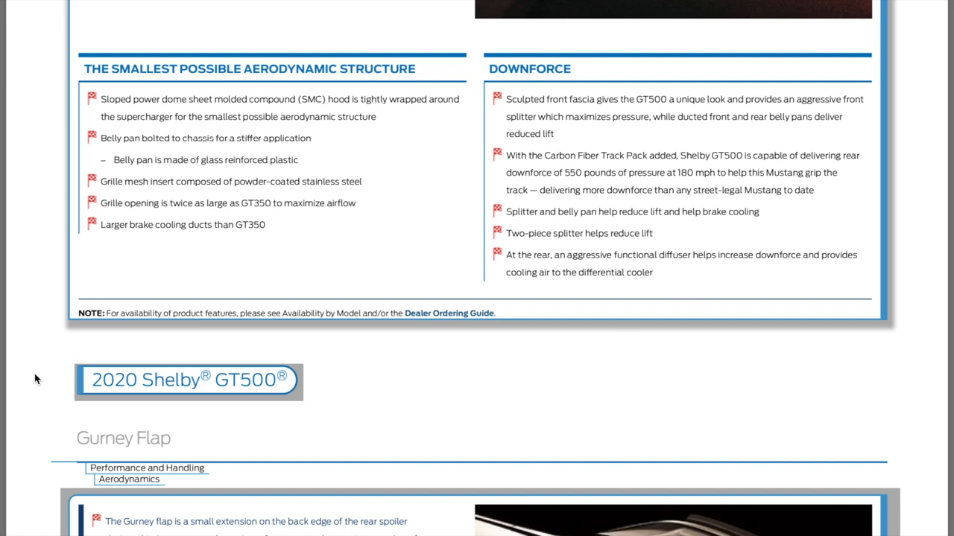
Scroll to the Gurney Flap page covering the rear-spoiler wickerbill extension and its four-fastener install
scroll(down, 3)
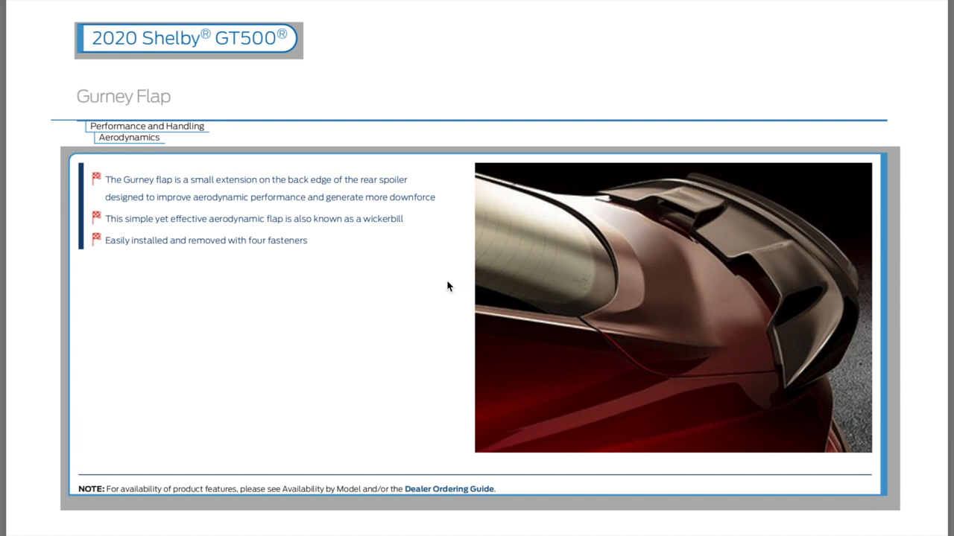
scroll(down, 3)
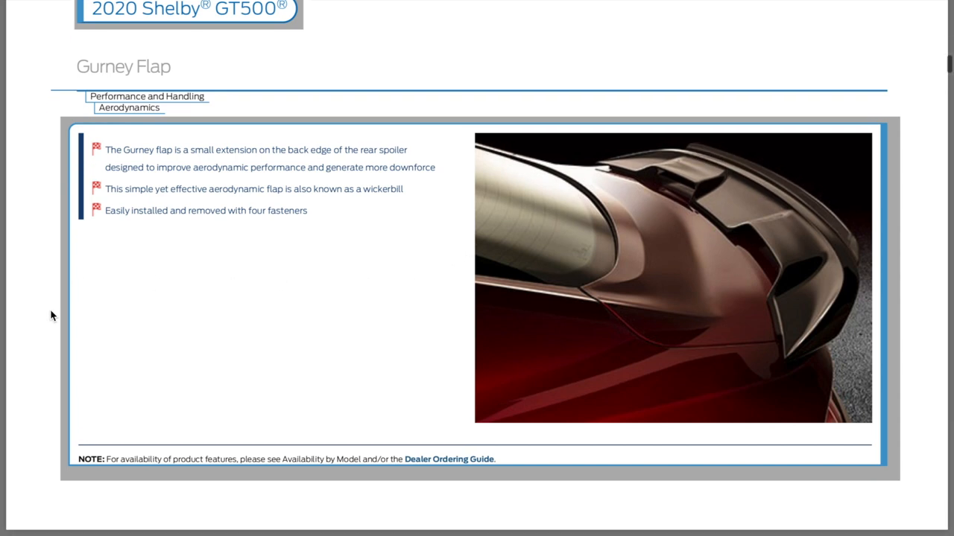
scroll(down, 3)
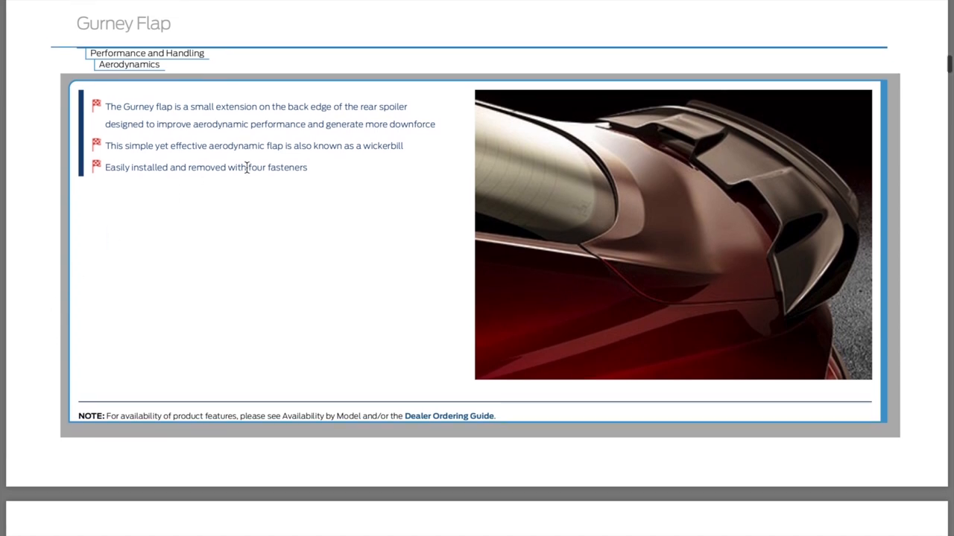
Scroll to the Aggressive Deceleration Fuel Shutoff page and settle on its System Details
scroll(down, 3)
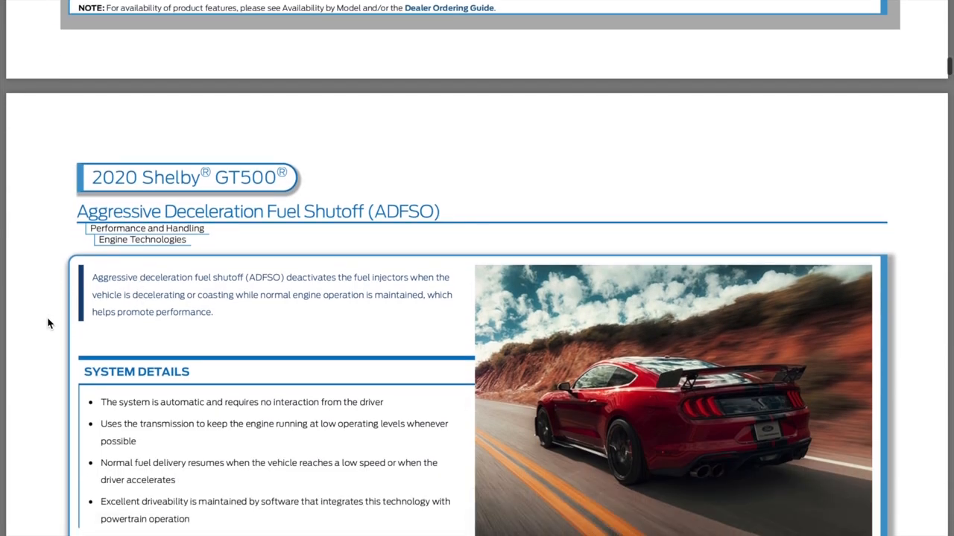
scroll(down, 3)
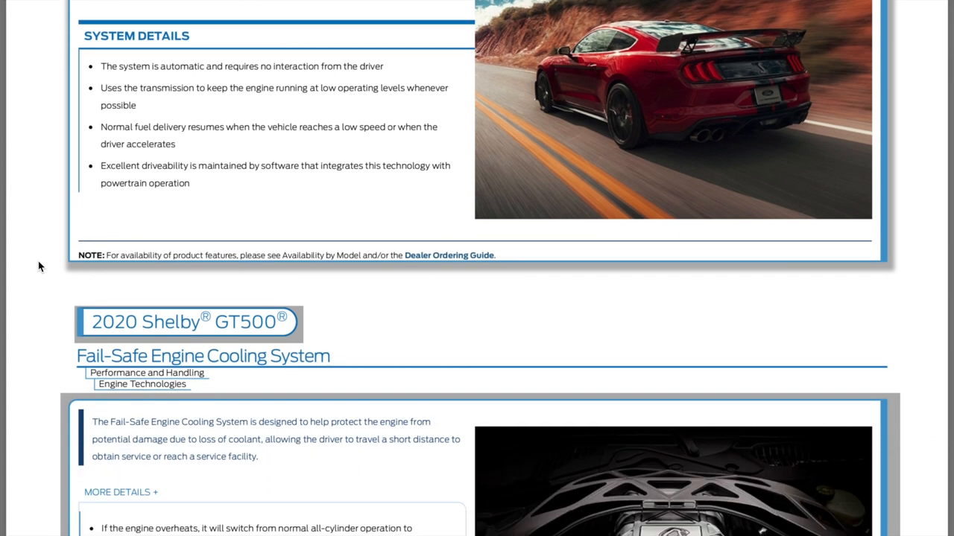
scroll(down, 3)
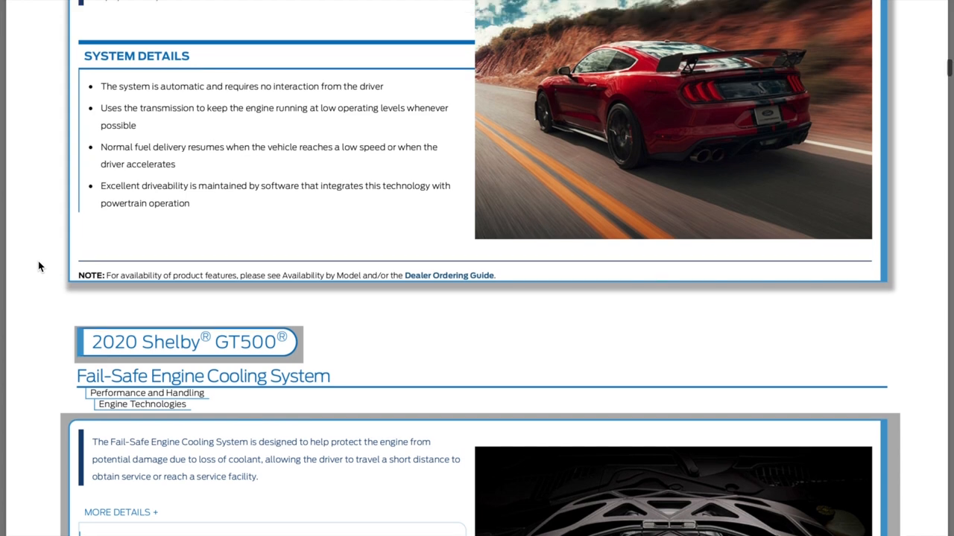
scroll(up, 3)
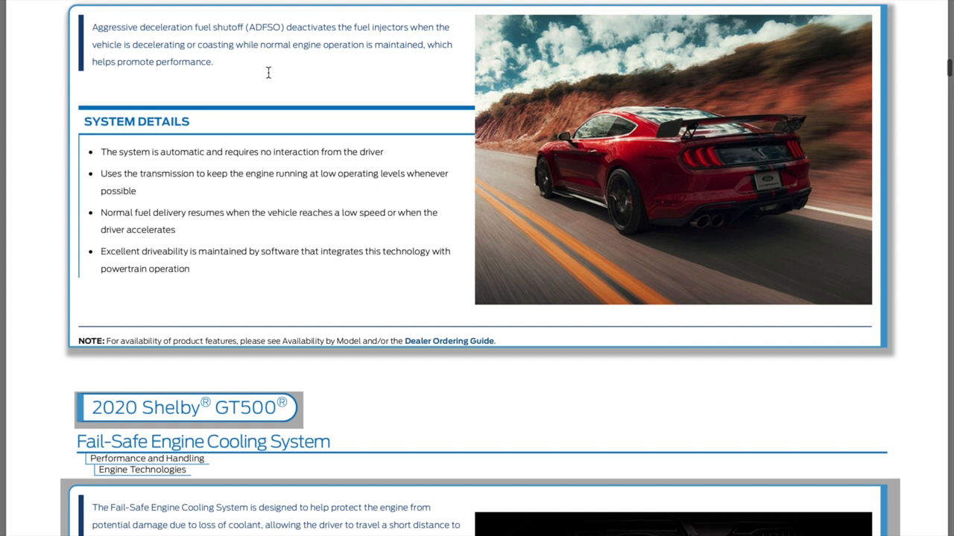
mouse_move(167, 68)
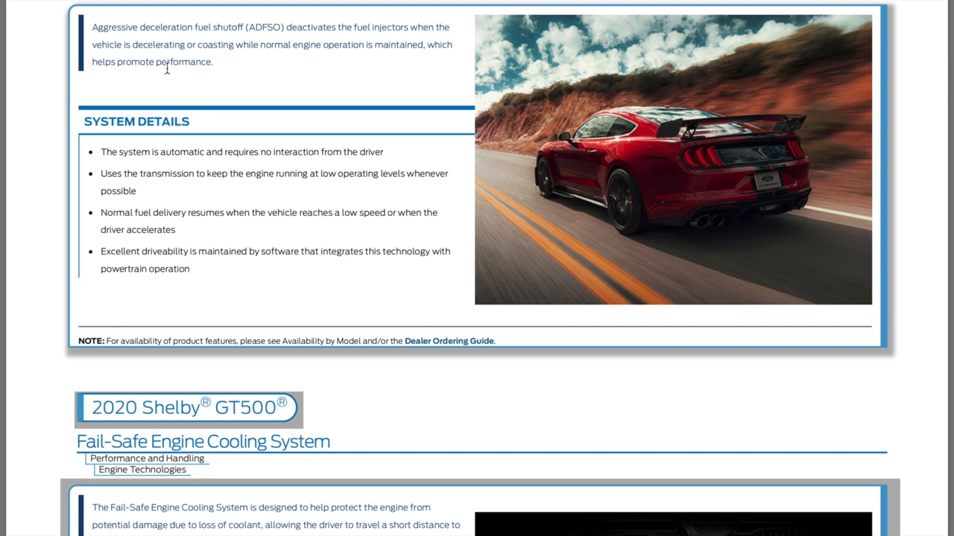
mouse_move(455, 48)
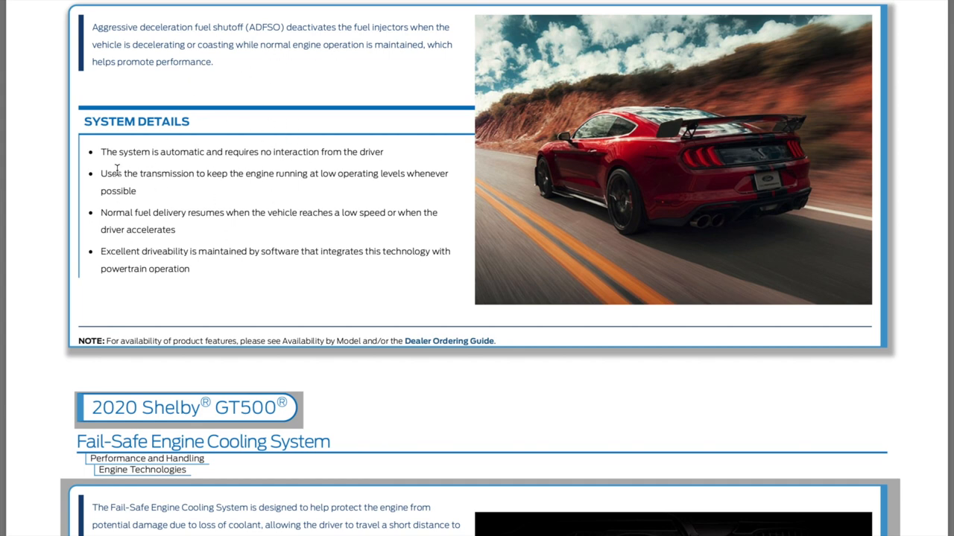
Scroll the Fail-Safe Engine Cooling System page fully into view, with Intelligent Oil-Life Monitor just below
scroll(down, 3)
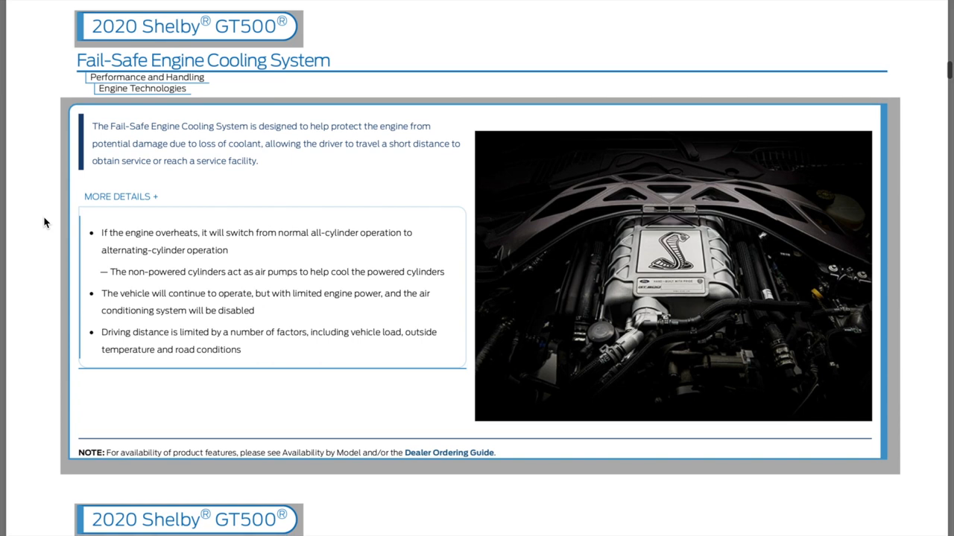
mouse_move(227, 97)
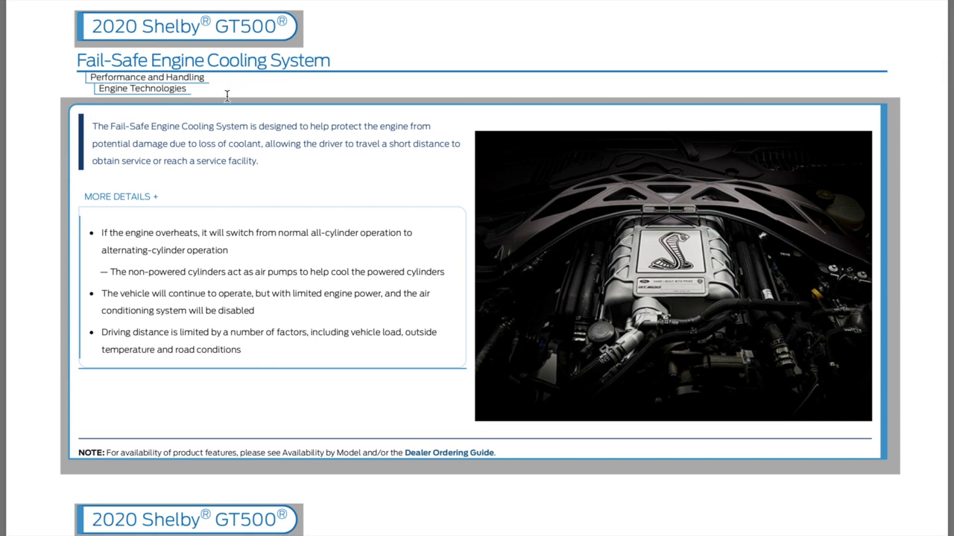
mouse_move(39, 197)
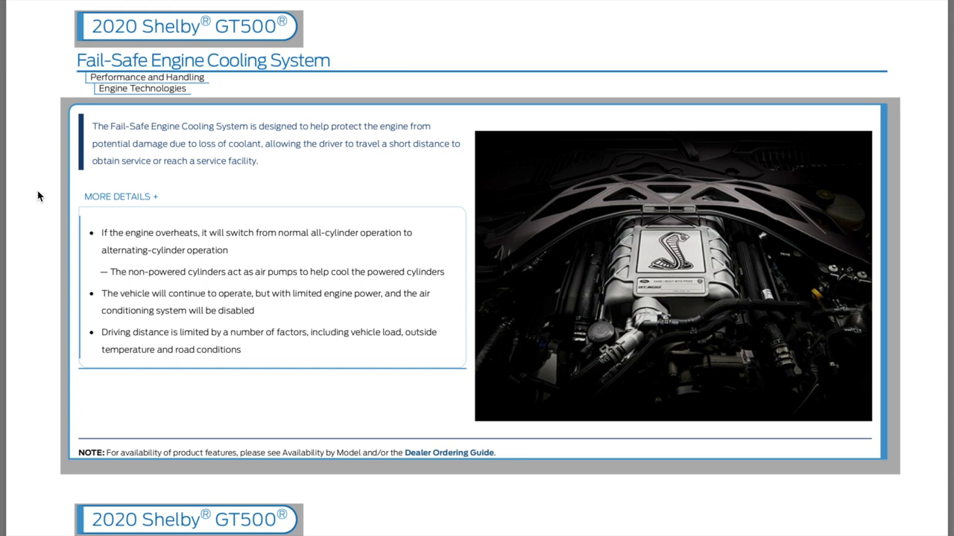
scroll(down, 3)
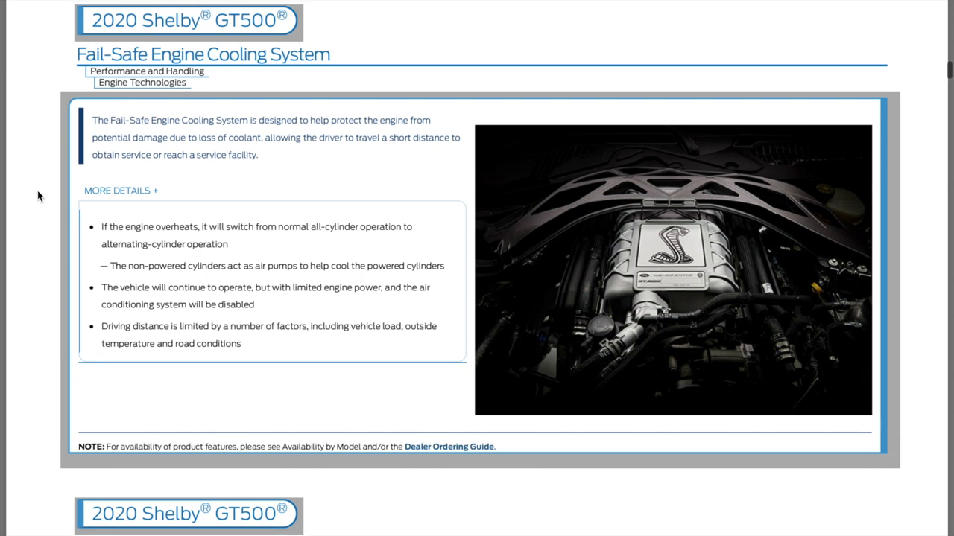
mouse_move(157, 140)
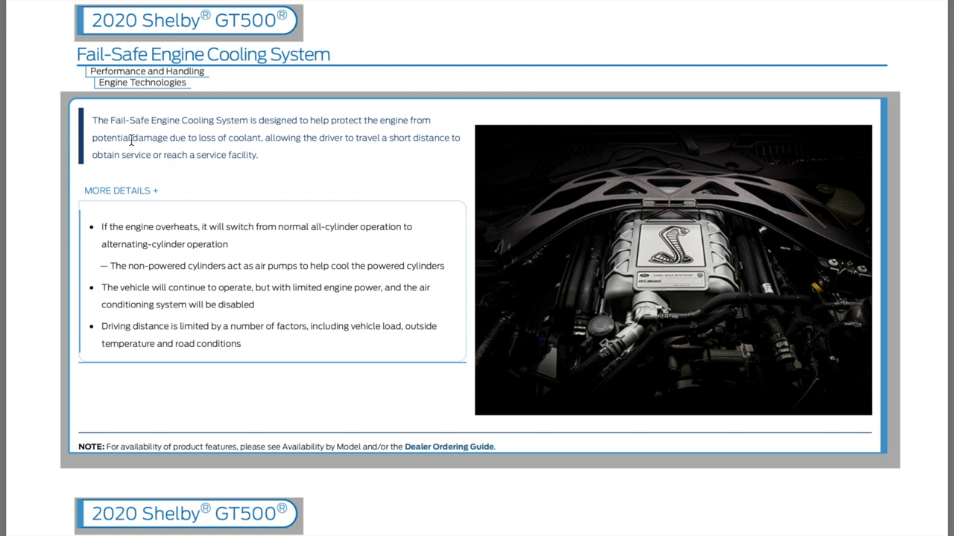
mouse_move(342, 141)
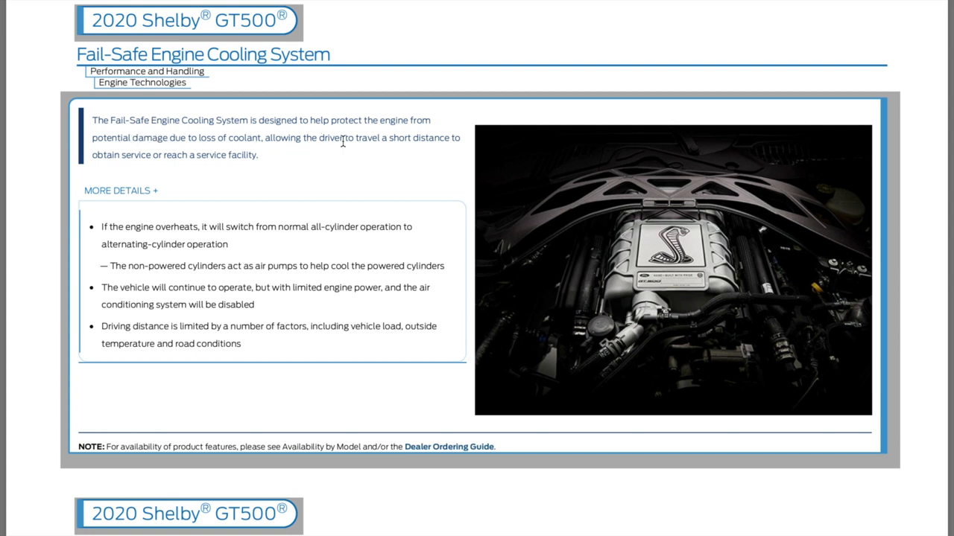
mouse_move(257, 161)
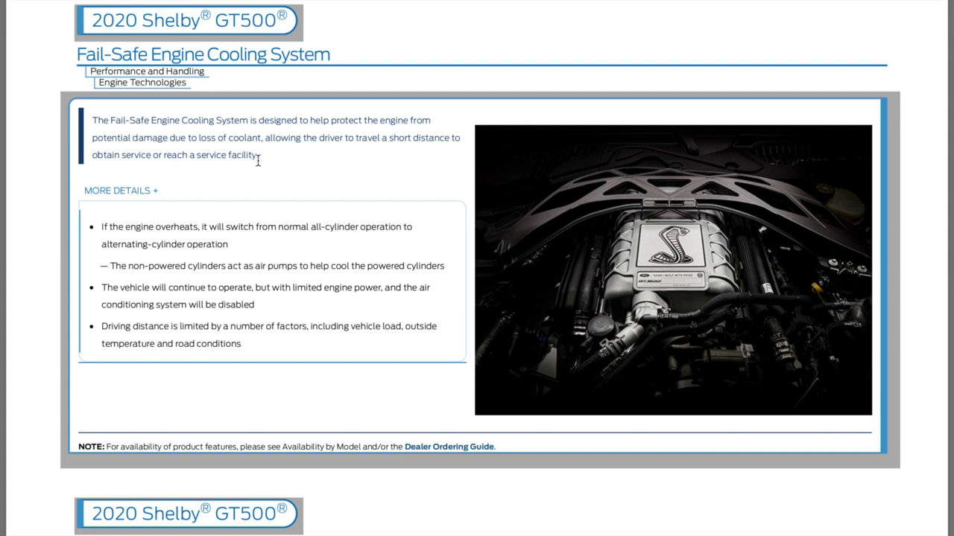
mouse_move(376, 180)
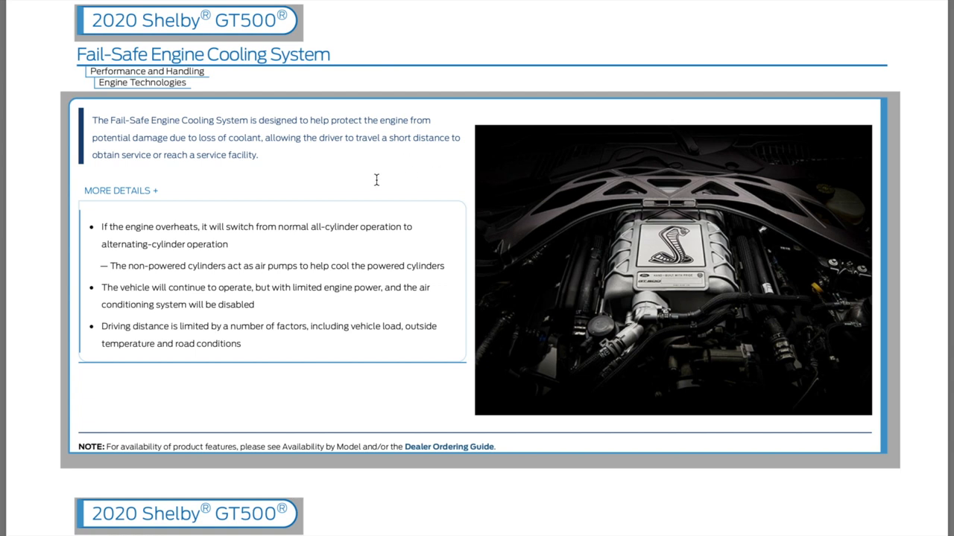
mouse_move(208, 180)
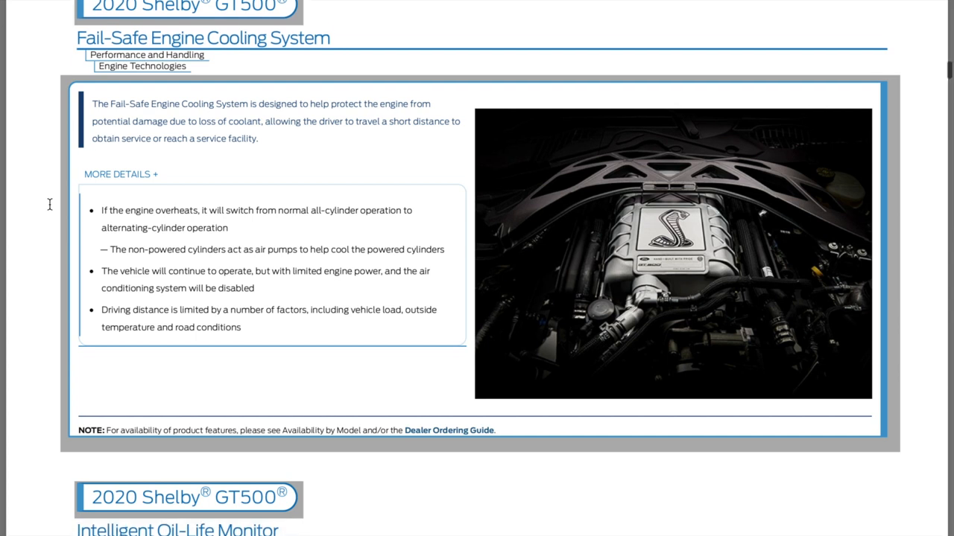
scroll(down, 3)
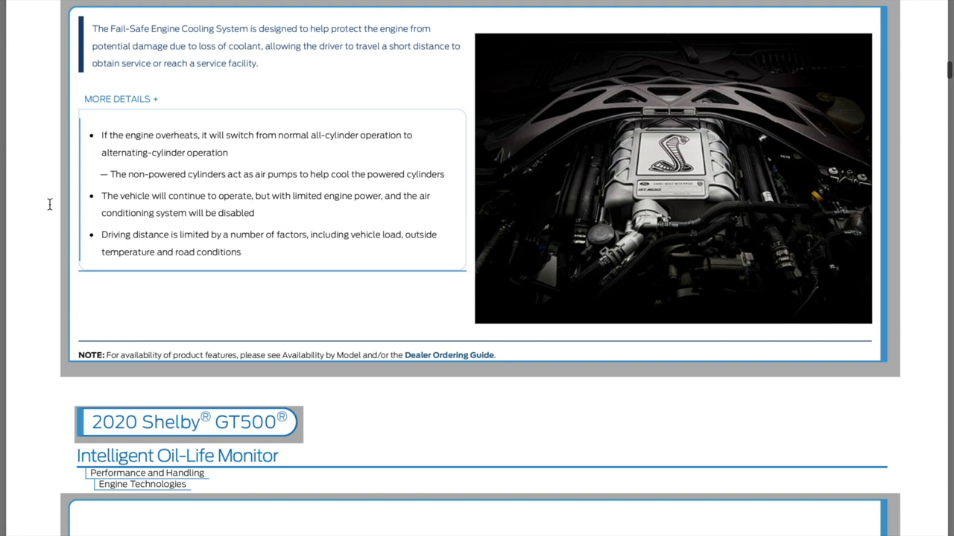
mouse_move(230, 188)
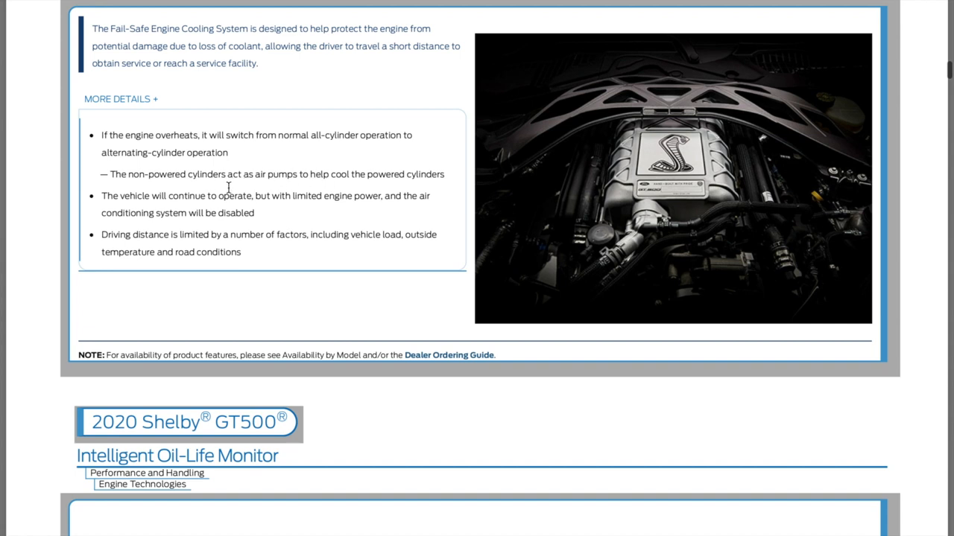
mouse_move(170, 197)
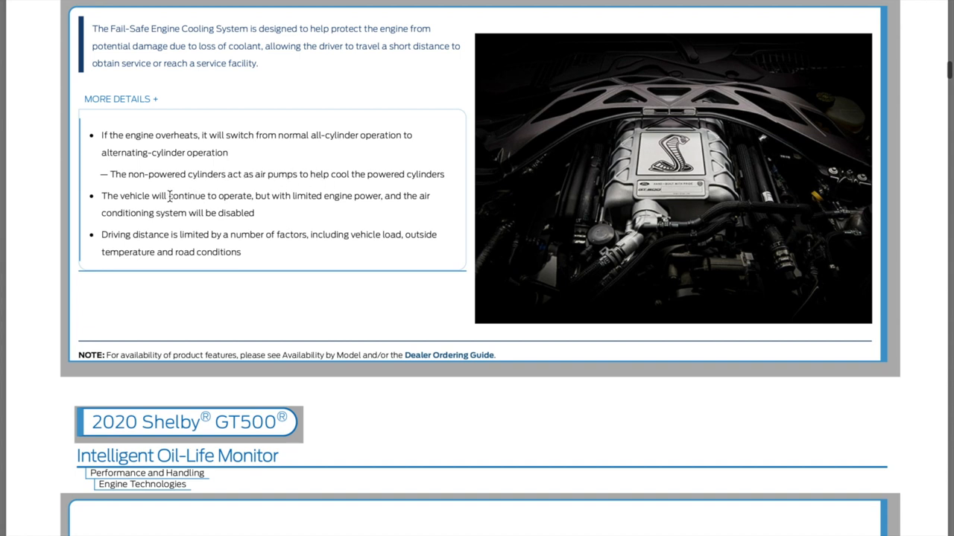
mouse_move(313, 188)
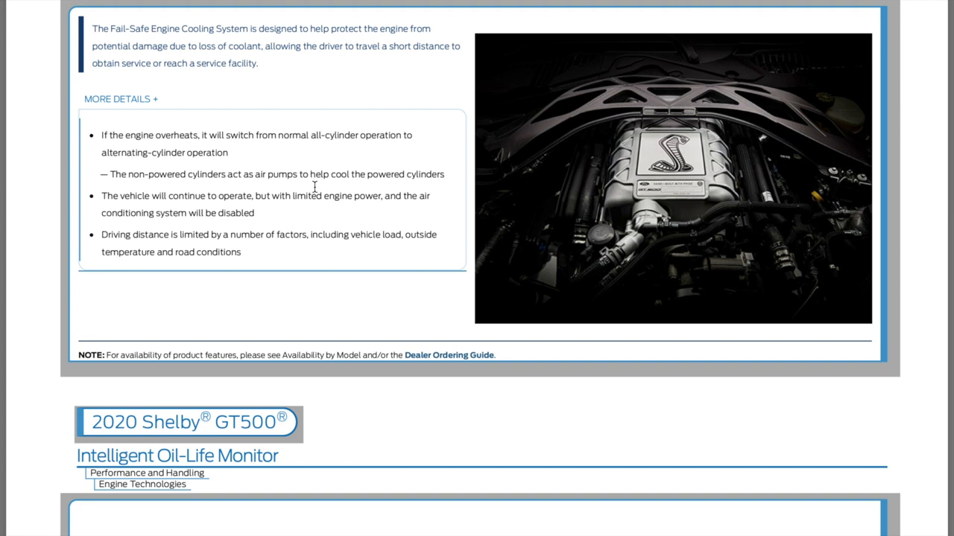
mouse_move(378, 231)
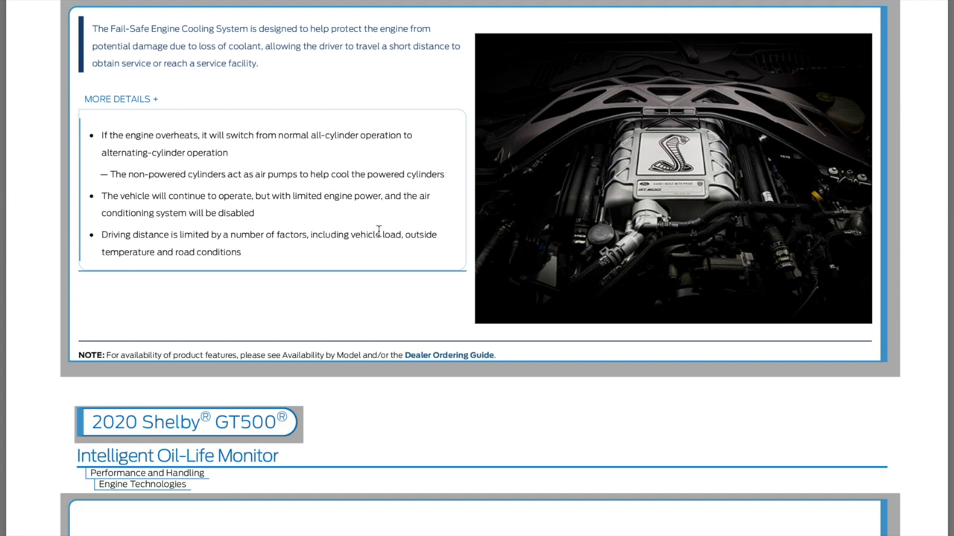
mouse_move(44, 256)
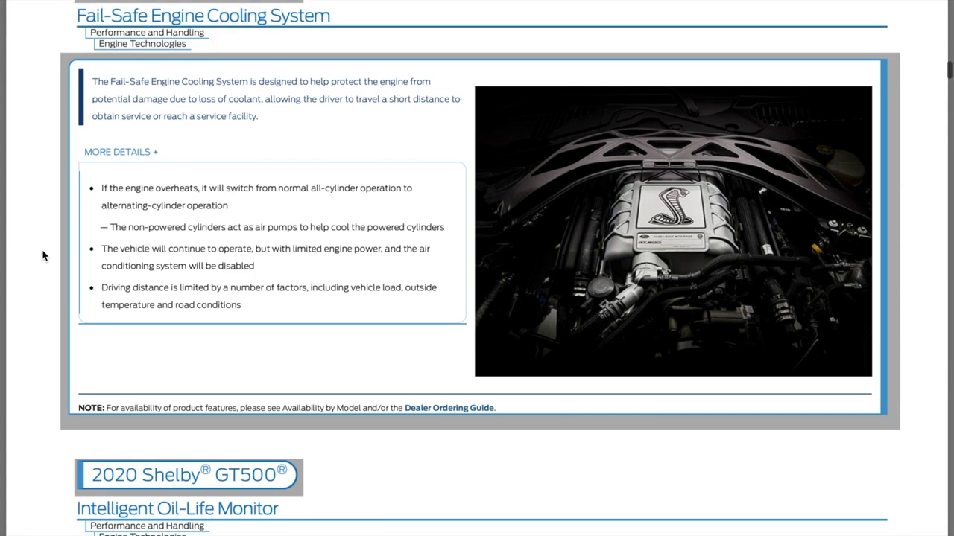
scroll(down, 3)
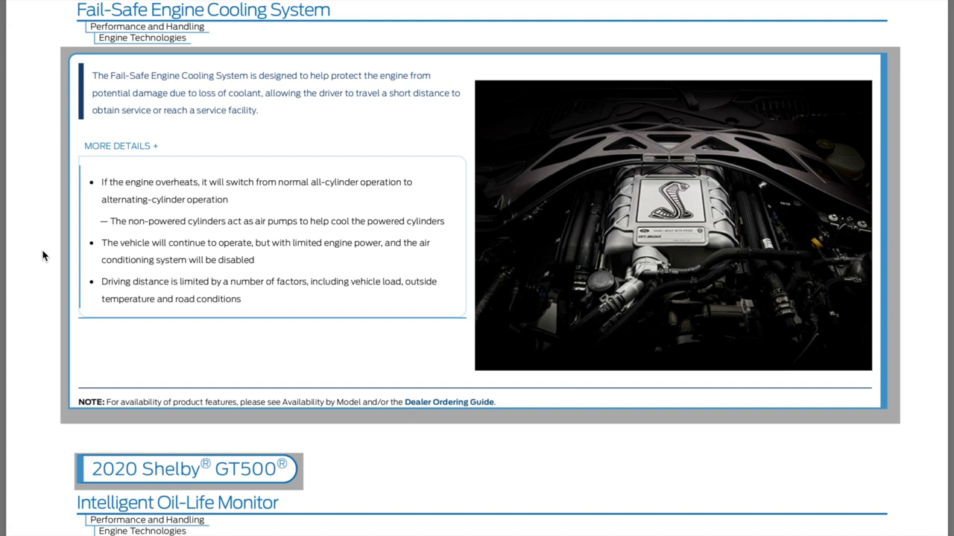
Scroll through the Intelligent Oil-Life Monitor and Ti-VCT pages, nudging back to reread them
scroll(down, 3)
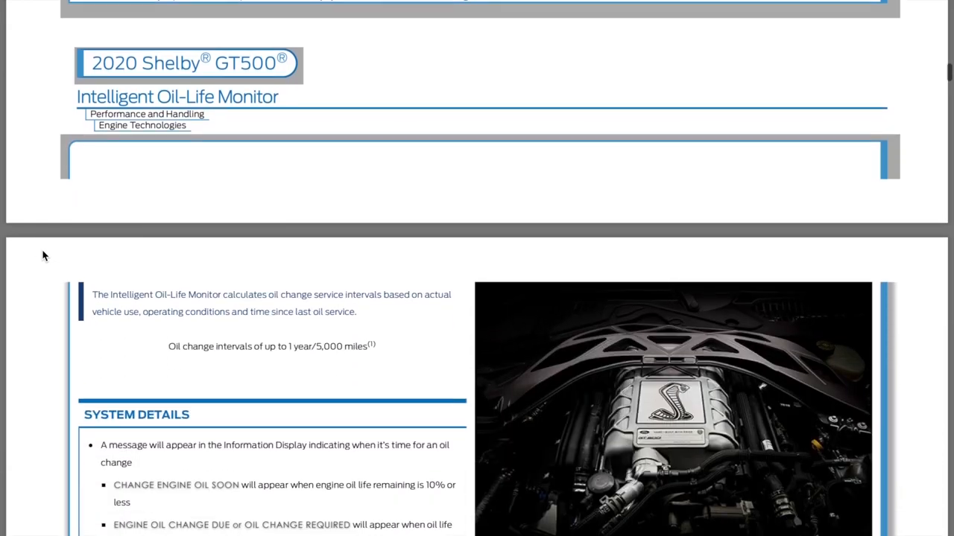
scroll(down, 3)
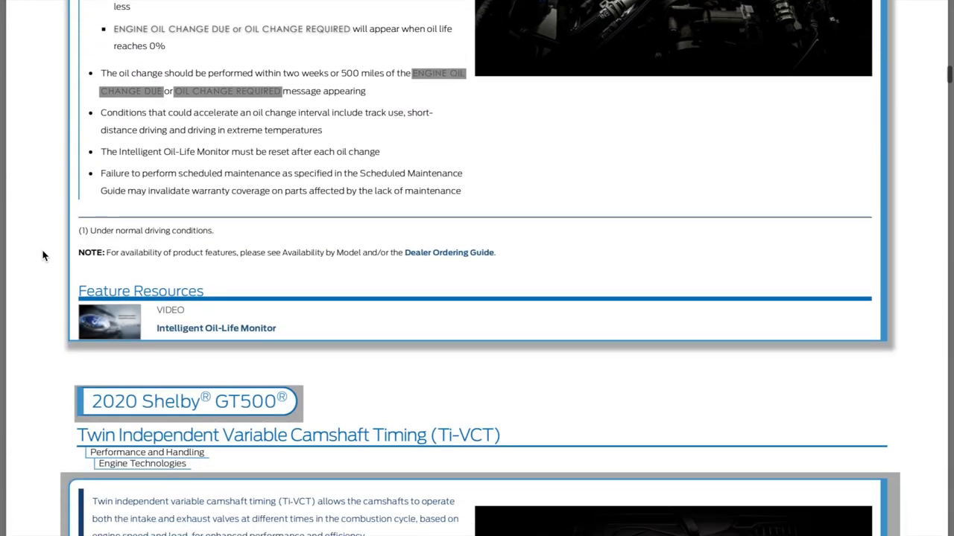
scroll(down, 3)
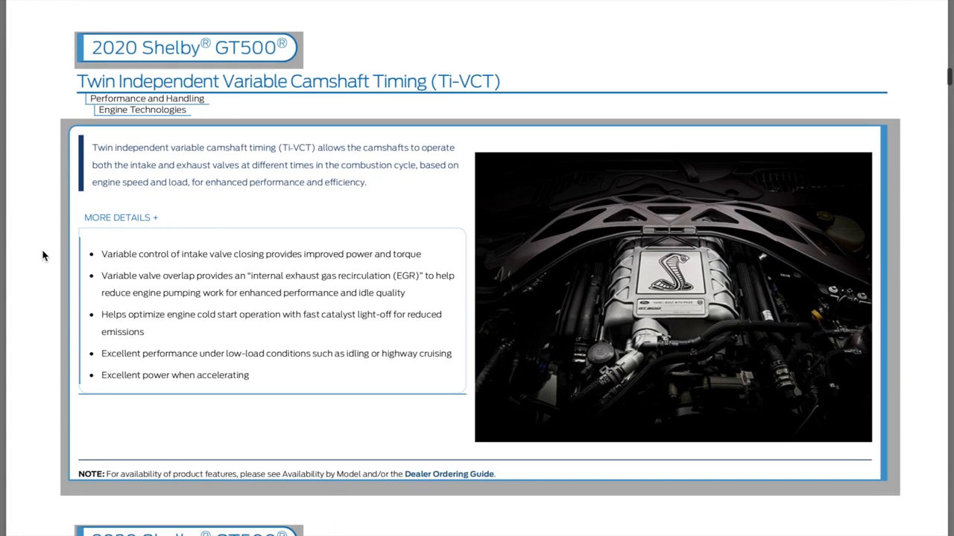
scroll(down, 3)
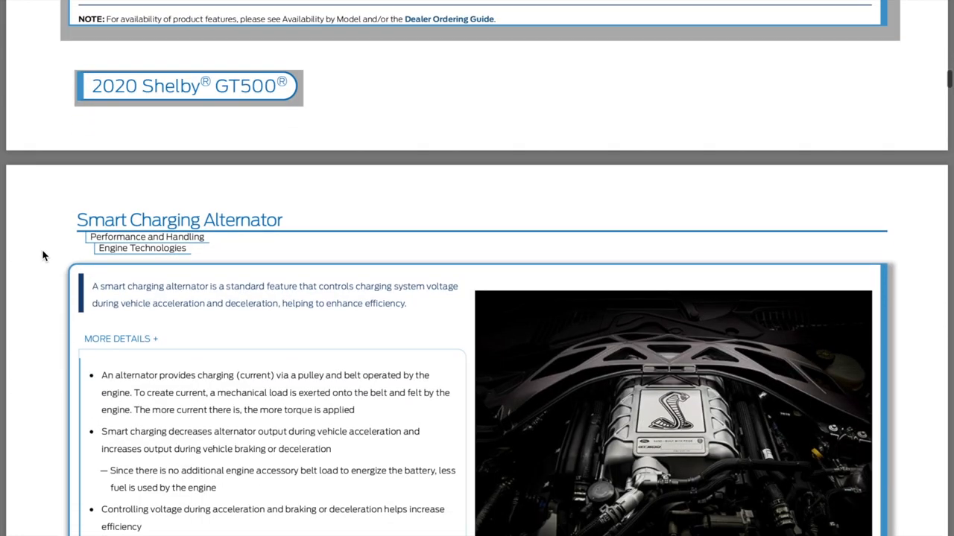
scroll(down, 3)
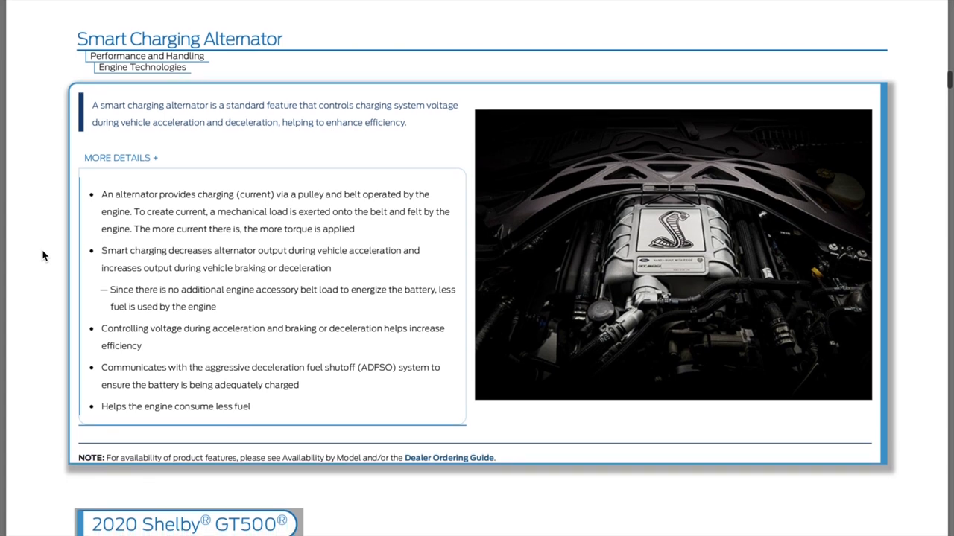
scroll(up, 3)
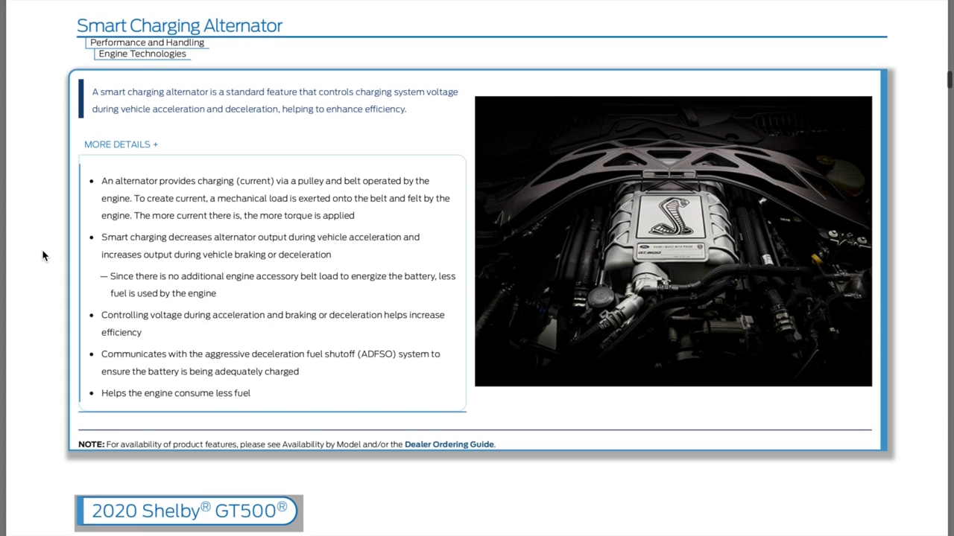
scroll(down, 3)
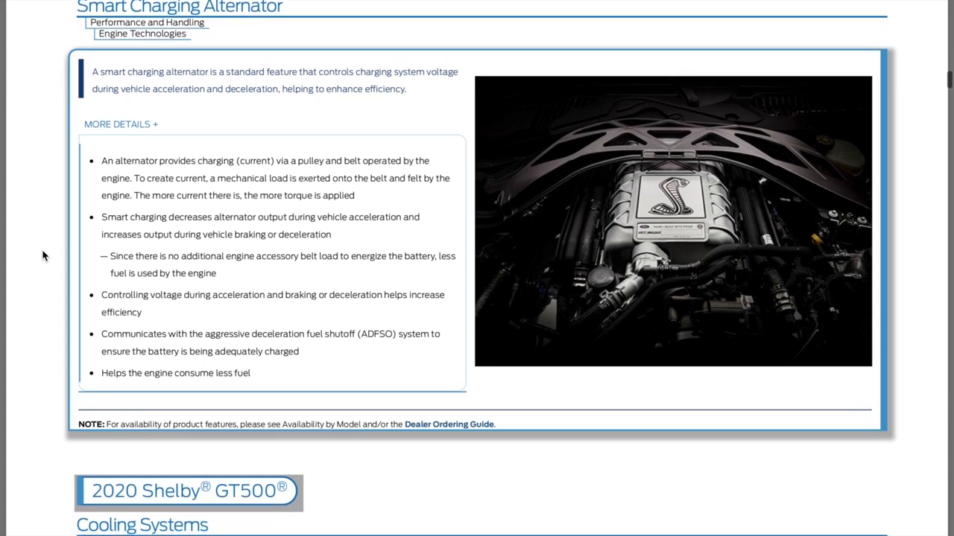
scroll(up, 3)
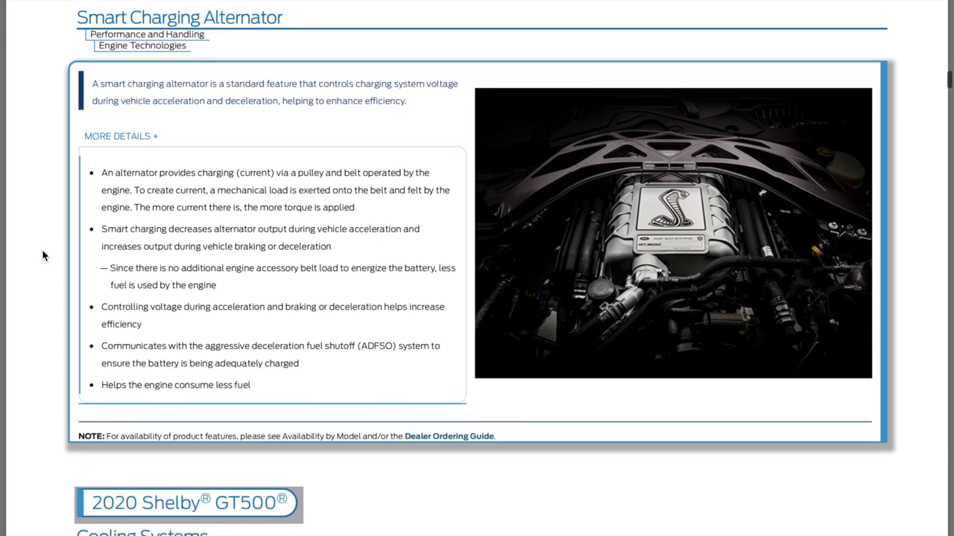
mouse_move(277, 218)
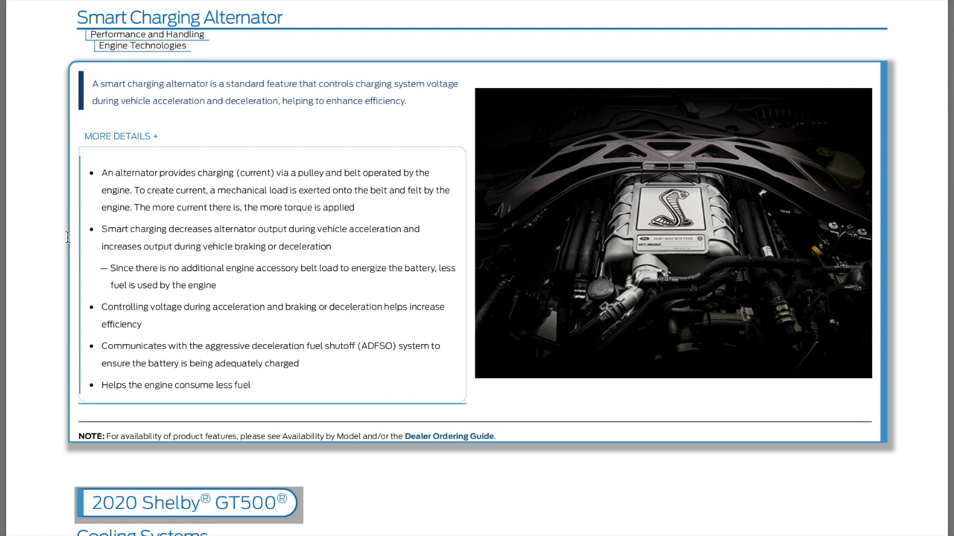
mouse_move(49, 306)
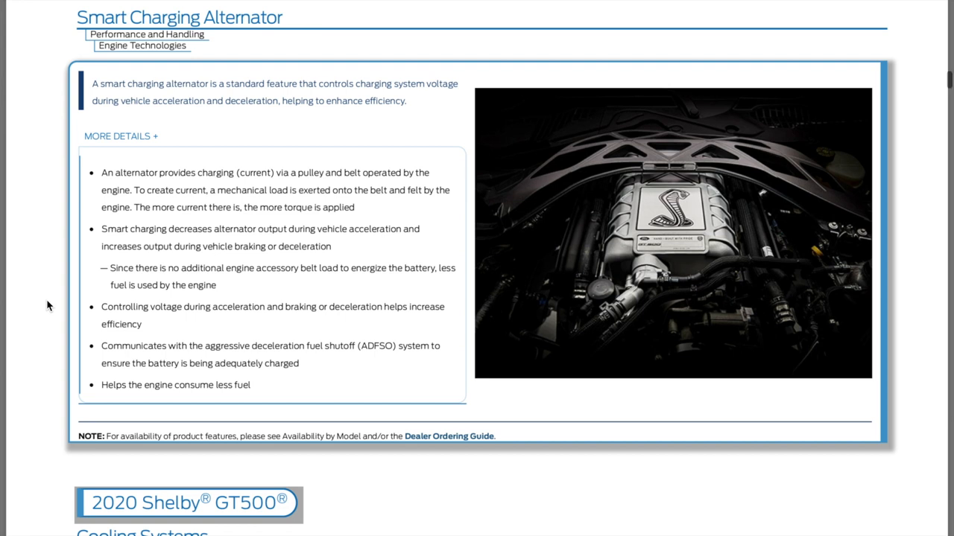
Continue down to the Smart Charging Alternator page where Cooling Systems begins
scroll(down, 3)
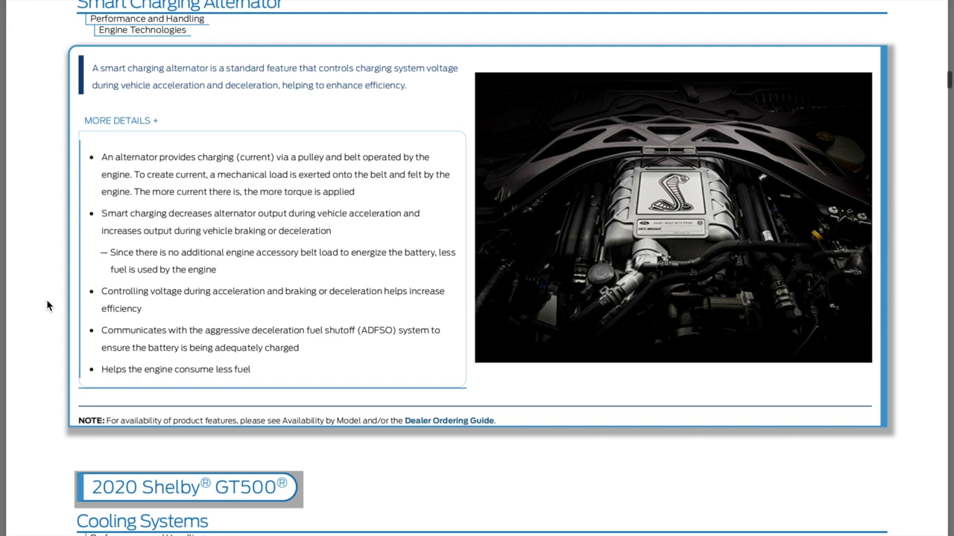
scroll(down, 3)
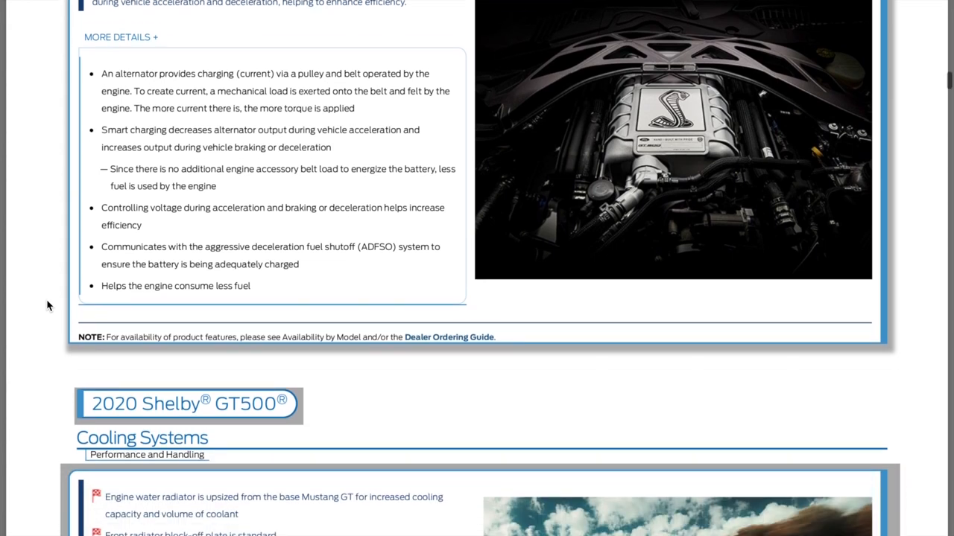
Scroll through Cooling Systems and the Axle Cooler list to Transmission and Engine Oil Coolers
scroll(down, 3)
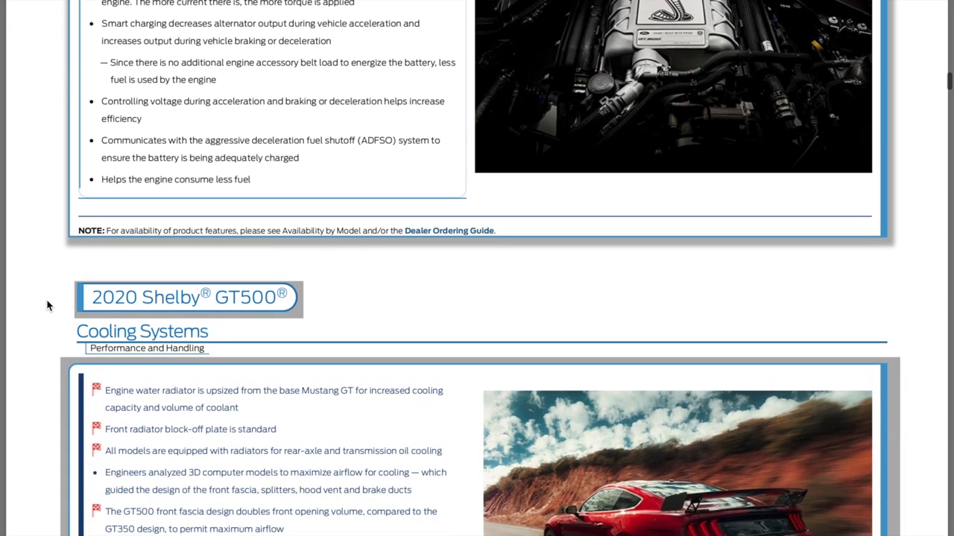
scroll(down, 3)
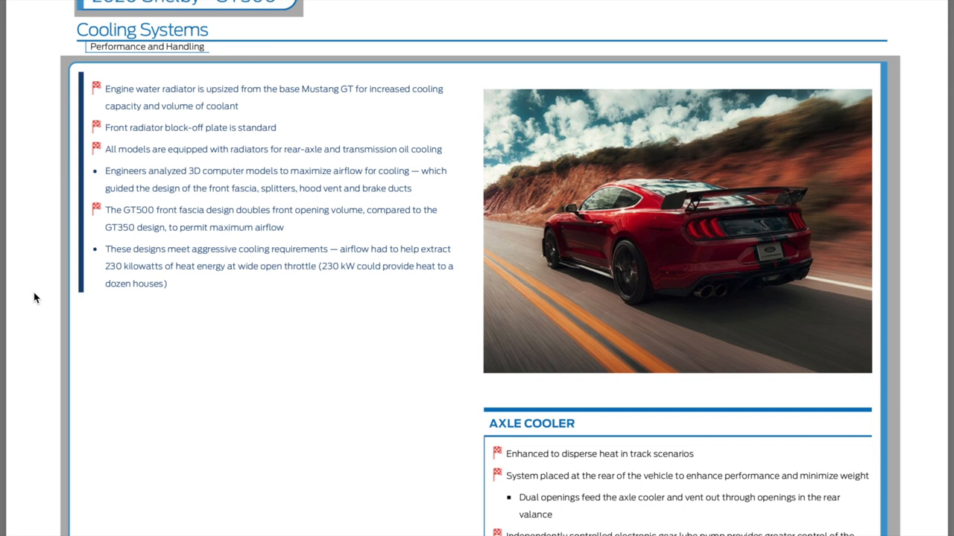
scroll(down, 3)
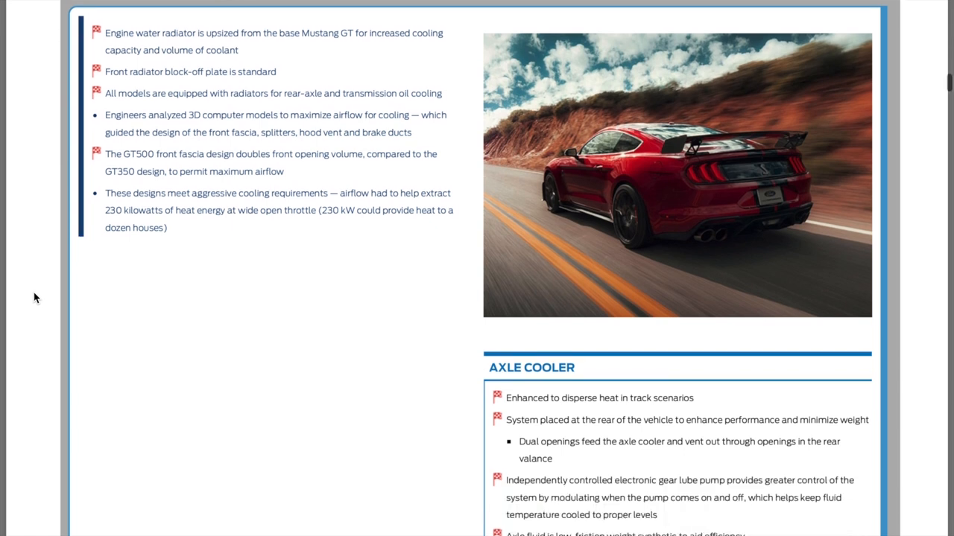
scroll(down, 3)
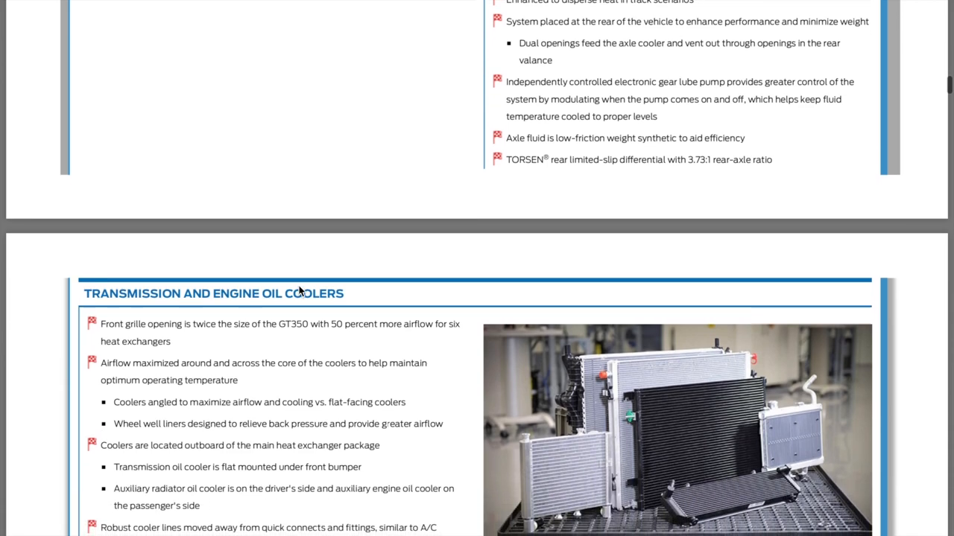
Scroll past Transmission and Engine Oil Coolers to the start of the Exhaust System page
scroll(down, 3)
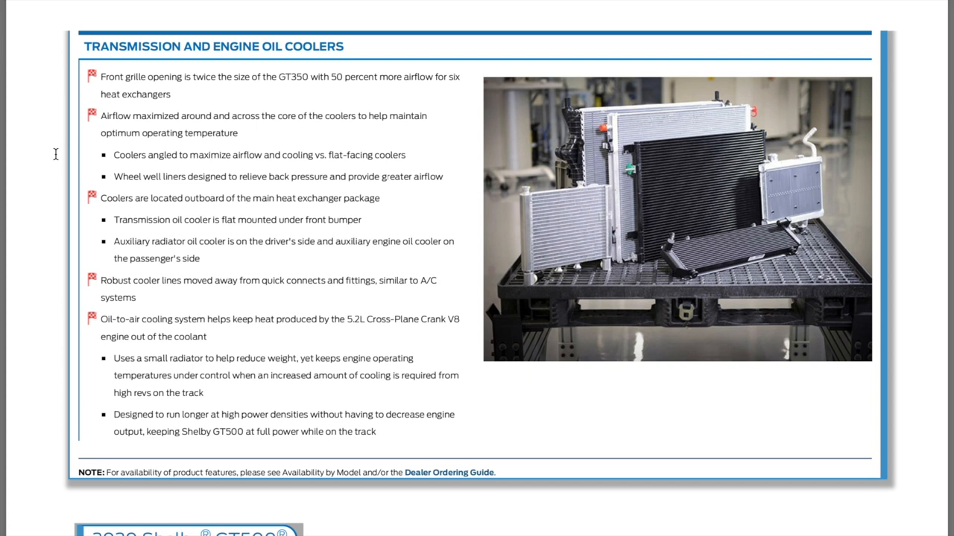
scroll(down, 3)
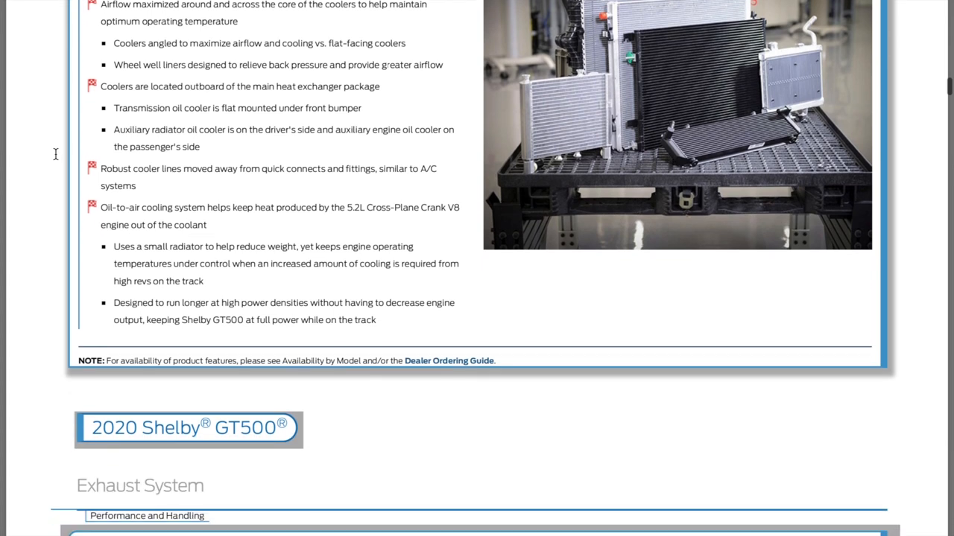
scroll(down, 3)
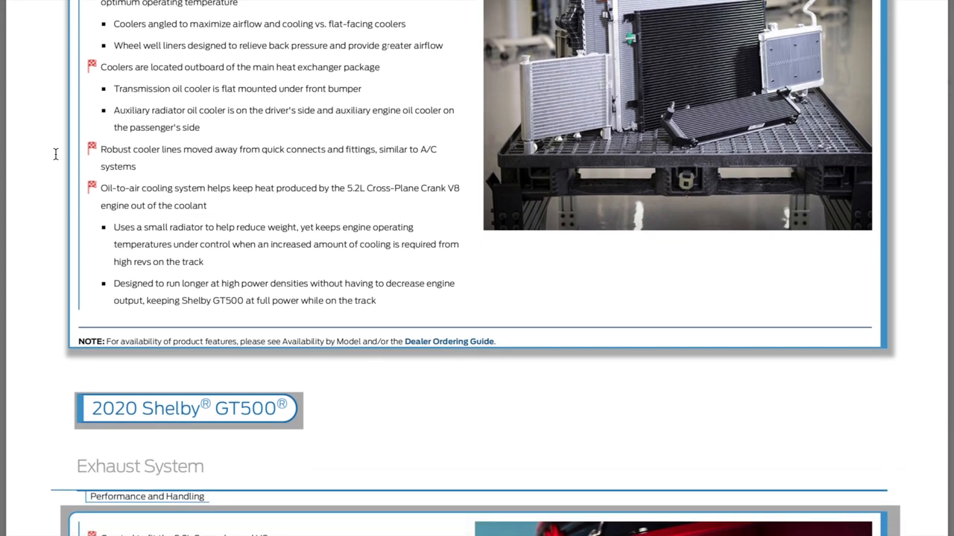
scroll(down, 3)
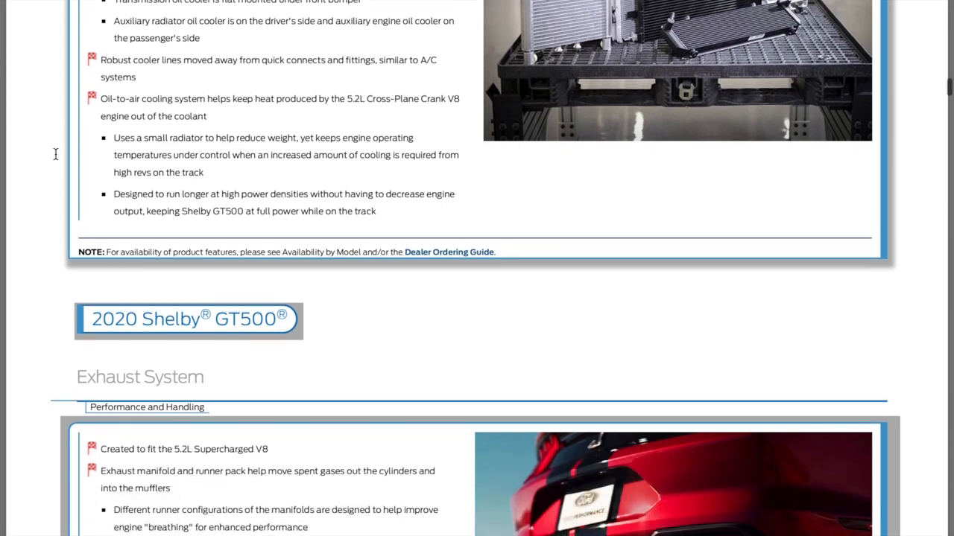
scroll(down, 3)
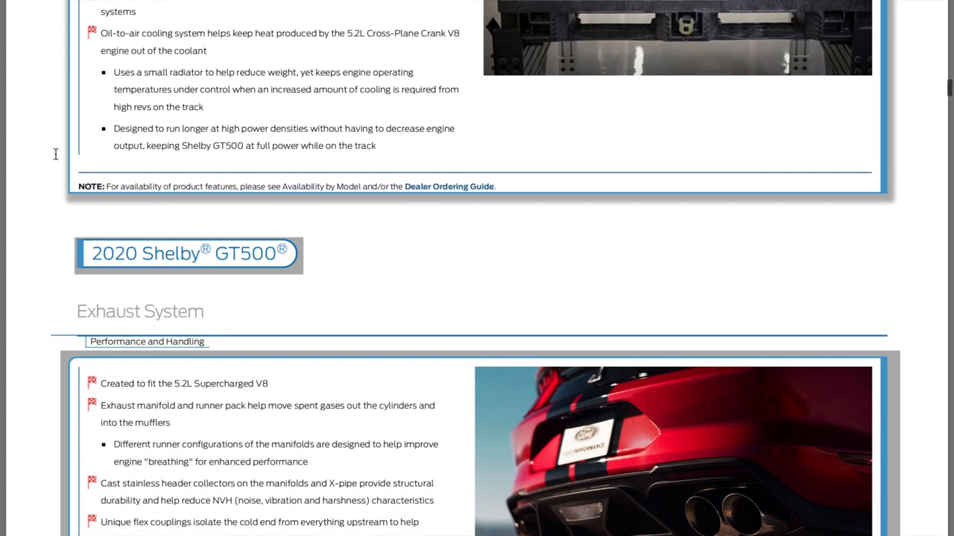
Scroll through the Exhaust System feature list to the TREMEC Dual-Clutch Transmission heading
scroll(down, 3)
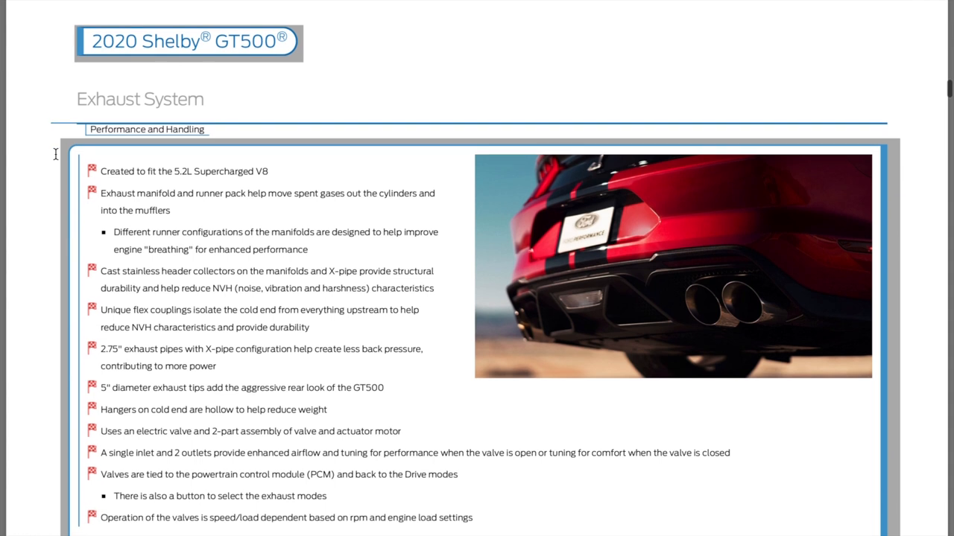
scroll(down, 3)
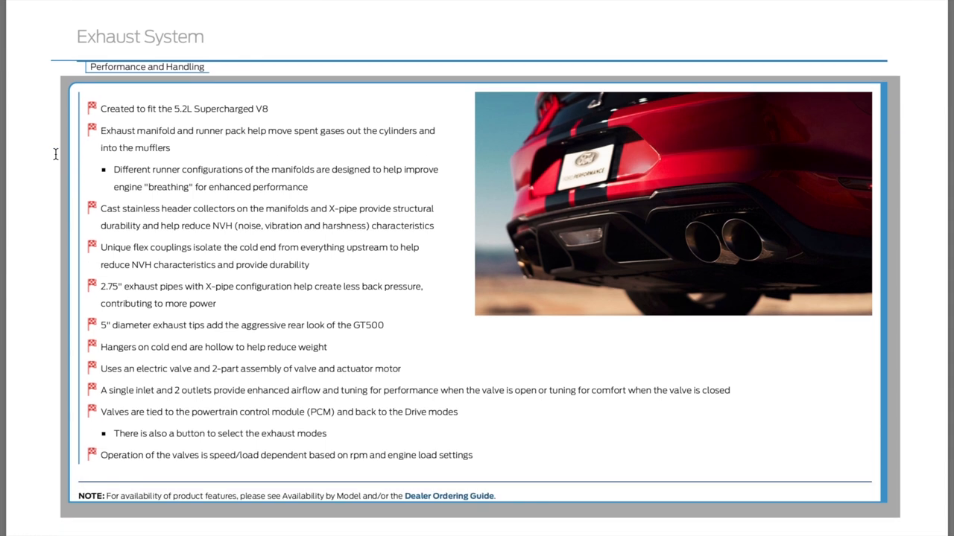
scroll(down, 3)
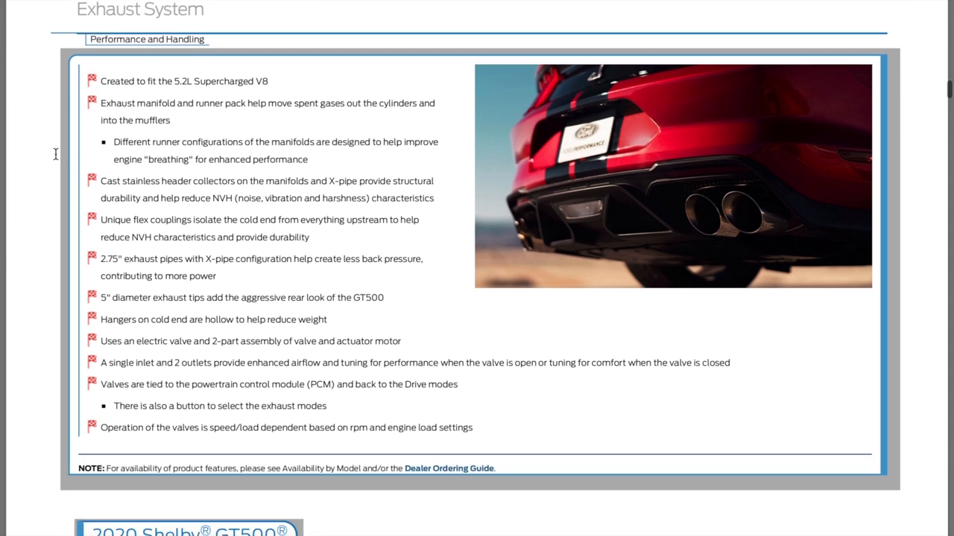
scroll(up, 3)
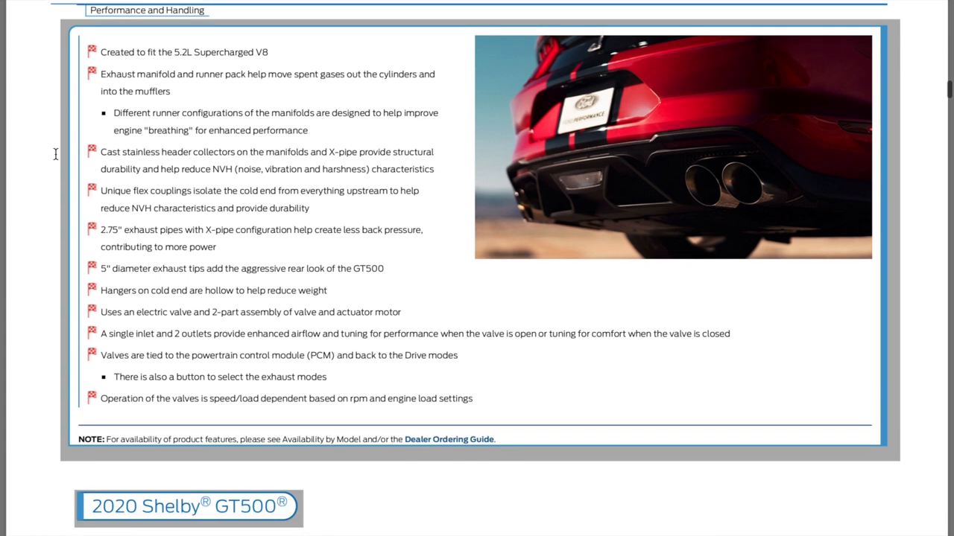
scroll(down, 3)
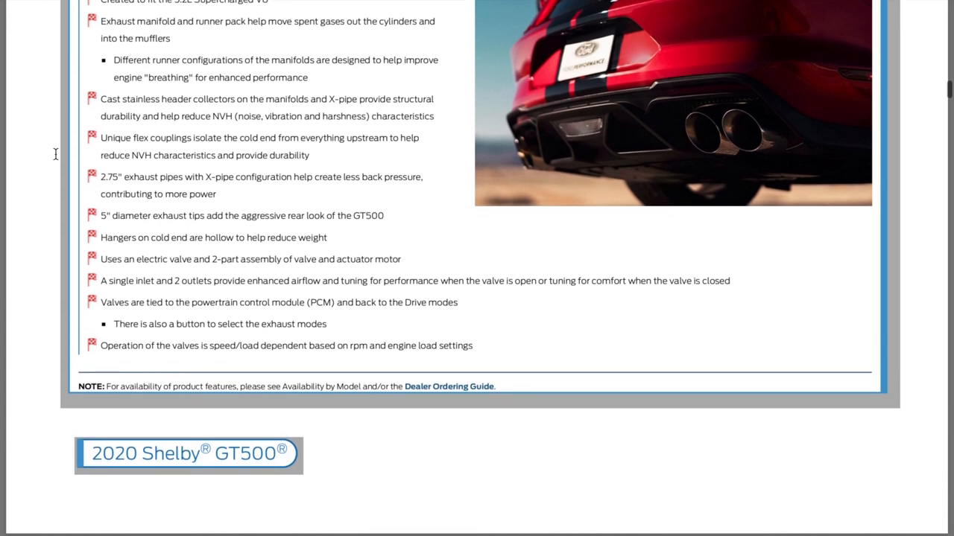
scroll(down, 3)
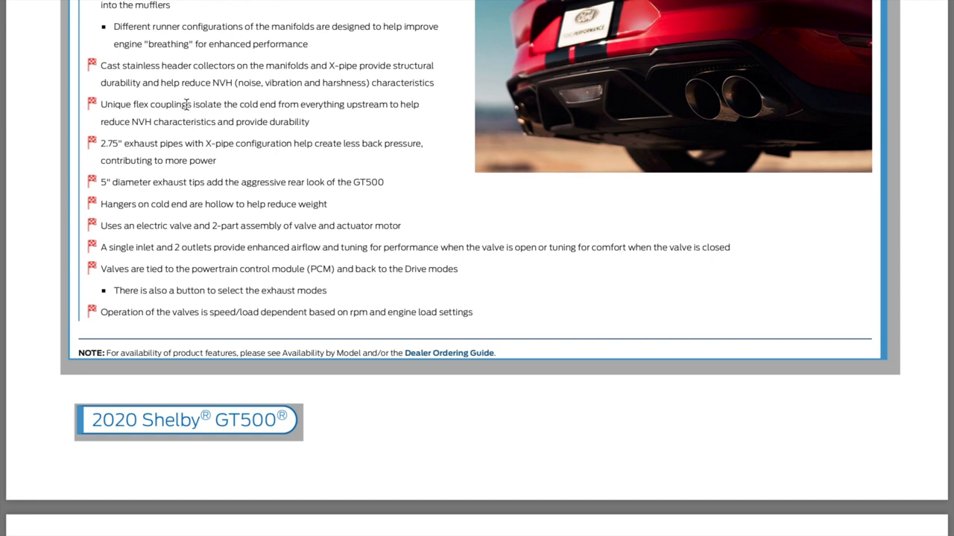
mouse_move(261, 97)
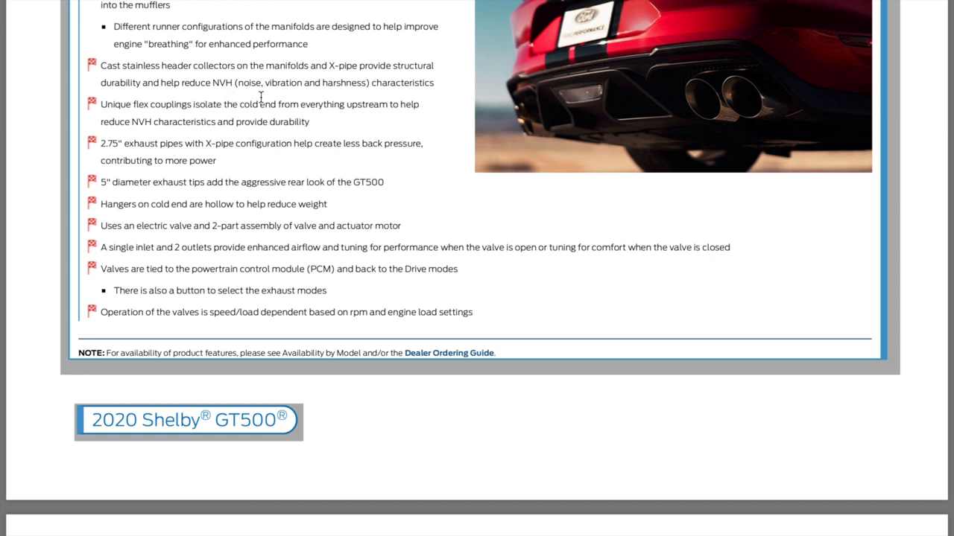
mouse_move(211, 125)
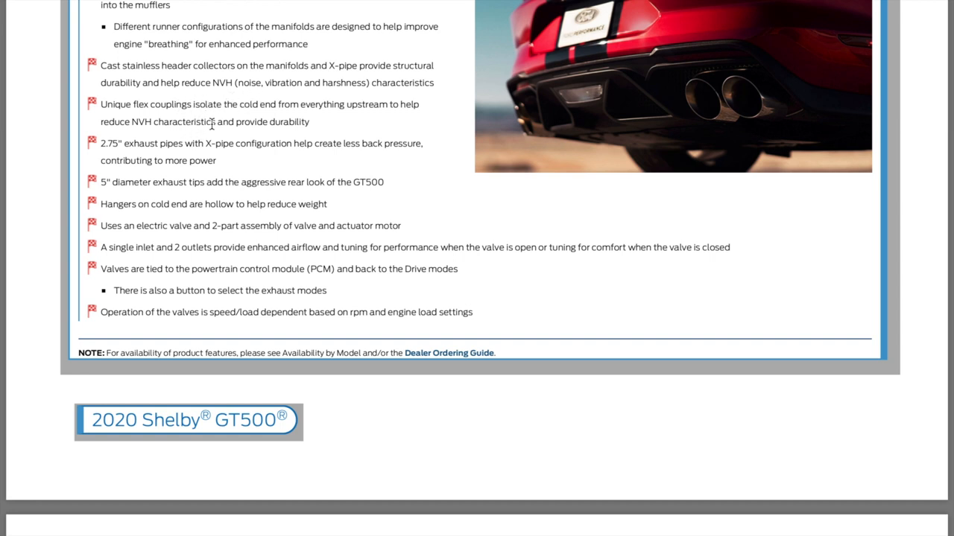
mouse_move(298, 122)
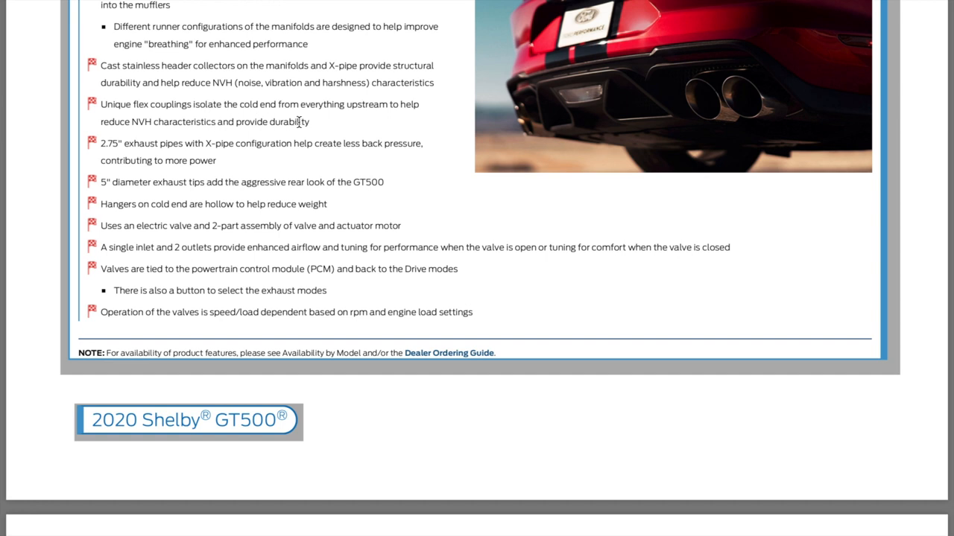
mouse_move(321, 137)
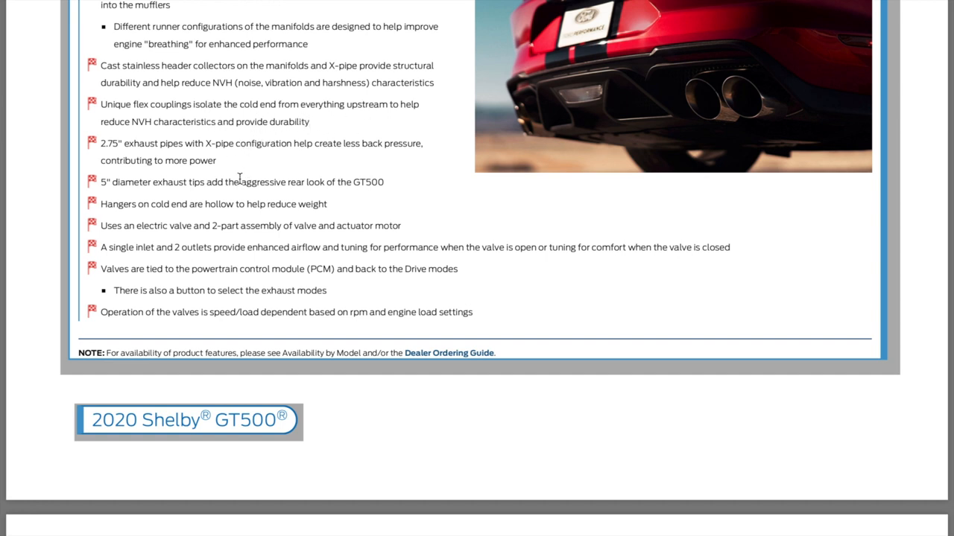
mouse_move(90, 197)
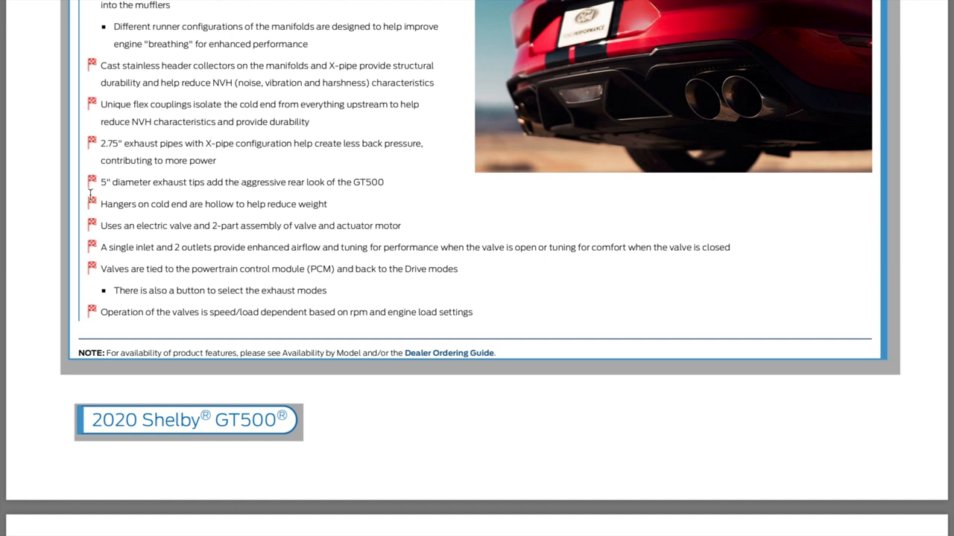
mouse_move(47, 189)
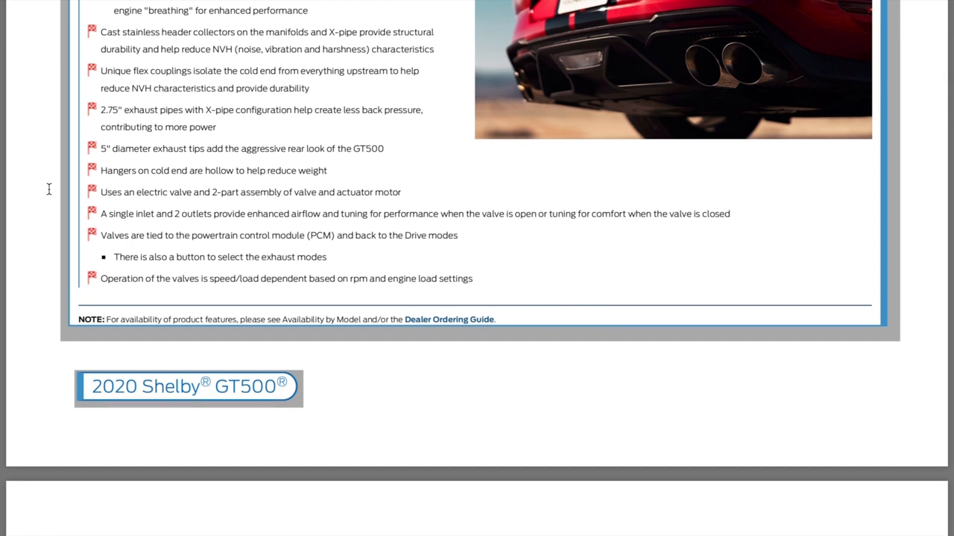
mouse_move(149, 209)
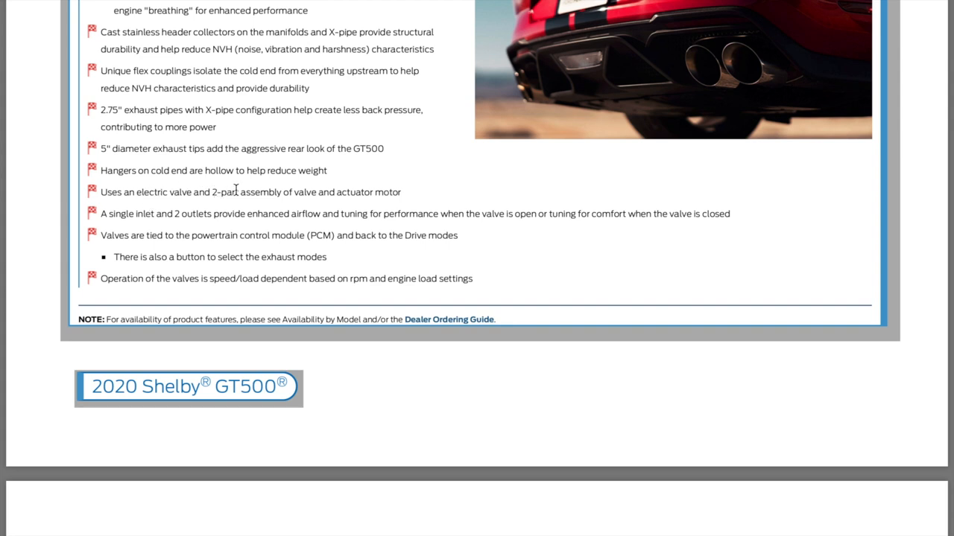
mouse_move(268, 193)
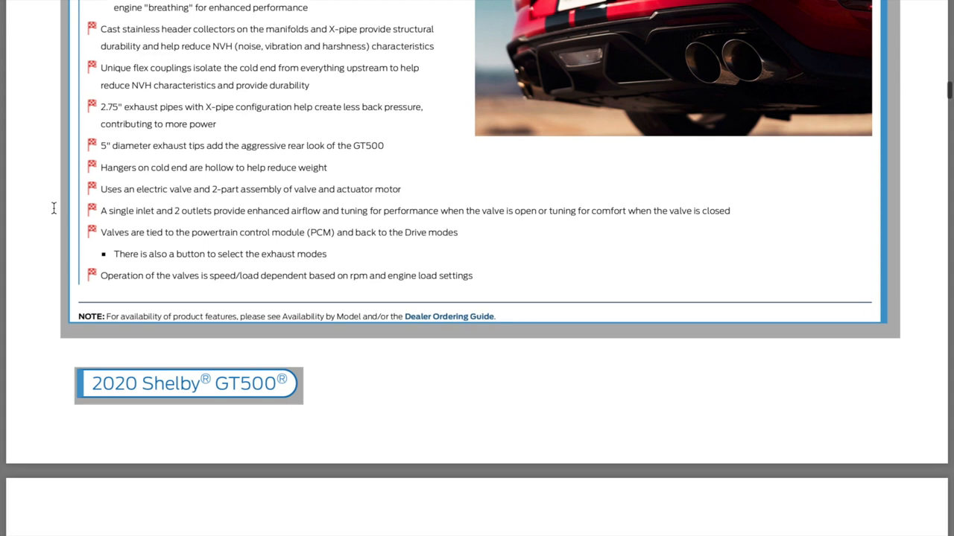
scroll(down, 3)
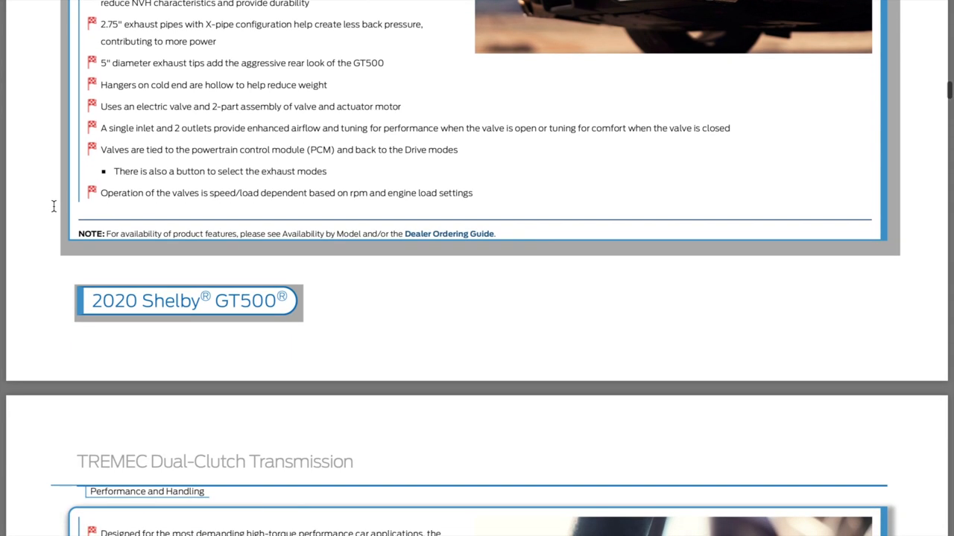
mouse_move(175, 187)
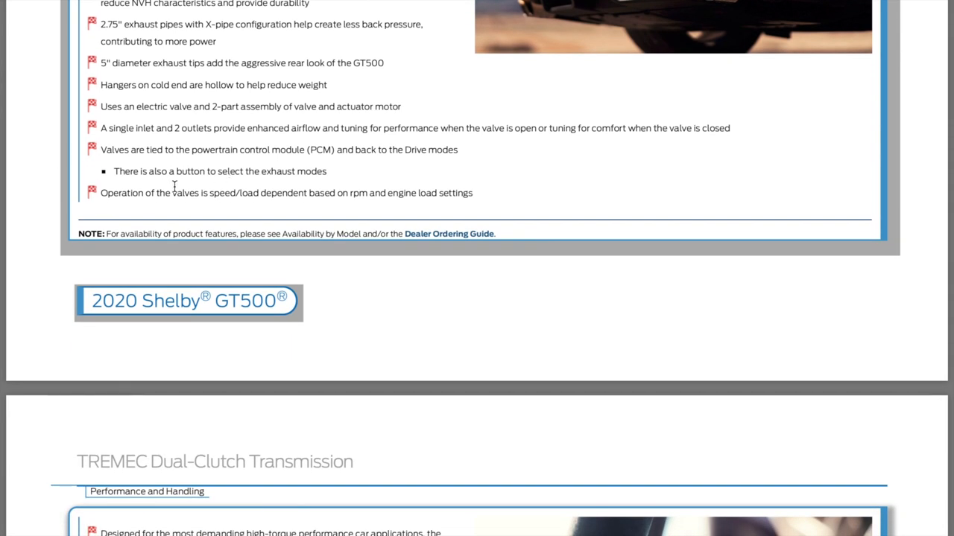
Scroll through the TREMEC Dual-Clutch Transmission and Automatic Return to Park pages to Paddle Shifter Activation
scroll(down, 3)
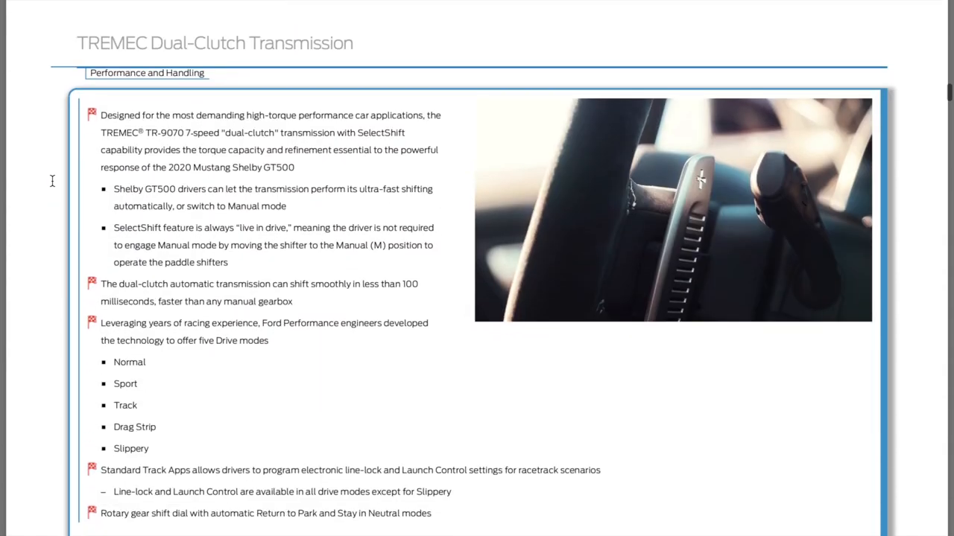
scroll(up, 3)
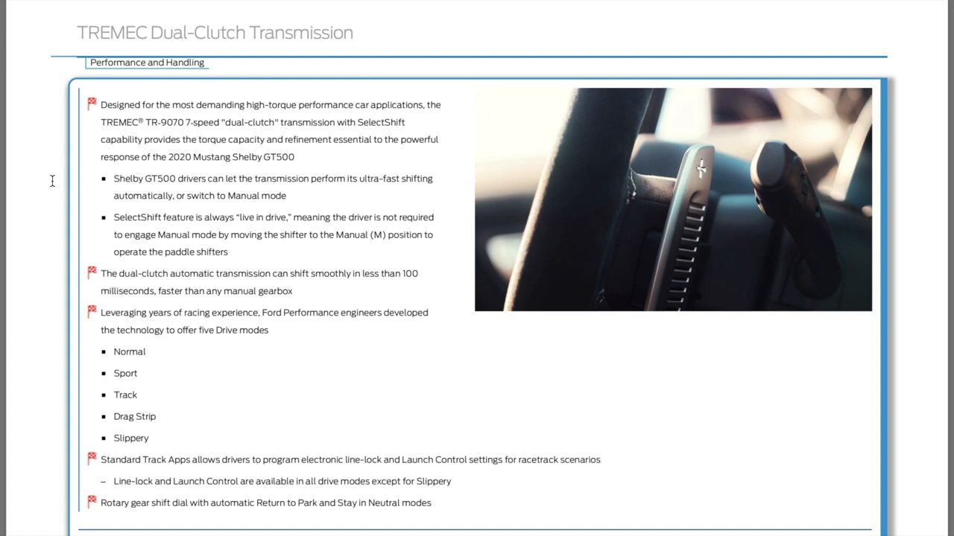
scroll(down, 3)
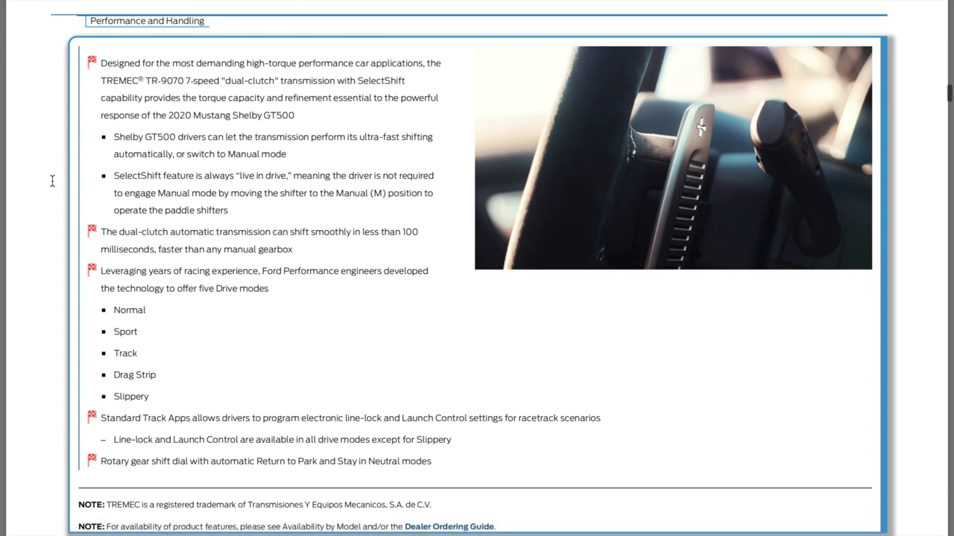
scroll(down, 3)
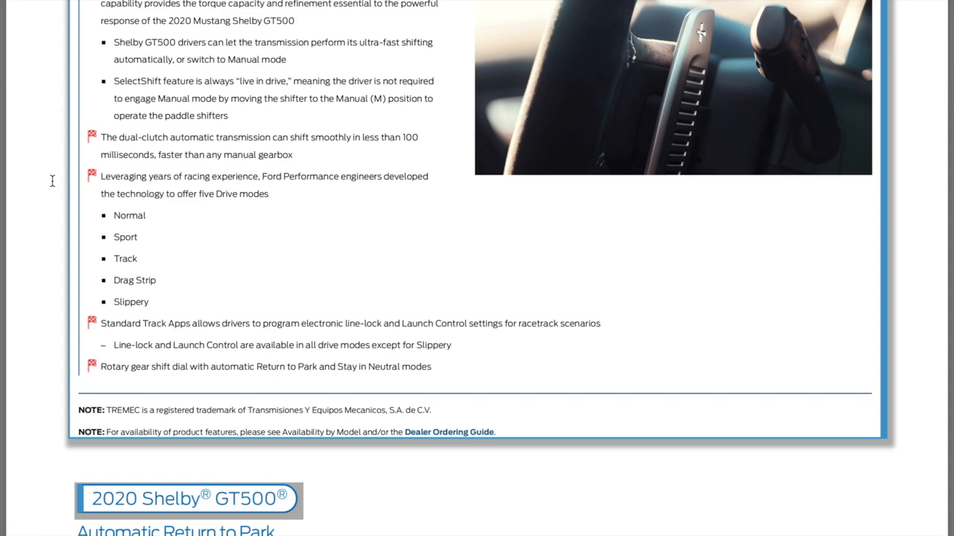
scroll(down, 3)
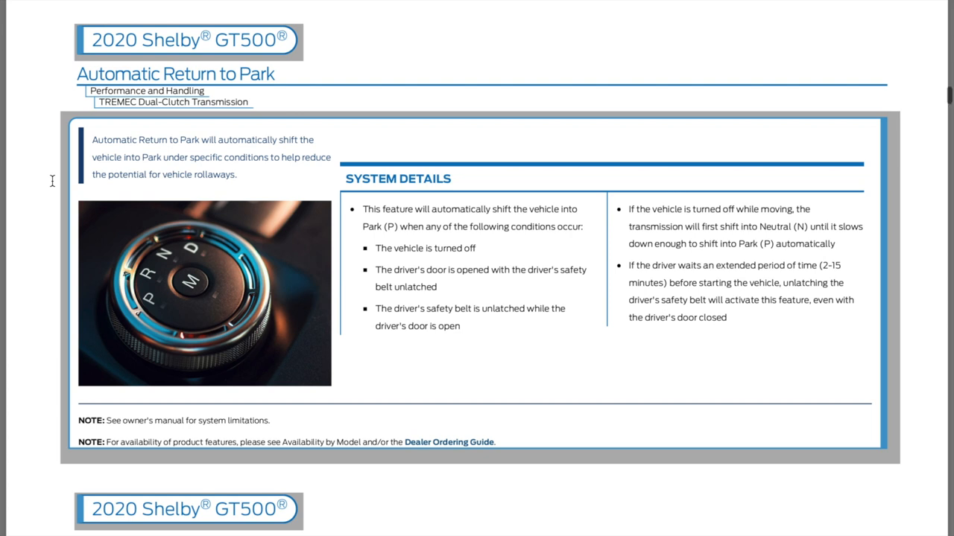
scroll(down, 3)
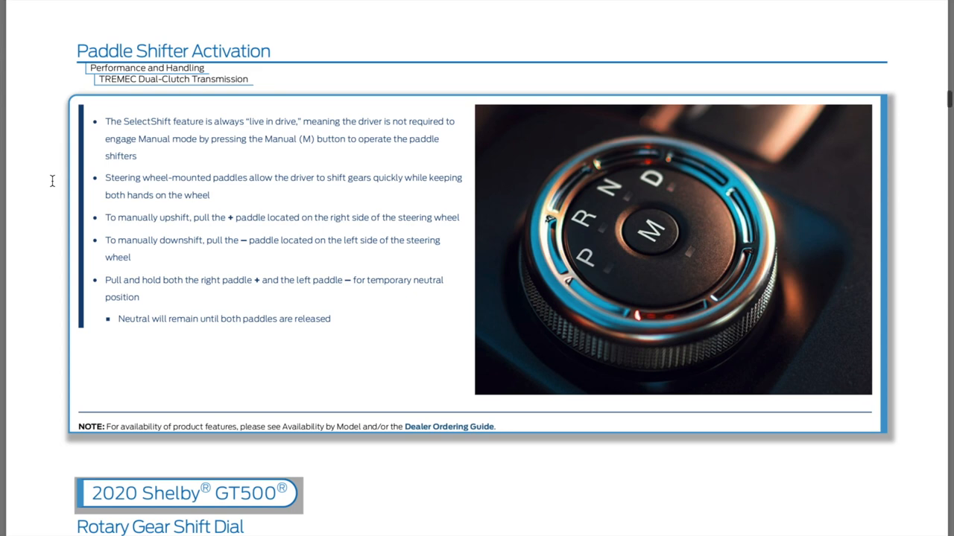
Scroll past Rotary Gear Shift Dial, SelectShift Manual and Stay in Neutral to the EPA-estimated Ratings table
scroll(down, 3)
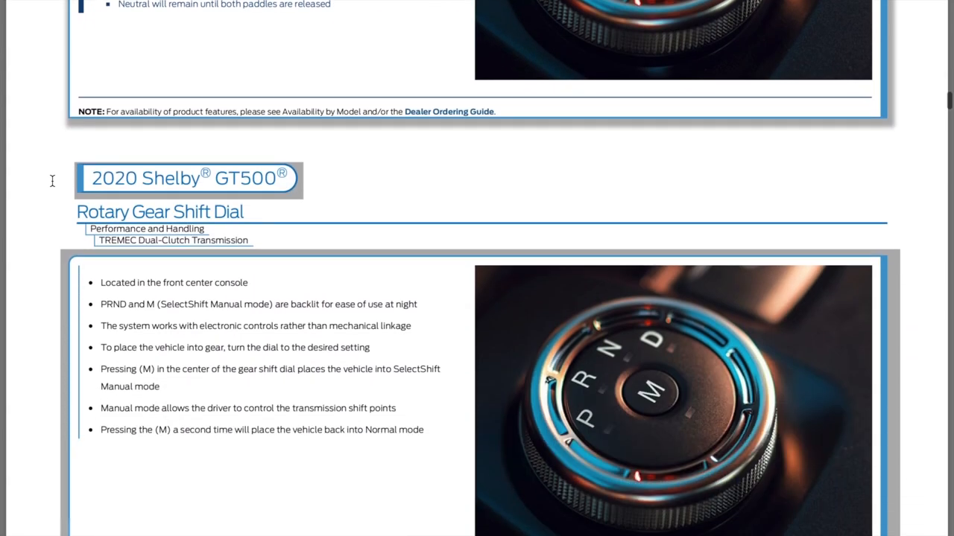
scroll(down, 3)
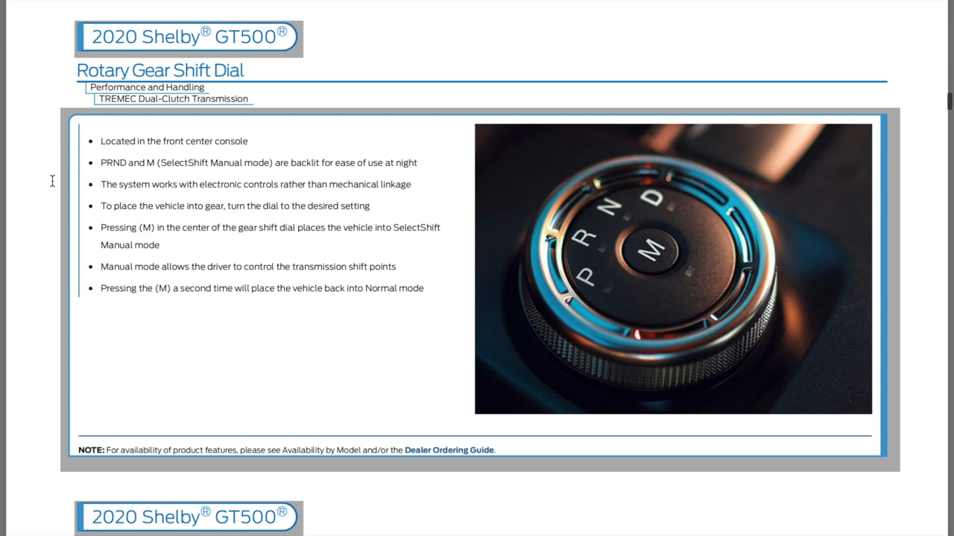
scroll(down, 3)
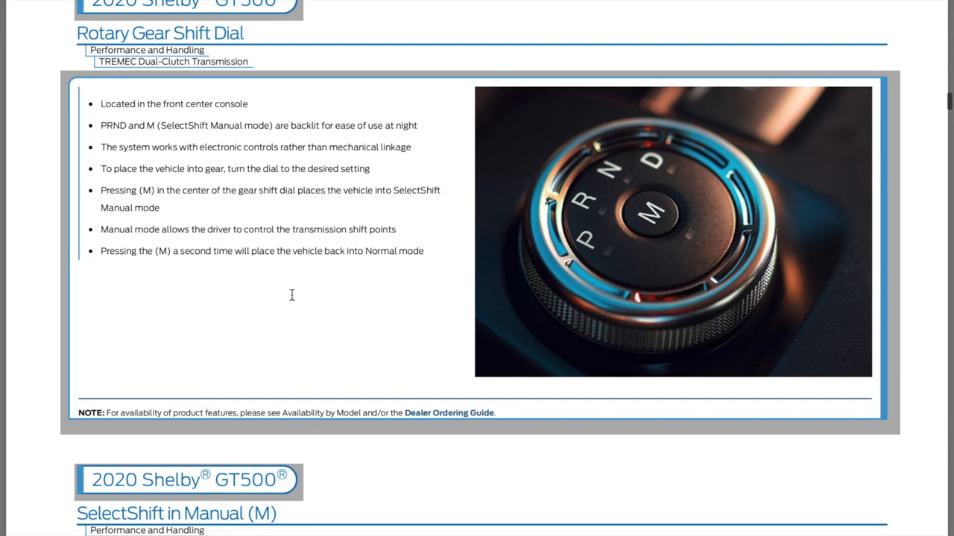
scroll(down, 3)
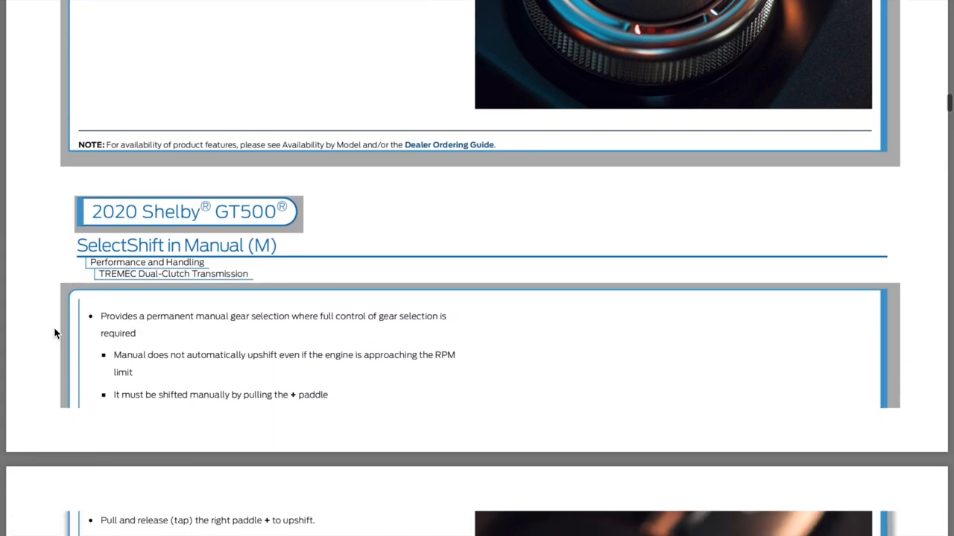
scroll(down, 3)
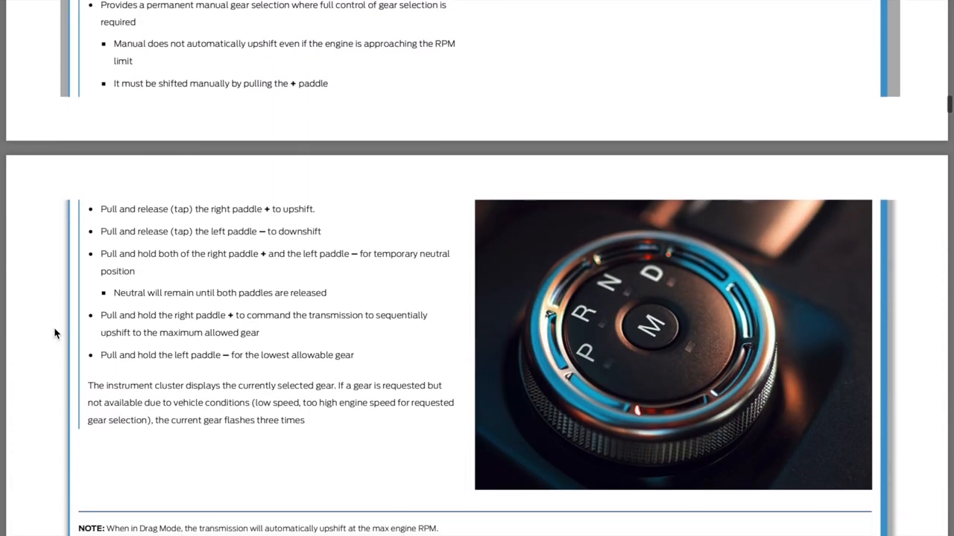
scroll(down, 3)
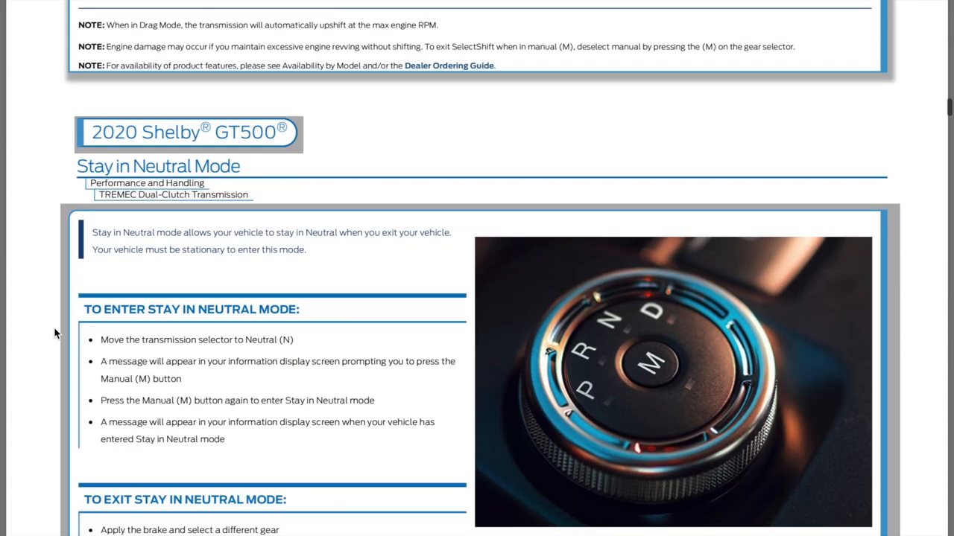
scroll(down, 3)
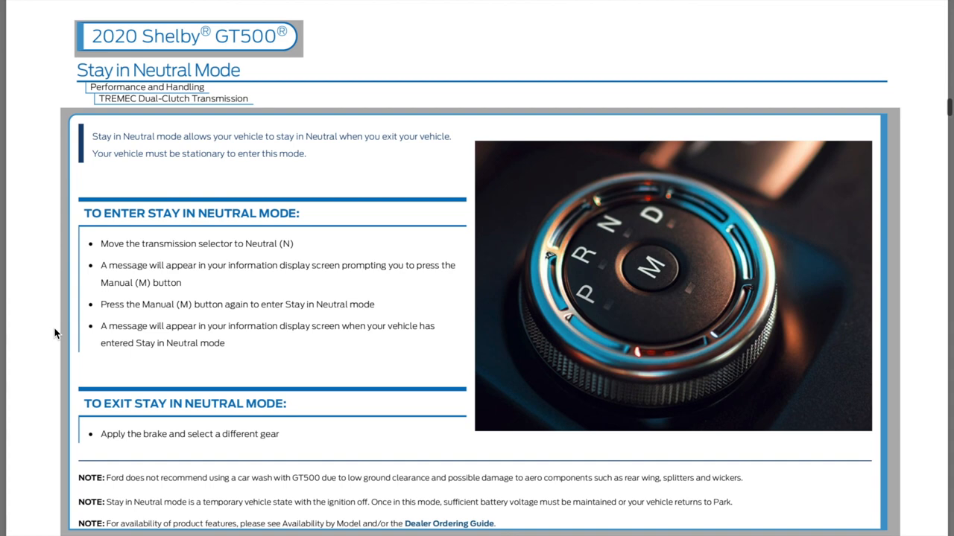
scroll(down, 3)
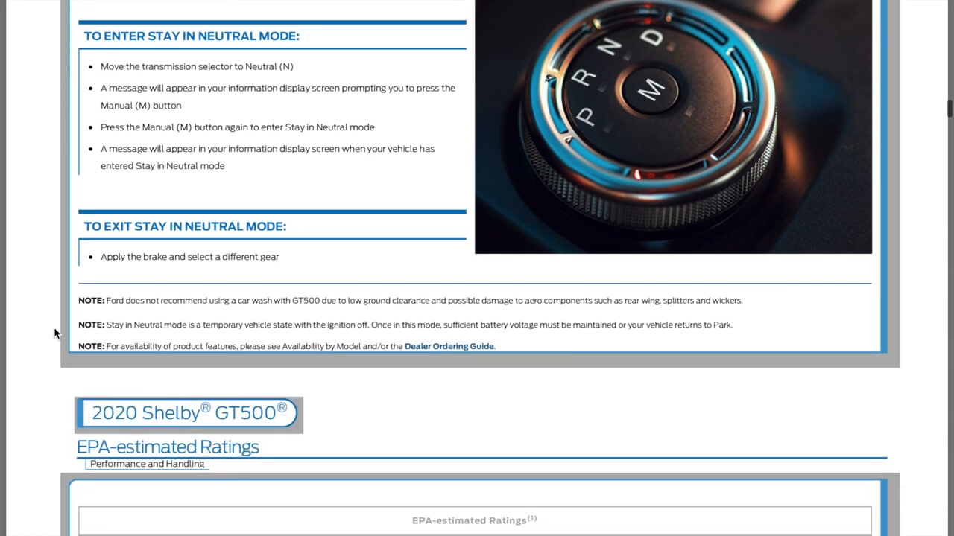
scroll(down, 3)
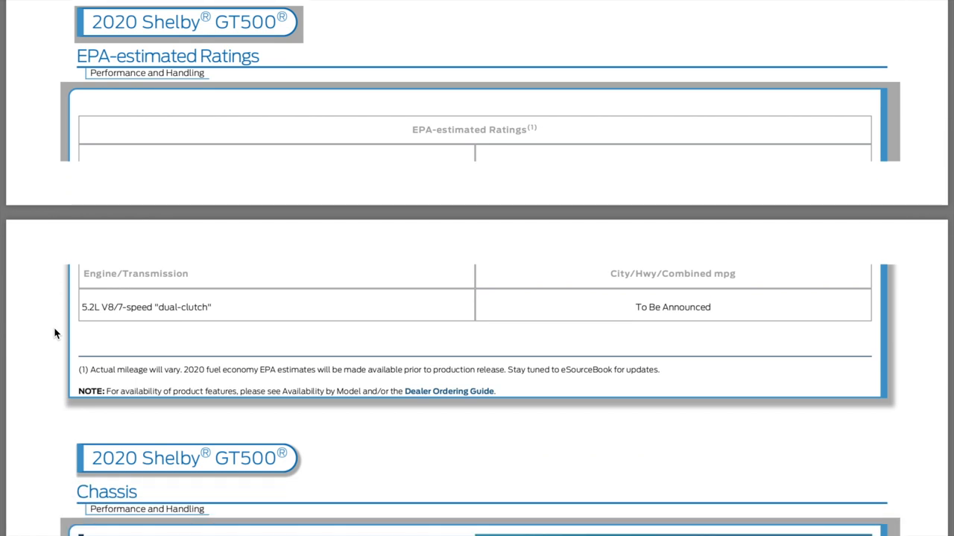
Scroll past the EPA ratings table to the Chassis page with its suspension details
scroll(down, 3)
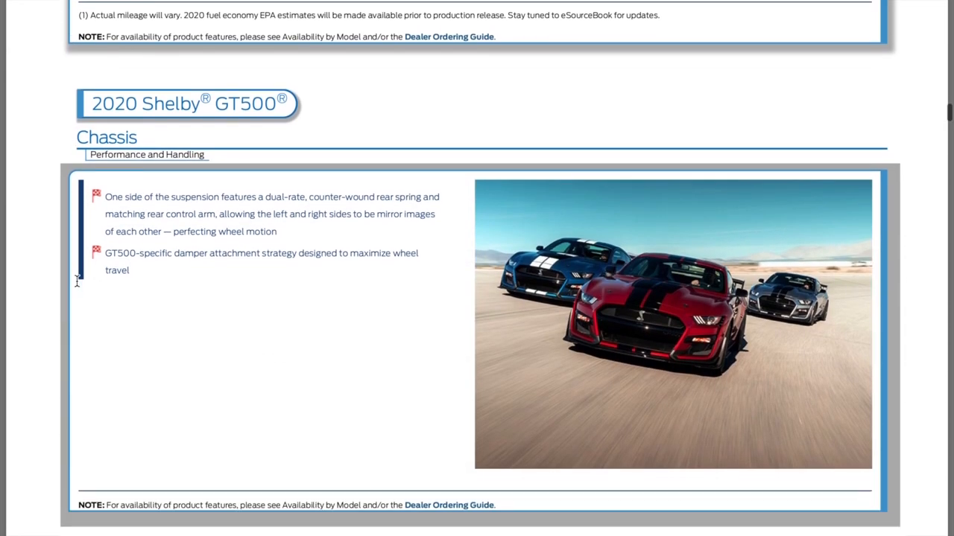
scroll(down, 3)
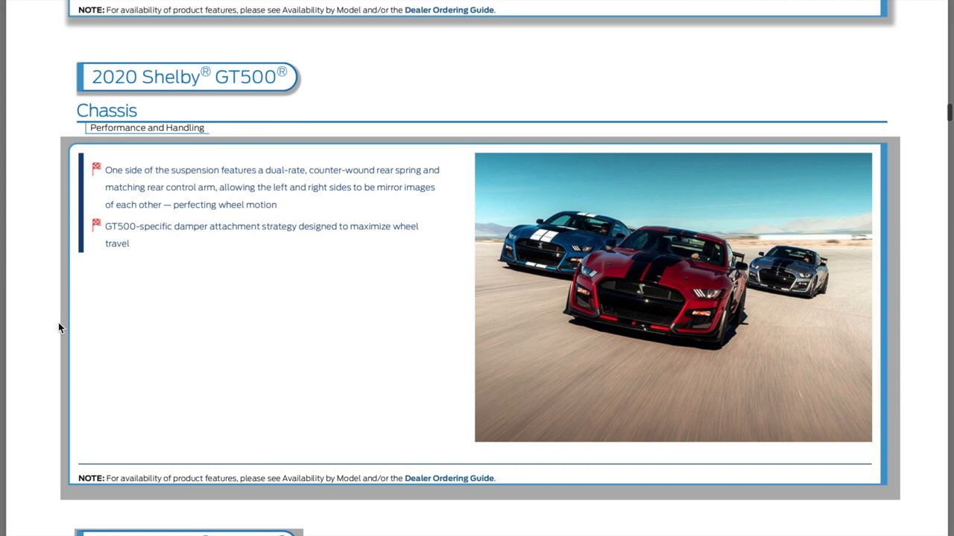
mouse_move(51, 282)
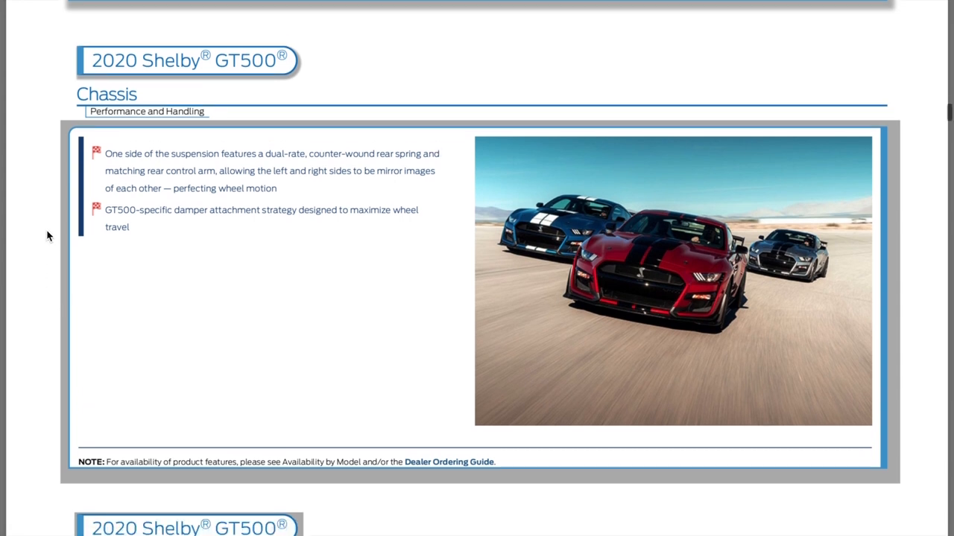
scroll(down, 3)
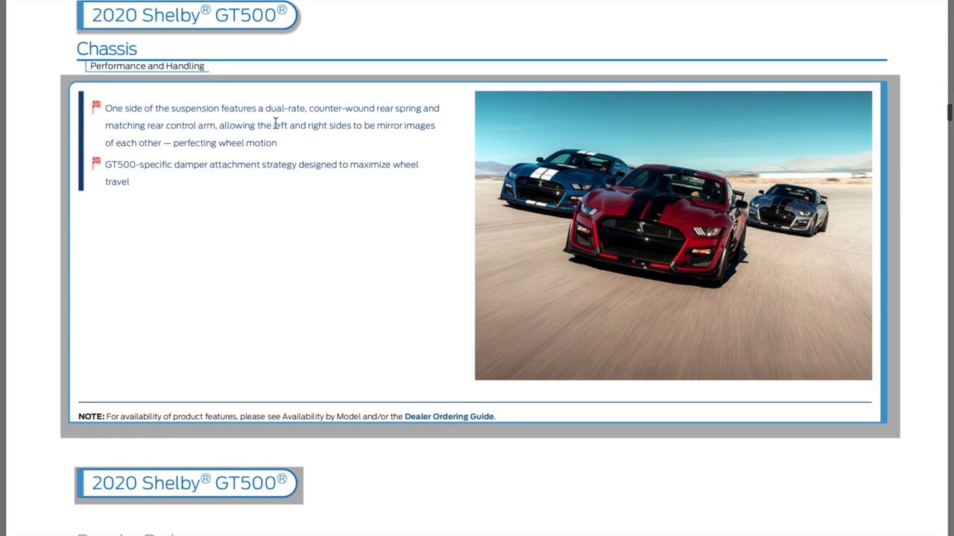
mouse_move(376, 124)
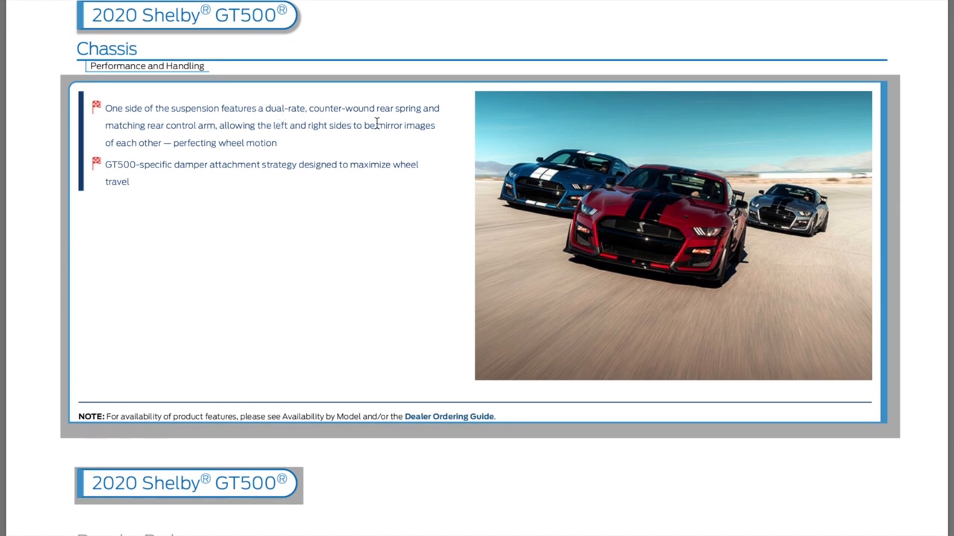
mouse_move(292, 148)
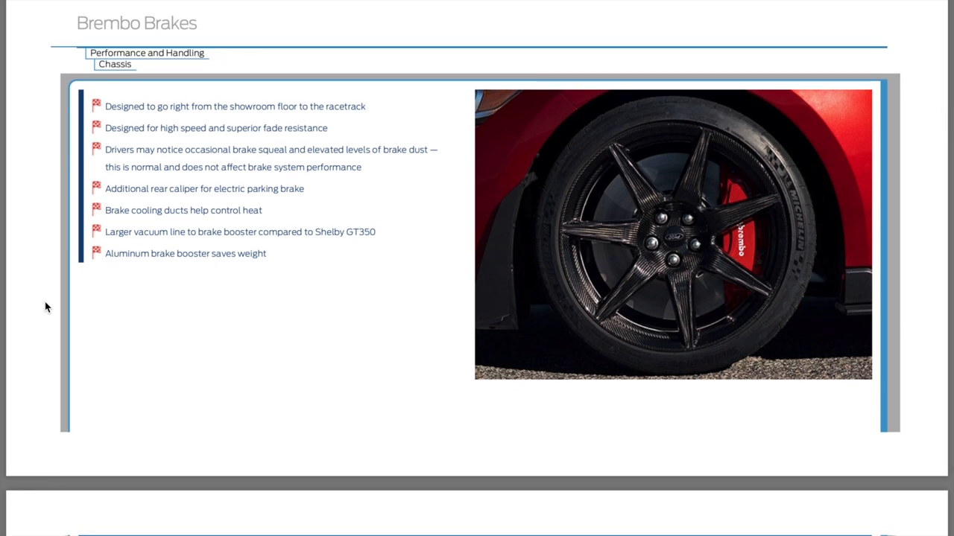
Scroll past the Brembo front and rear brake components to the Adjustable Strut Top Mounts page
scroll(down, 3)
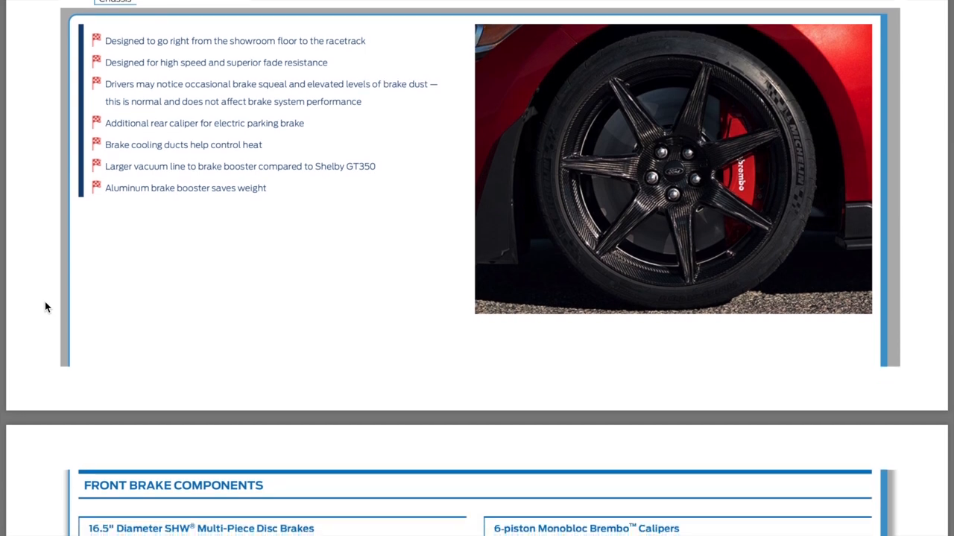
scroll(down, 3)
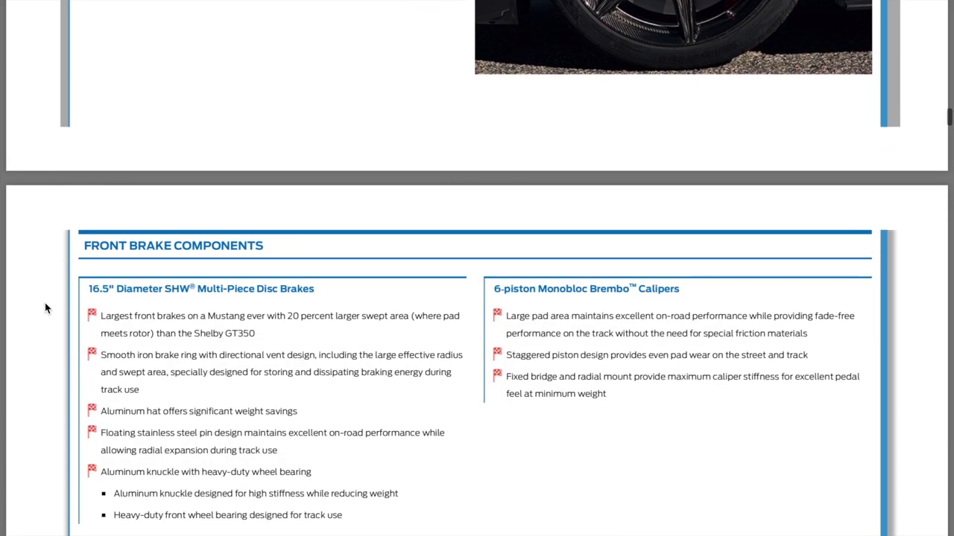
scroll(down, 3)
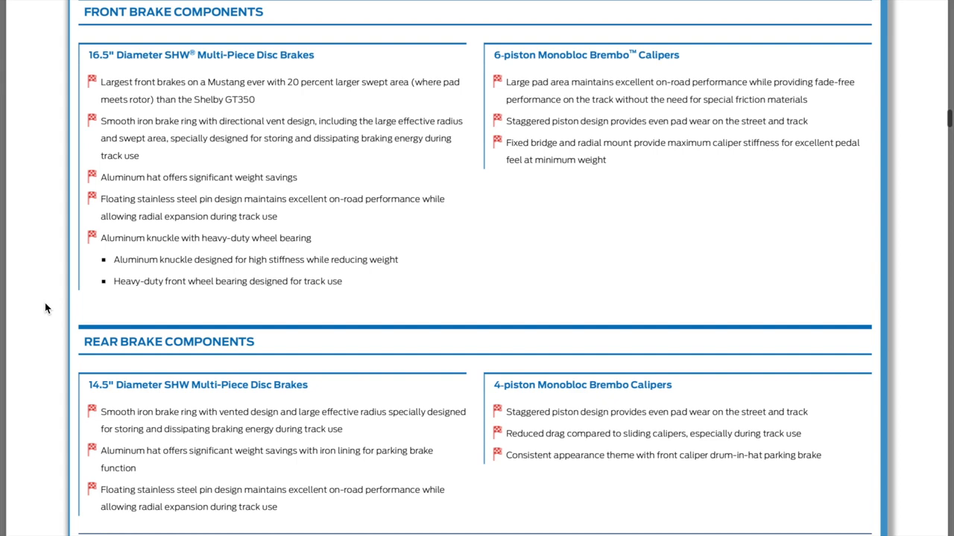
scroll(down, 3)
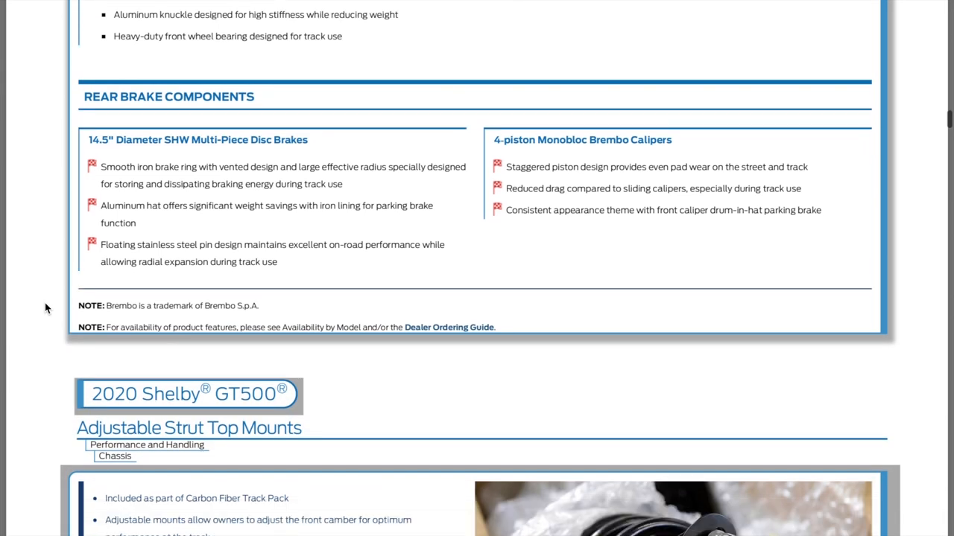
scroll(down, 3)
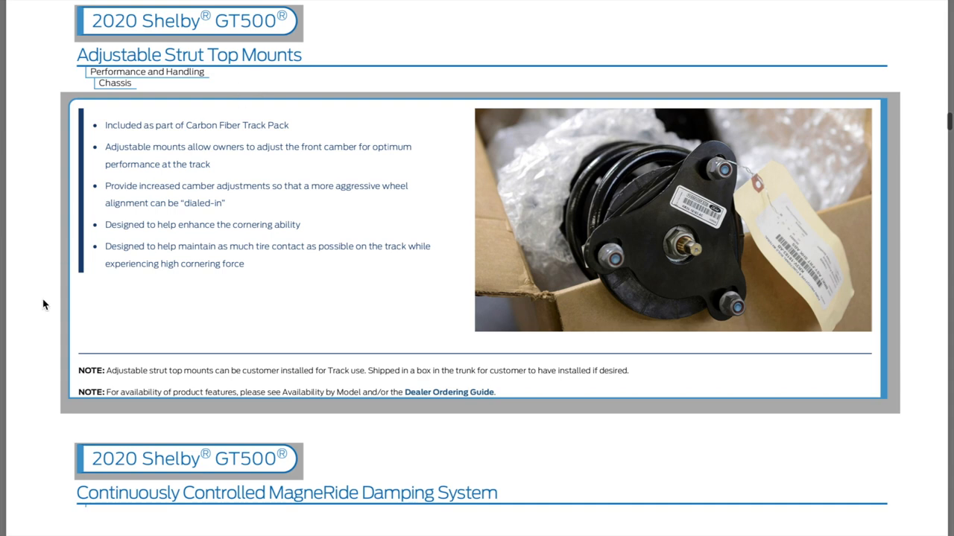
Scroll through the MagneRide Damping System page down to its Engineering Insight box on dampers
scroll(down, 3)
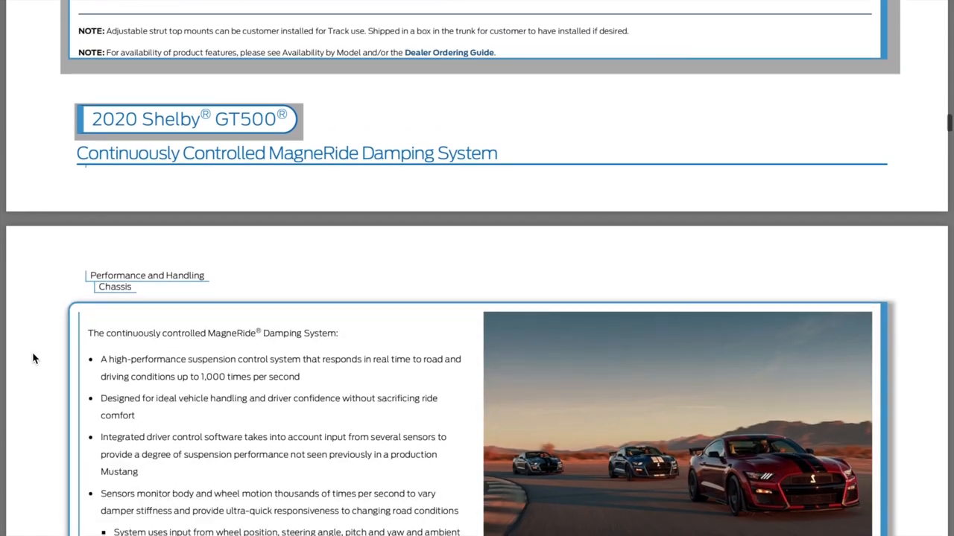
scroll(down, 3)
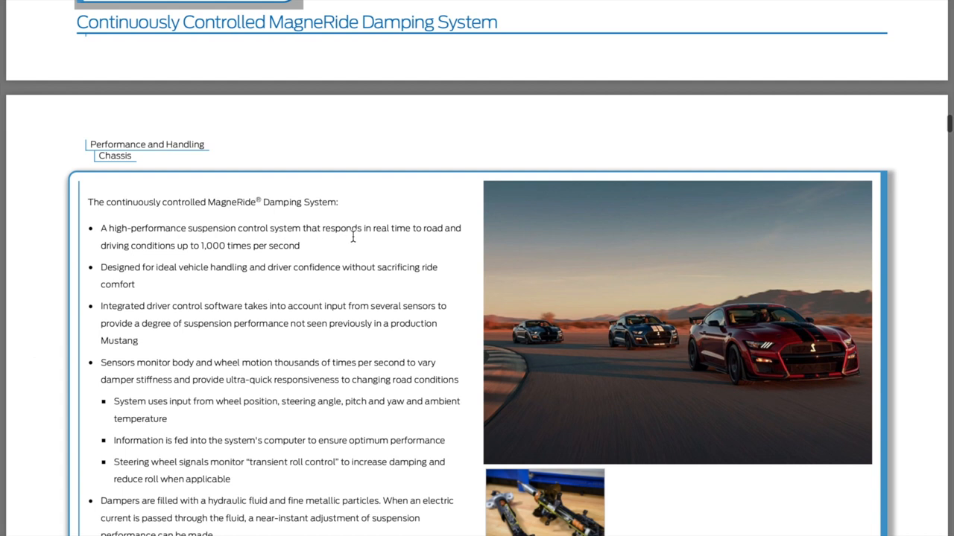
mouse_move(47, 279)
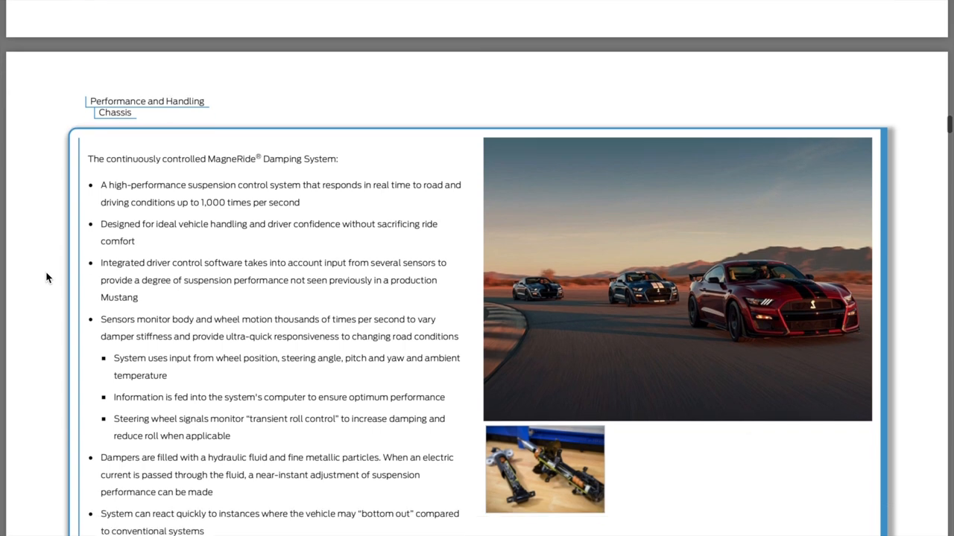
scroll(down, 3)
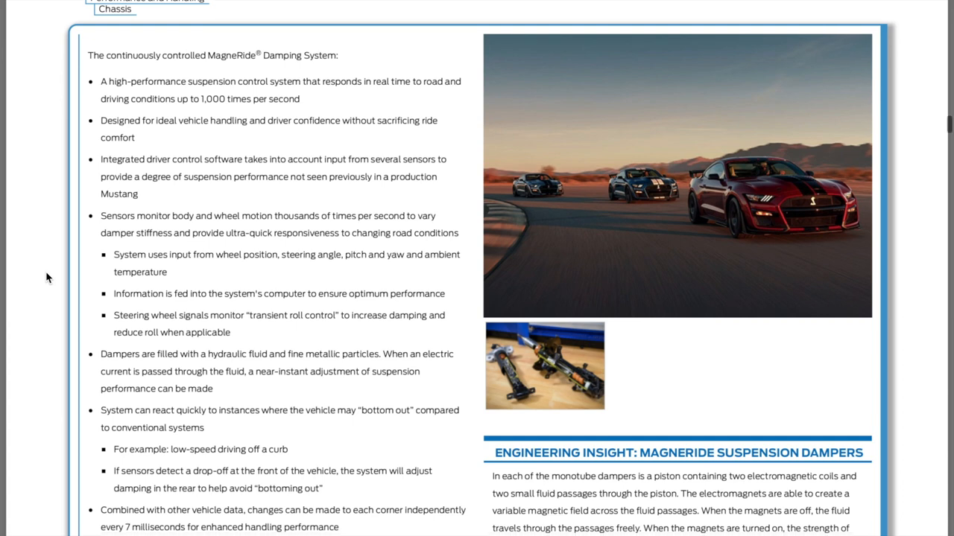
scroll(up, 3)
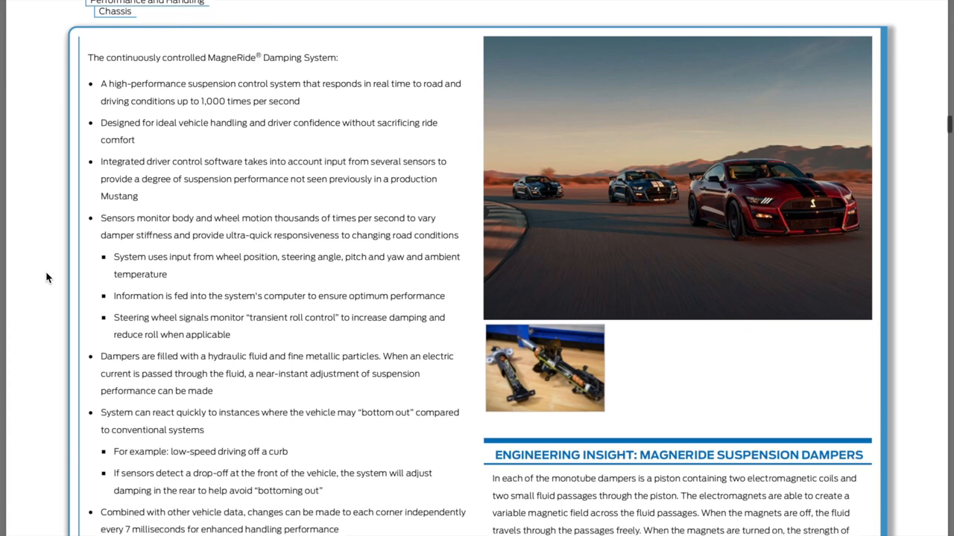
scroll(down, 3)
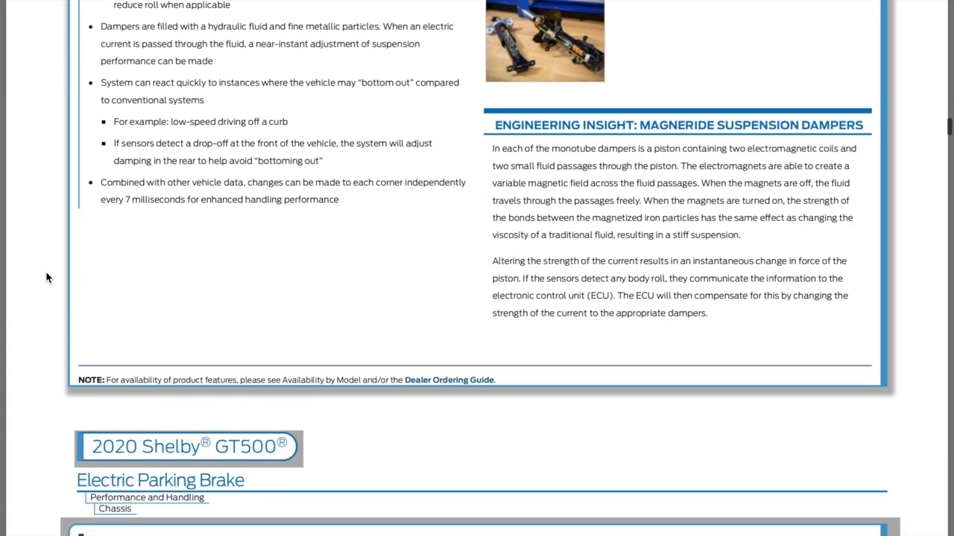
Scroll past the Electric Parking Brake pages to the Hood Pins page and its engineering insight
scroll(down, 3)
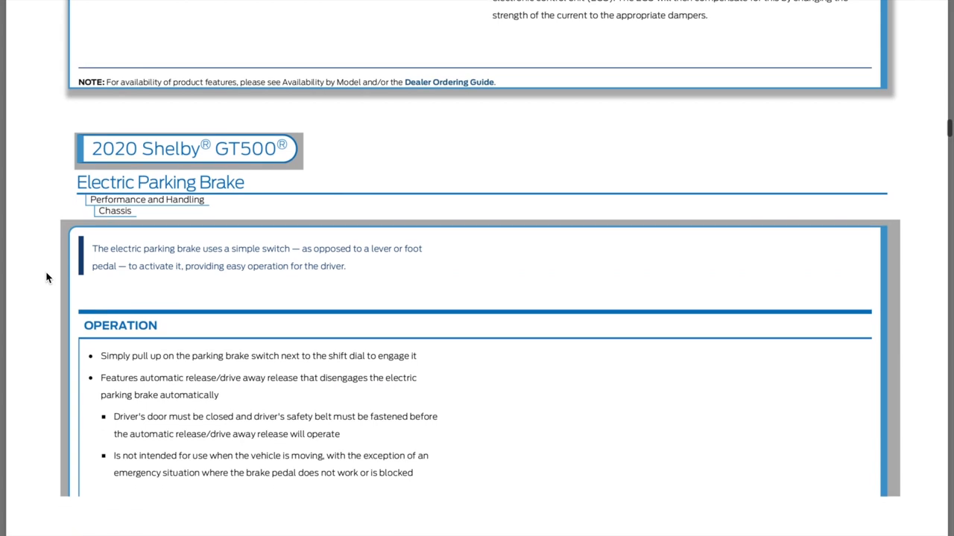
scroll(down, 3)
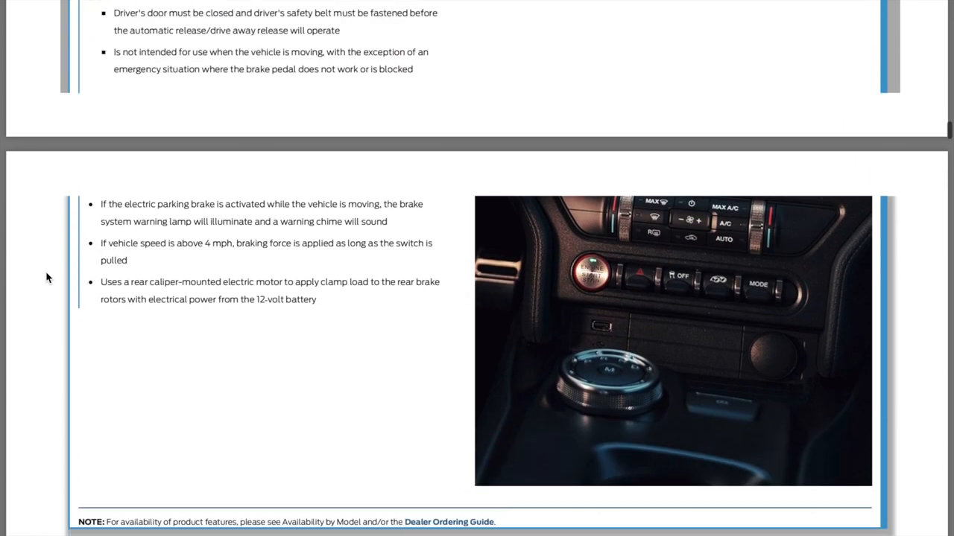
scroll(down, 3)
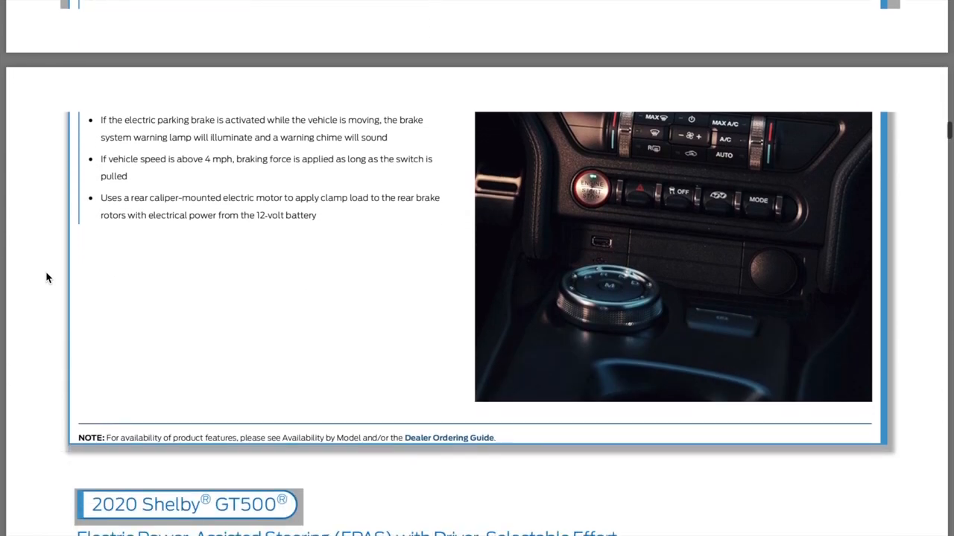
scroll(down, 3)
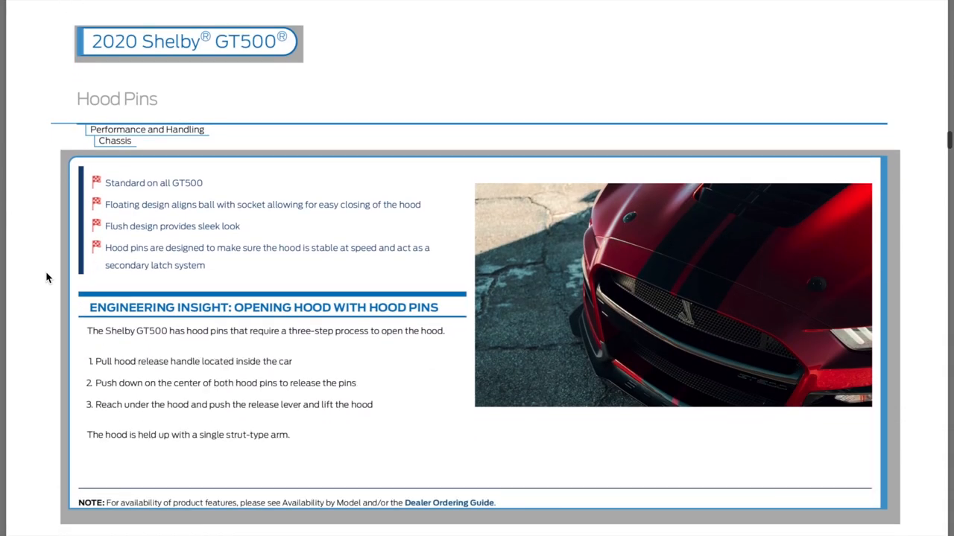
Scroll from Hood Pins to the Lightweight Components heading with its SMC hood details
scroll(down, 3)
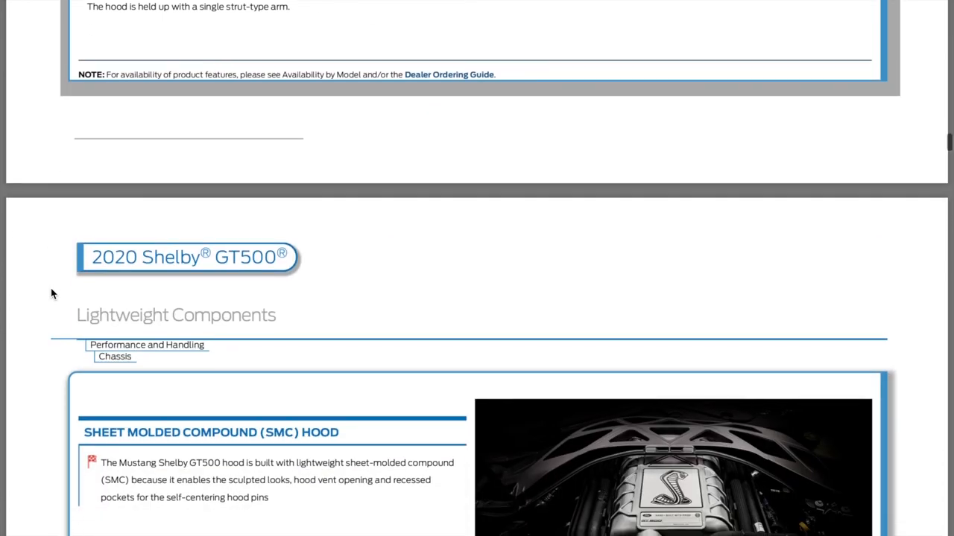
Scroll through the Lightweight Components part weights, including the 8.4 lb magnesium brace, to the NVH Features heading
scroll(down, 3)
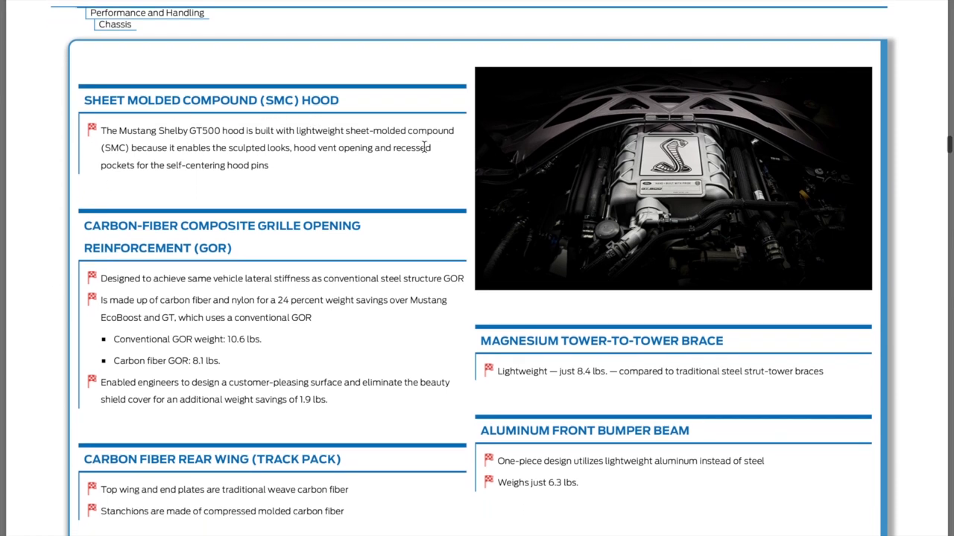
scroll(down, 3)
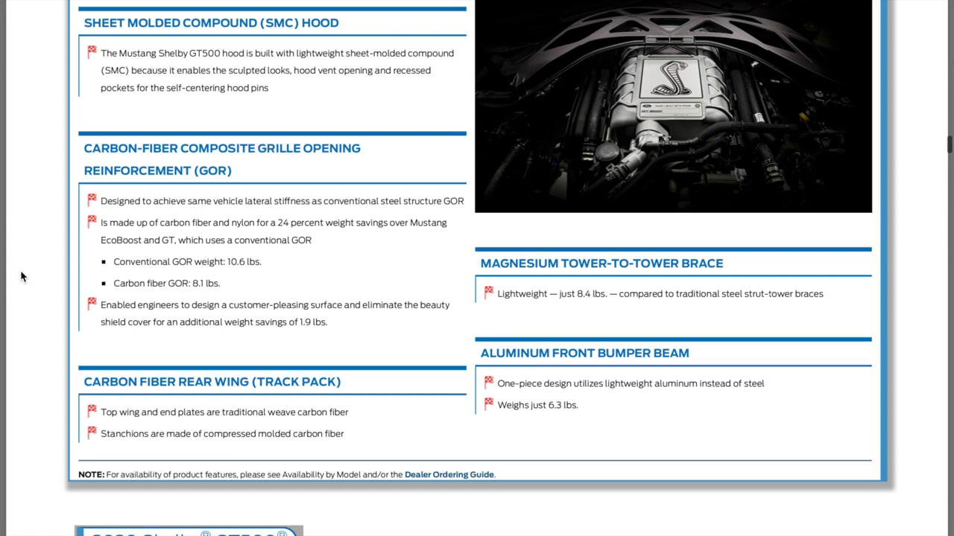
mouse_move(602, 319)
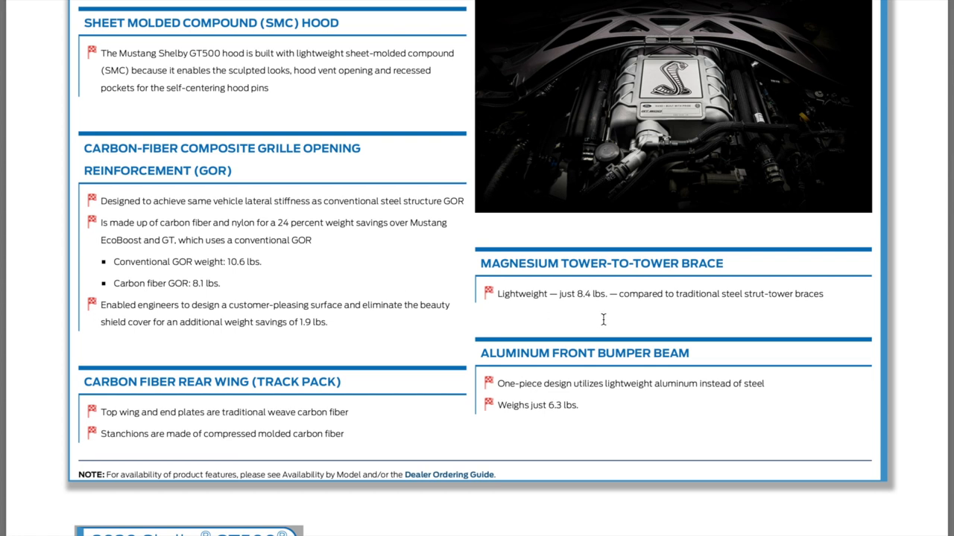
mouse_move(390, 432)
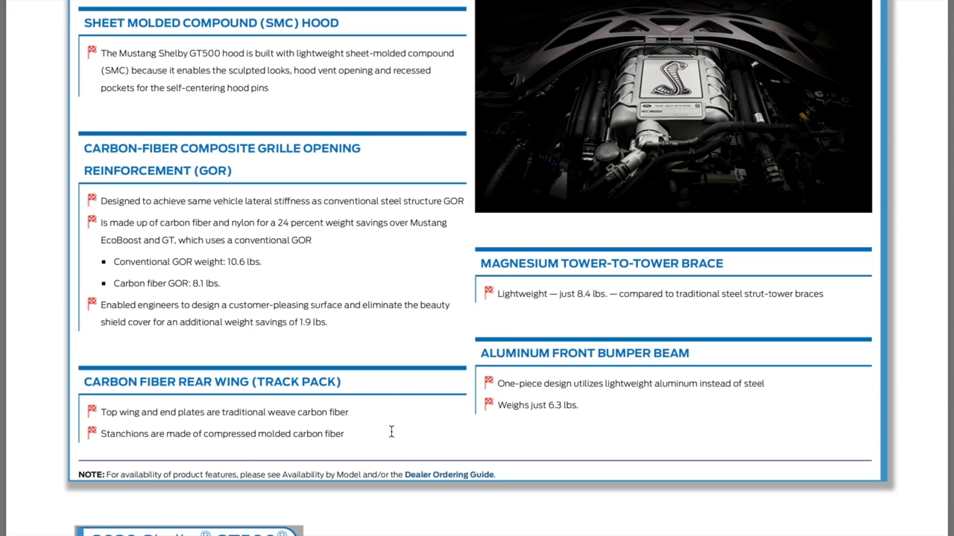
scroll(down, 3)
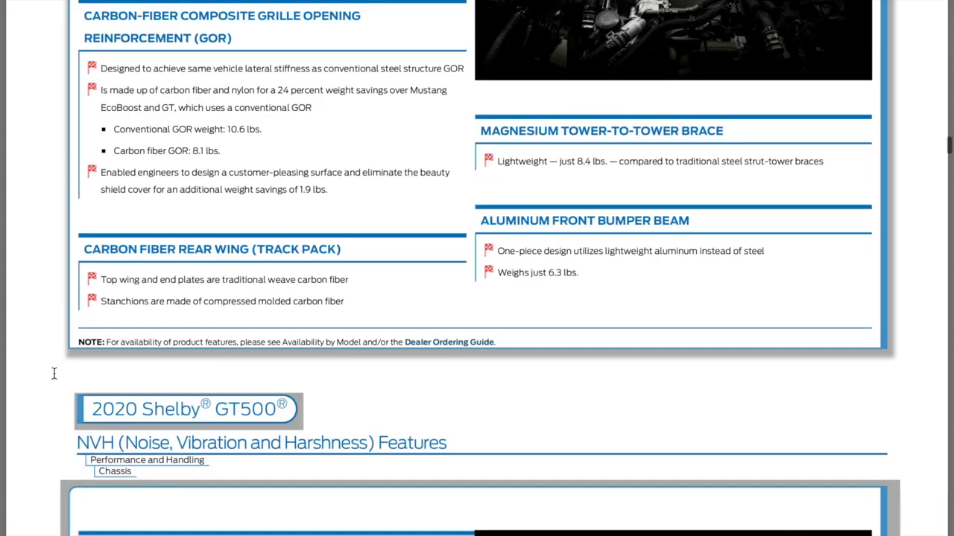
Scroll back over the NVH Features key features and powertrain isolators, then down to the Suspension heading
scroll(up, 3)
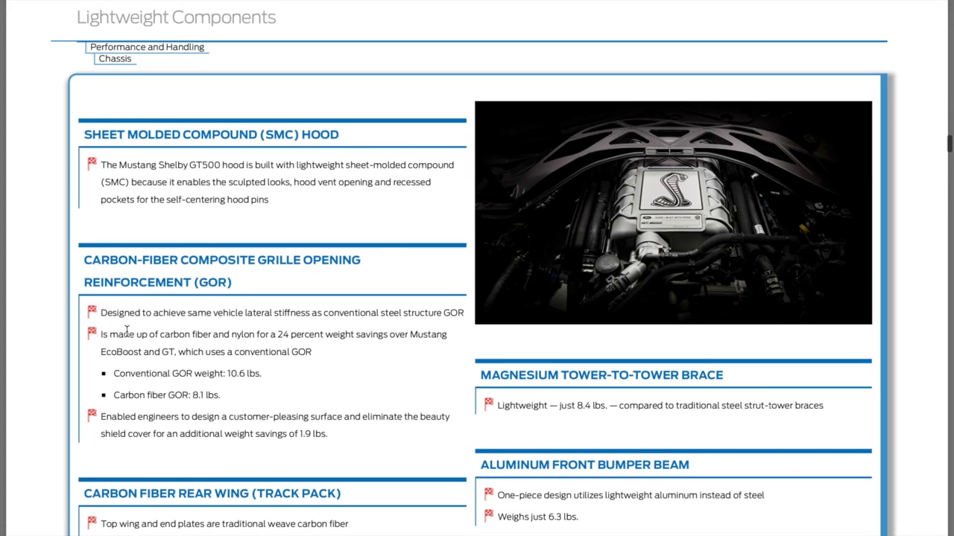
mouse_move(548, 183)
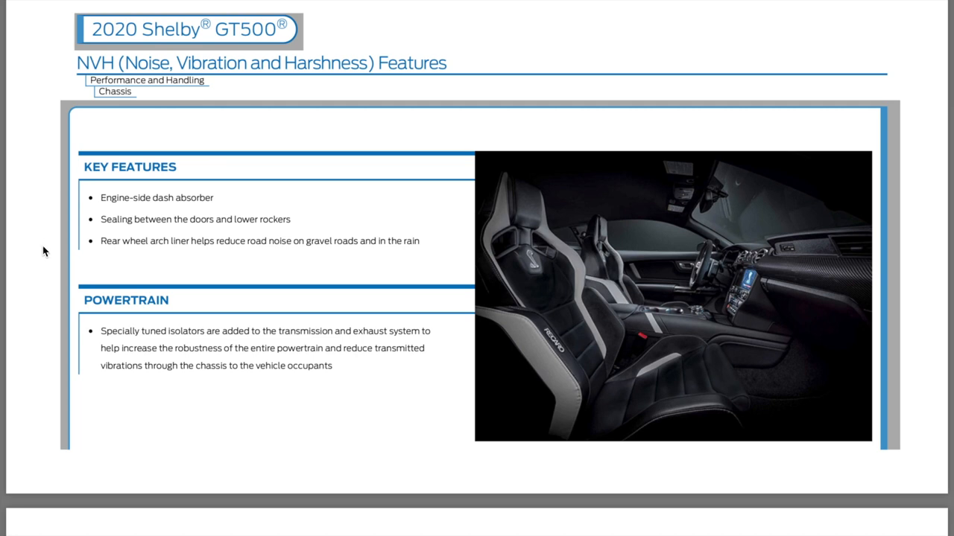
mouse_move(161, 212)
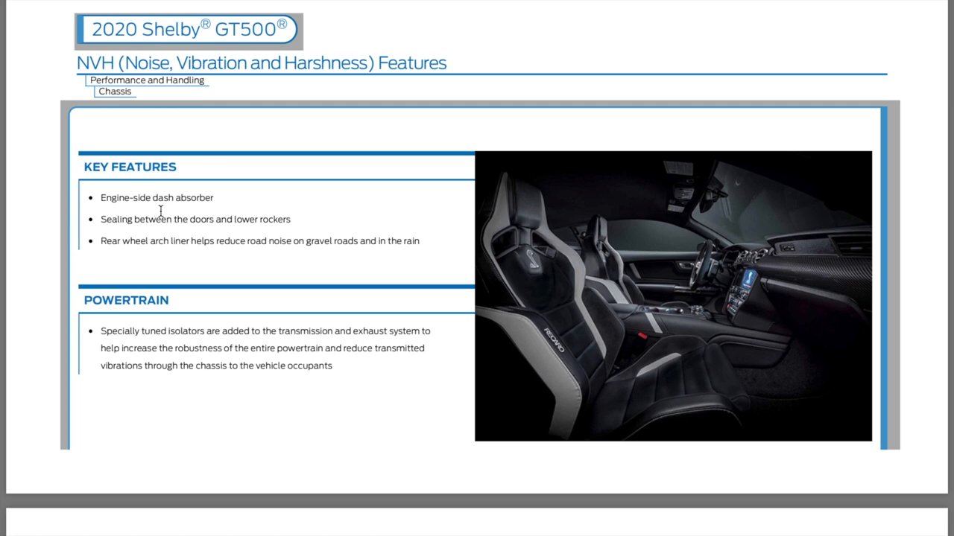
mouse_move(164, 230)
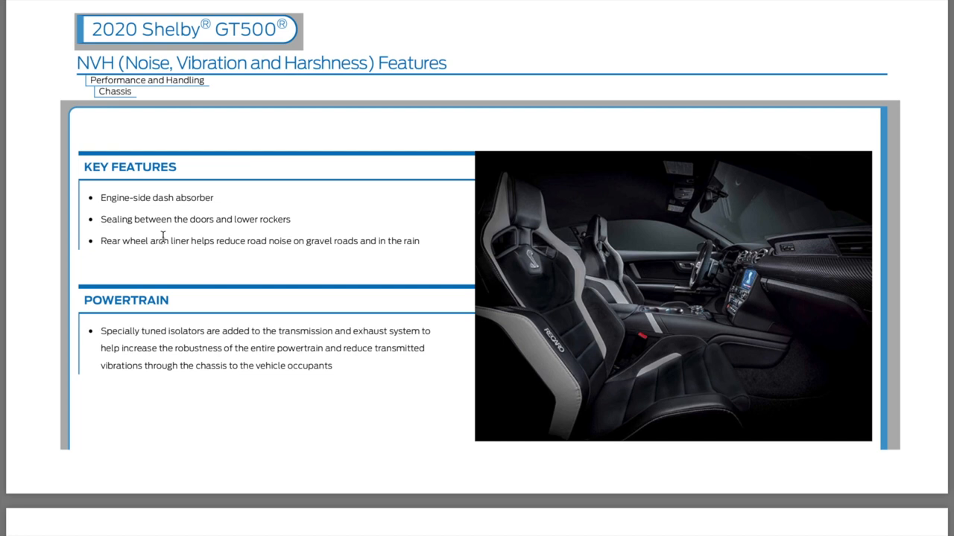
mouse_move(162, 263)
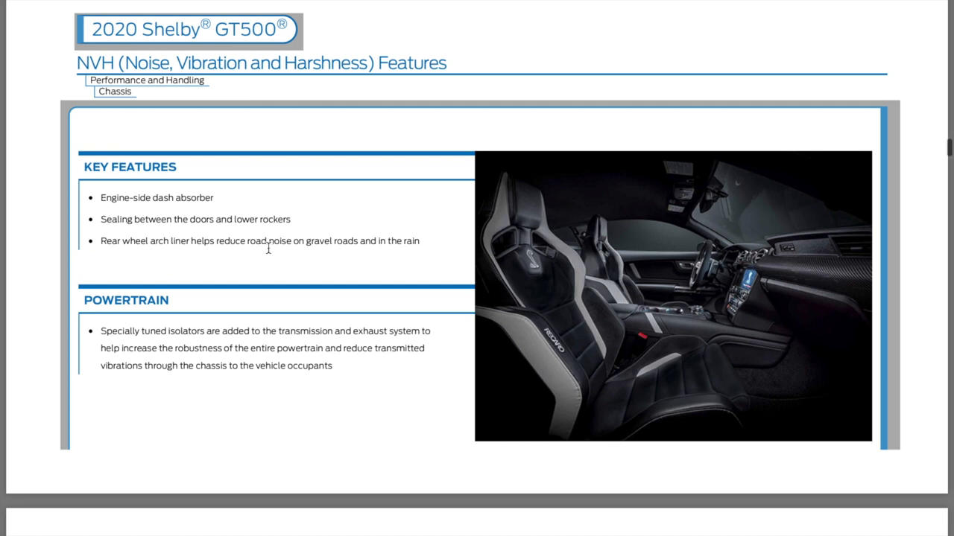
mouse_move(400, 262)
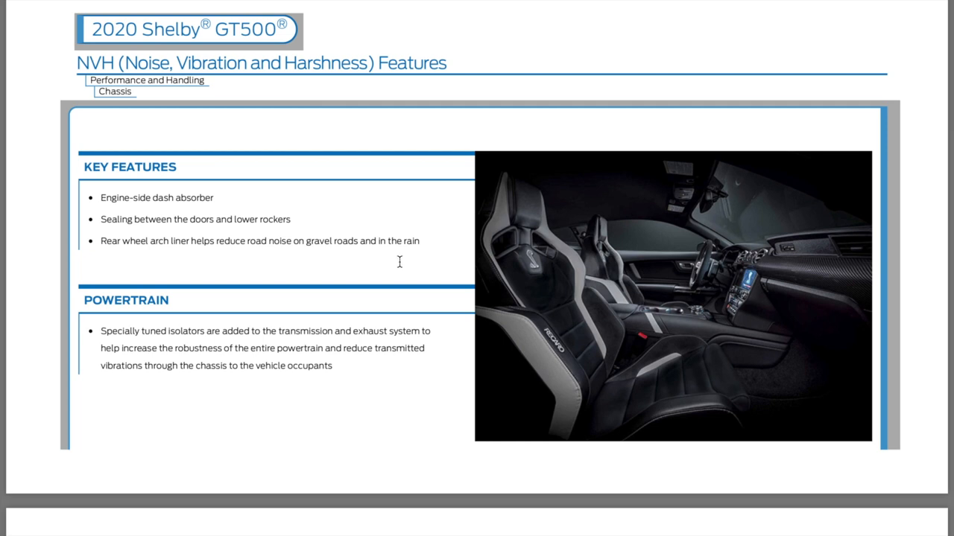
mouse_move(172, 259)
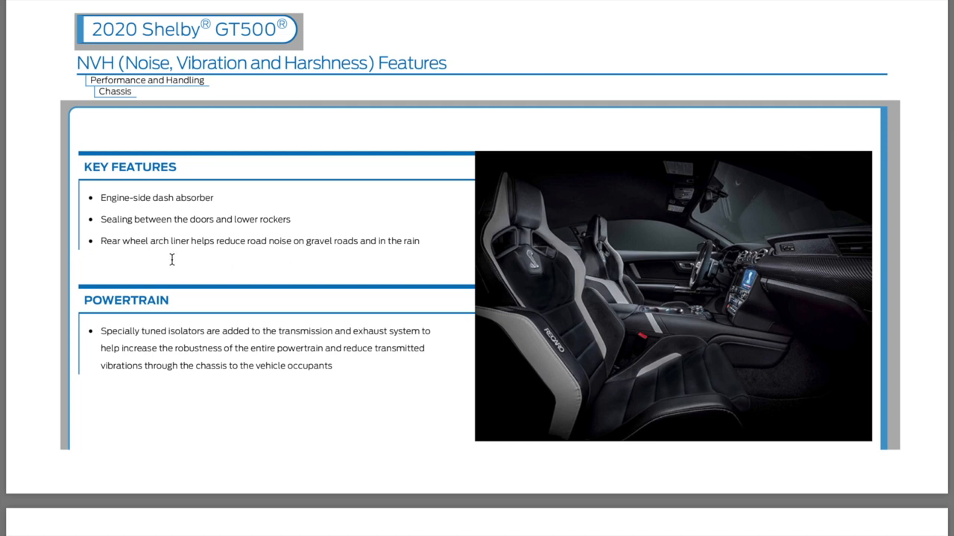
mouse_move(117, 292)
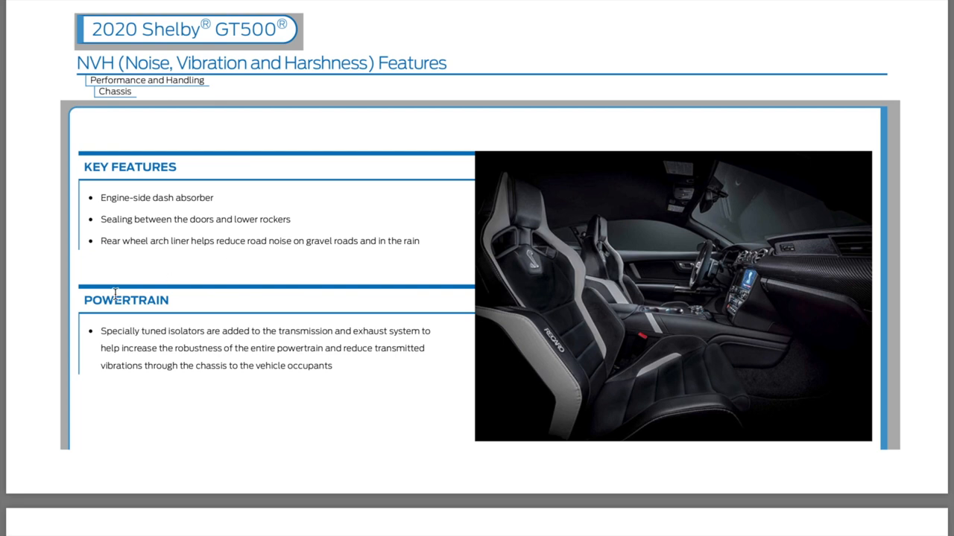
scroll(down, 3)
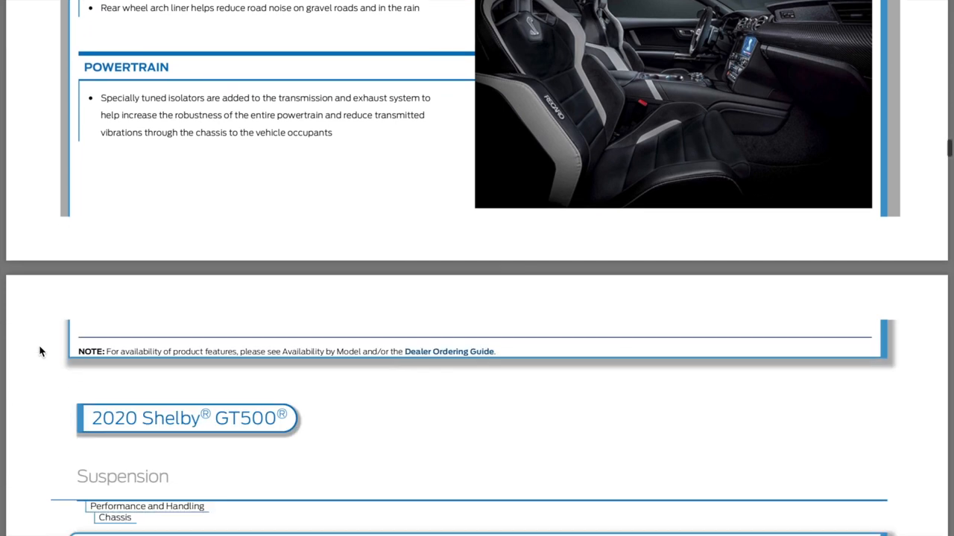
Scroll through the Suspension page's coil spring rates and stabilizer bars until Drive Modes begins
scroll(down, 3)
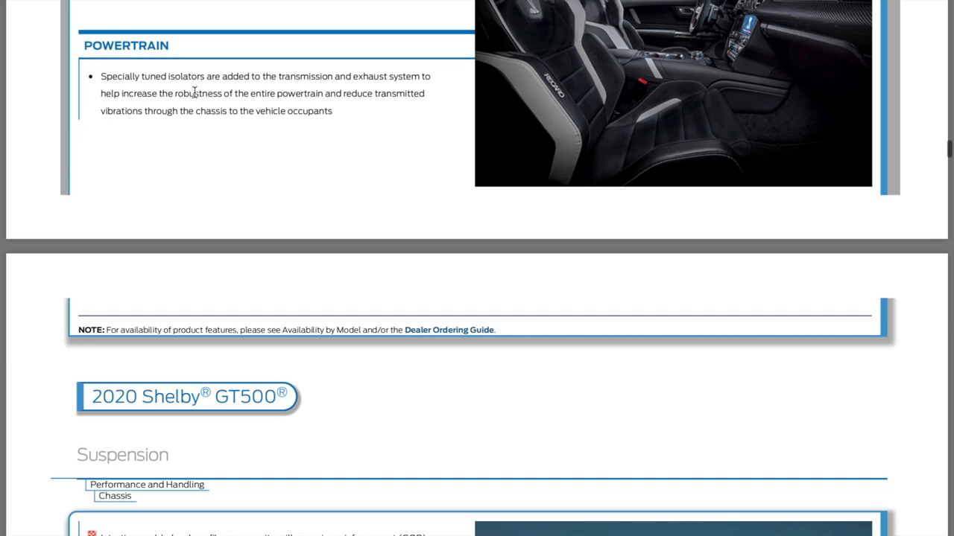
mouse_move(267, 114)
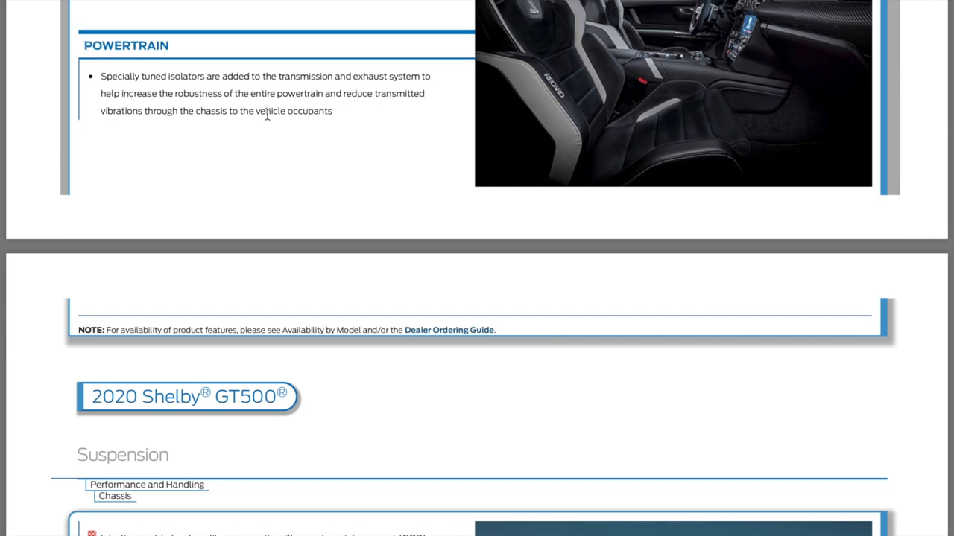
mouse_move(328, 113)
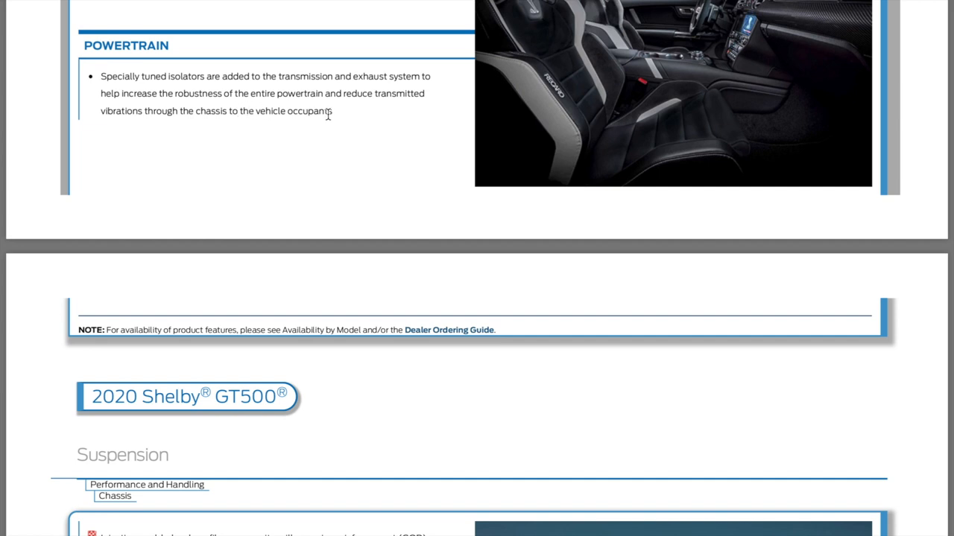
mouse_move(57, 216)
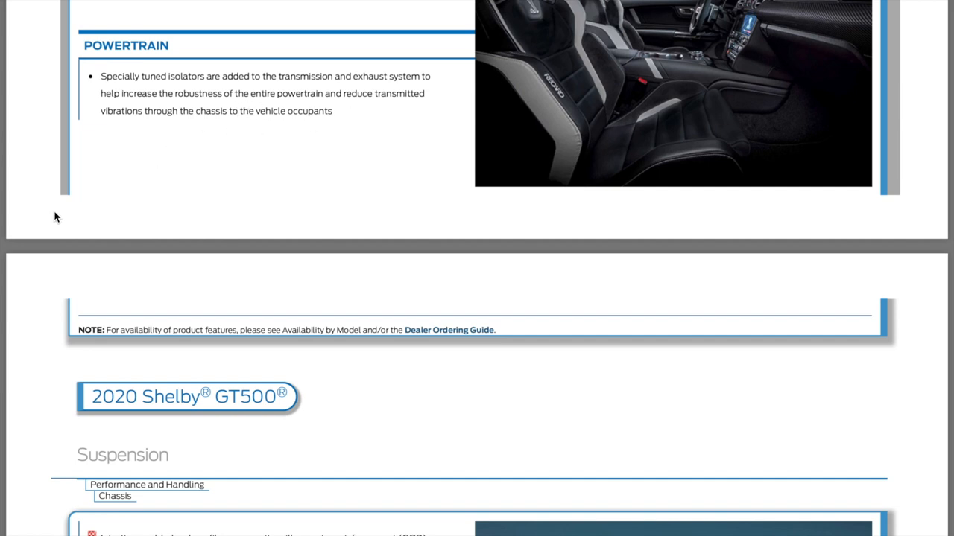
scroll(down, 3)
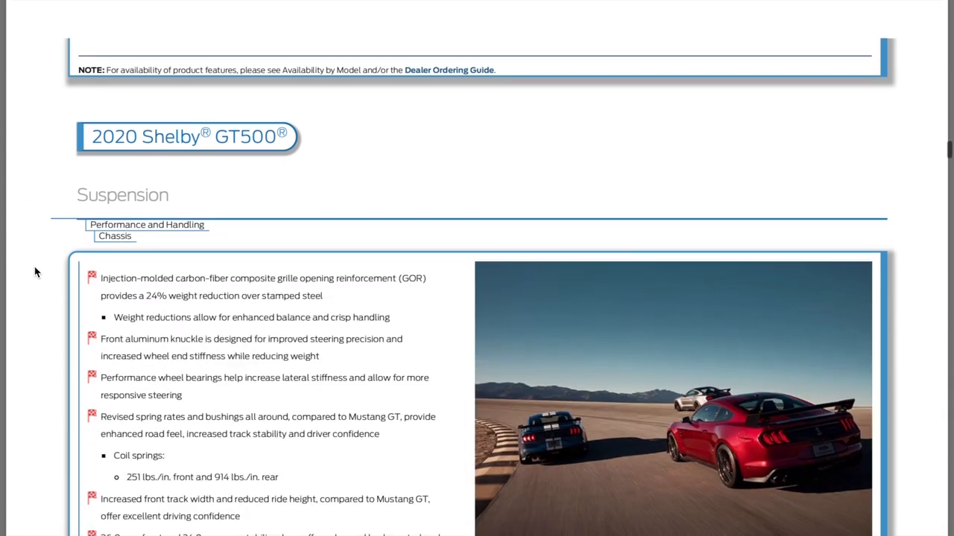
scroll(down, 3)
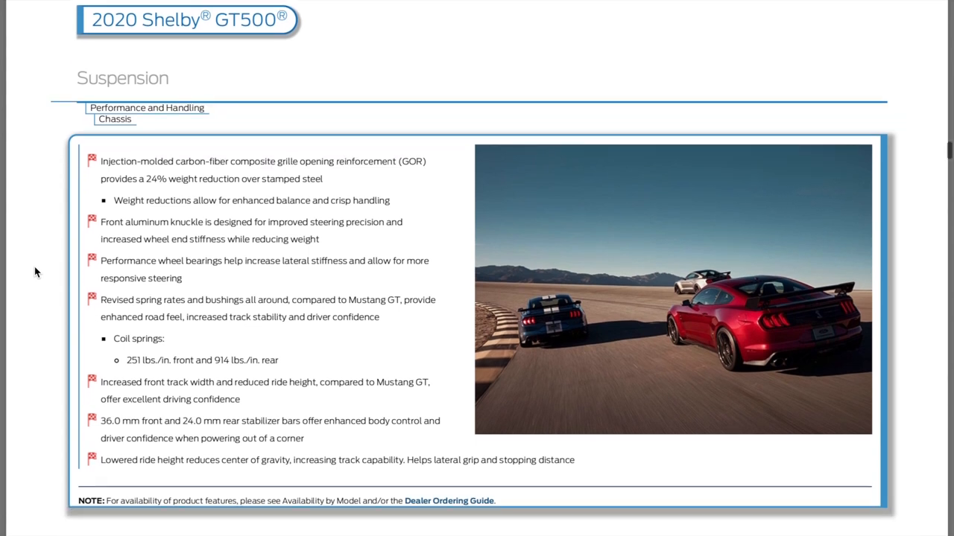
mouse_move(48, 239)
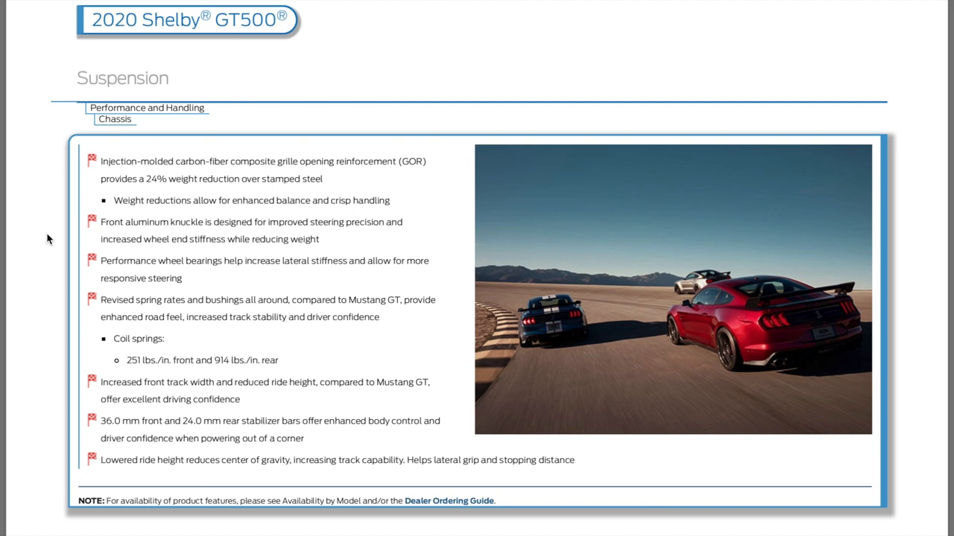
scroll(down, 3)
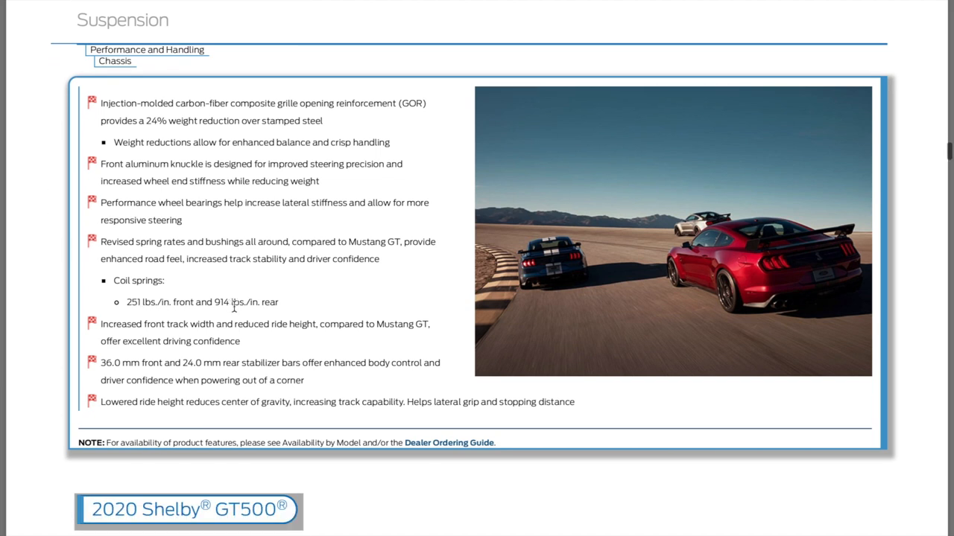
mouse_move(143, 321)
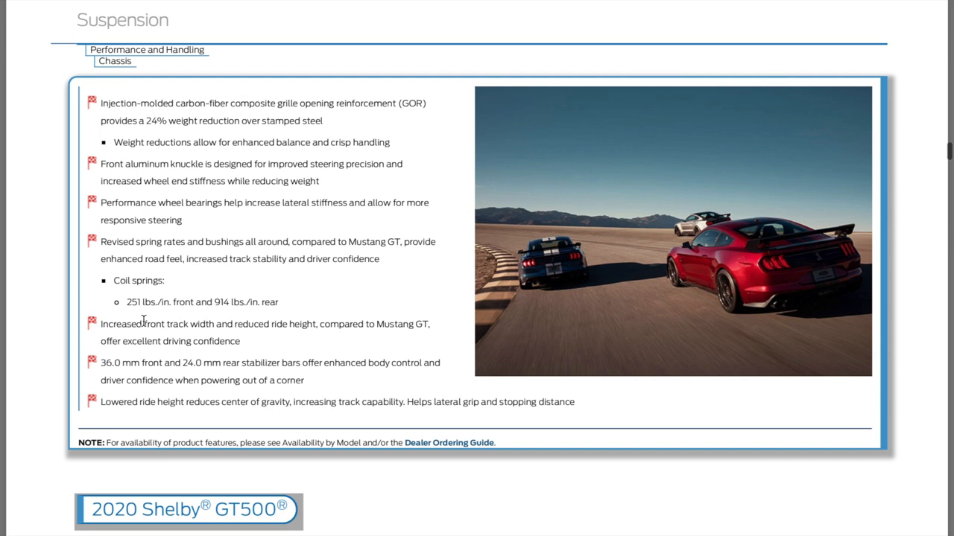
mouse_move(201, 316)
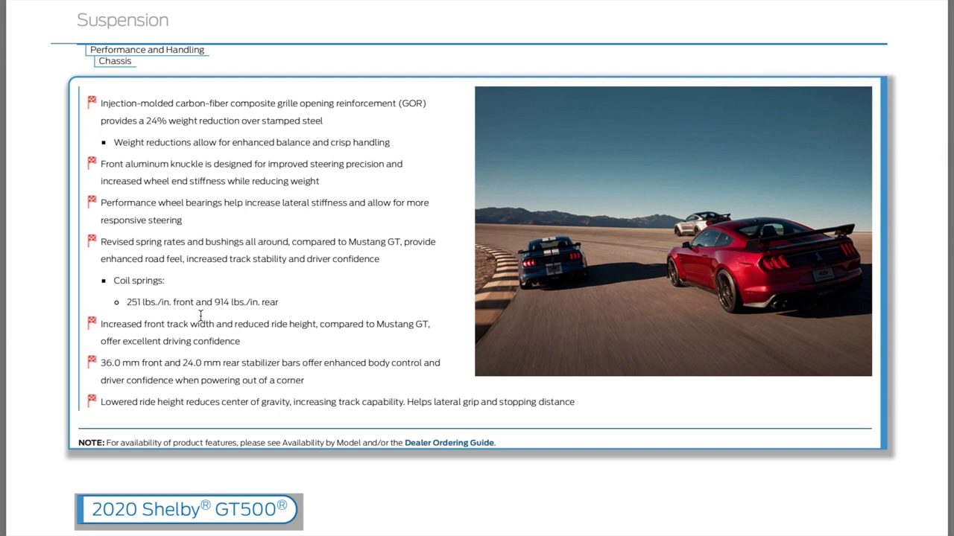
mouse_move(52, 289)
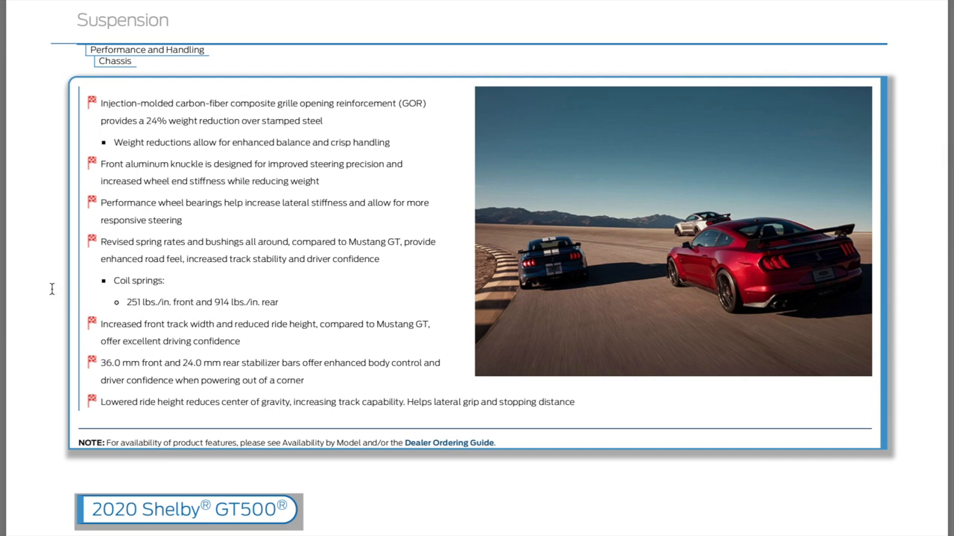
mouse_move(131, 304)
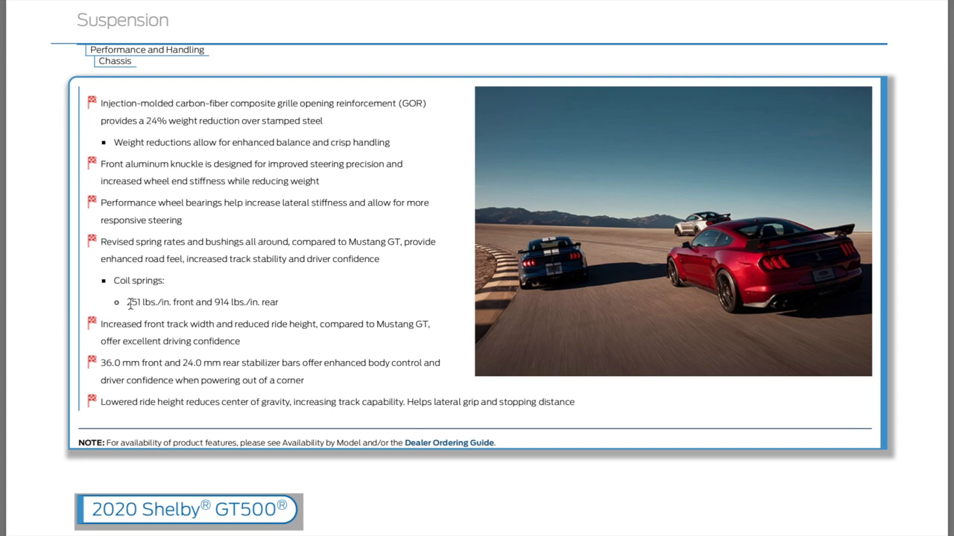
mouse_move(62, 292)
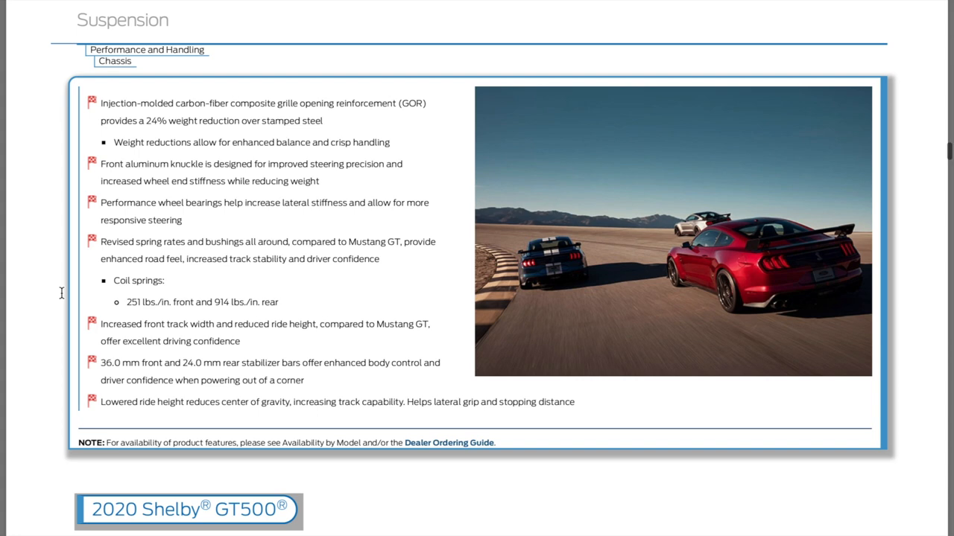
scroll(down, 3)
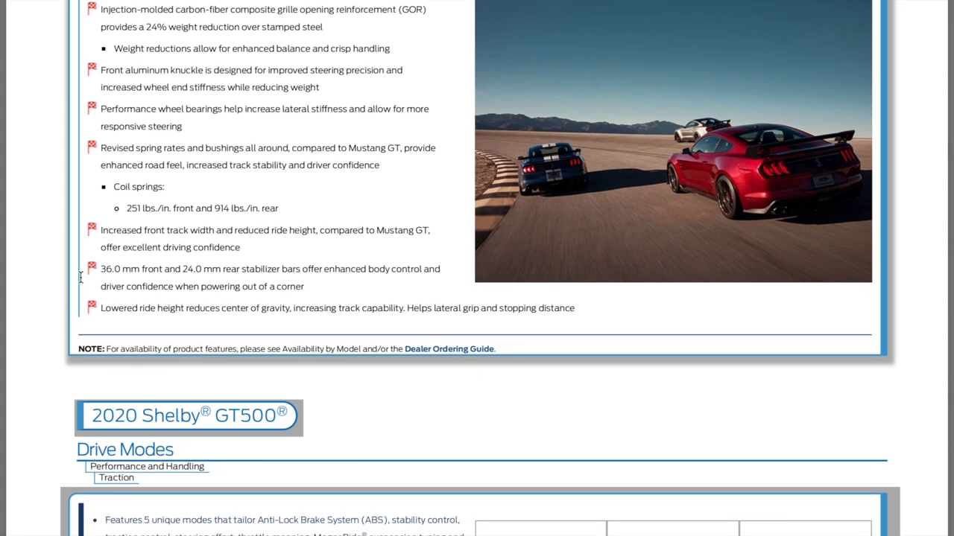
Skim down past Drive Modes, Launch Control, Rear Axle and the TORSEN Differential pages
scroll(down, 3)
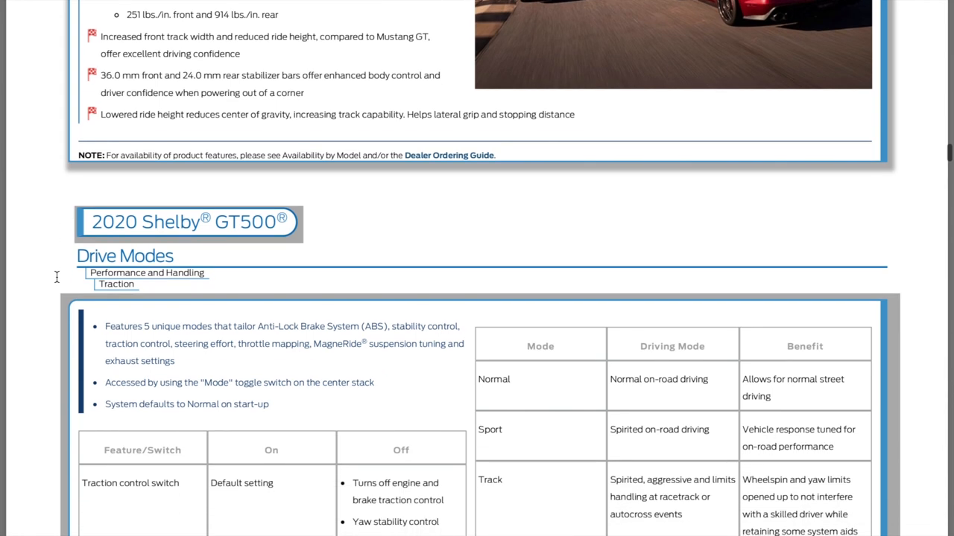
scroll(down, 3)
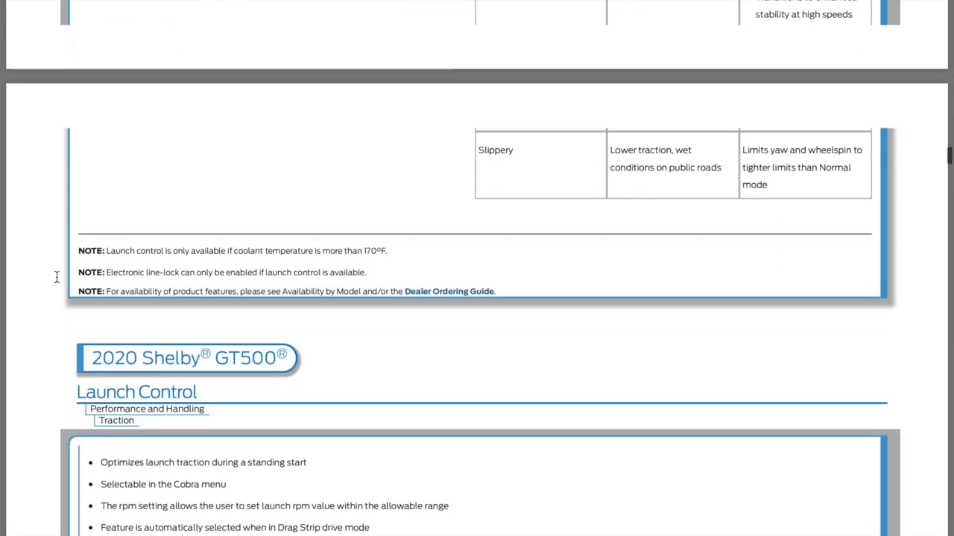
scroll(down, 3)
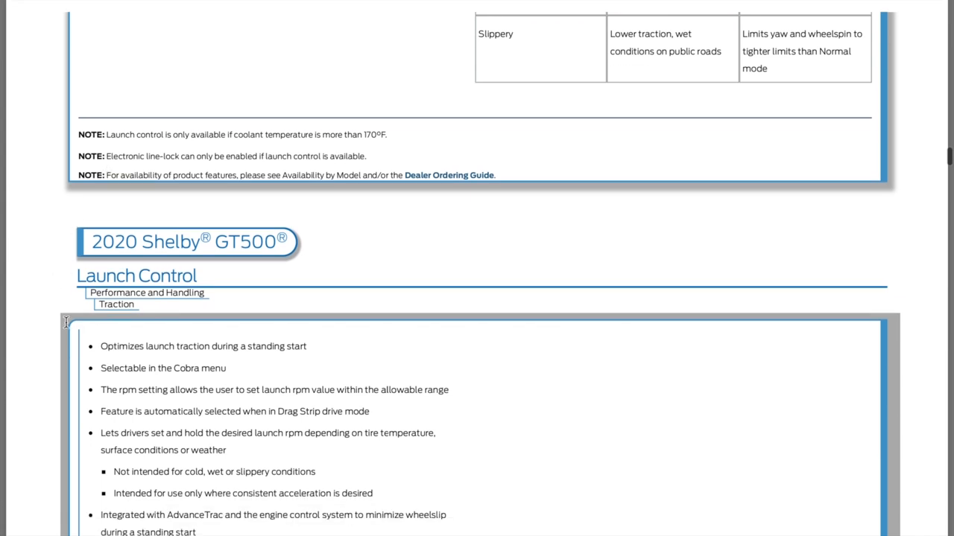
scroll(down, 3)
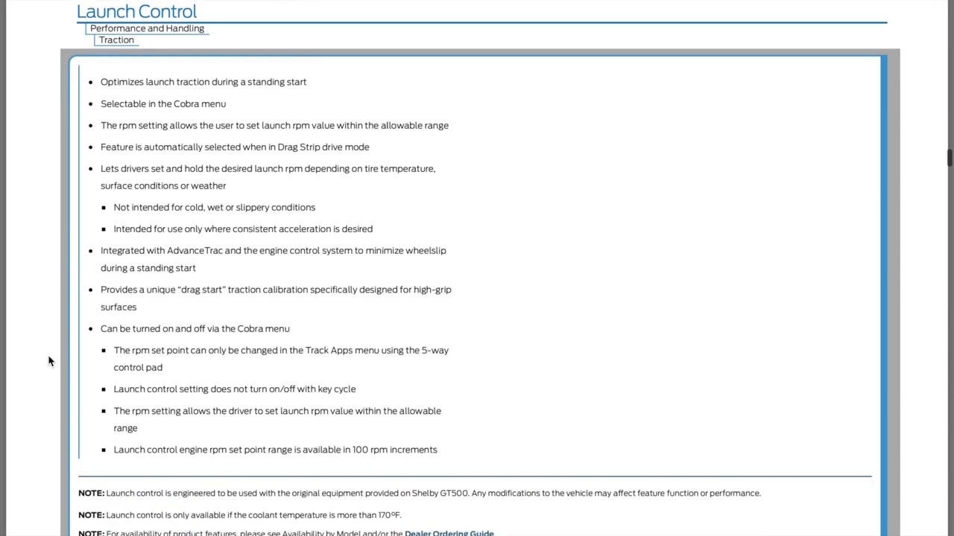
scroll(down, 3)
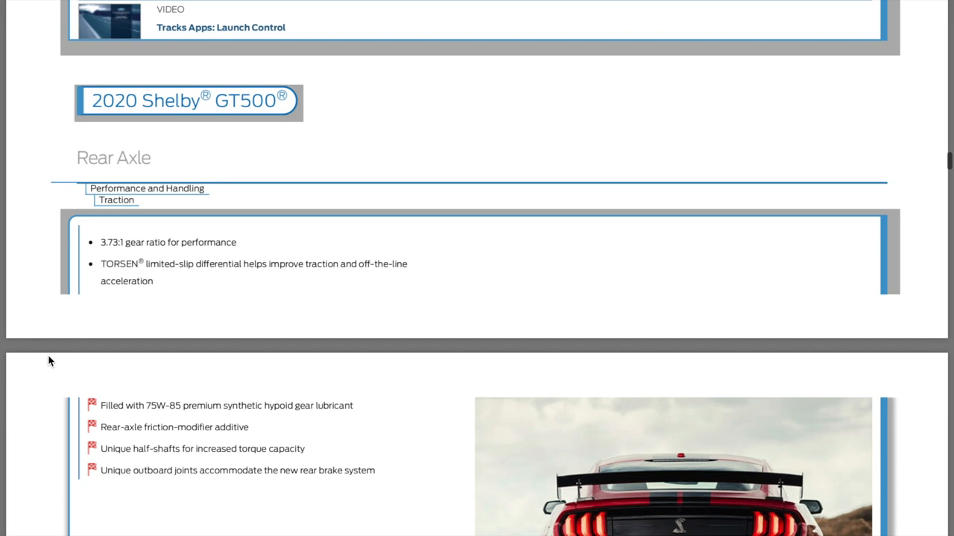
scroll(down, 3)
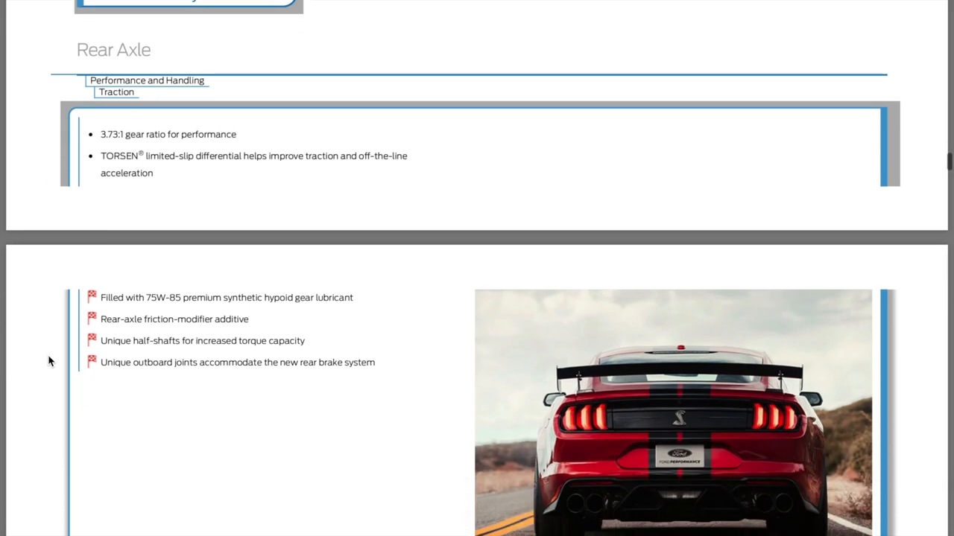
mouse_move(63, 297)
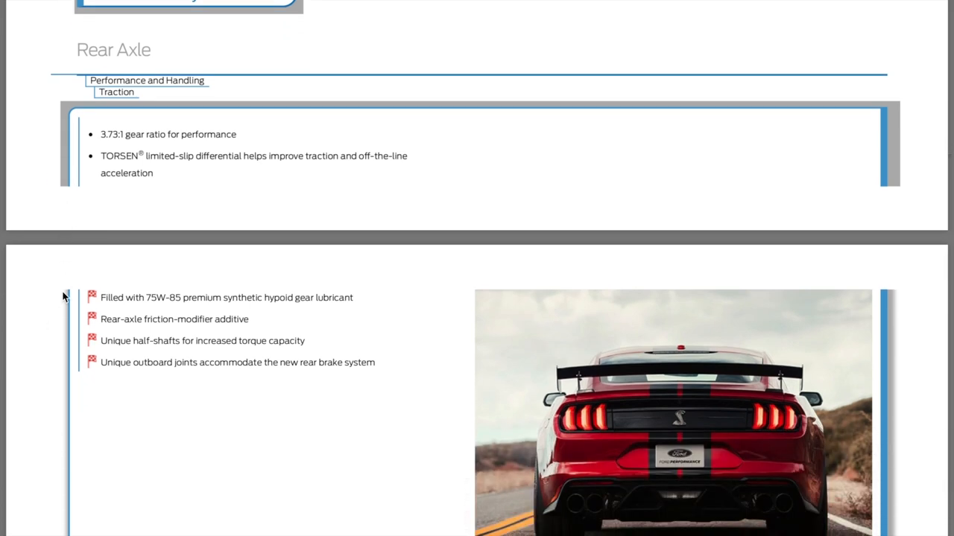
scroll(down, 3)
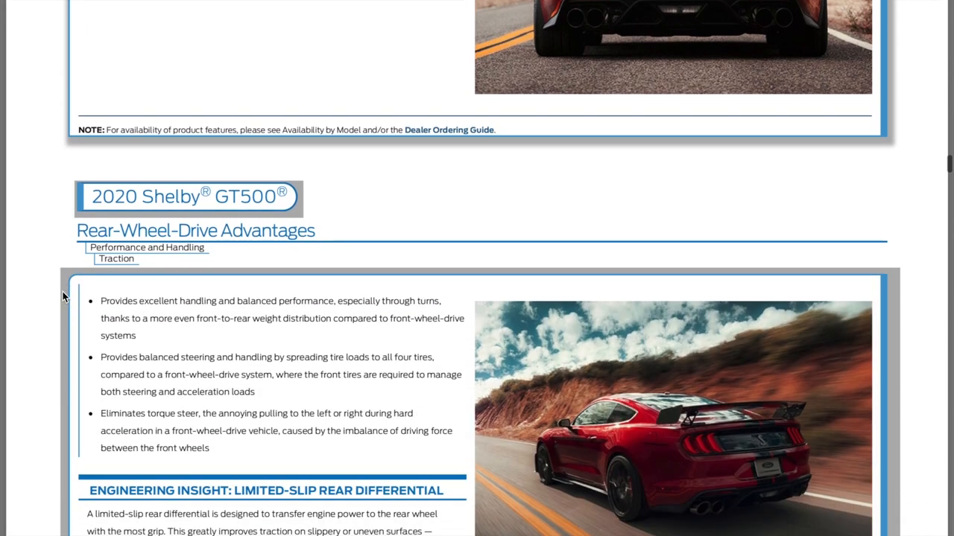
scroll(down, 3)
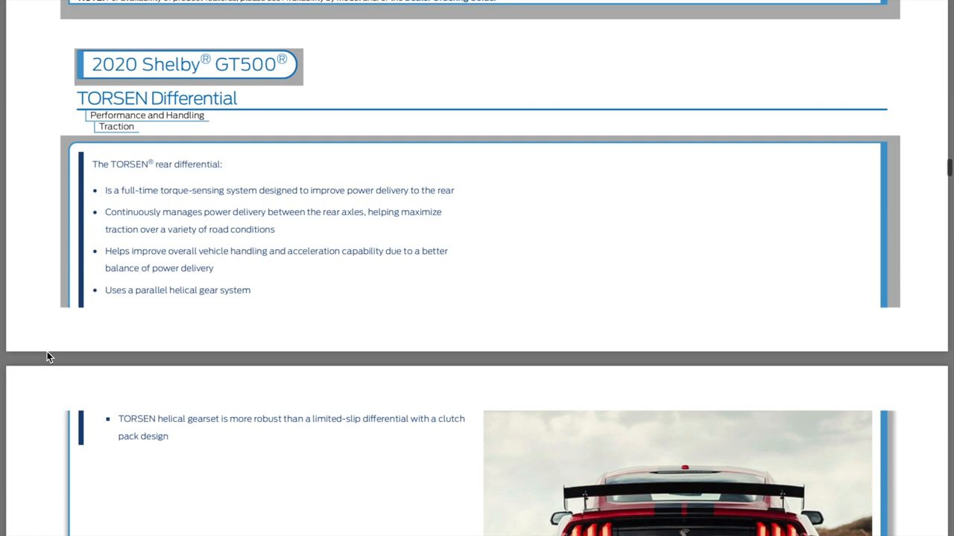
Continue past the Acceleration Timer, Accelerometer and Brake Performance Track Apps to show the Exhaust Mode page fully
scroll(down, 3)
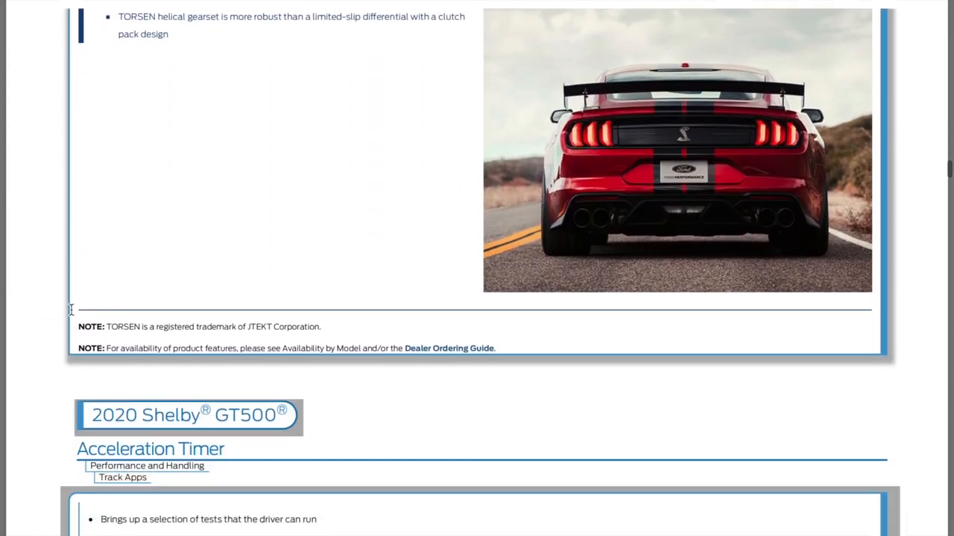
scroll(down, 3)
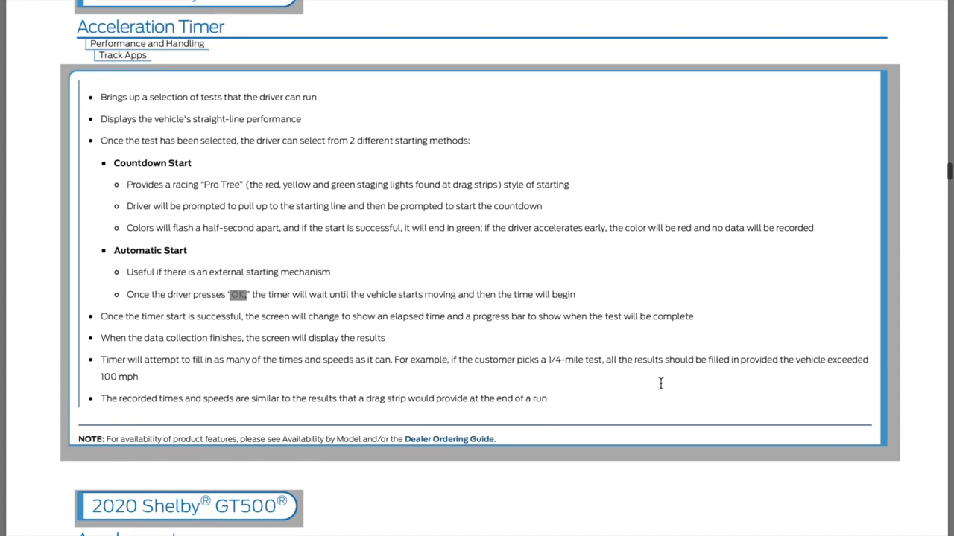
scroll(down, 3)
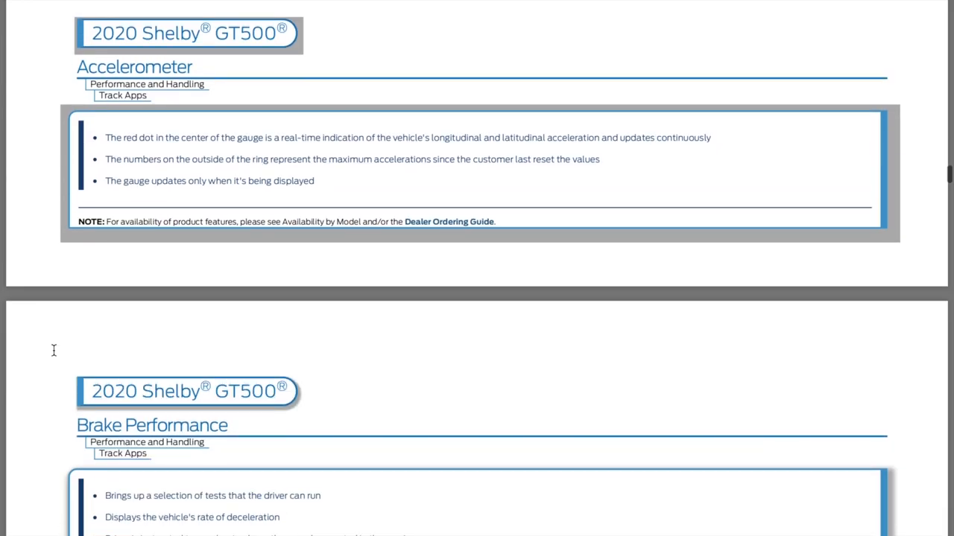
scroll(down, 3)
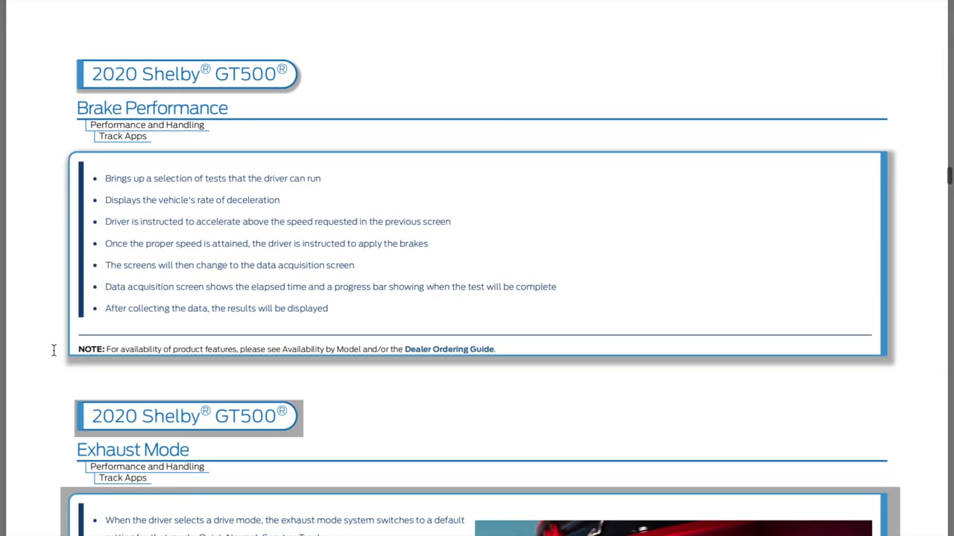
scroll(down, 3)
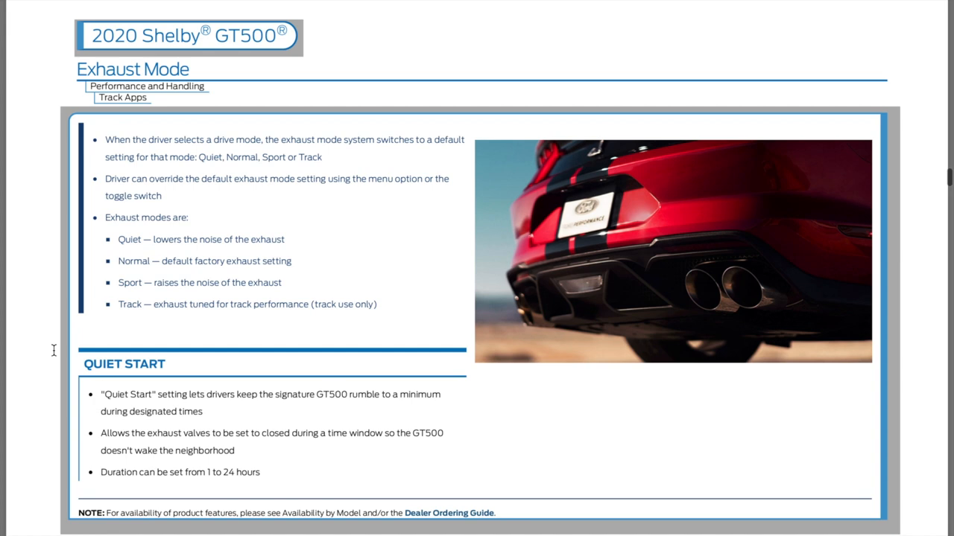
scroll(up, 3)
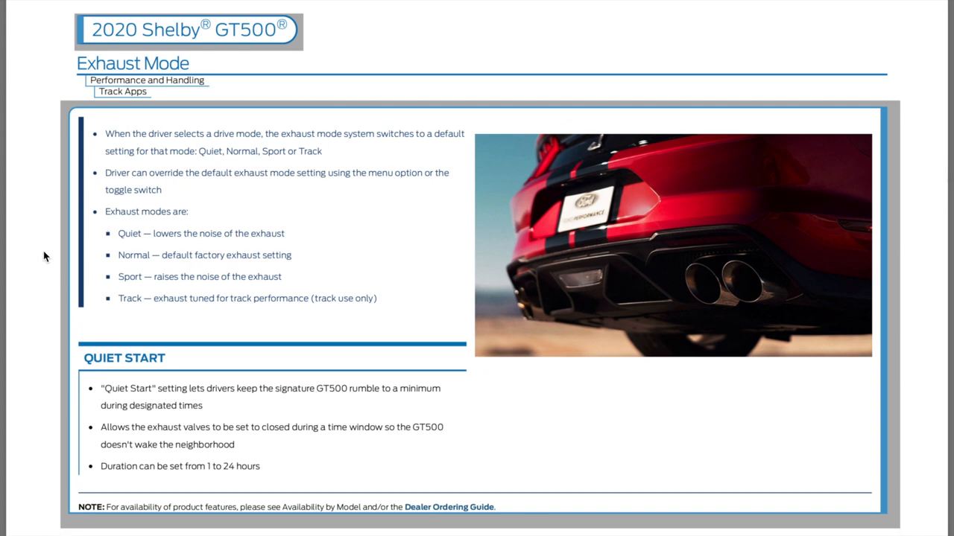
Scroll past the Performance Shift Indicator, Asymmetric Tires and carbon-fiber wheels to the Michelin Pilot Sport 4S Tires section
scroll(down, 3)
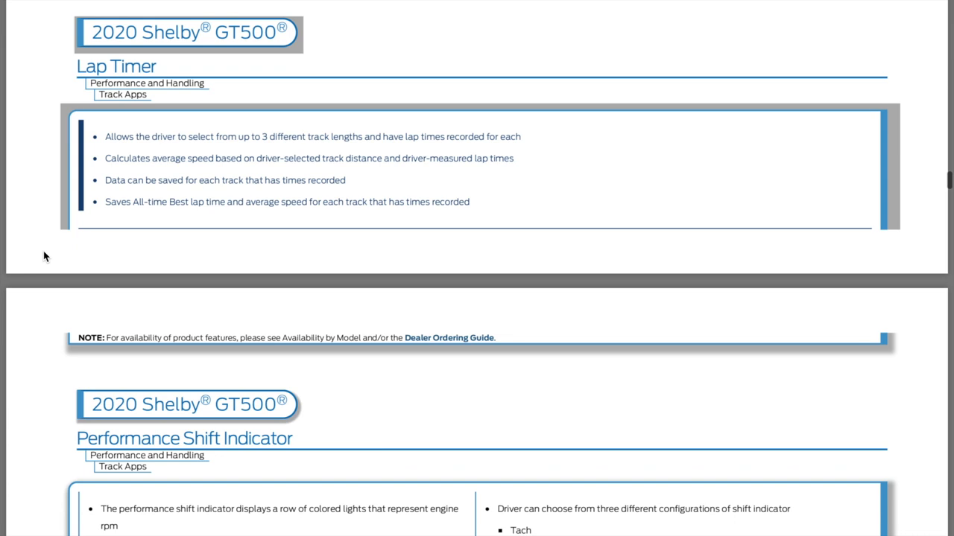
scroll(down, 3)
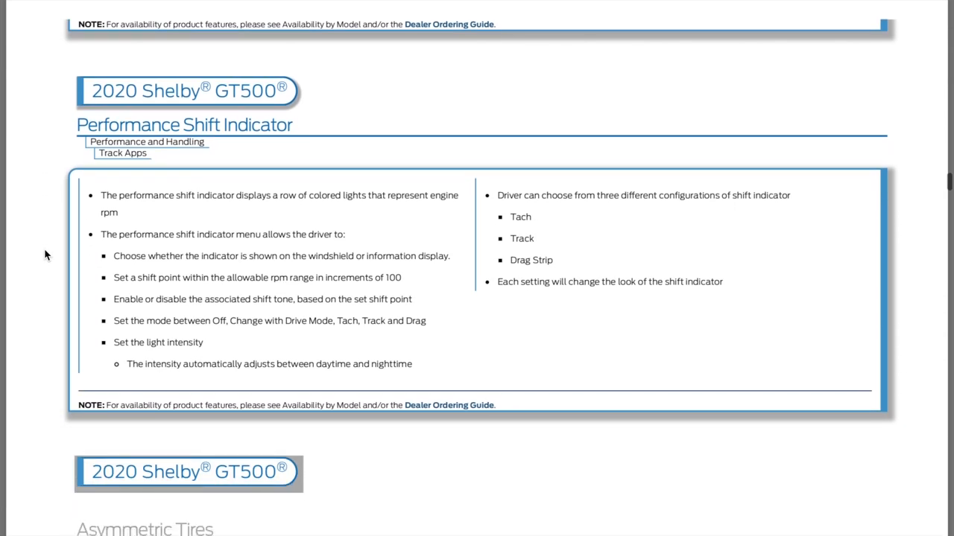
scroll(down, 3)
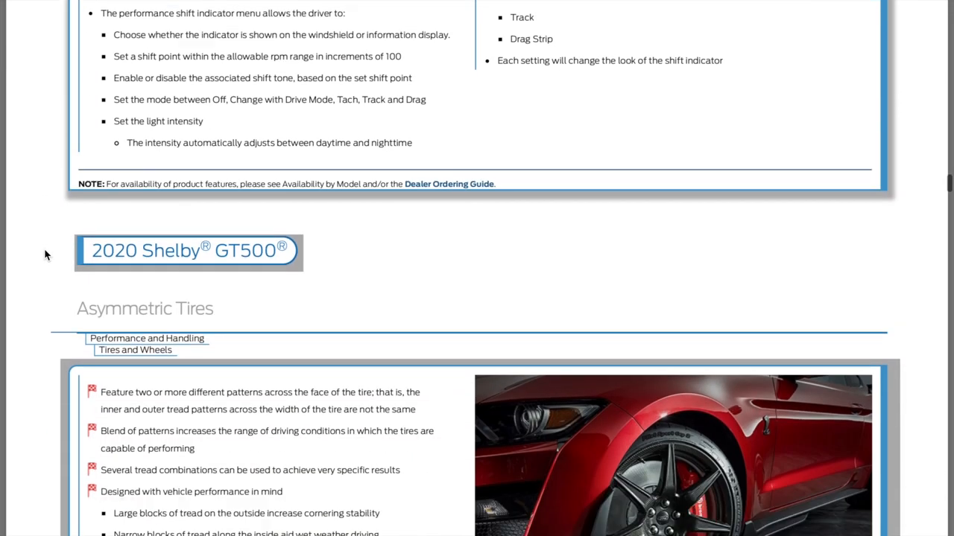
scroll(down, 3)
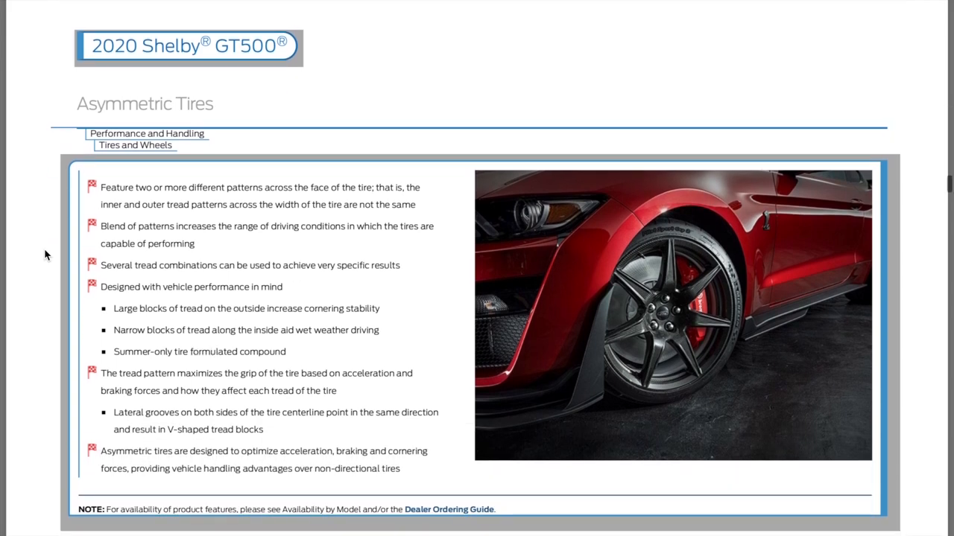
scroll(down, 3)
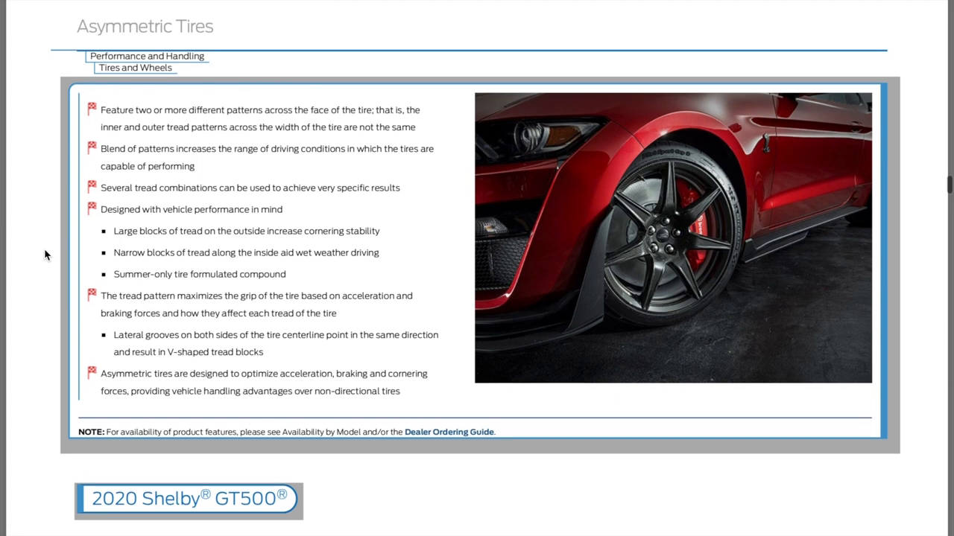
scroll(down, 3)
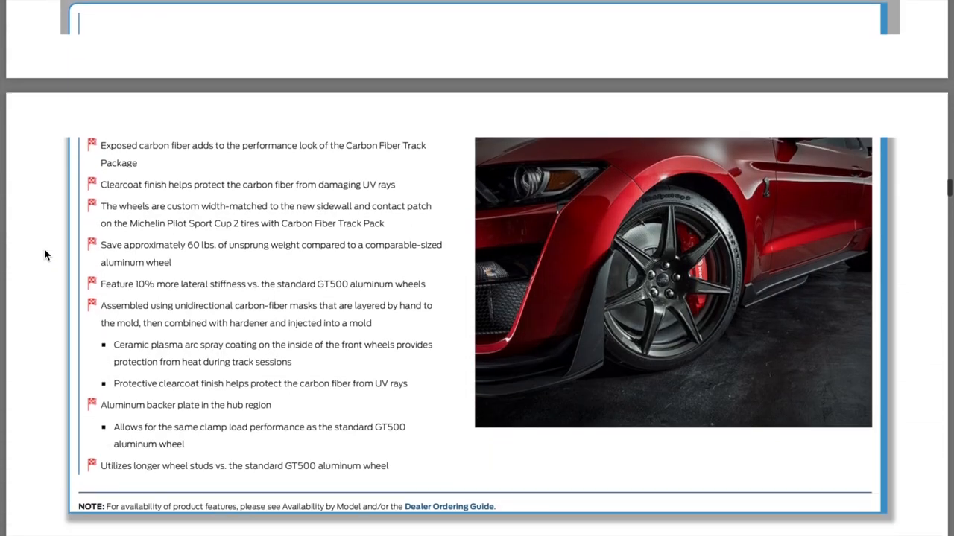
scroll(down, 3)
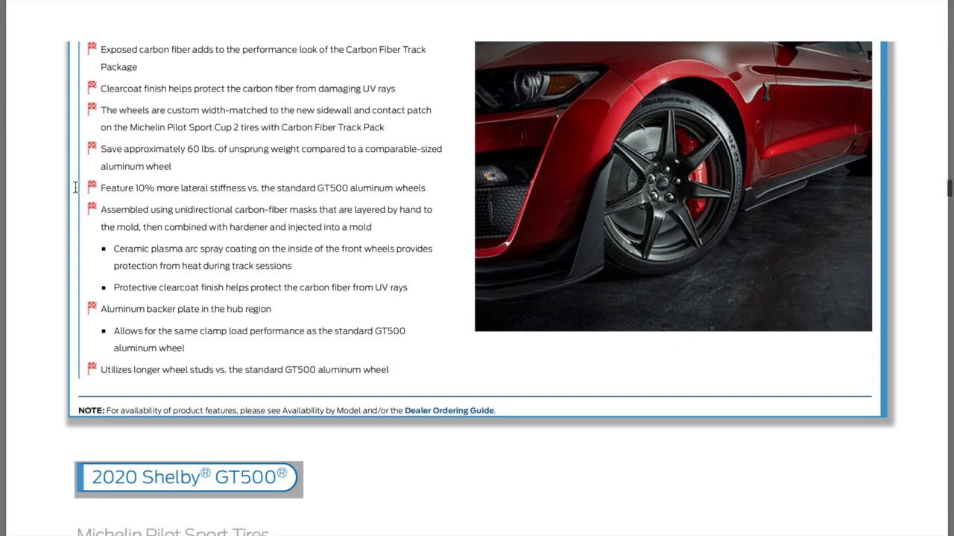
scroll(down, 3)
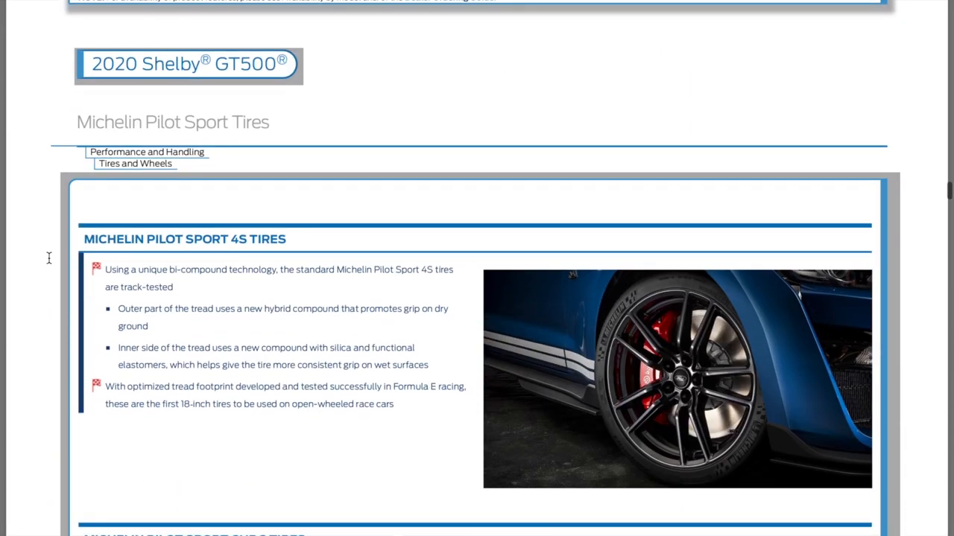
scroll(down, 3)
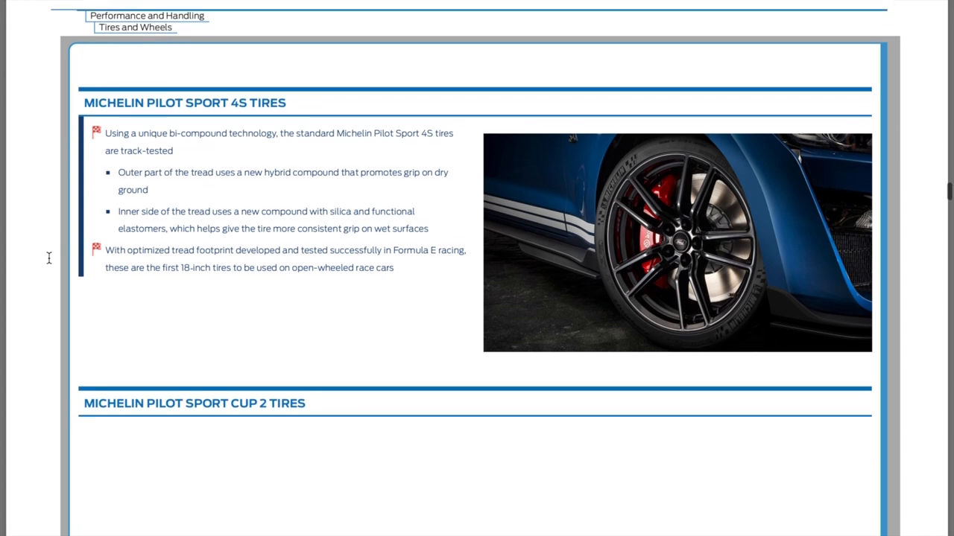
Scroll down to the Engineering Insight on the Michelin Pilot Sport Cup 2 tires
scroll(down, 3)
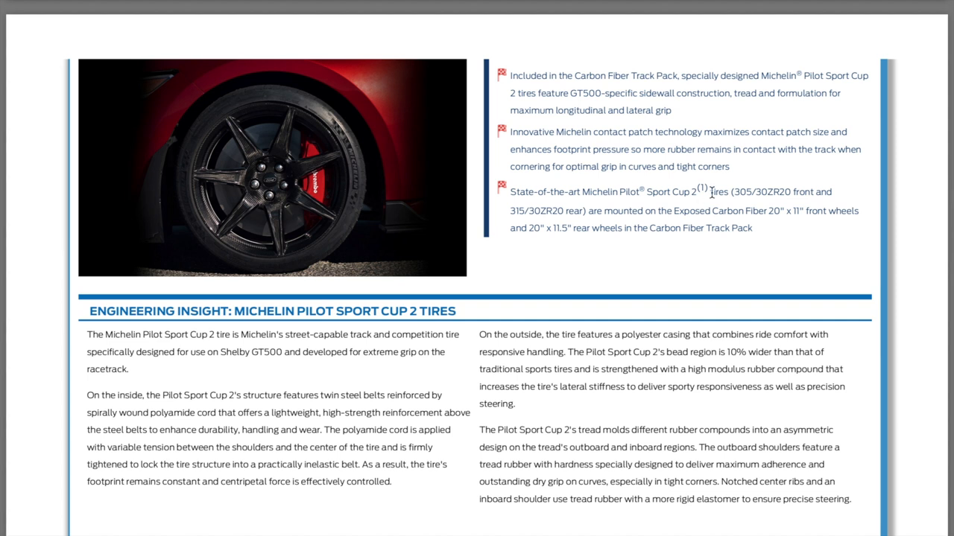
mouse_move(660, 131)
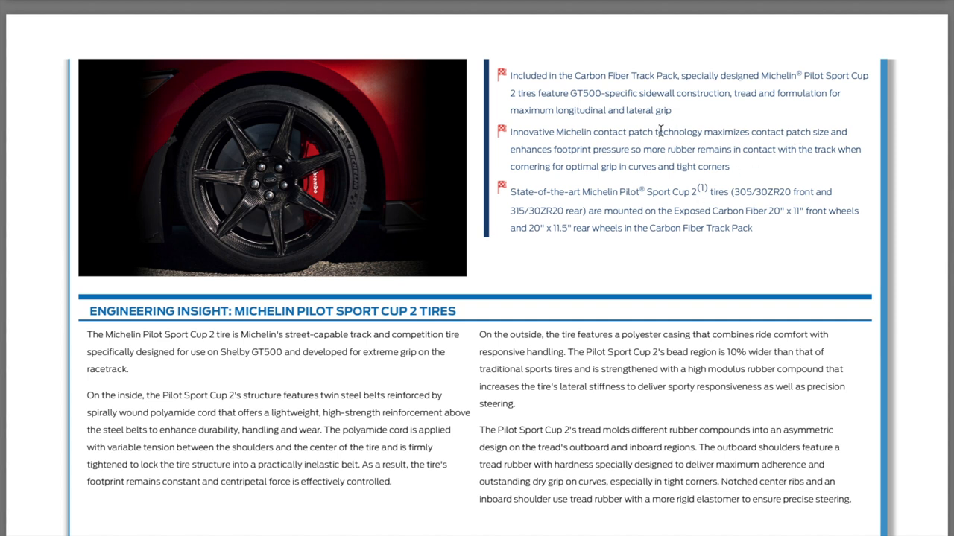
mouse_move(593, 272)
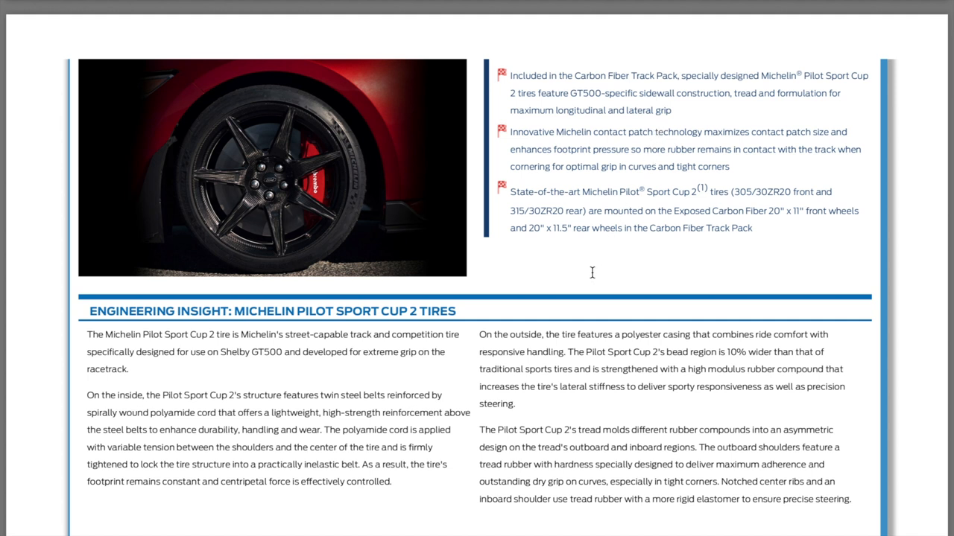
mouse_move(554, 230)
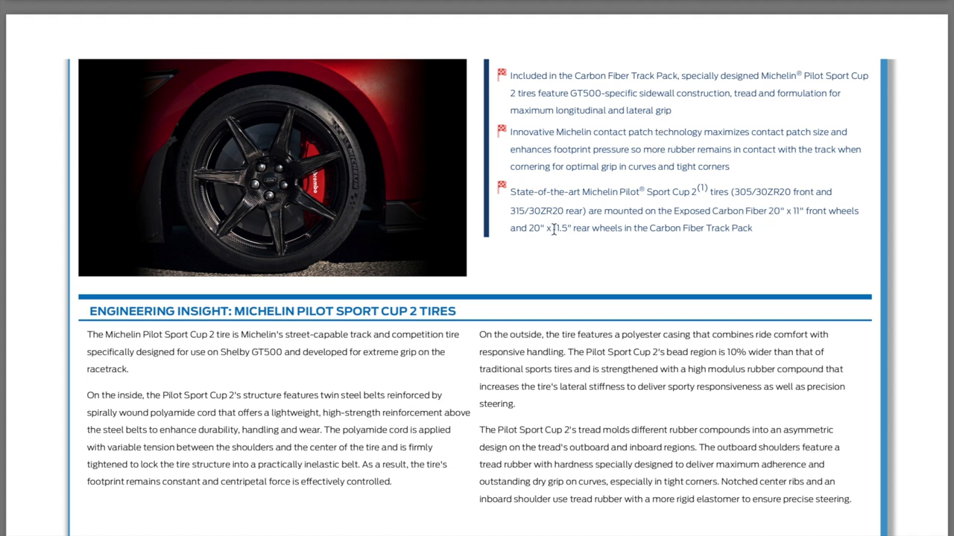
mouse_move(111, 331)
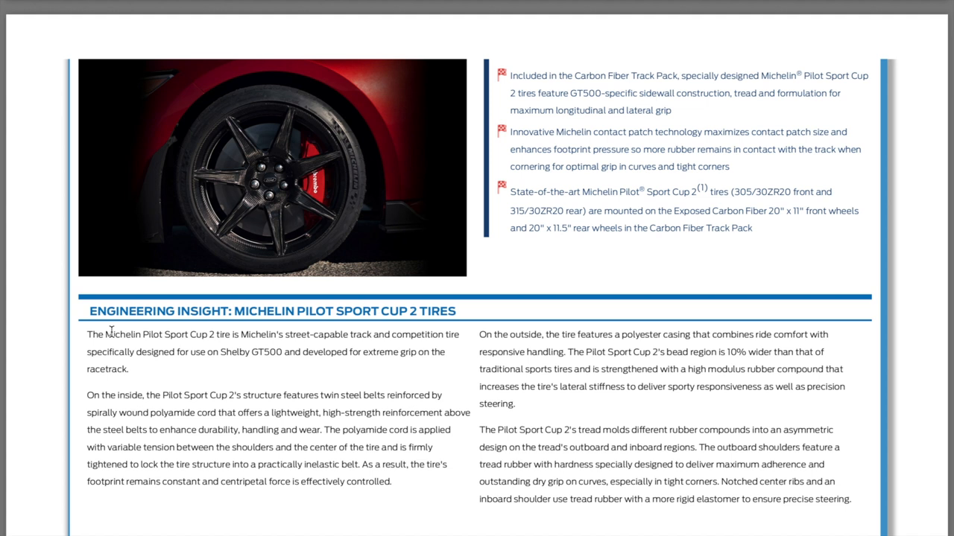
mouse_move(58, 345)
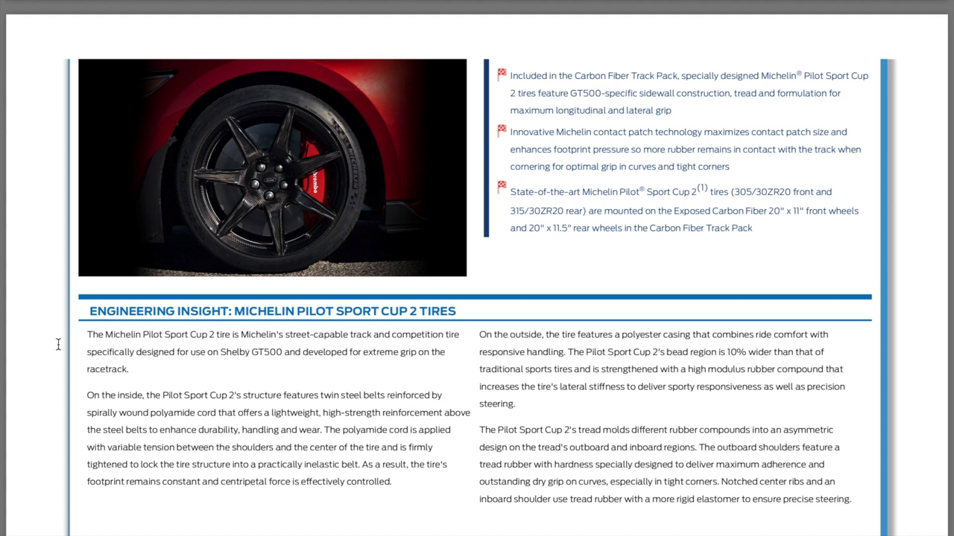
mouse_move(54, 353)
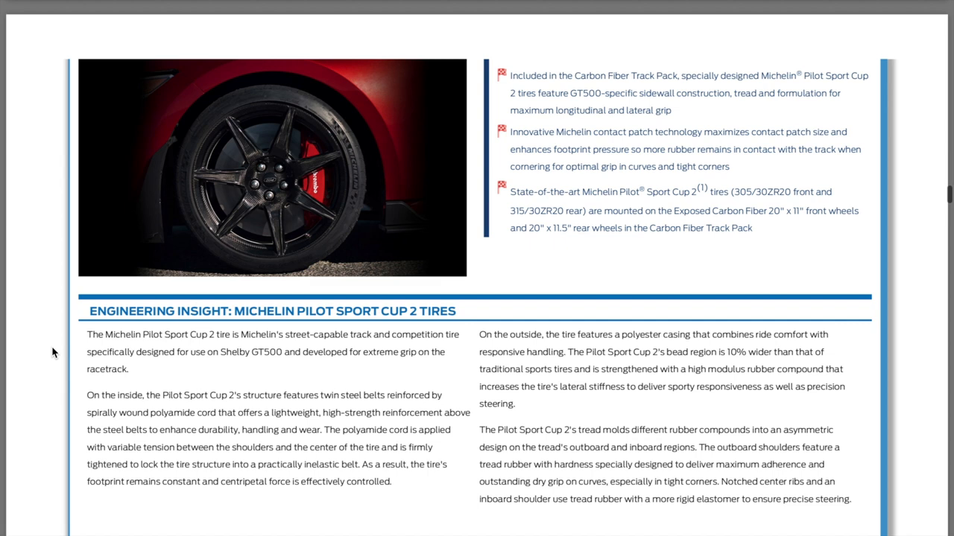
Scroll down past the Tire Inflator, Towing the Vehicle and Exterior pages to the Tires and Wheels section
scroll(down, 3)
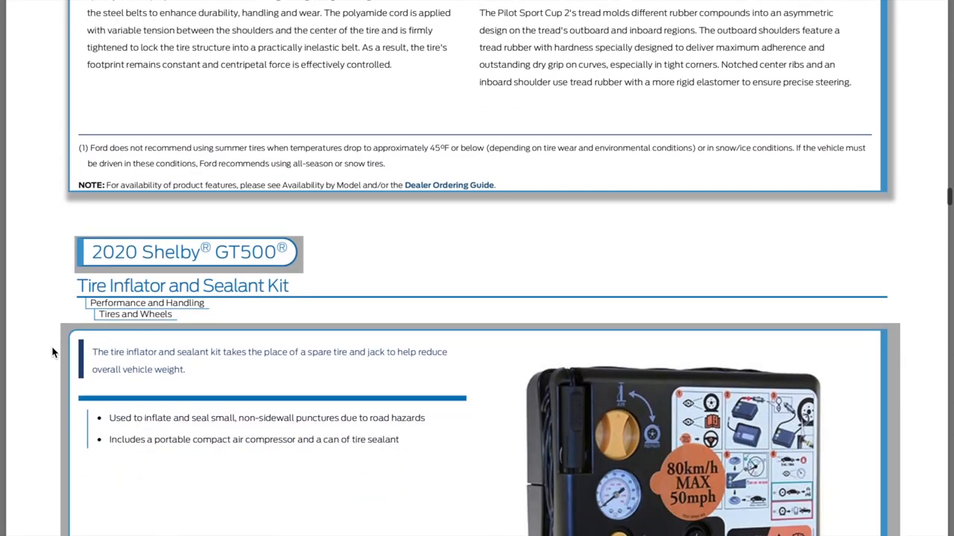
scroll(down, 3)
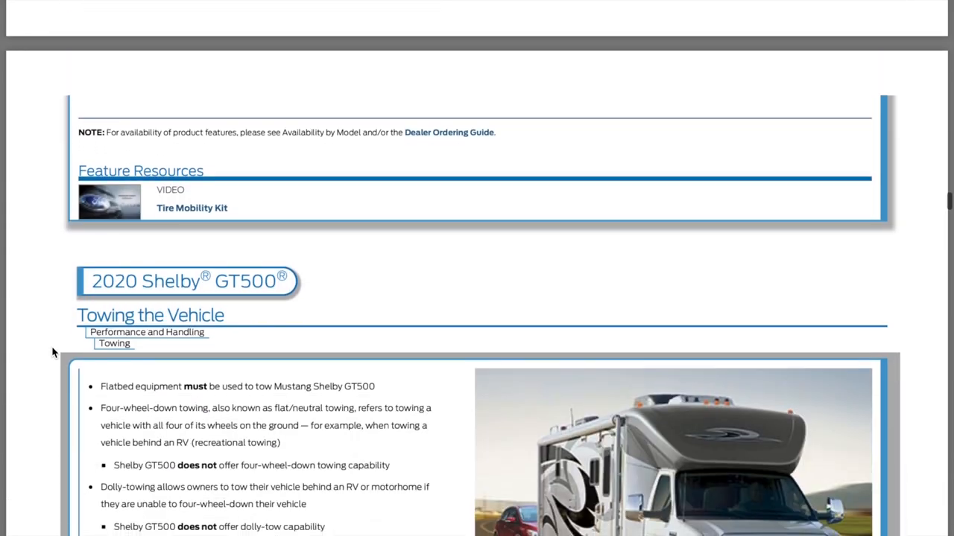
scroll(down, 3)
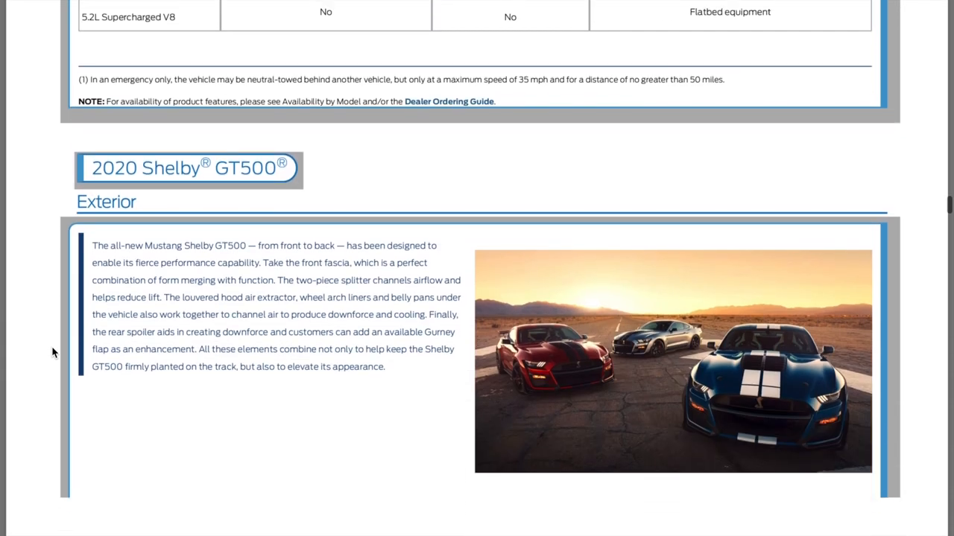
scroll(down, 3)
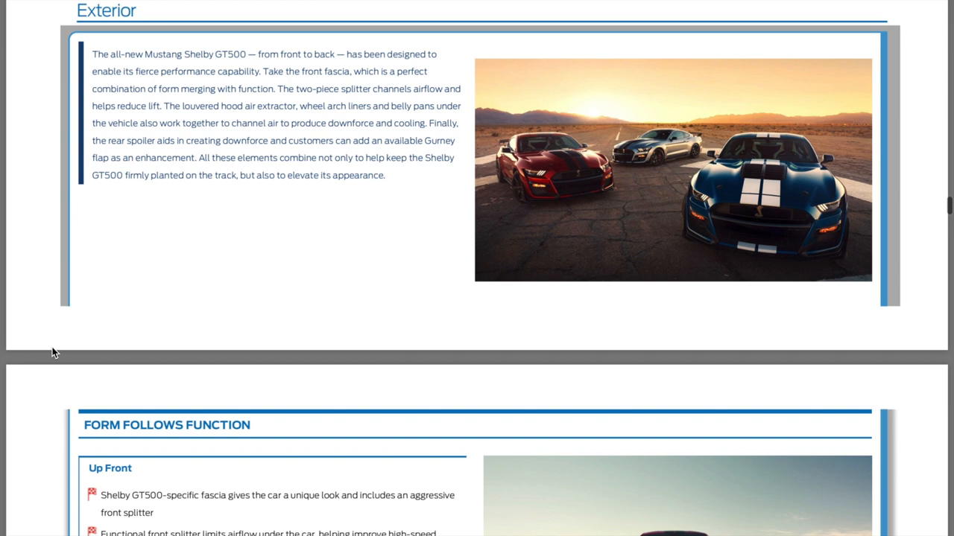
scroll(down, 3)
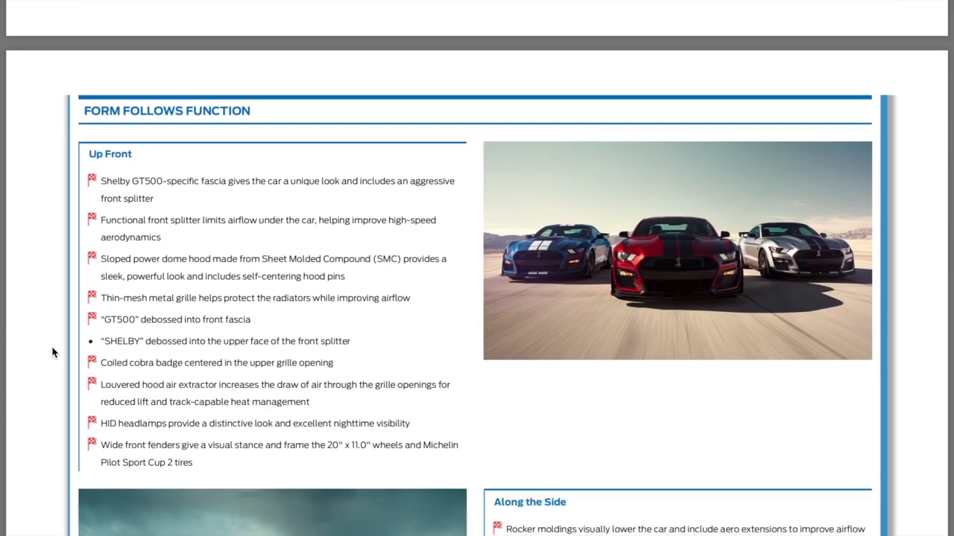
scroll(down, 3)
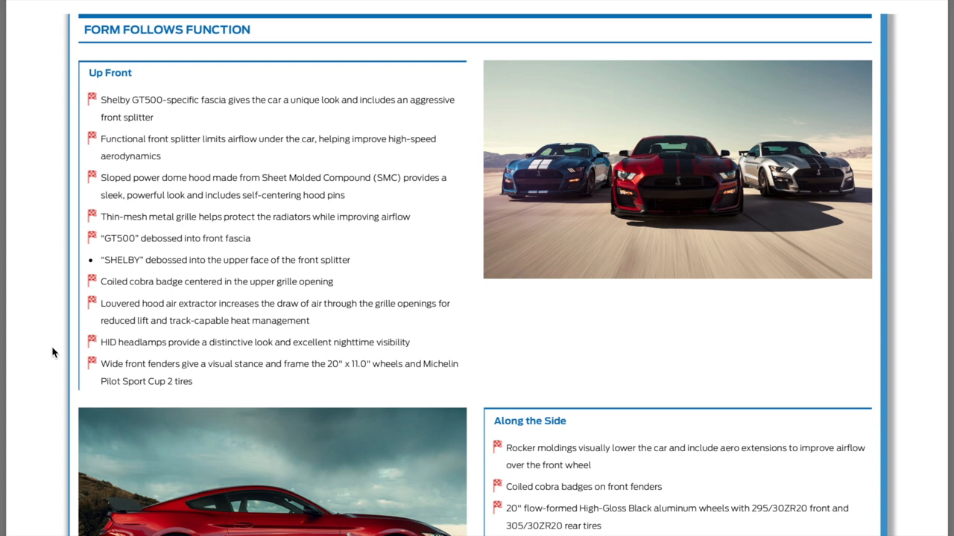
mouse_move(52, 203)
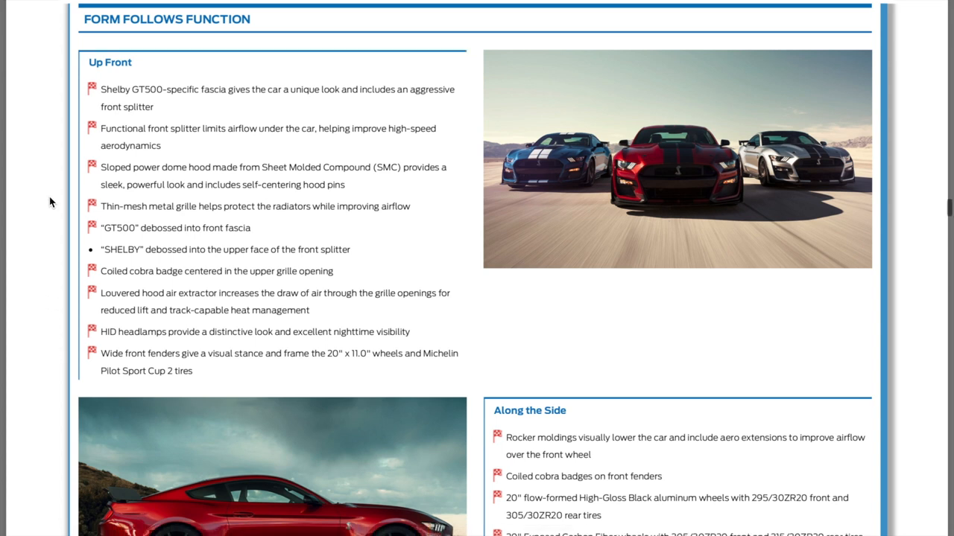
scroll(down, 3)
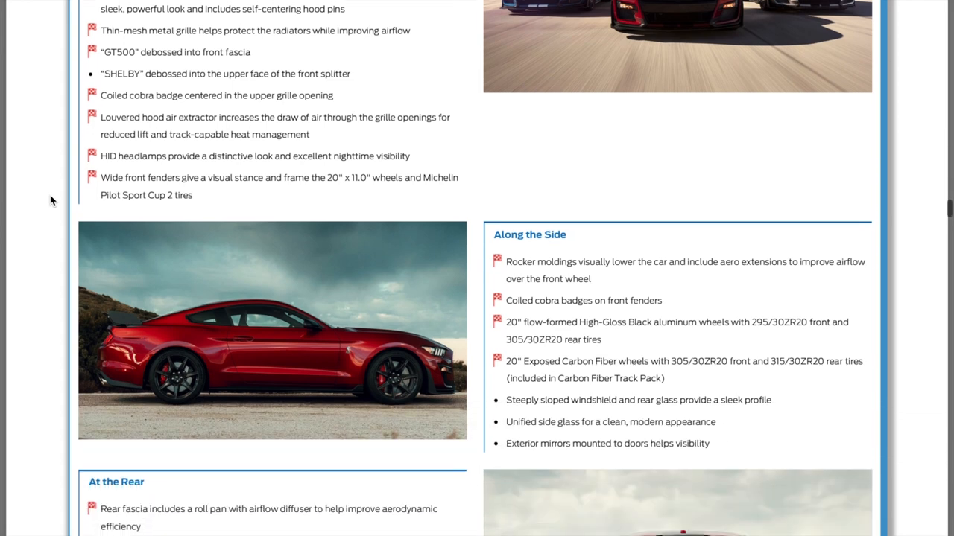
scroll(down, 3)
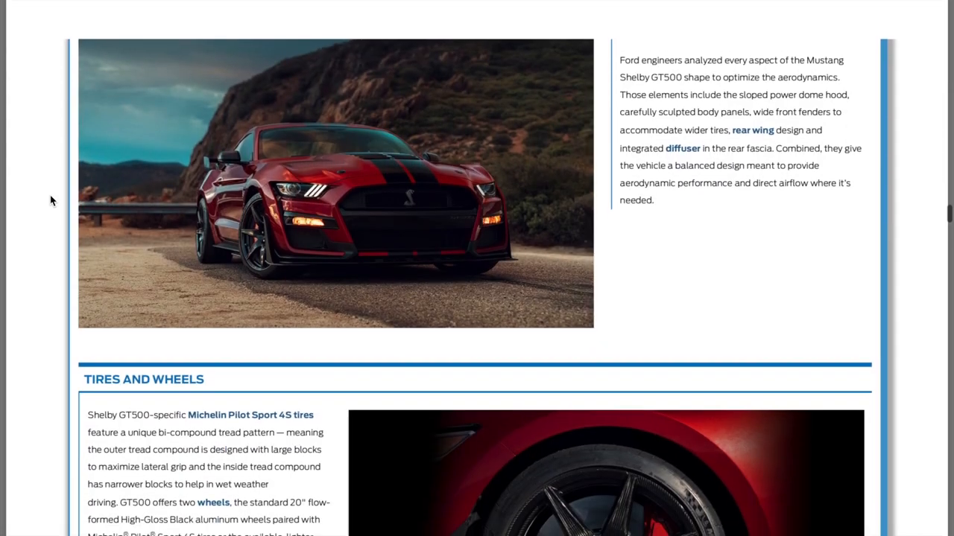
scroll(down, 3)
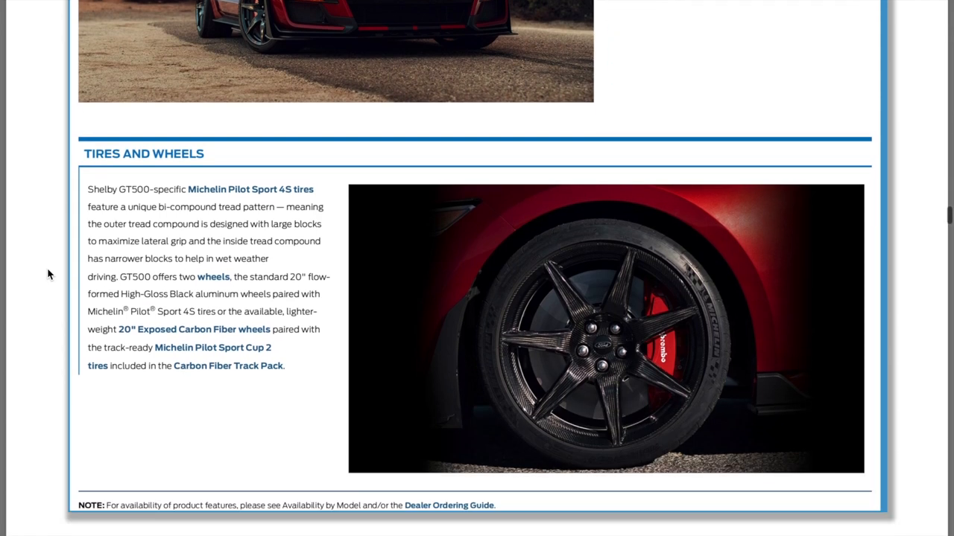
Scroll past Front-End Airflow and Front Splitter to the Rear Spoiler, Wing and Gurney Flap page
scroll(down, 3)
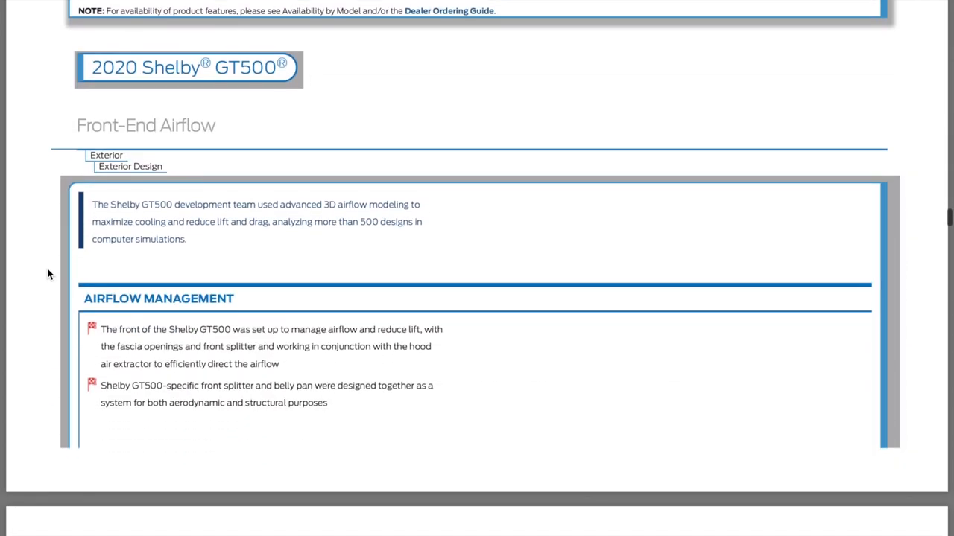
scroll(down, 3)
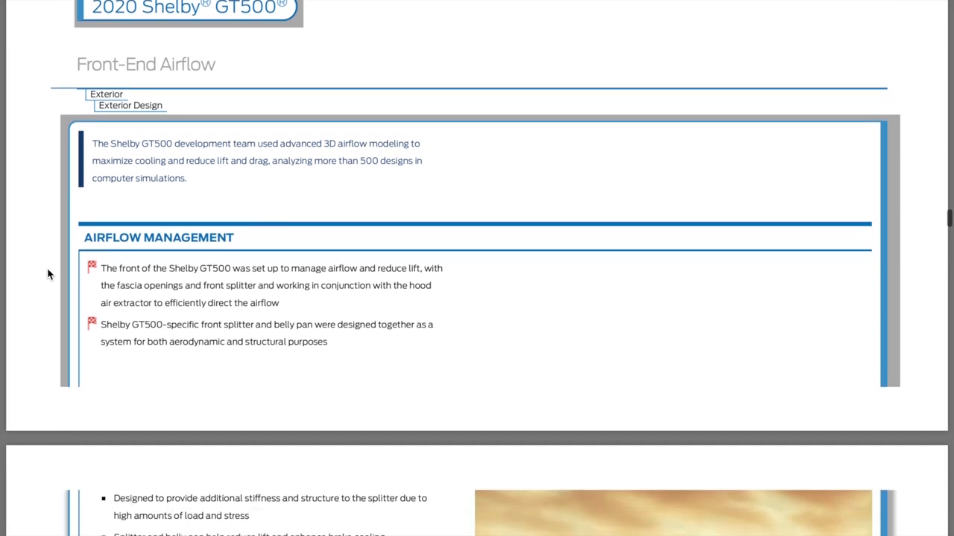
scroll(down, 3)
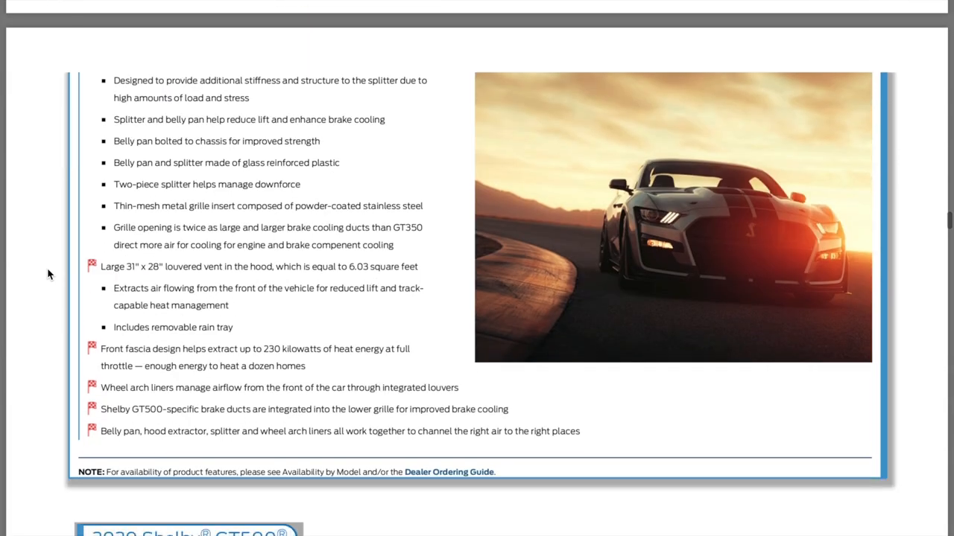
scroll(down, 3)
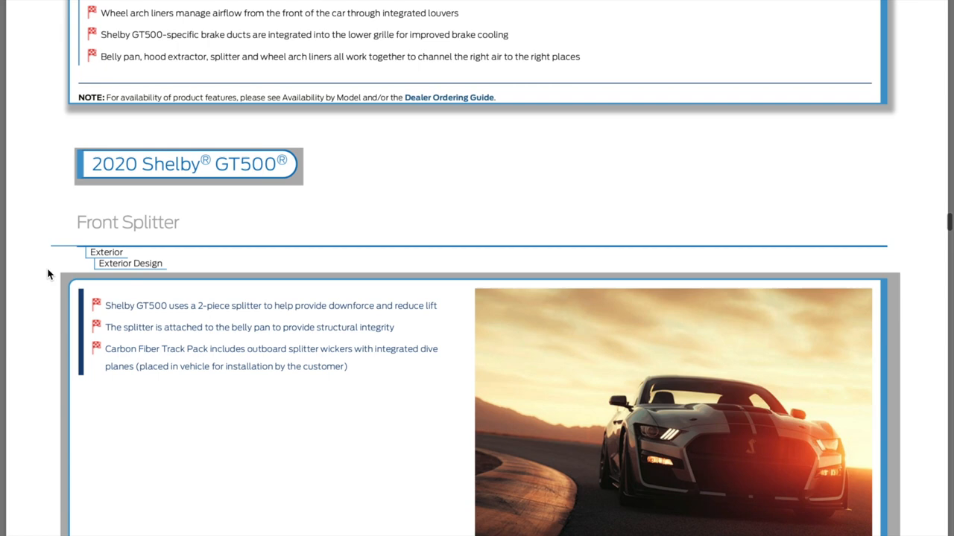
scroll(down, 3)
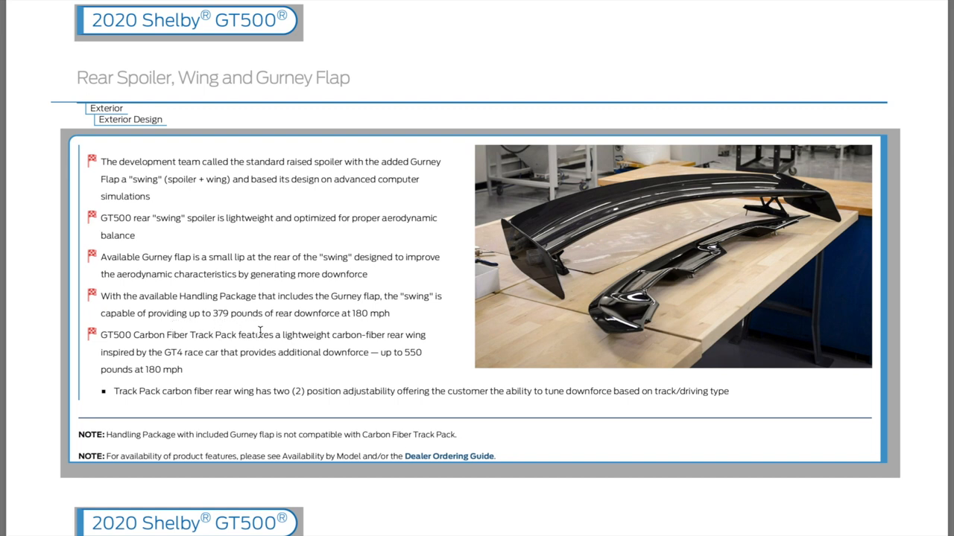
mouse_move(370, 331)
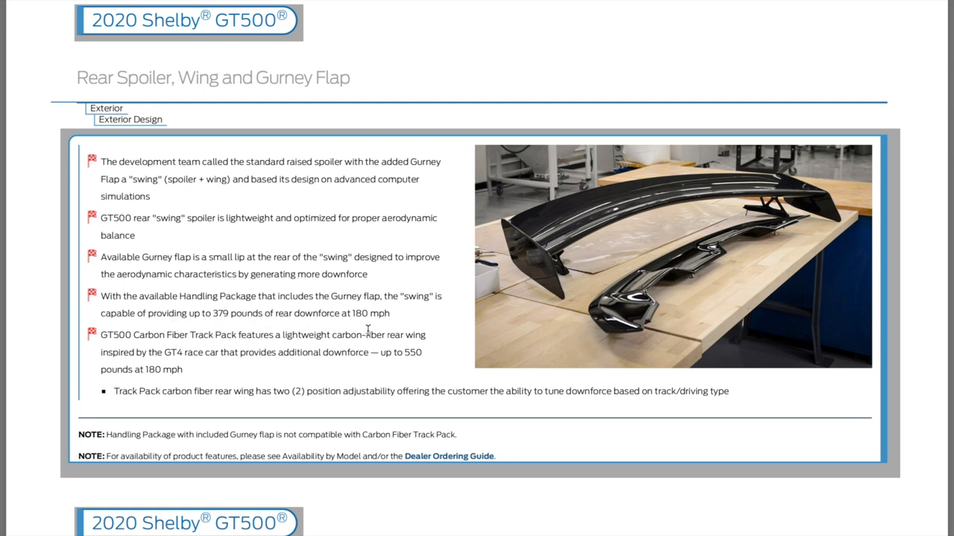
mouse_move(247, 382)
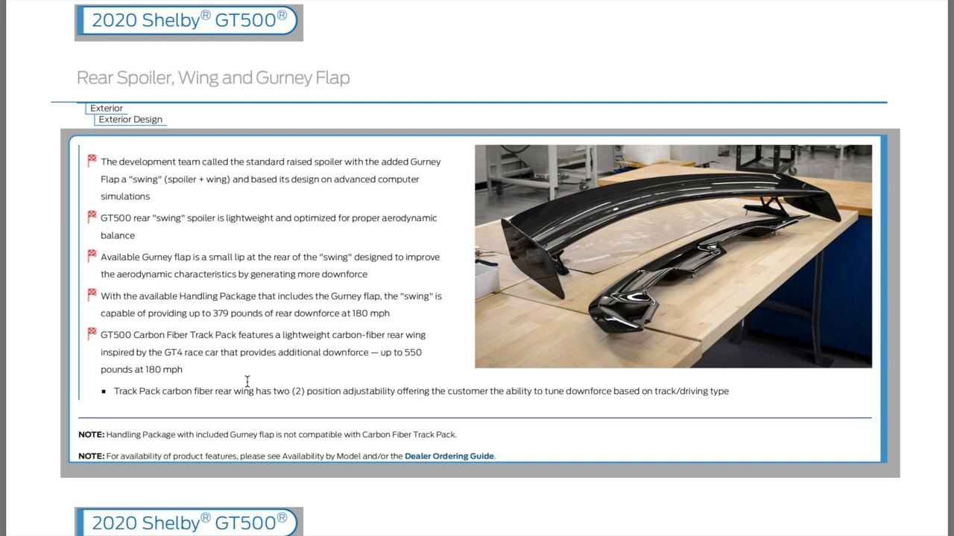
mouse_move(241, 373)
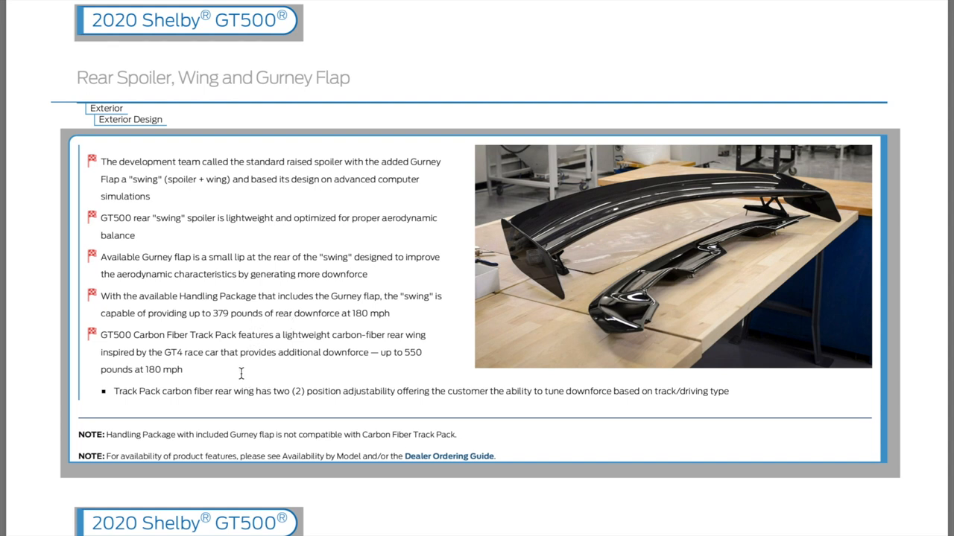
mouse_move(110, 352)
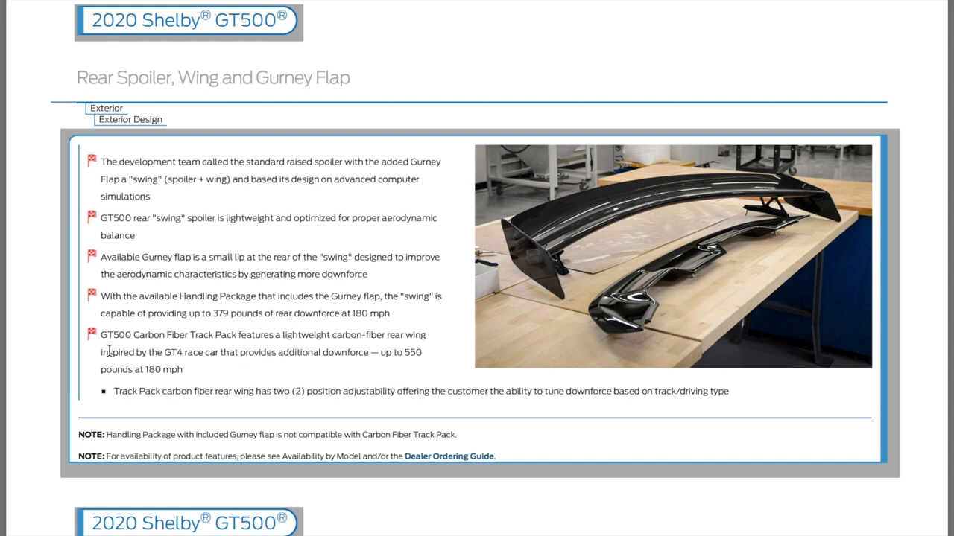
Scroll through Global Open Windows, HID Headlamps, Intelligent Access and LED Tri-Bar Turn Signals to the Interior overview
scroll(down, 3)
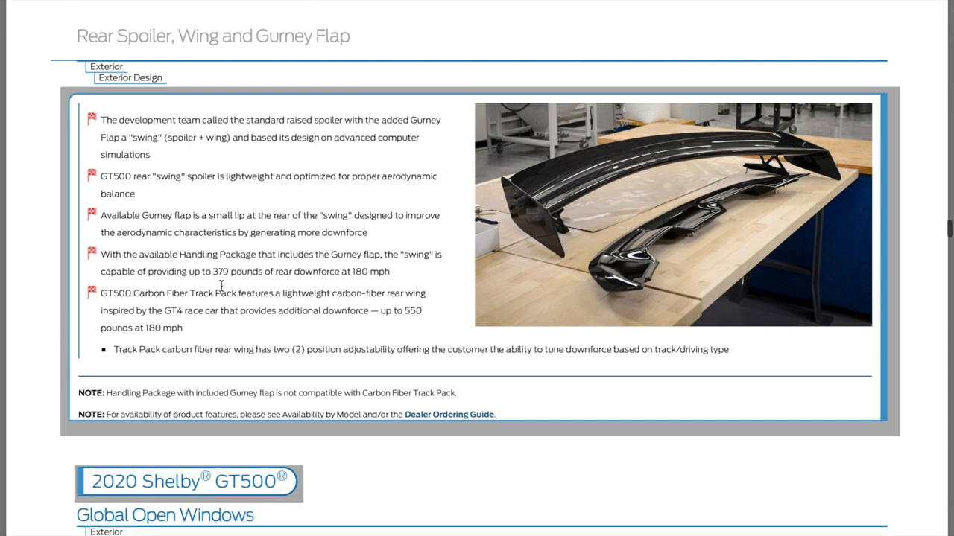
mouse_move(84, 336)
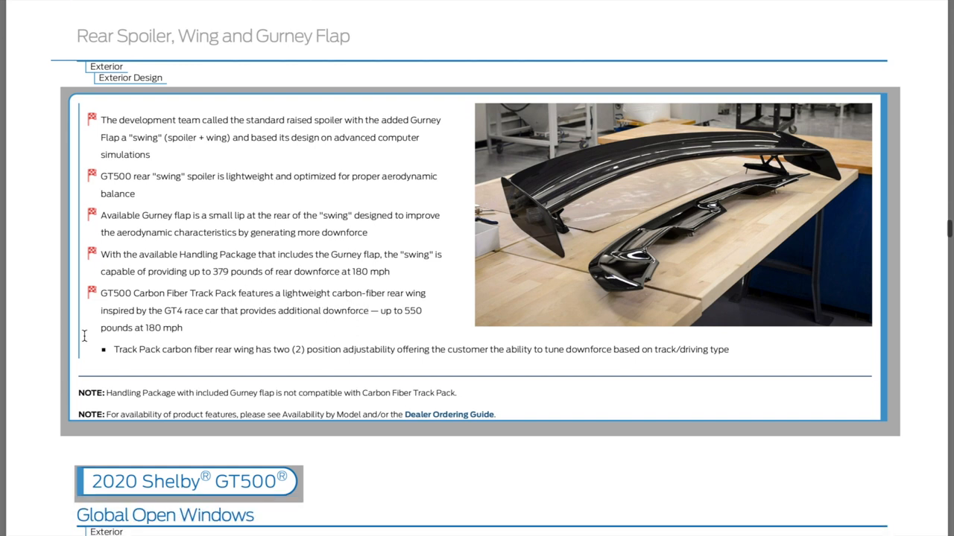
scroll(up, 3)
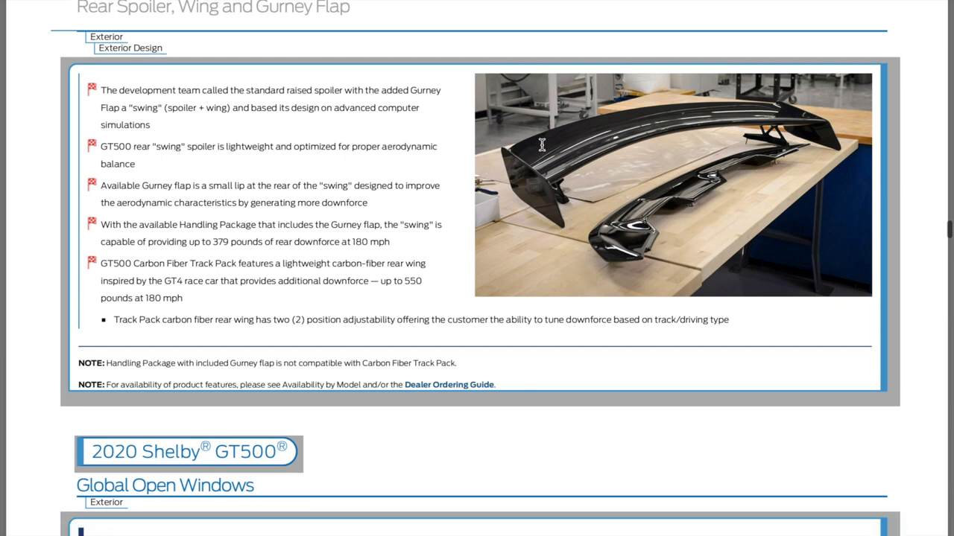
mouse_move(653, 223)
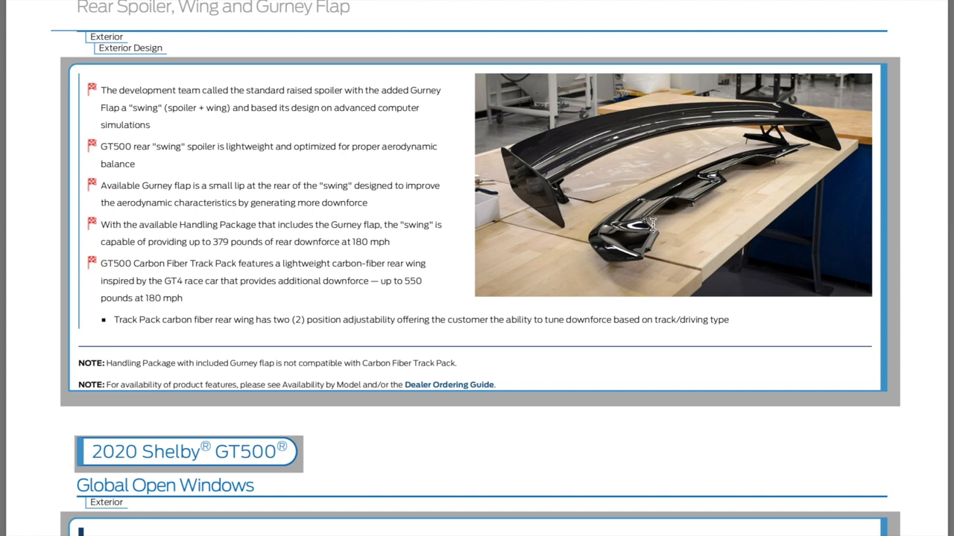
mouse_move(42, 316)
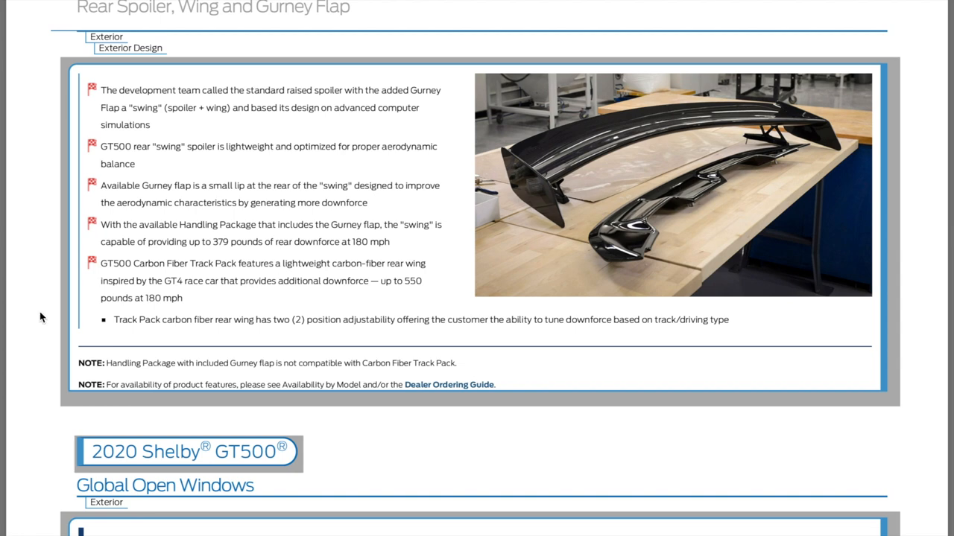
scroll(down, 3)
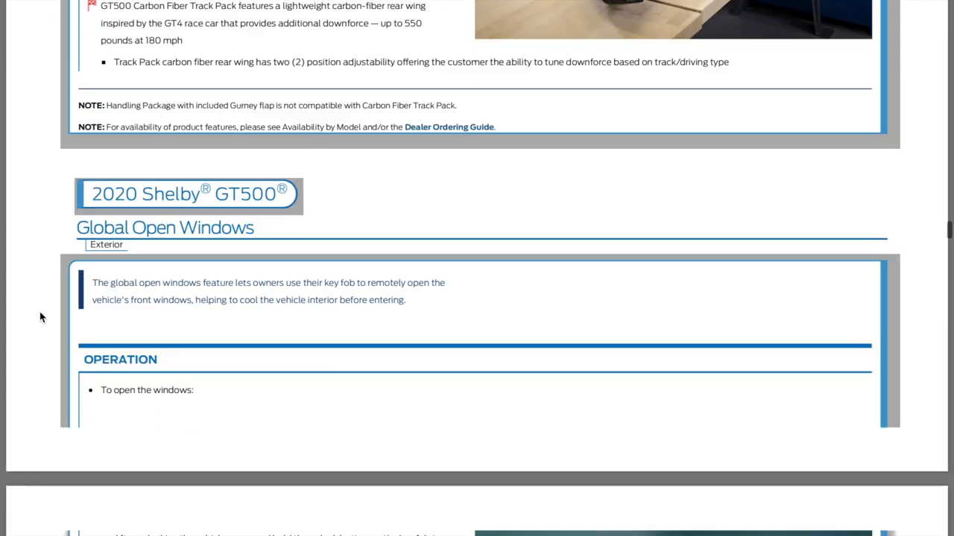
scroll(down, 3)
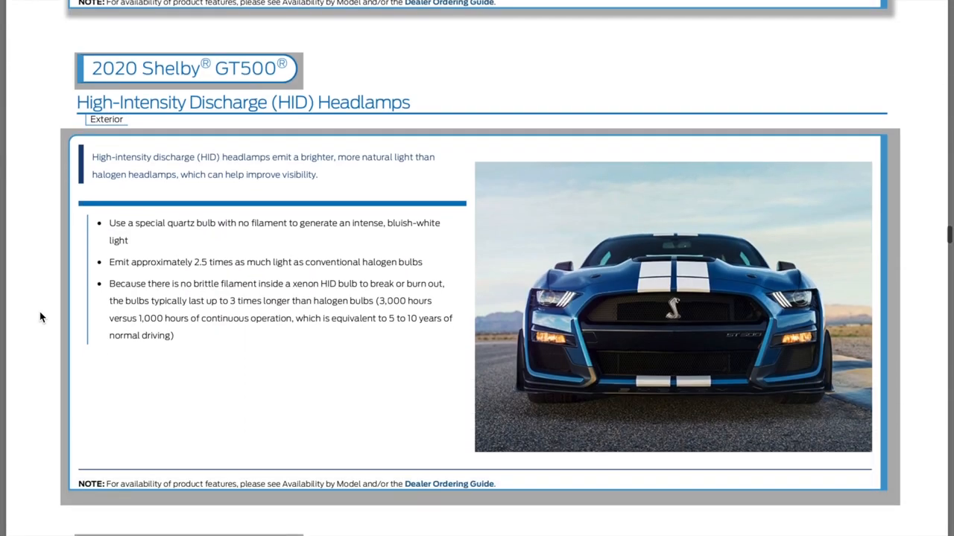
scroll(down, 3)
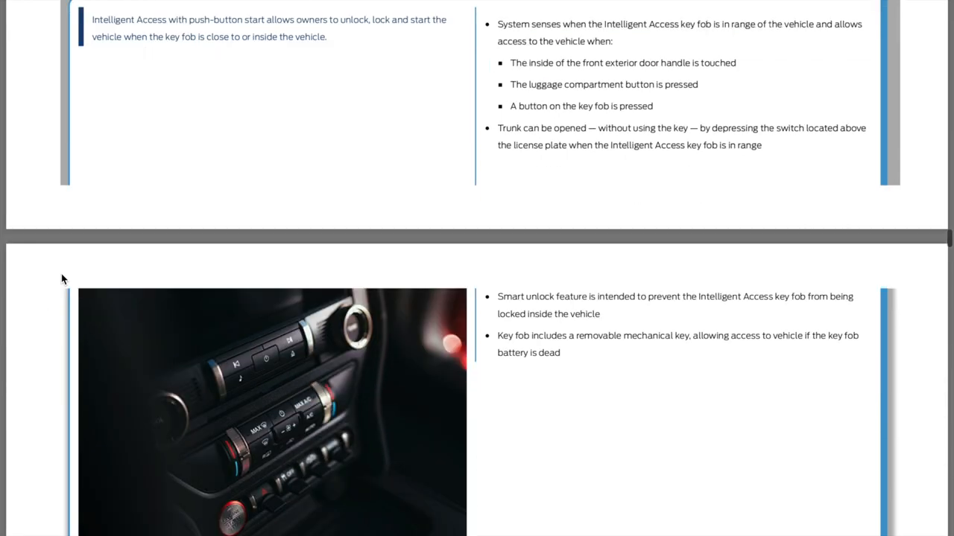
scroll(down, 3)
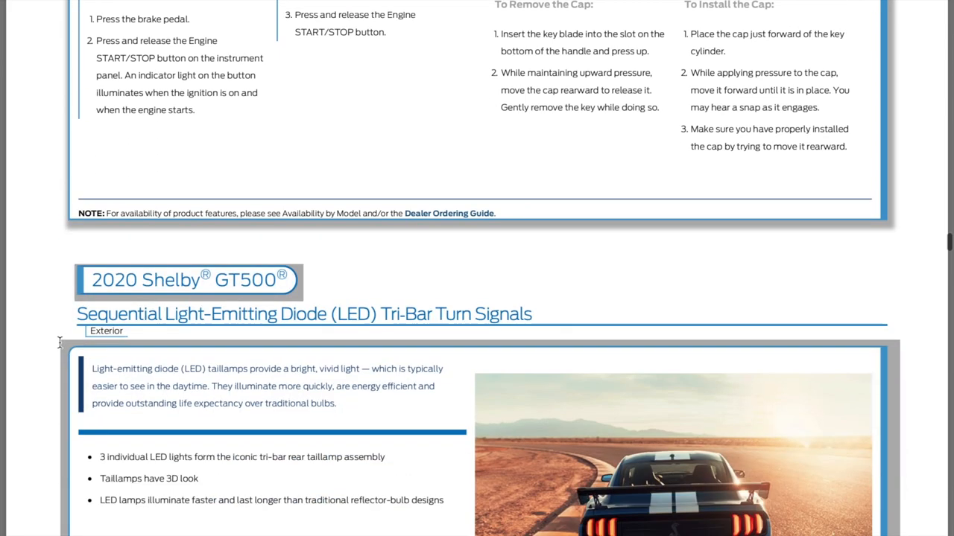
scroll(down, 3)
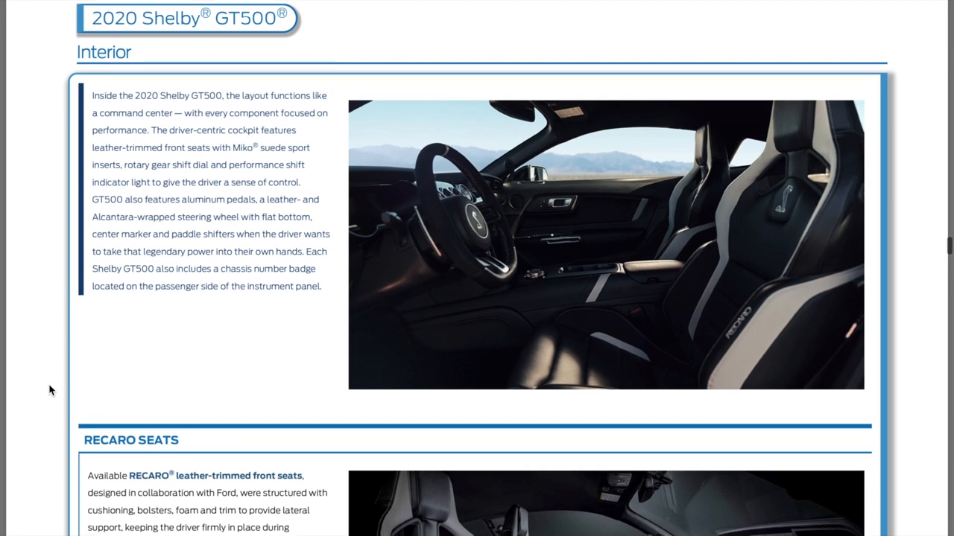
Scroll past RECARO Seats and Coiled and Ready to Strike to the 12" LCD Digital Instrument Cluster heading
scroll(down, 3)
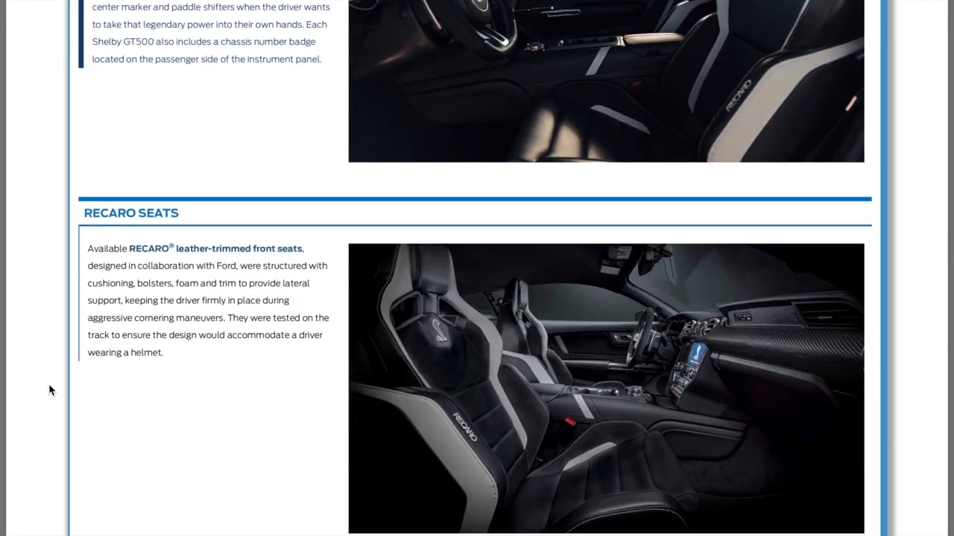
scroll(up, 3)
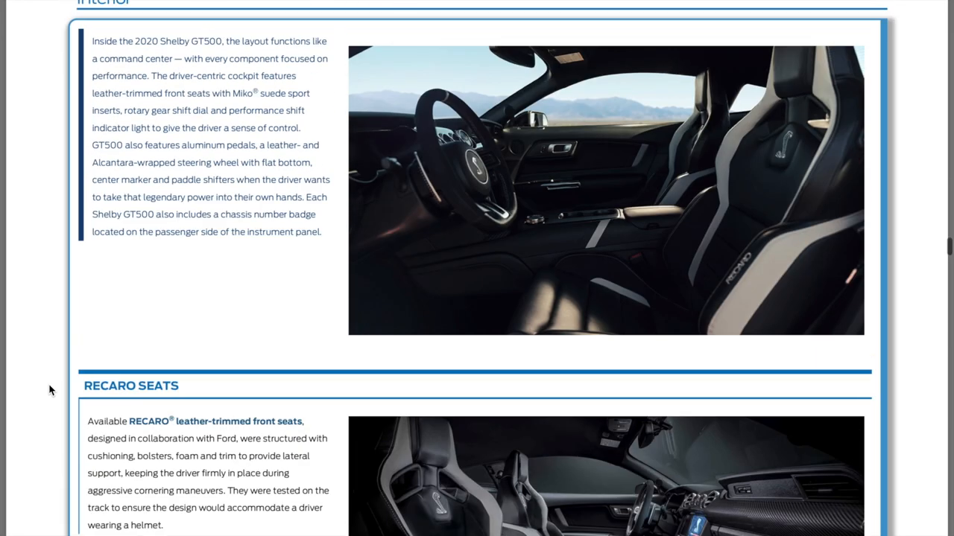
mouse_move(501, 247)
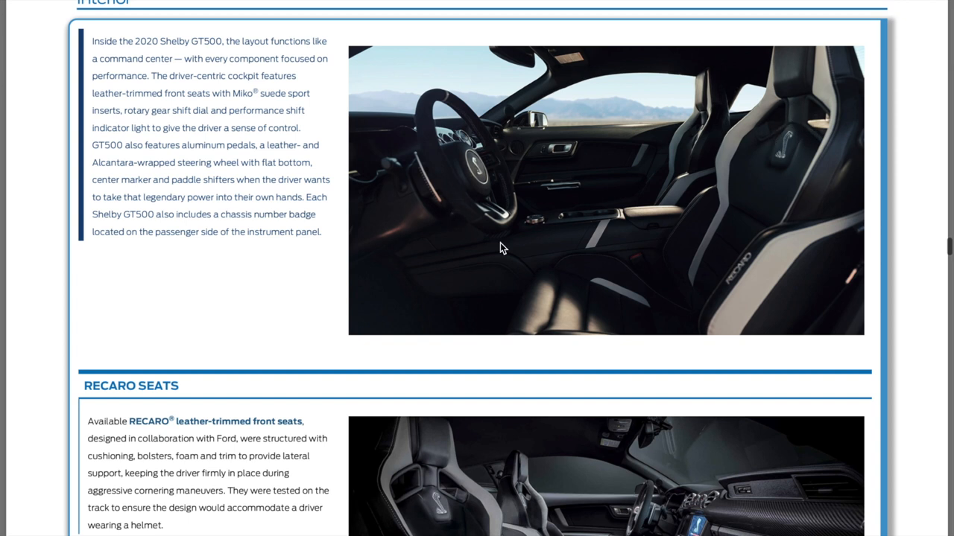
scroll(down, 3)
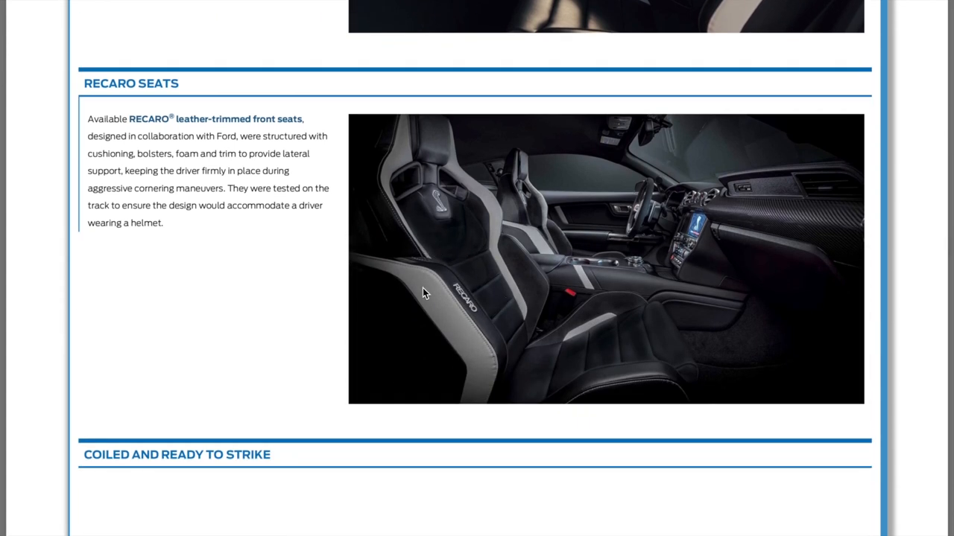
mouse_move(438, 348)
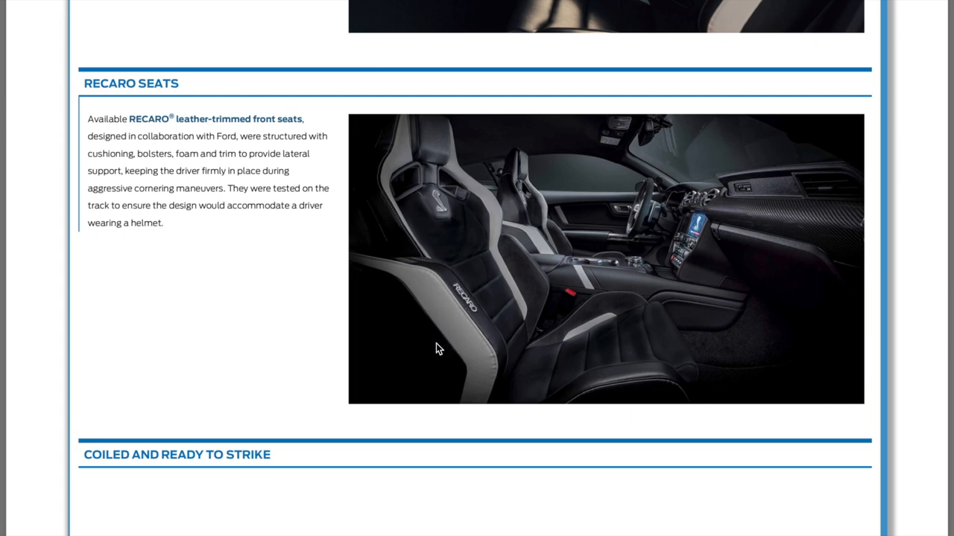
scroll(down, 3)
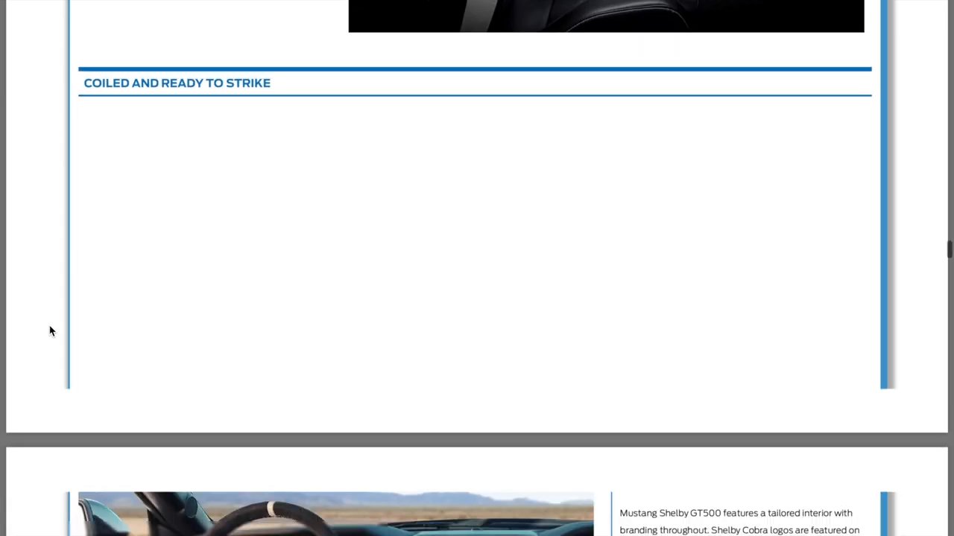
scroll(down, 3)
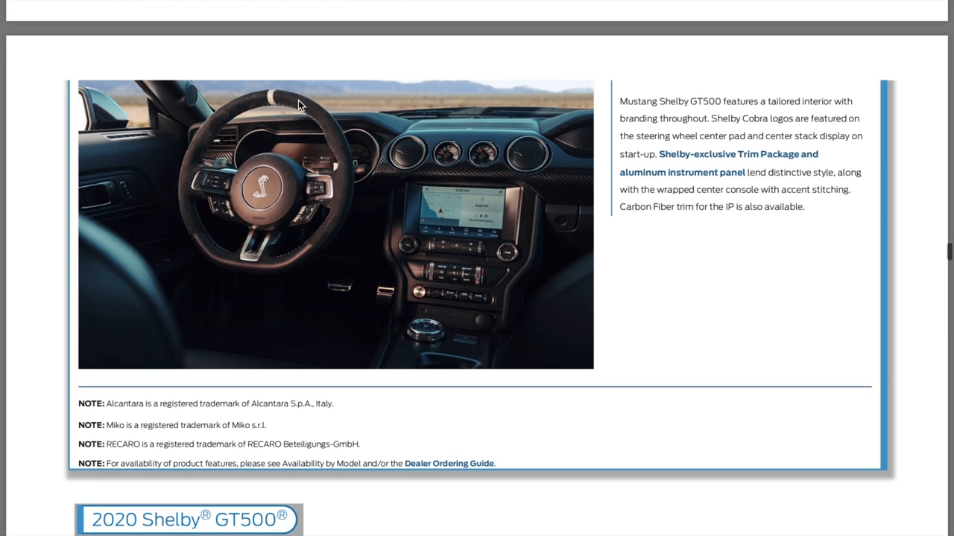
mouse_move(406, 167)
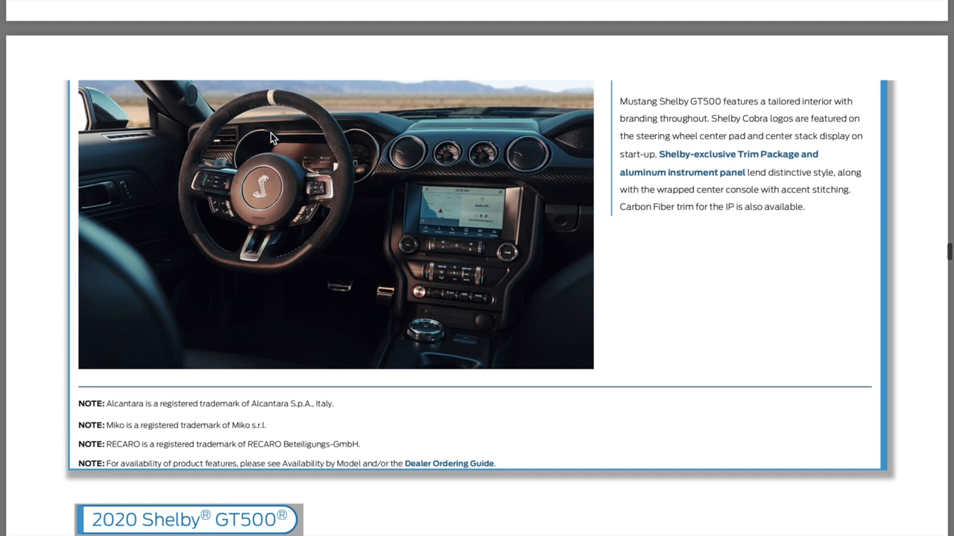
mouse_move(43, 295)
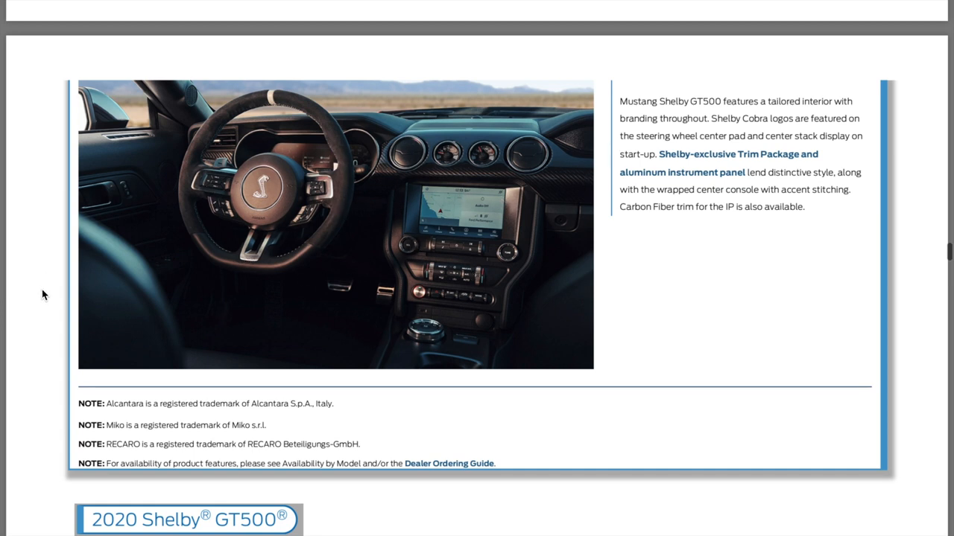
scroll(down, 3)
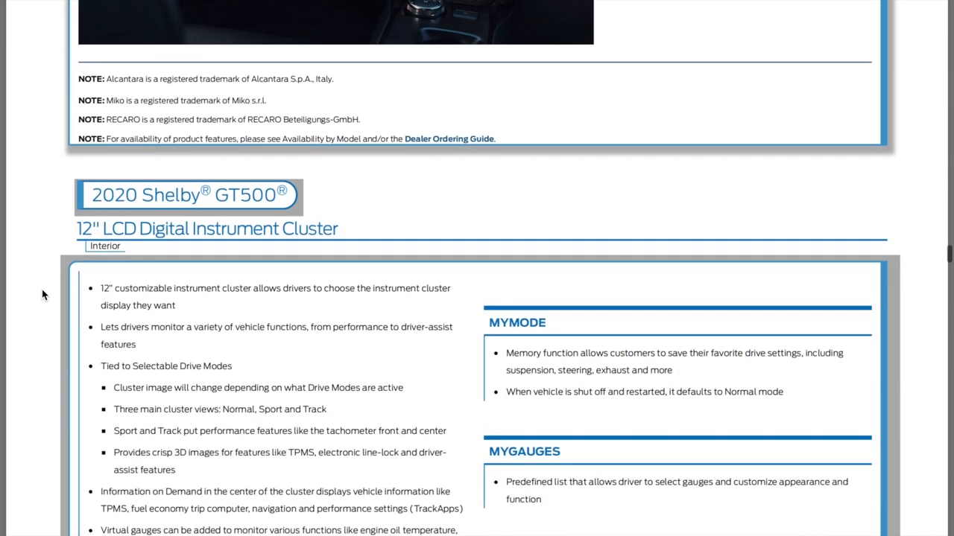
Scroll down through the Audio System, B&O and DEATC climate pages
scroll(down, 3)
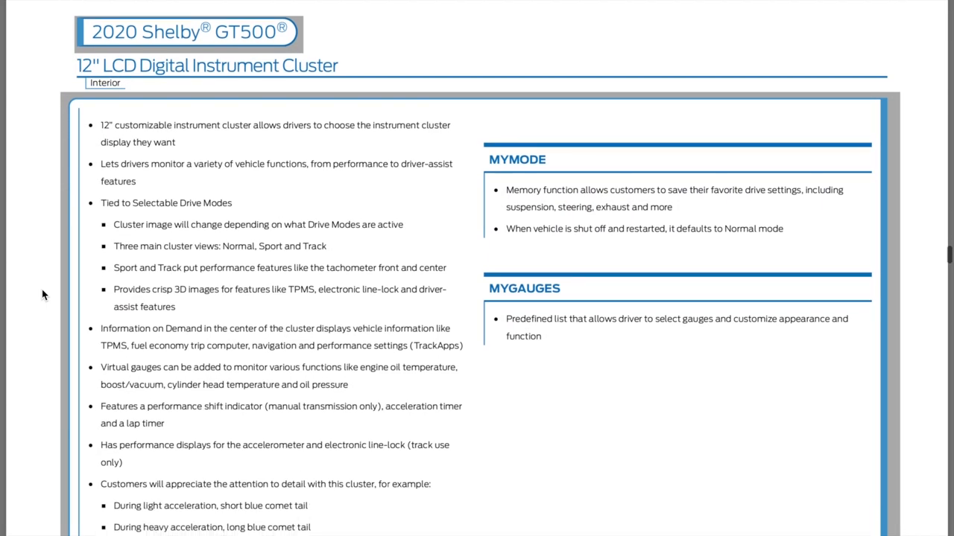
scroll(down, 3)
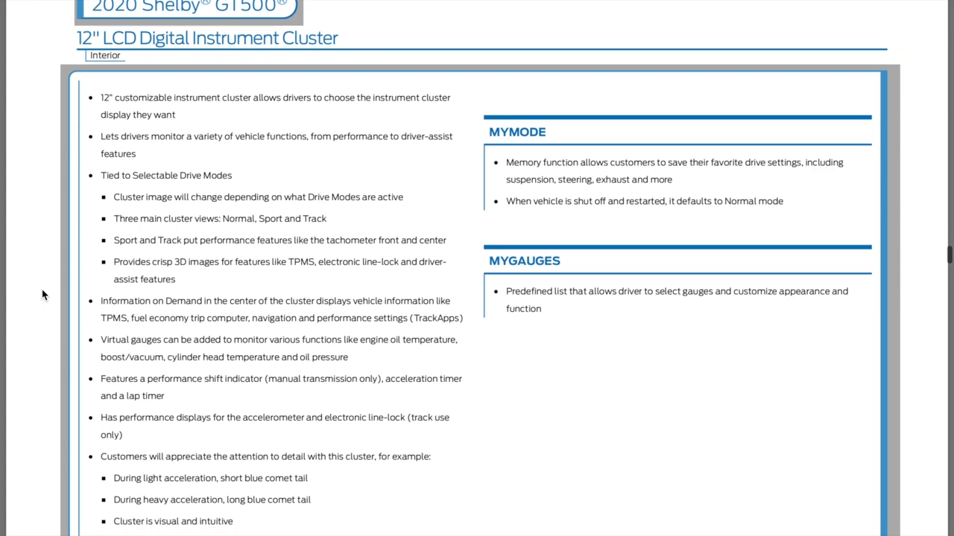
scroll(down, 3)
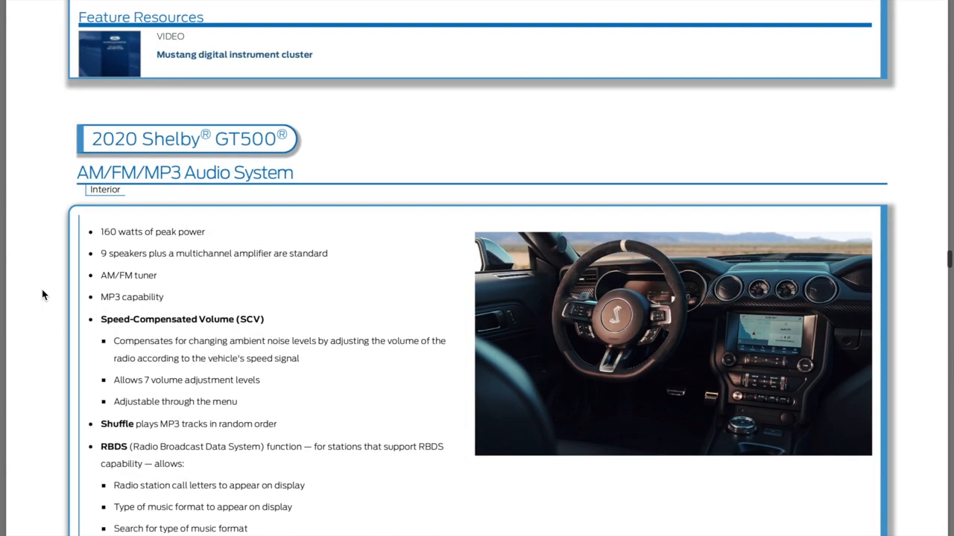
scroll(down, 3)
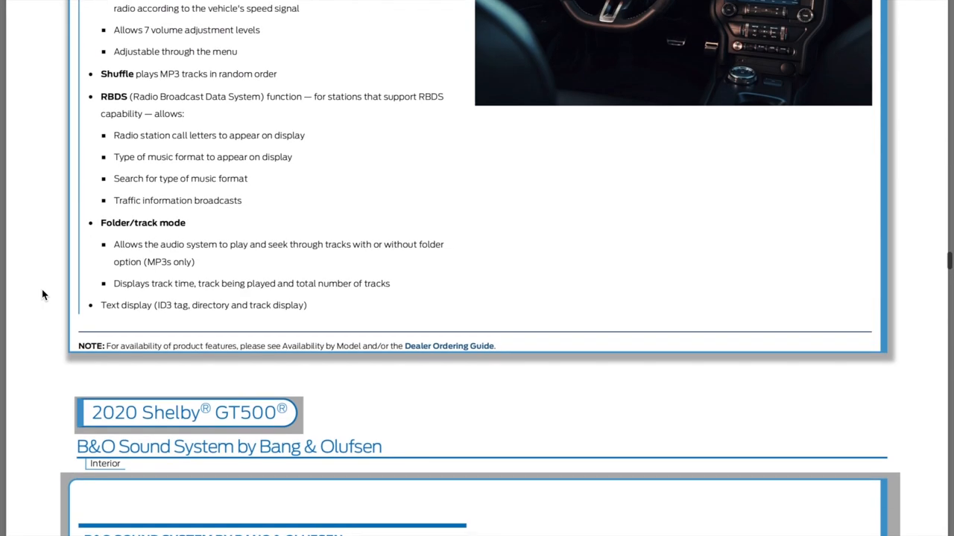
scroll(down, 3)
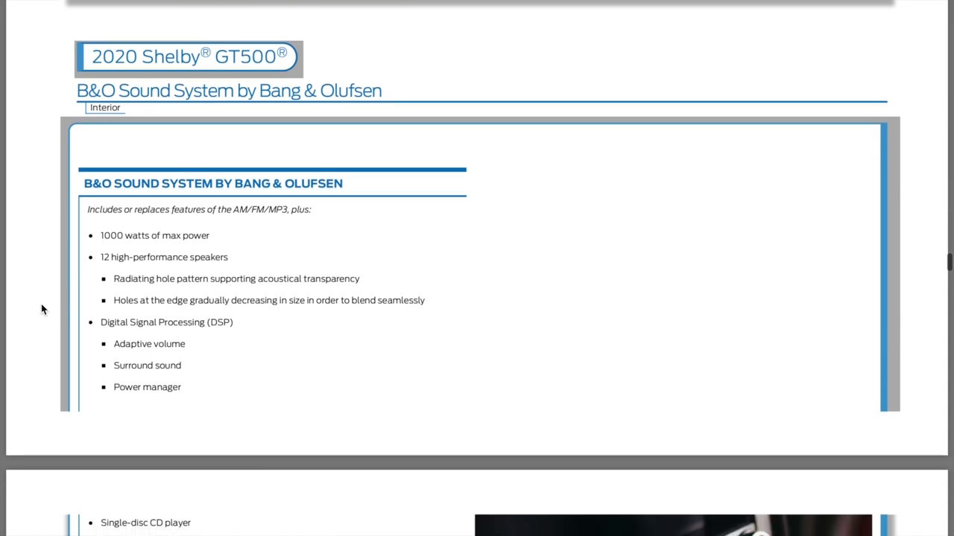
scroll(down, 3)
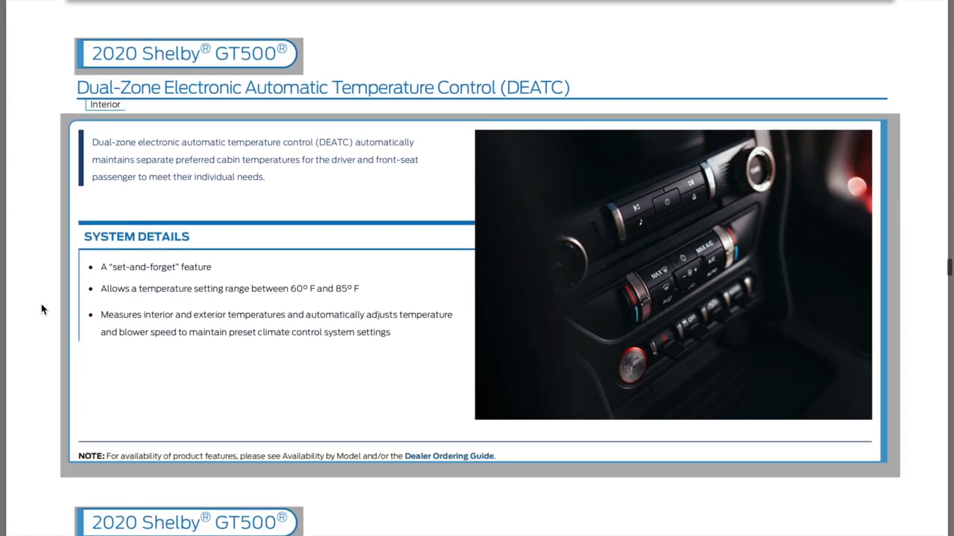
scroll(down, 3)
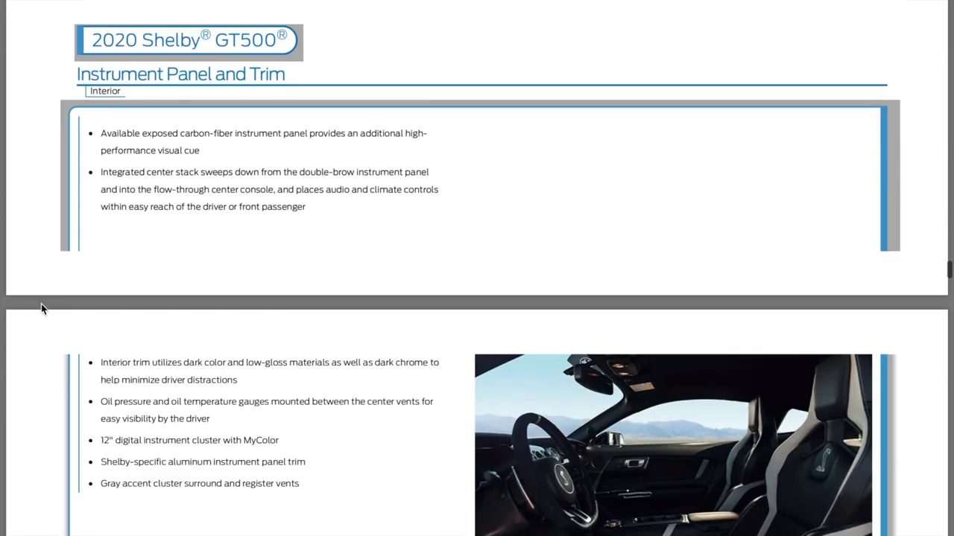
scroll(down, 3)
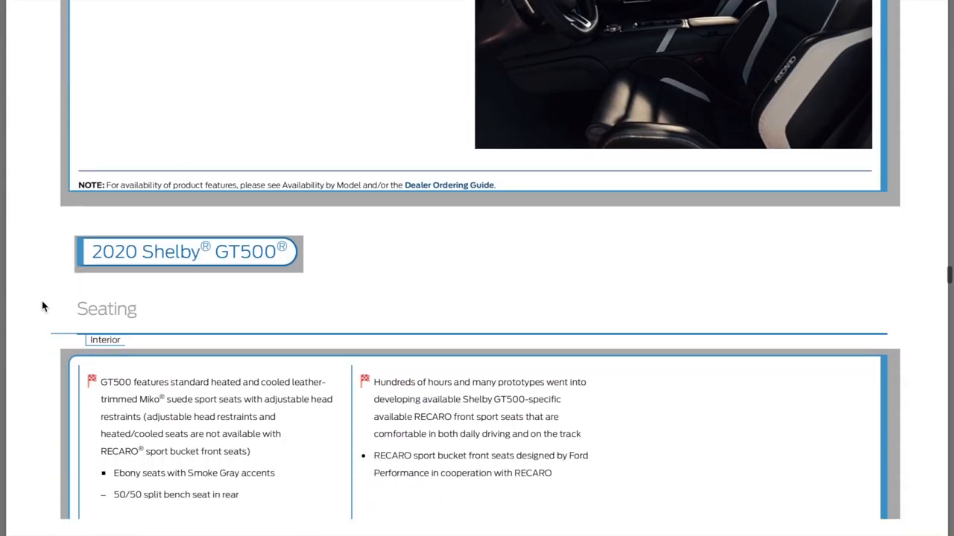
scroll(down, 3)
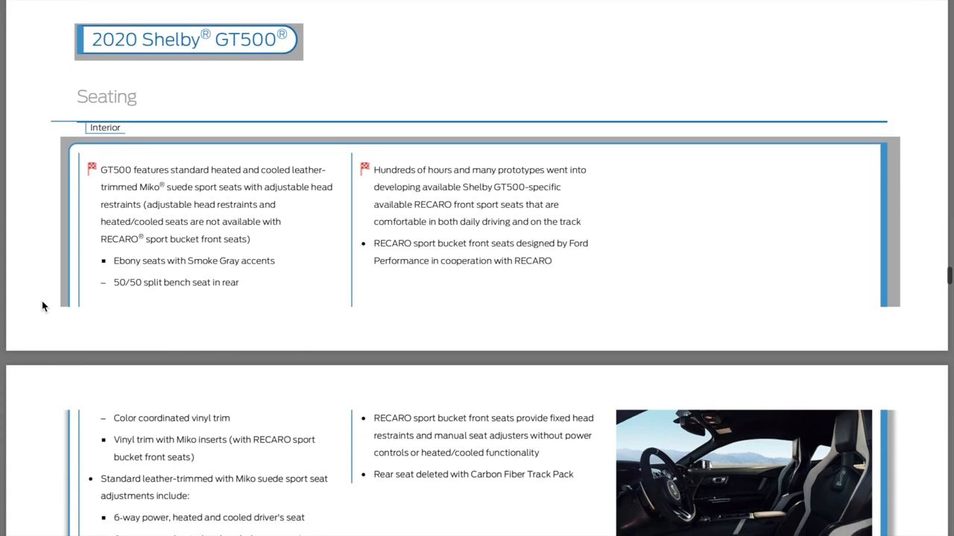
Continue past Heated and Cooled Seats, RECARO Sport Buckets and Spring-Assisted Seat Backs to the Universal Garage Door Opener feature resources
scroll(down, 3)
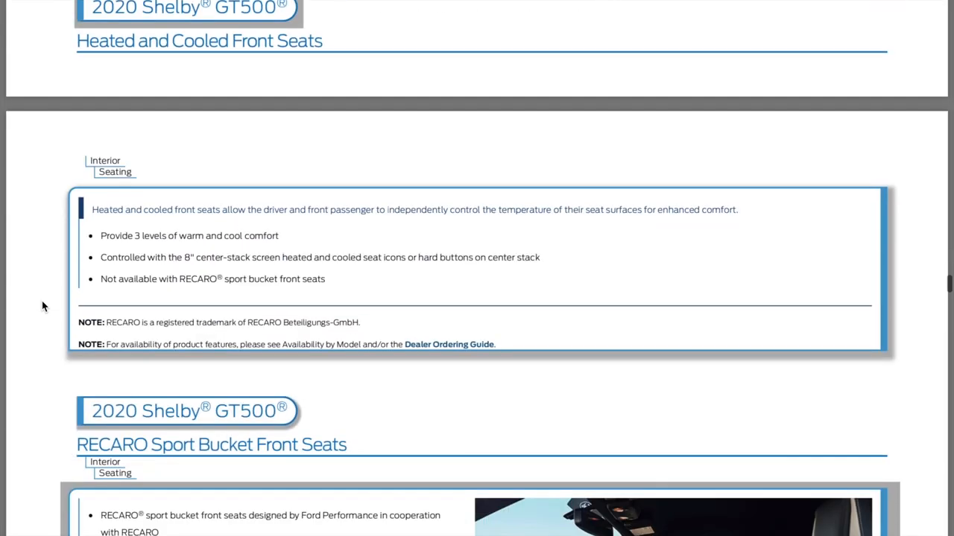
scroll(up, 3)
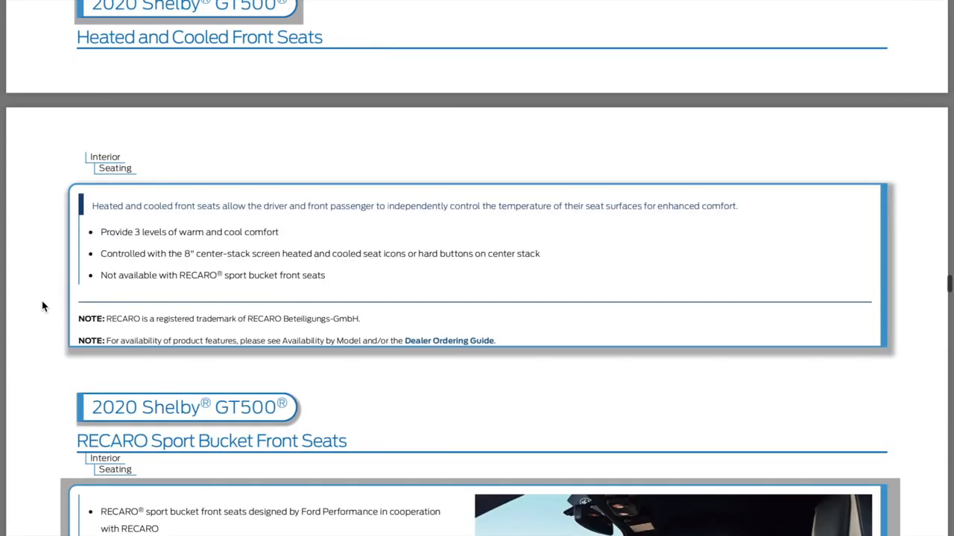
scroll(down, 3)
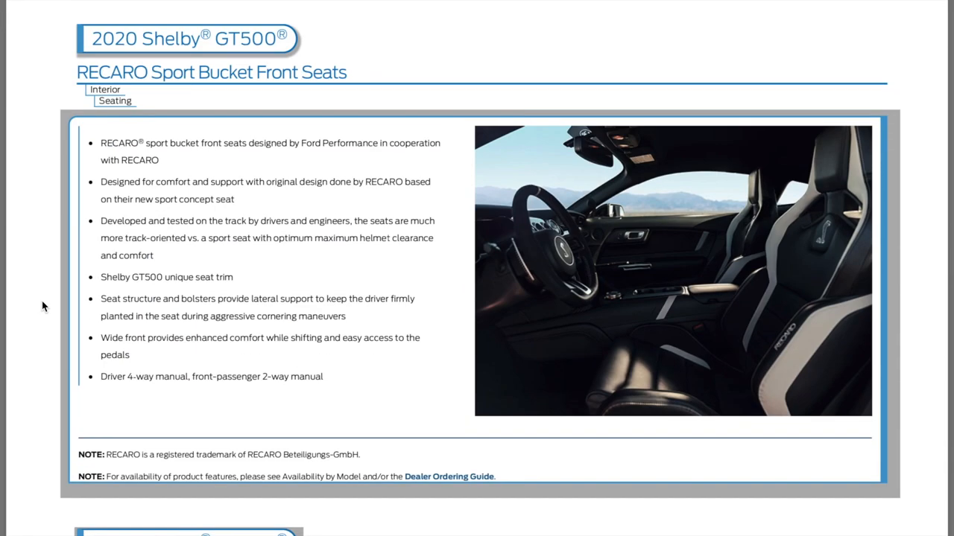
scroll(down, 3)
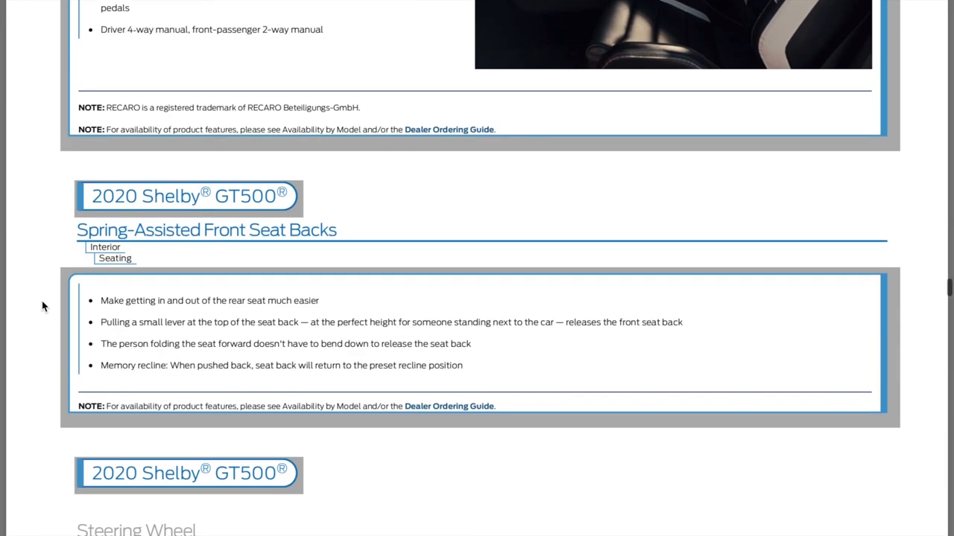
scroll(down, 3)
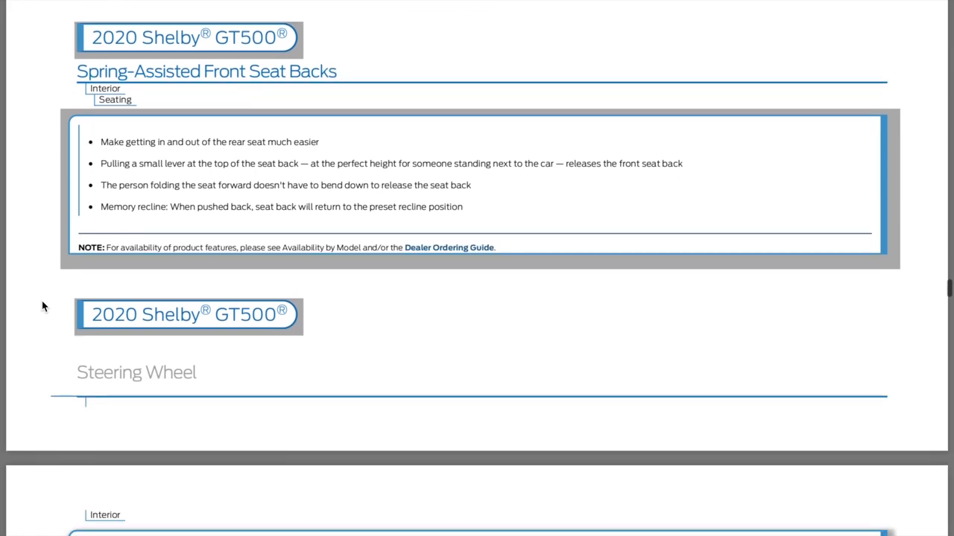
scroll(down, 3)
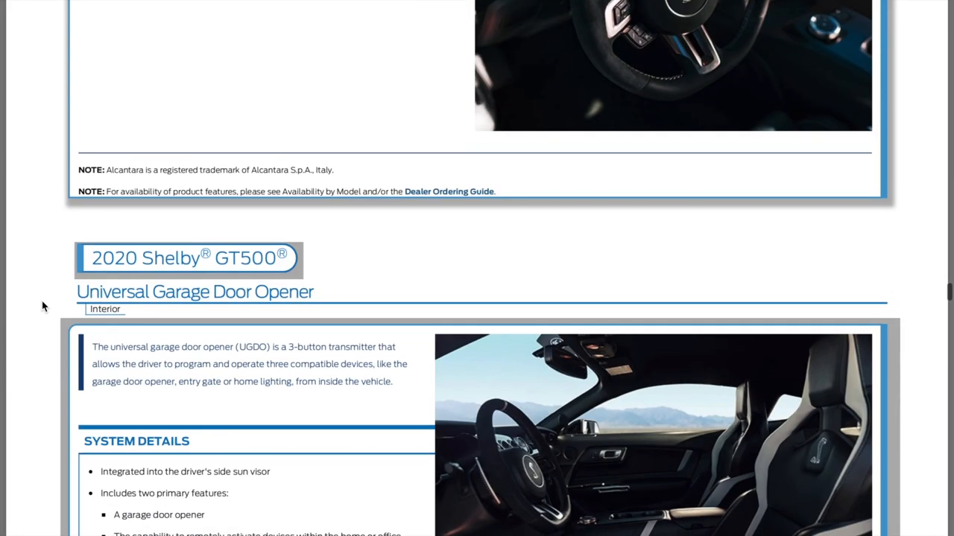
scroll(down, 3)
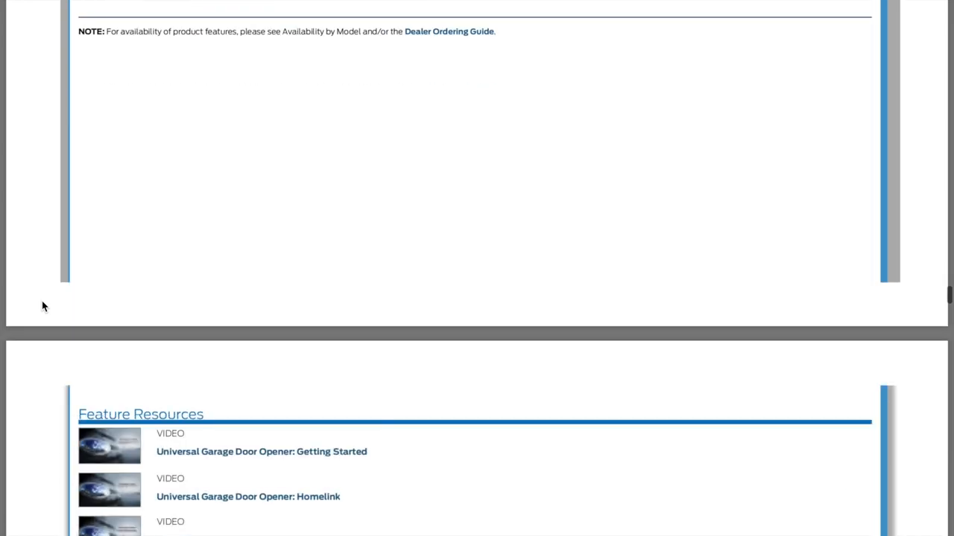
scroll(down, 3)
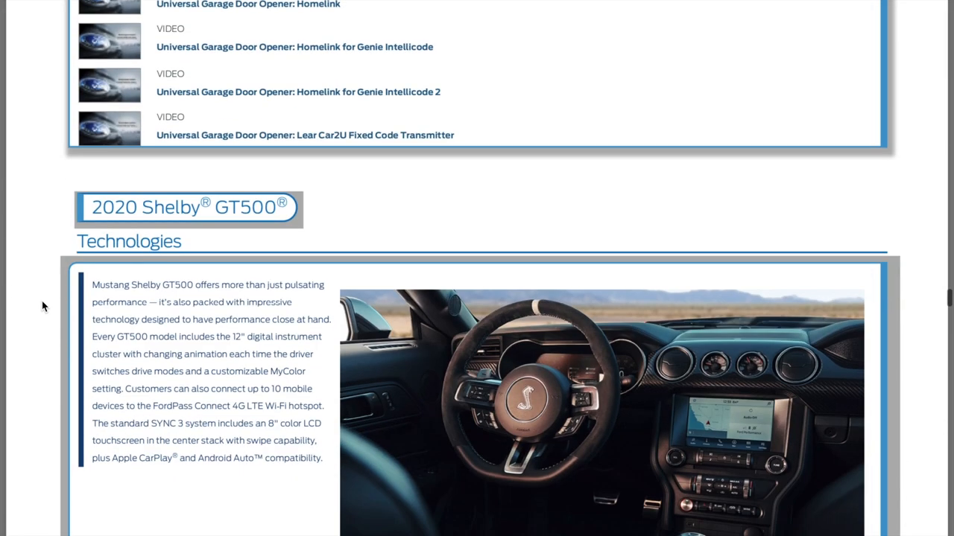
Scroll through the Technologies, 4G LTE Wi-Fi Hotspot and 8" Color LCD Touchscreen pages
scroll(down, 3)
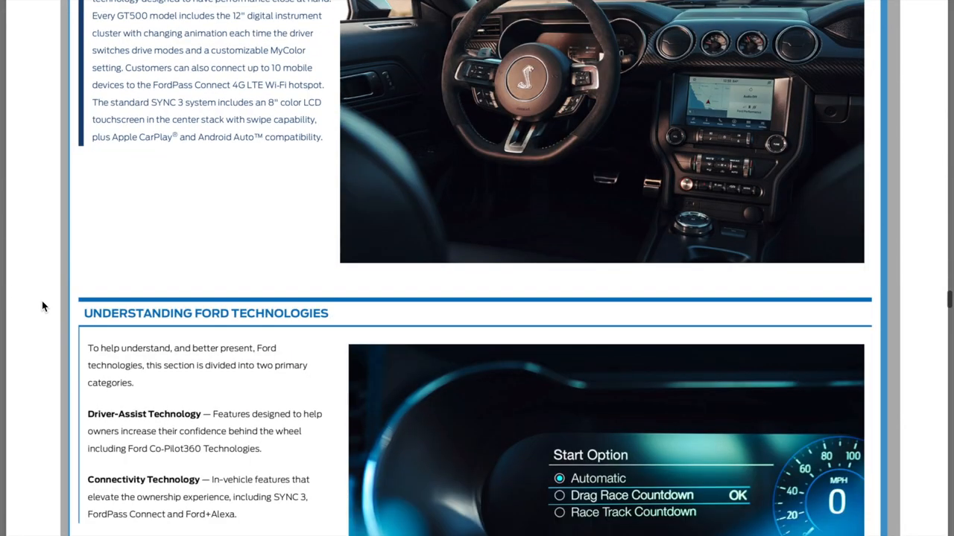
scroll(down, 3)
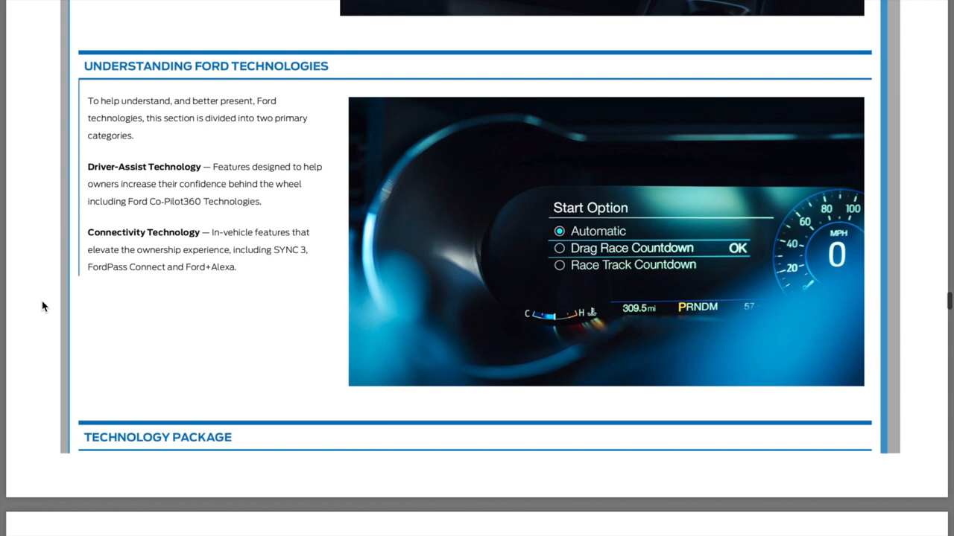
scroll(down, 3)
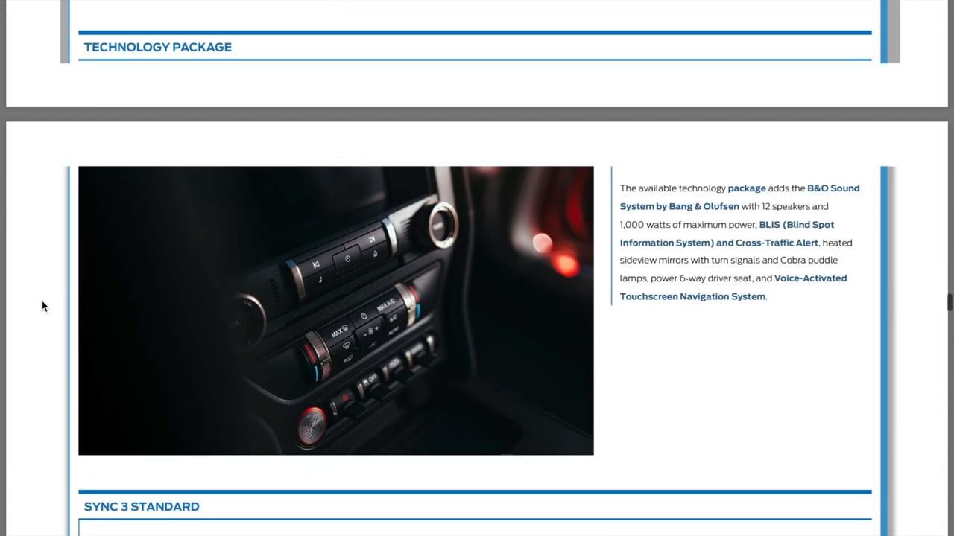
scroll(down, 3)
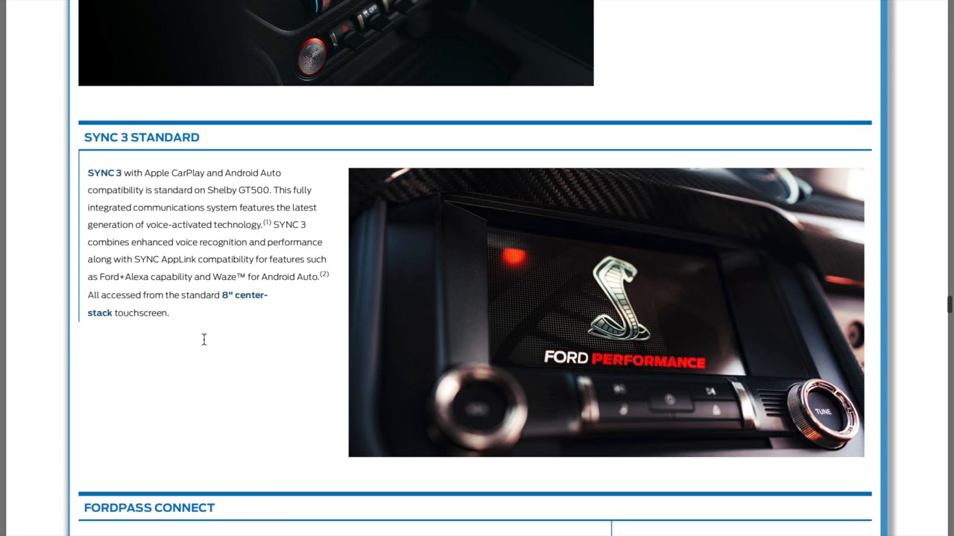
scroll(down, 3)
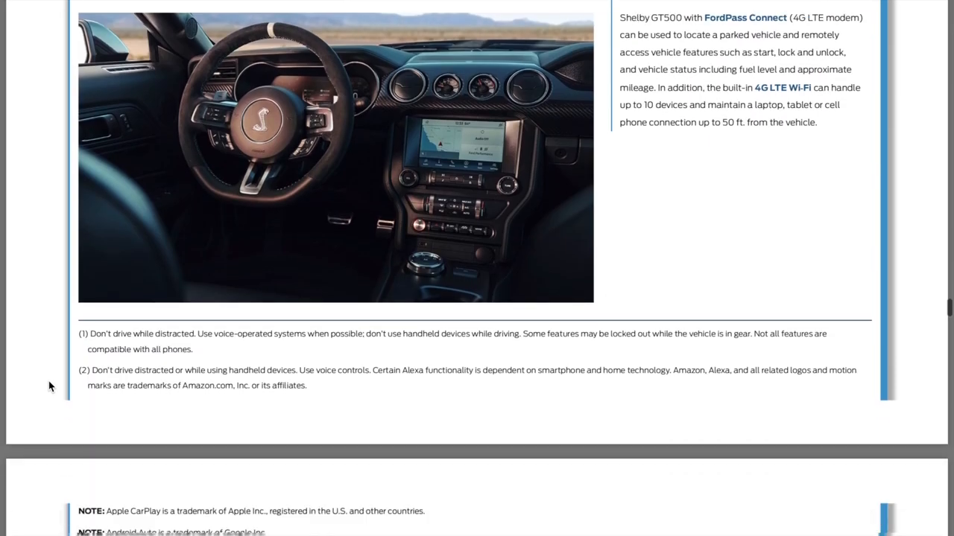
scroll(down, 3)
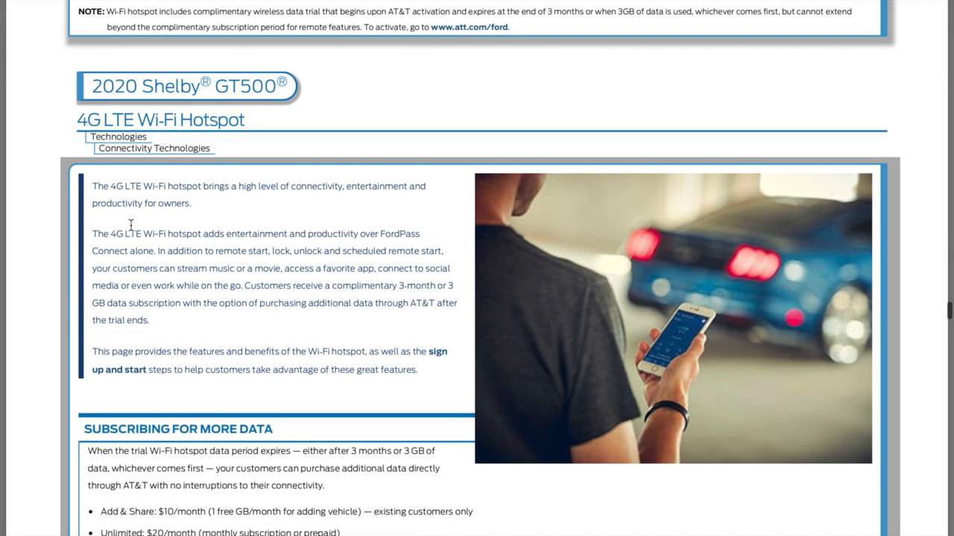
scroll(down, 3)
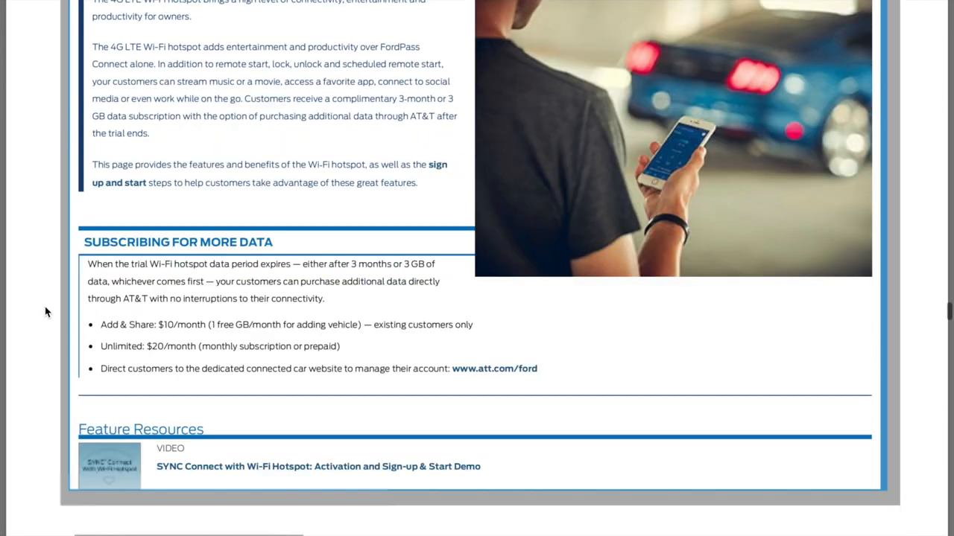
Continue past FordPass Connect and SiriusXM until Hill Start Assist appears
scroll(down, 3)
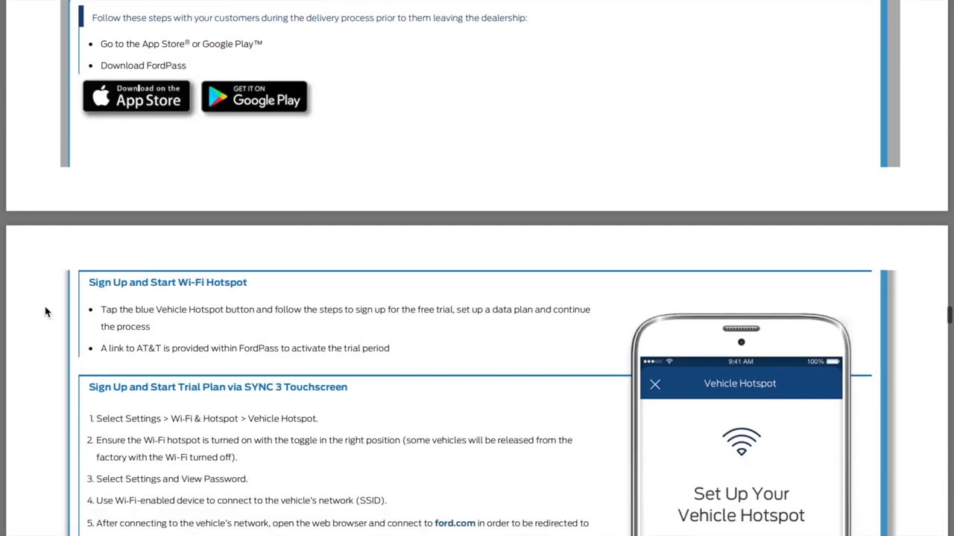
scroll(up, 3)
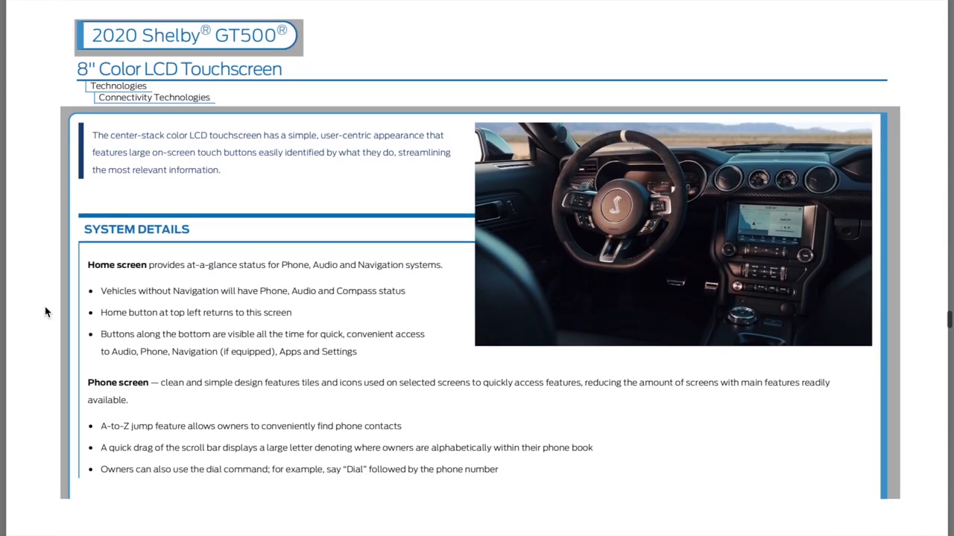
scroll(down, 3)
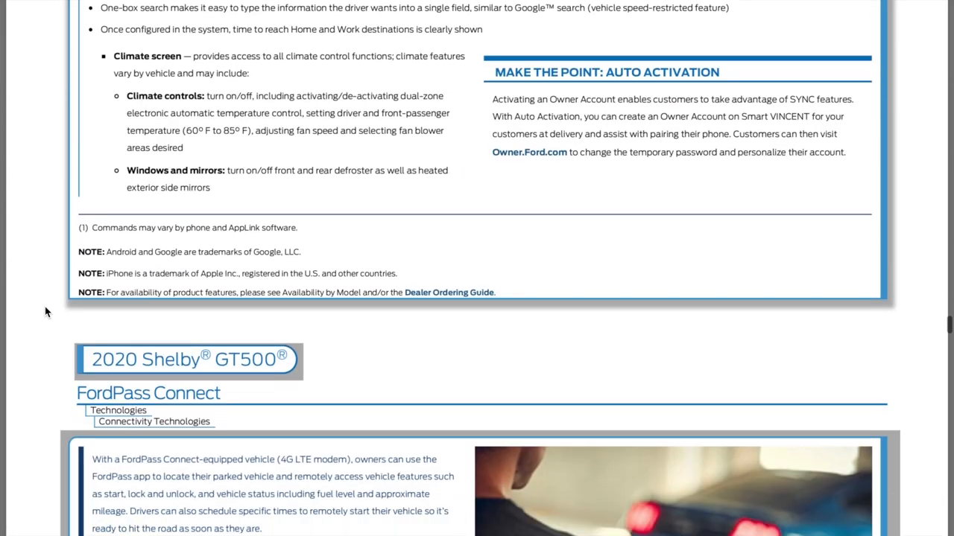
scroll(down, 3)
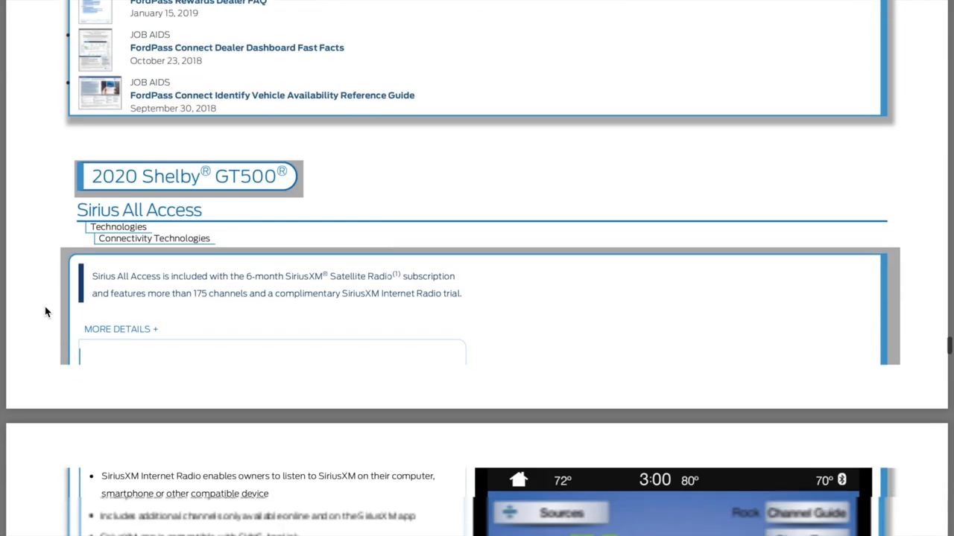
scroll(down, 3)
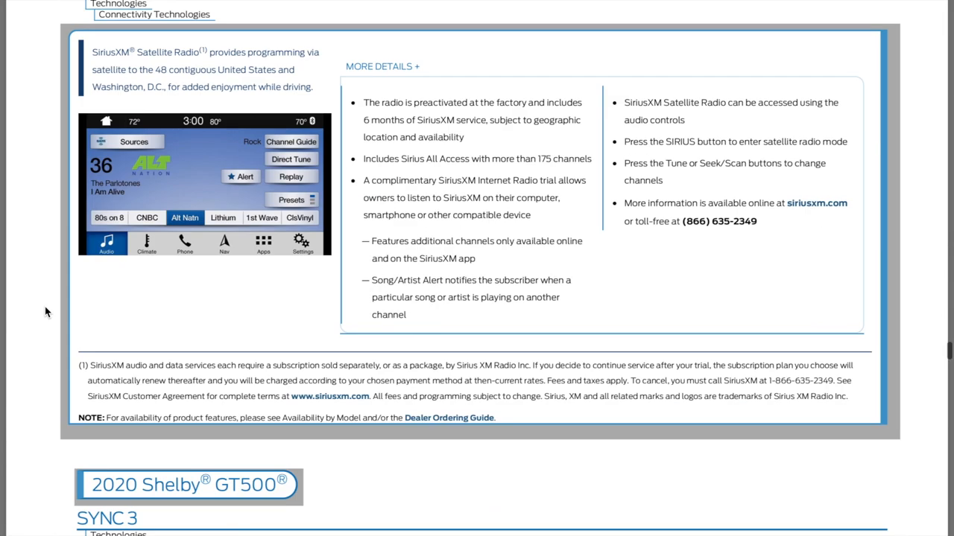
scroll(up, 3)
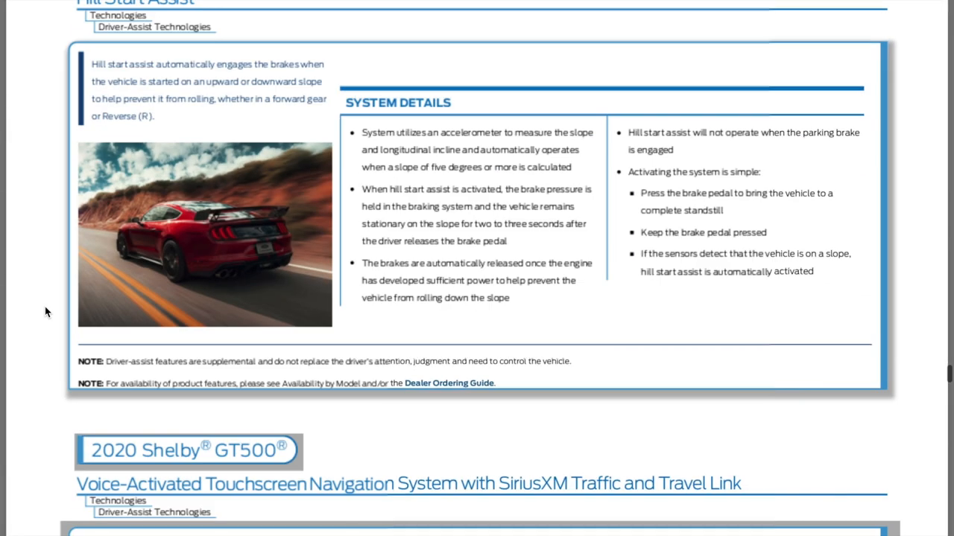
Scroll through BLIS, SYNC Push-to-Talk and Hill Start Assist down to Voice-Activated Navigation's Weather Info, Fuel Pricing and Sports Updates
scroll(down, 3)
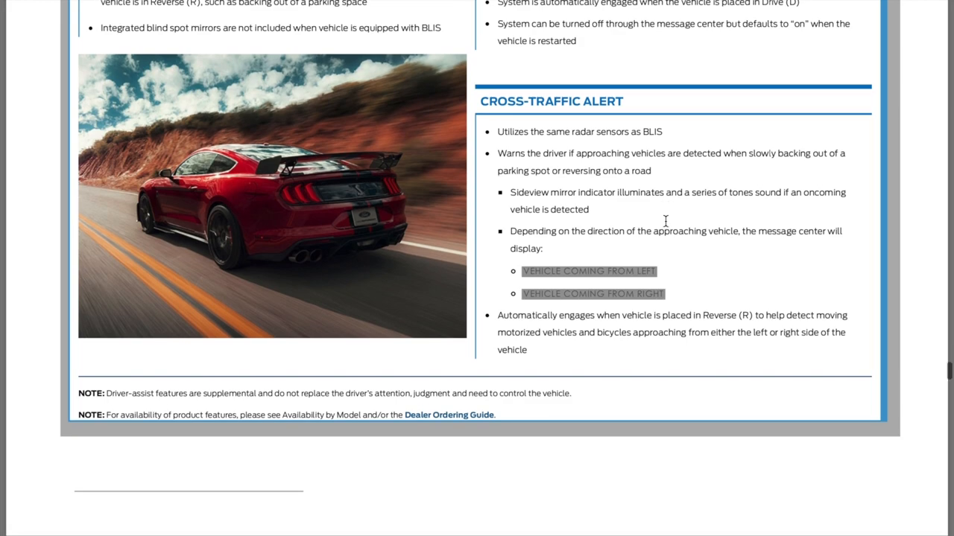
scroll(up, 3)
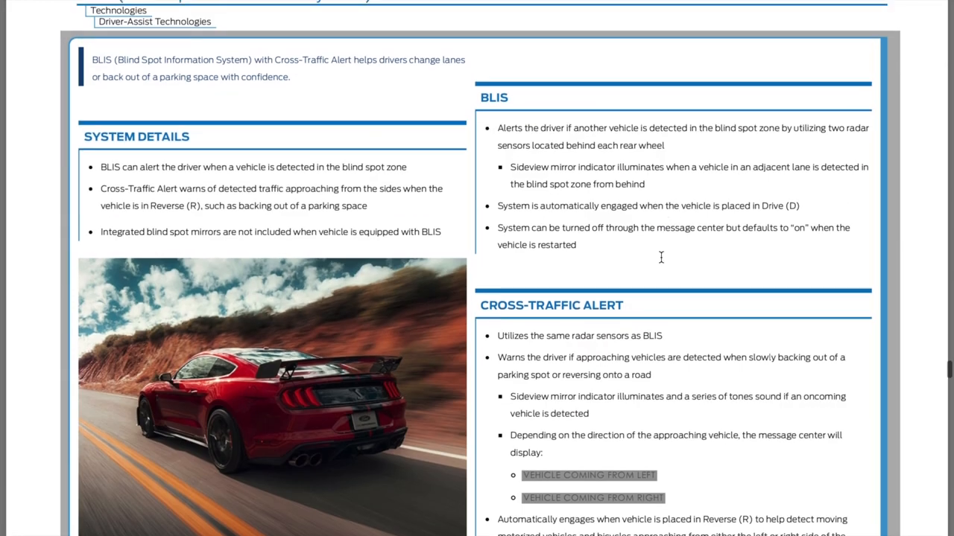
scroll(down, 3)
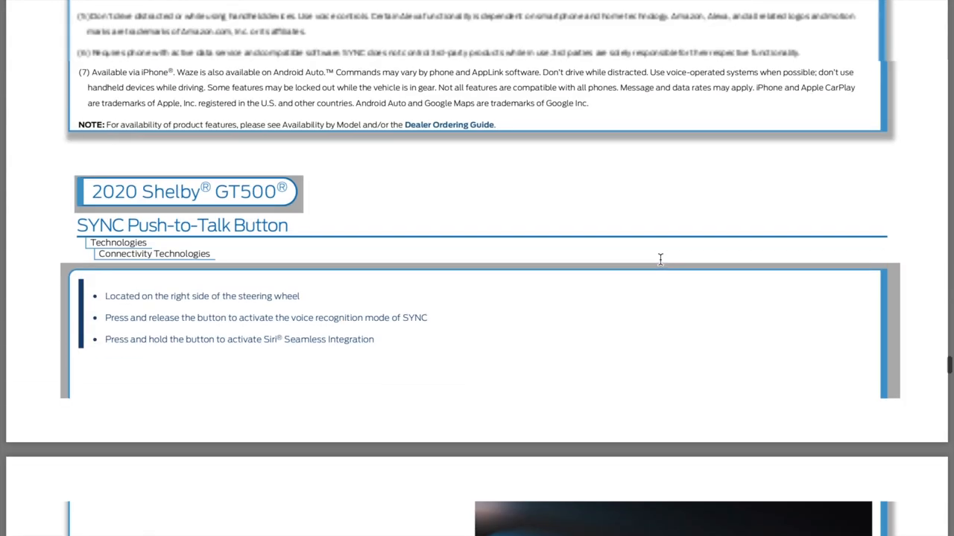
scroll(down, 3)
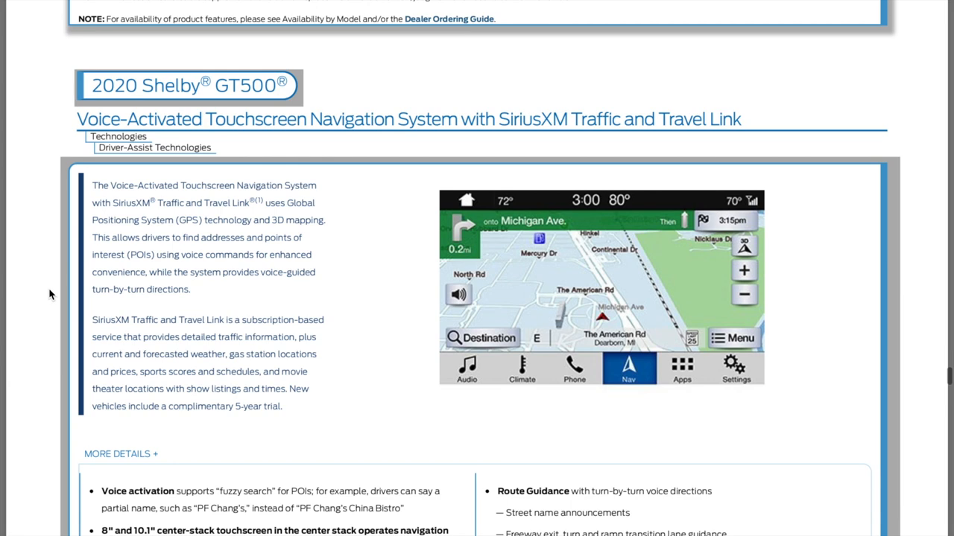
scroll(up, 3)
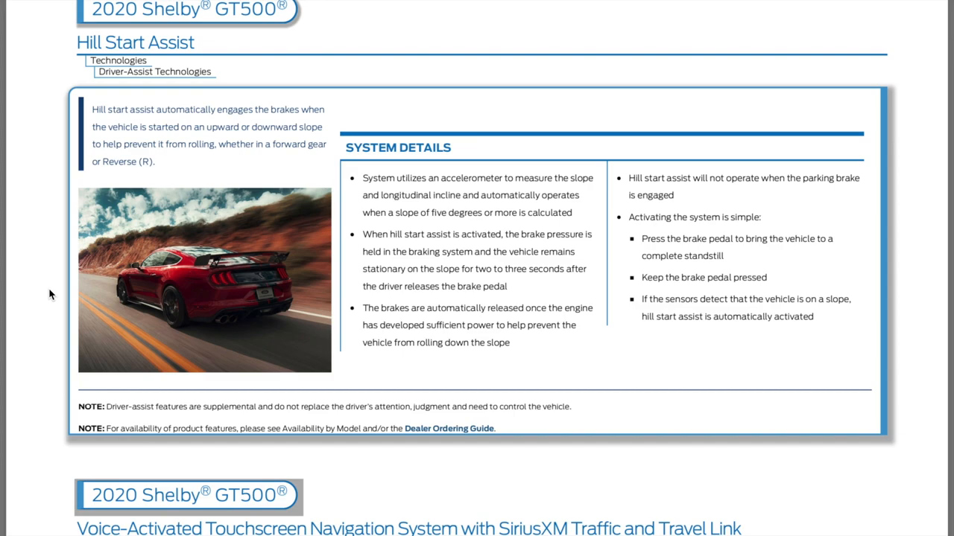
scroll(down, 3)
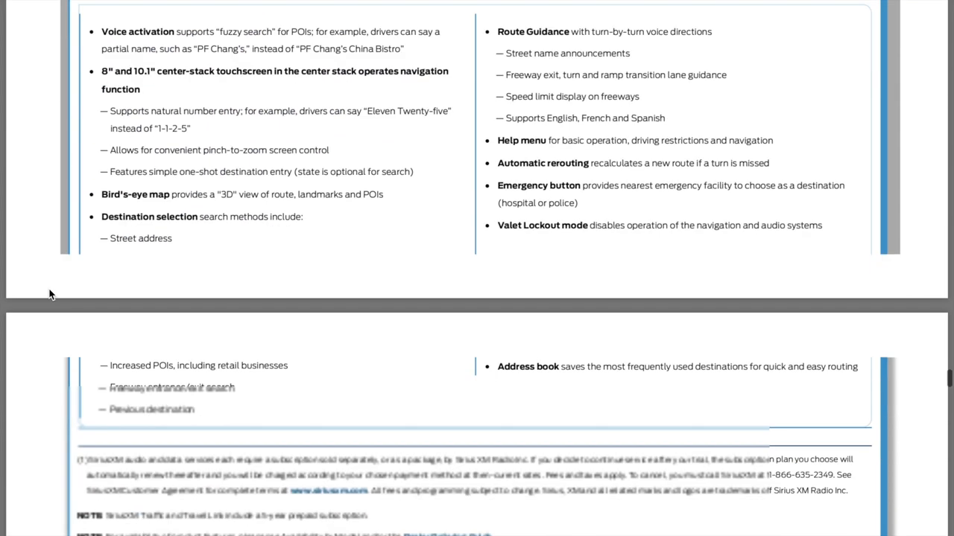
scroll(down, 3)
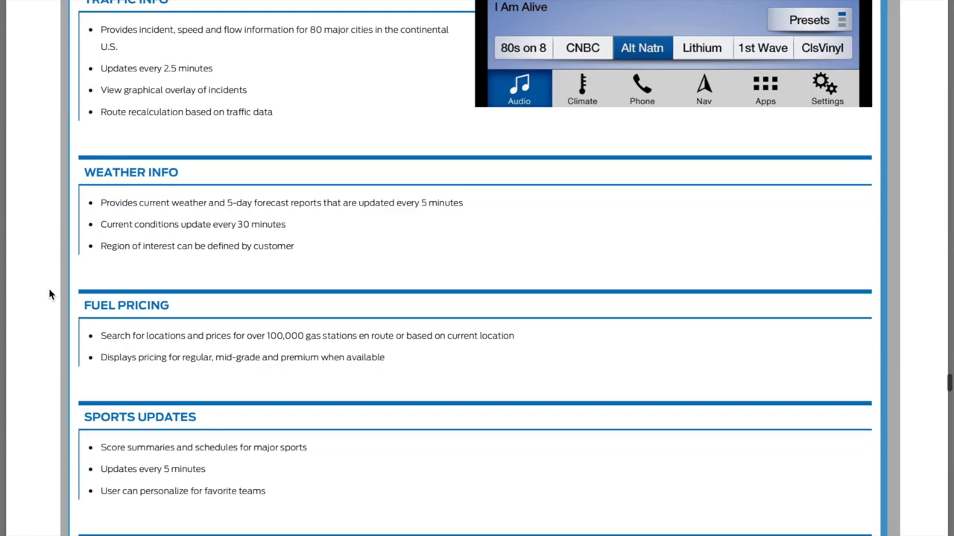
scroll(down, 3)
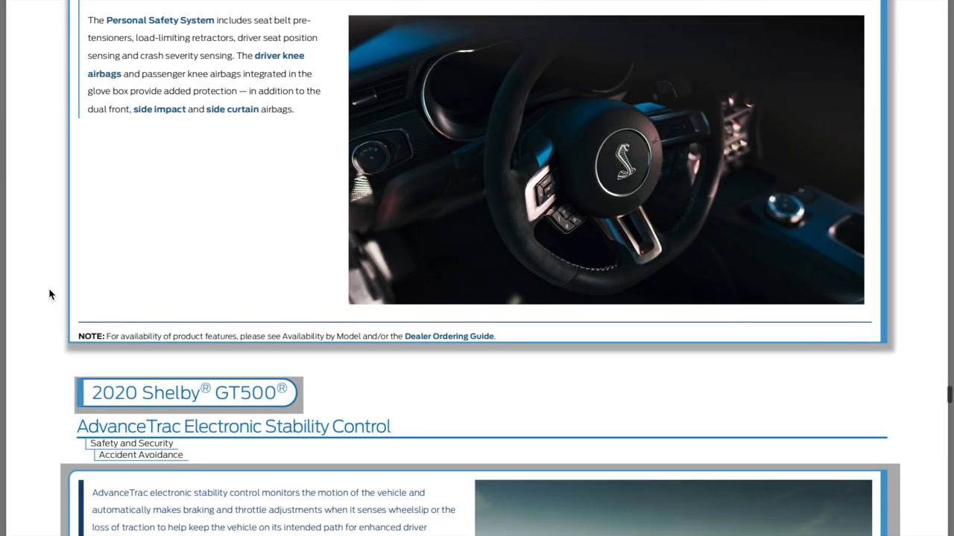
Scroll down through Front-Seat Side Airbags, Personal Safety System, LATCH and NHTSA crash-rating pages
scroll(down, 3)
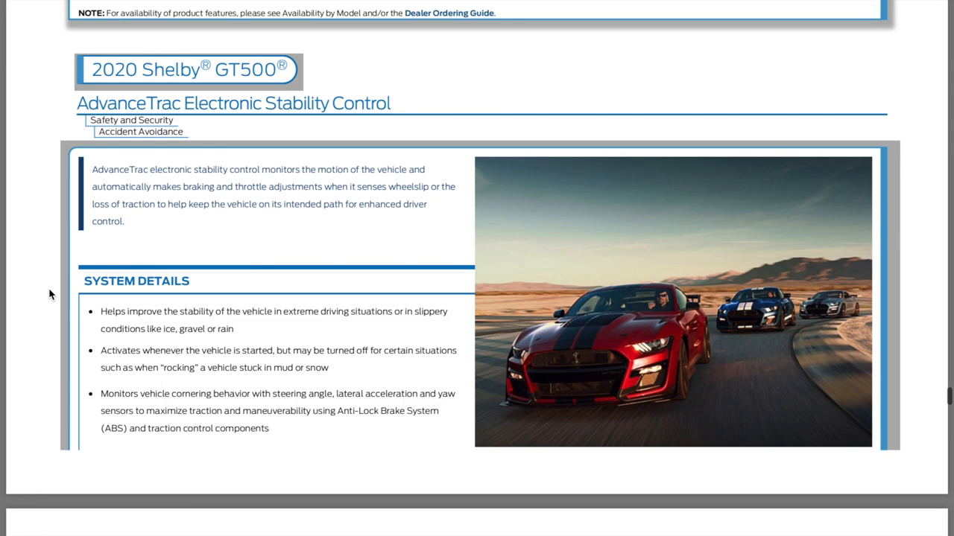
scroll(down, 3)
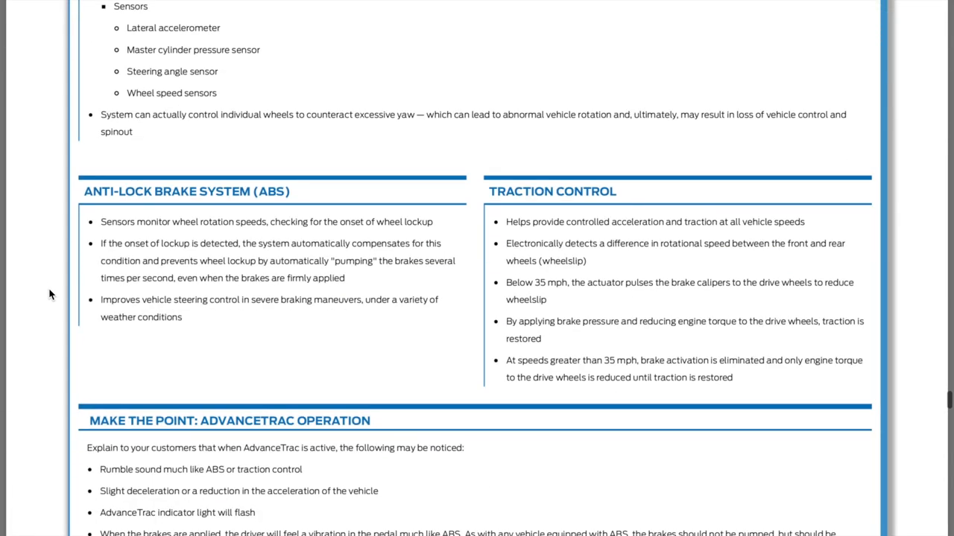
scroll(down, 3)
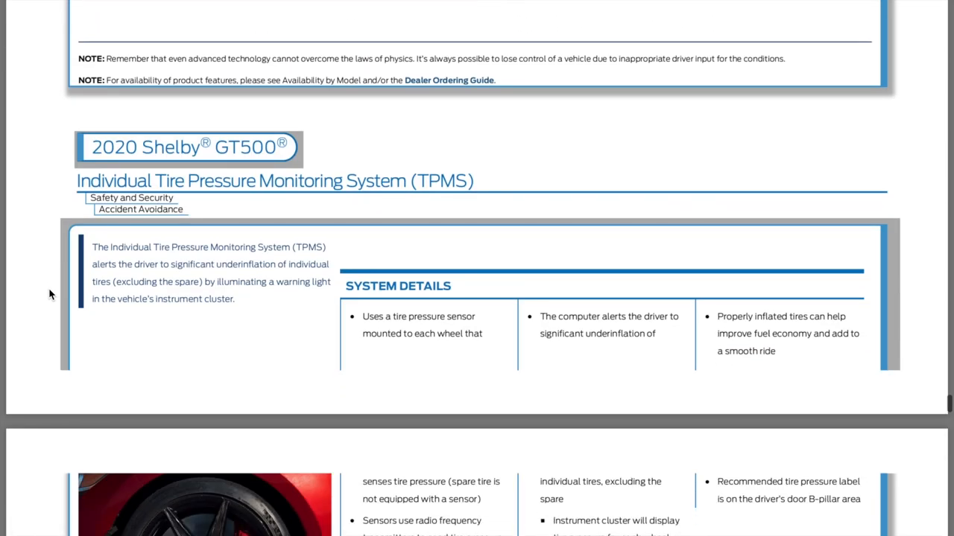
scroll(down, 3)
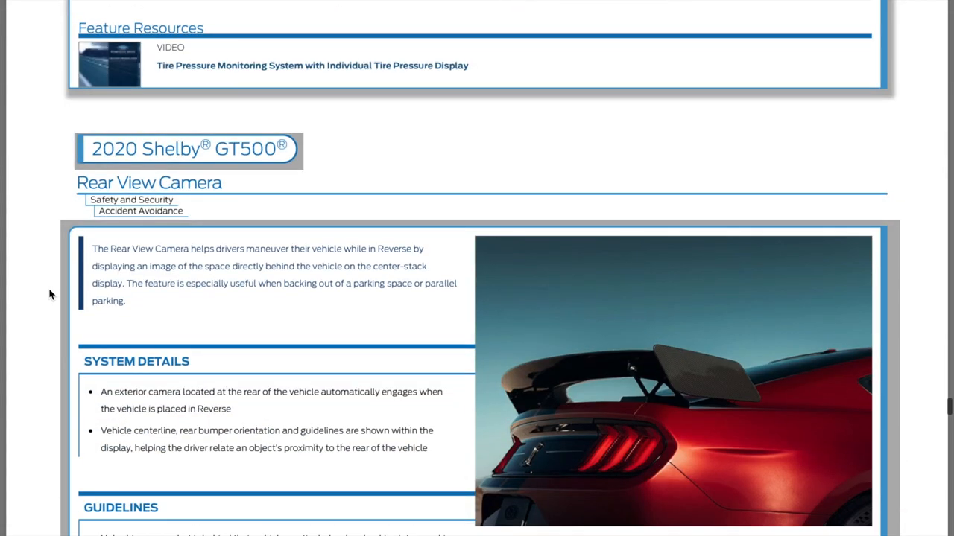
scroll(down, 3)
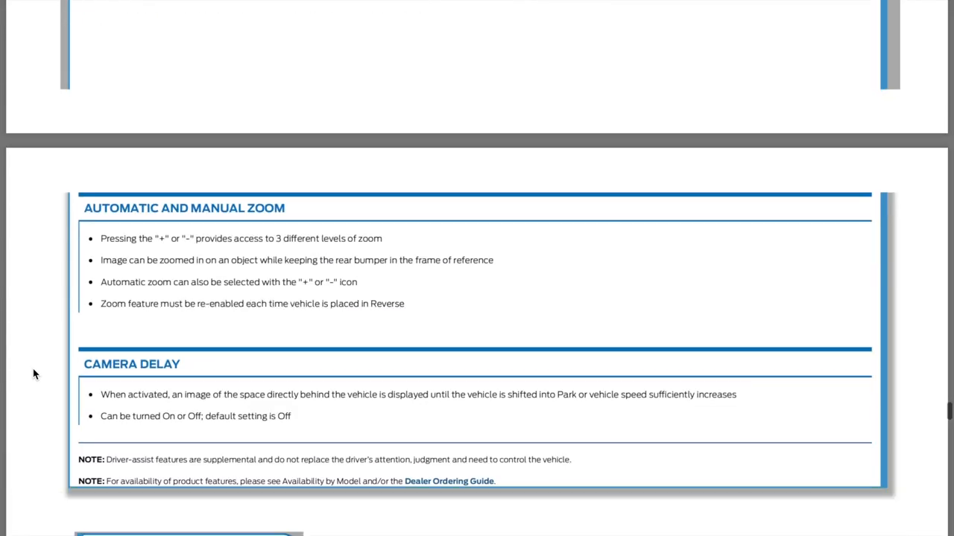
scroll(down, 3)
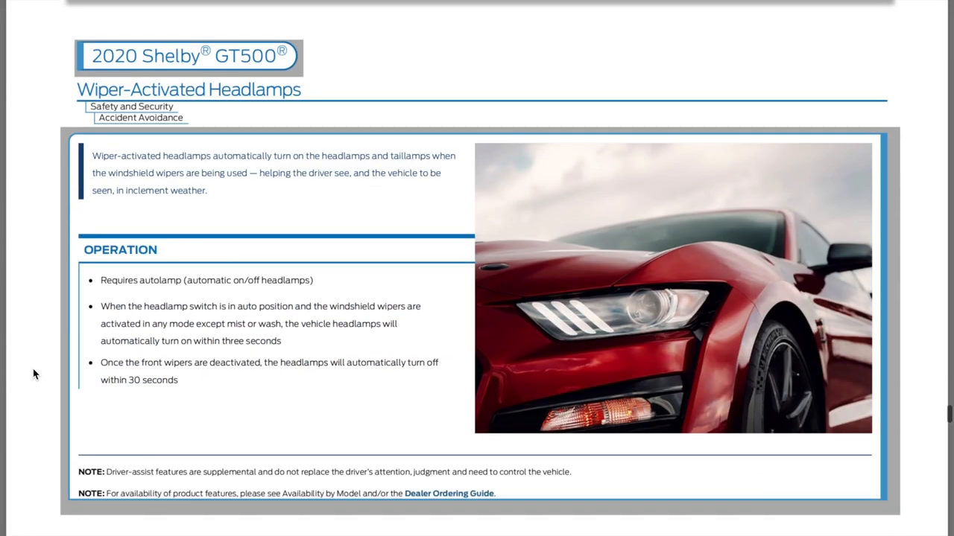
scroll(down, 3)
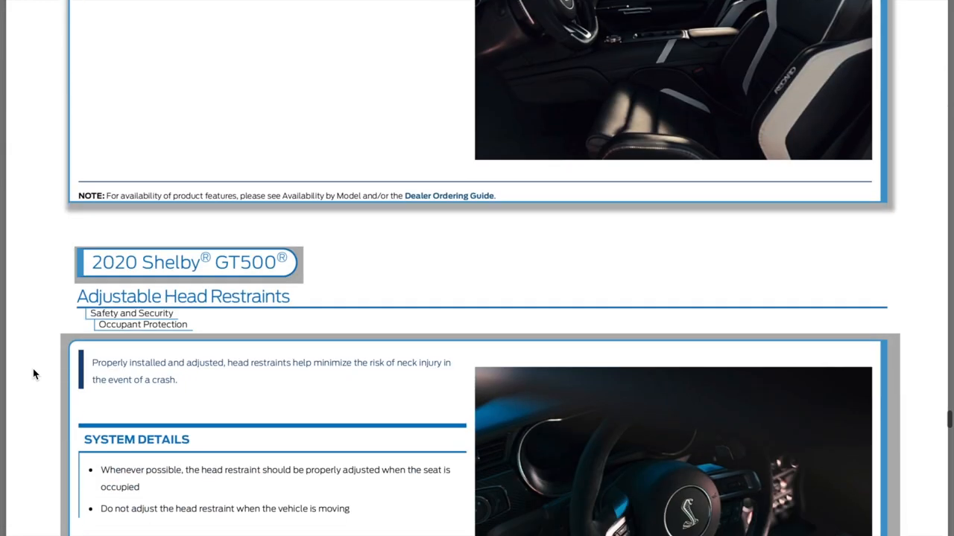
scroll(down, 3)
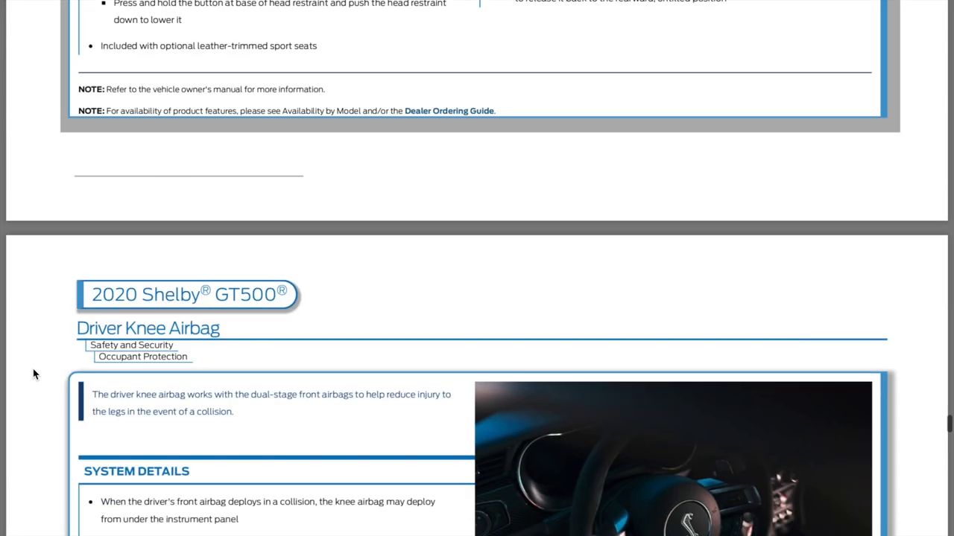
scroll(down, 3)
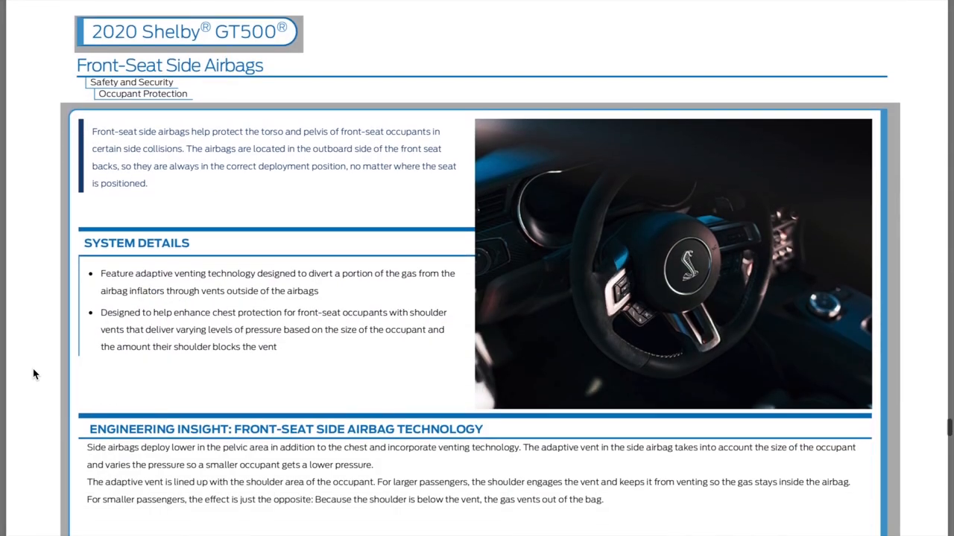
Continue past MyKey and SecuriLock anti-theft pages to the Carbon-Fiber Track Pack page
scroll(up, 3)
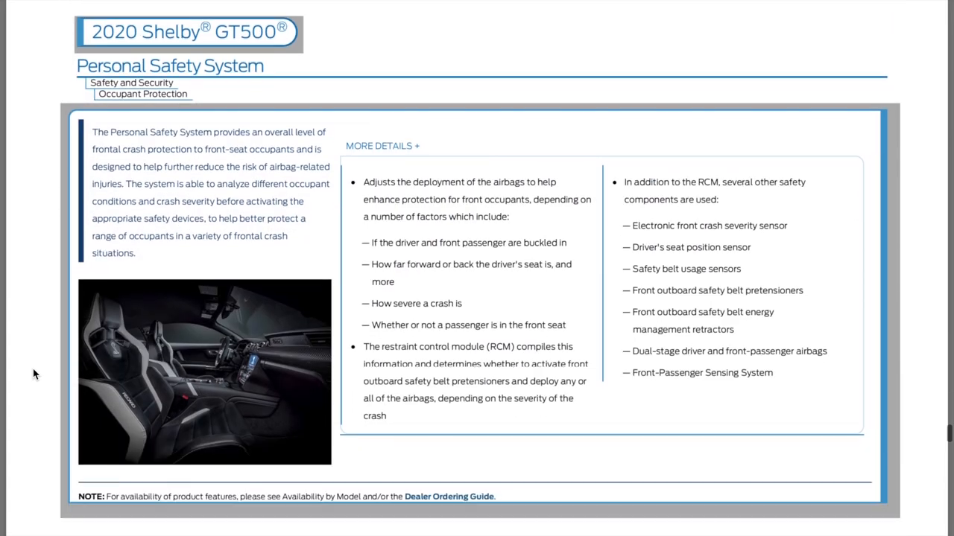
scroll(down, 3)
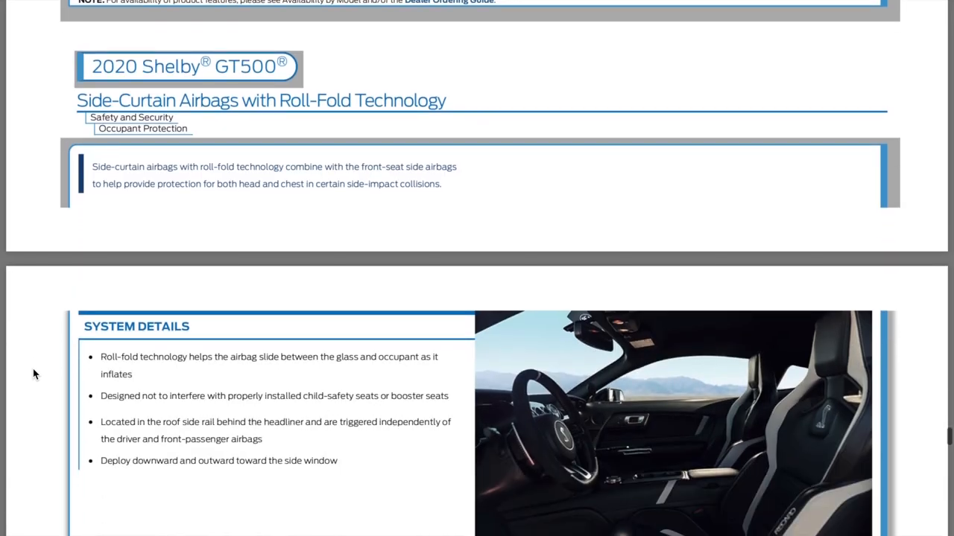
scroll(down, 3)
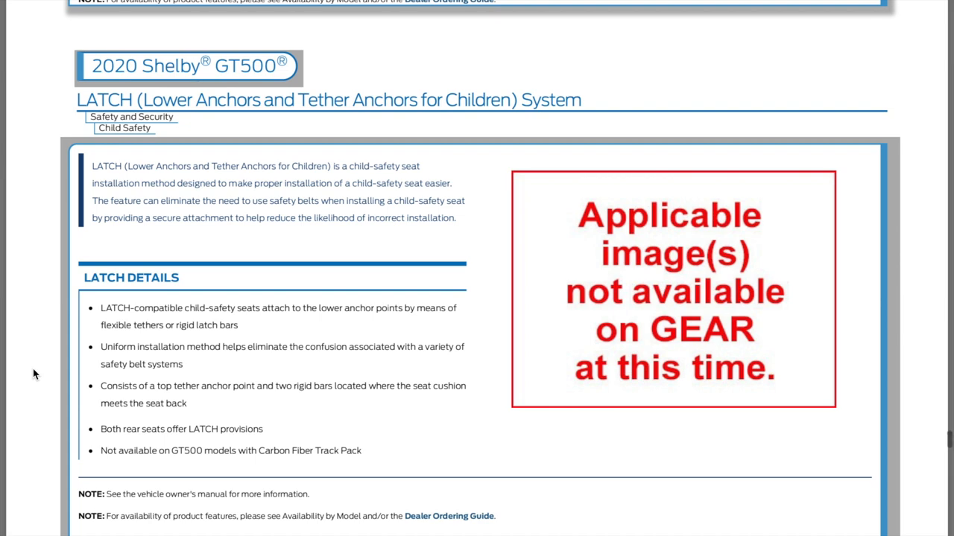
scroll(down, 3)
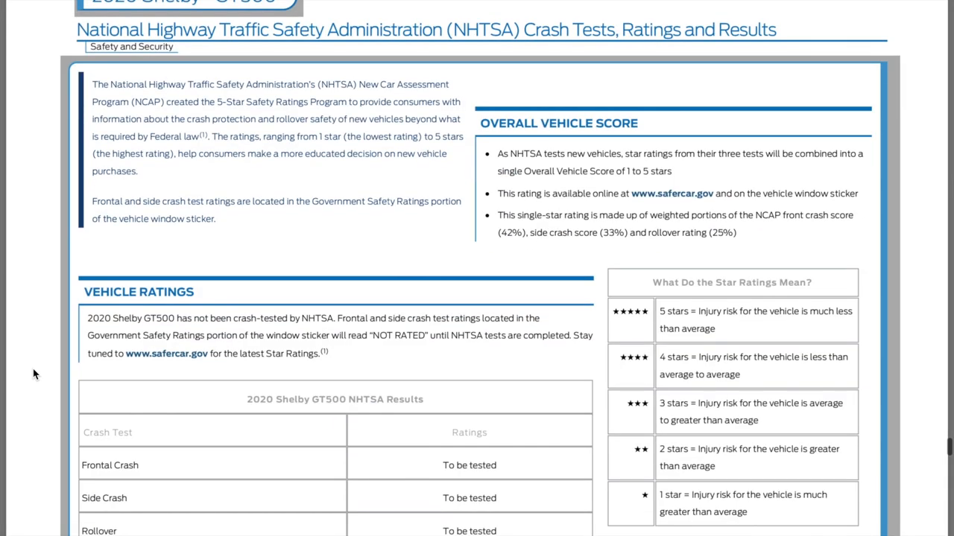
scroll(down, 3)
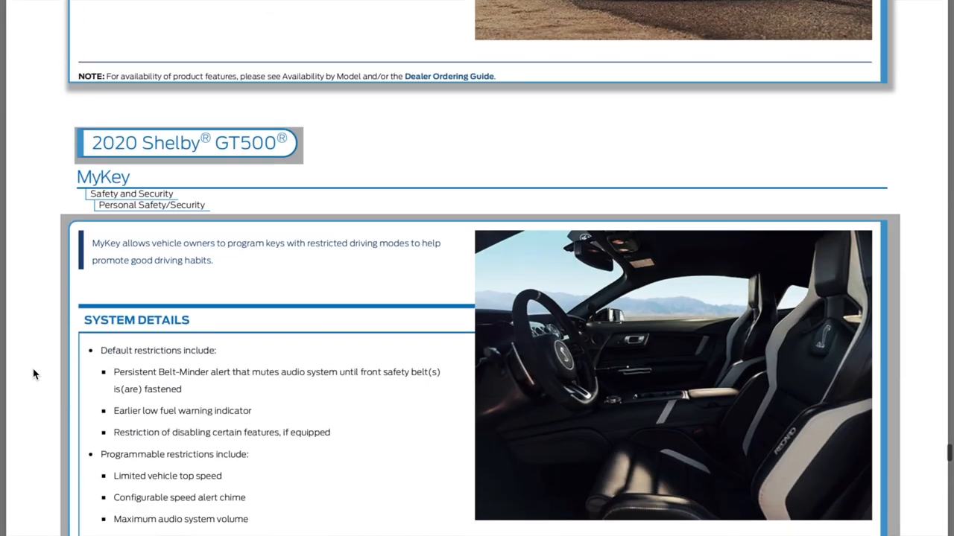
scroll(down, 3)
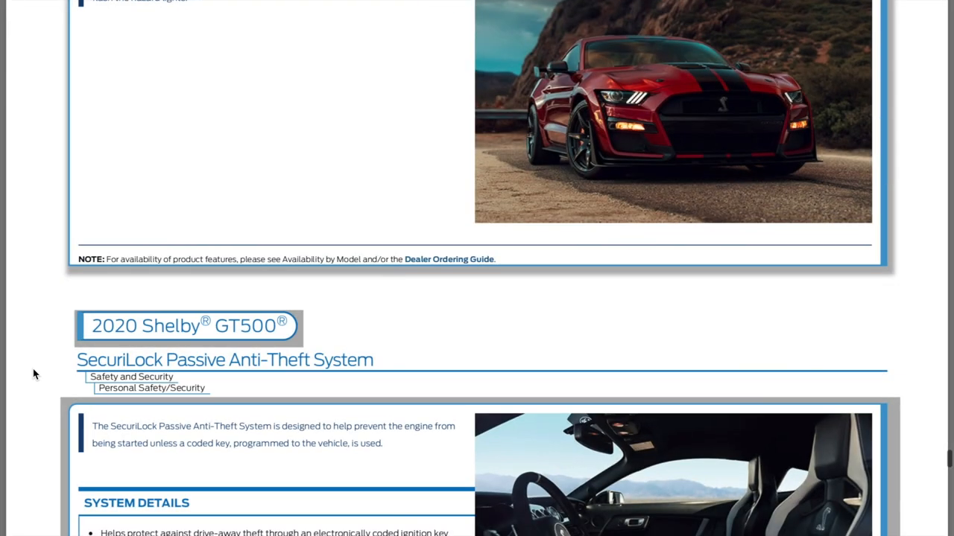
scroll(down, 3)
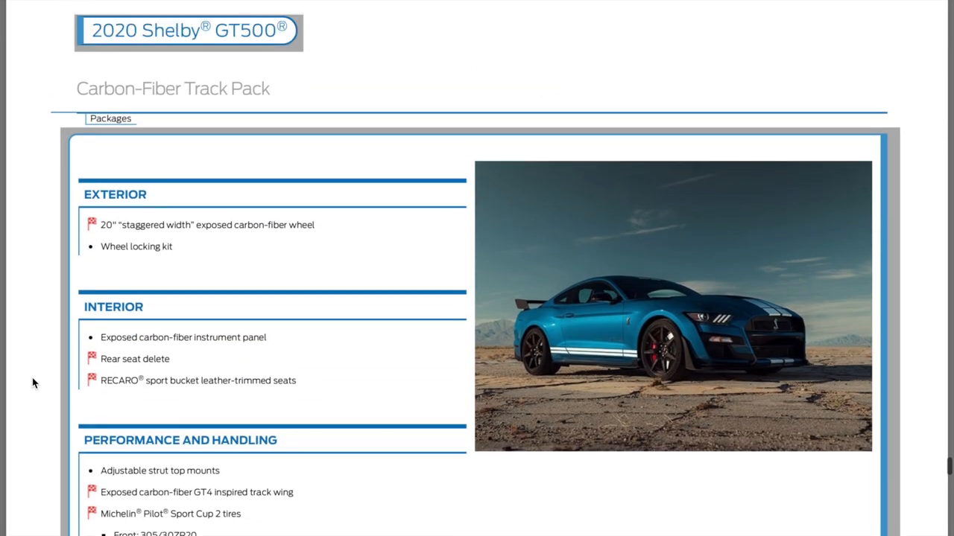
Scroll through the Carbon-Fiber Track Pack exterior, interior and performance items and notes to the Handling Package heading
scroll(up, 3)
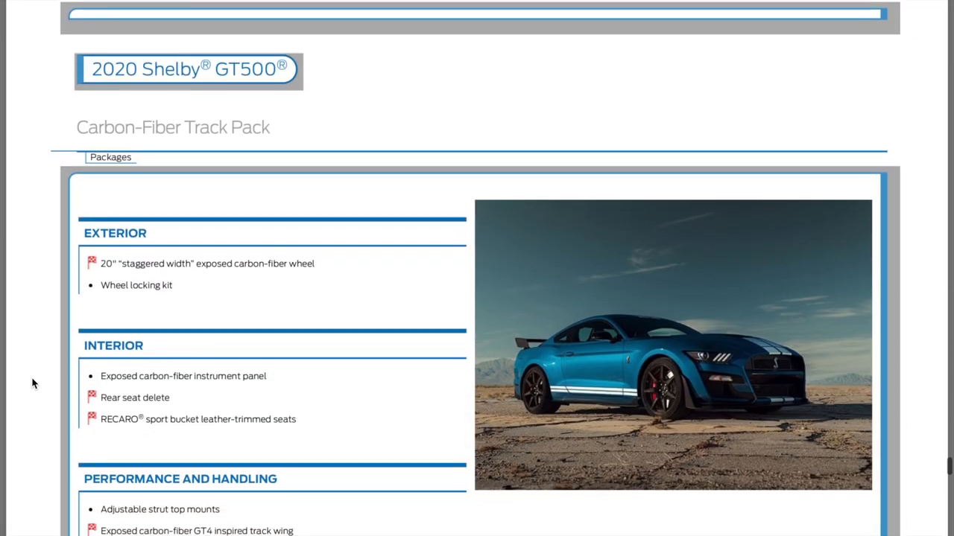
scroll(down, 3)
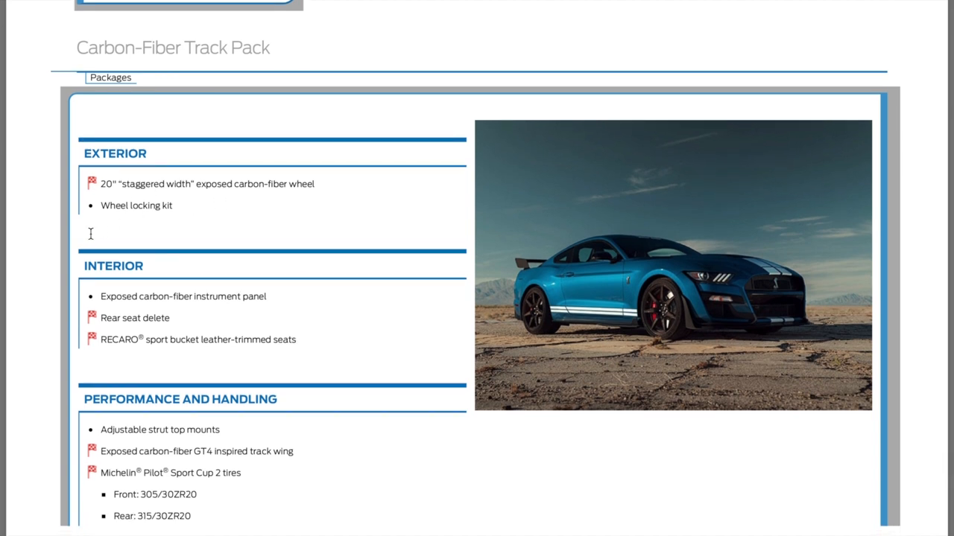
mouse_move(52, 280)
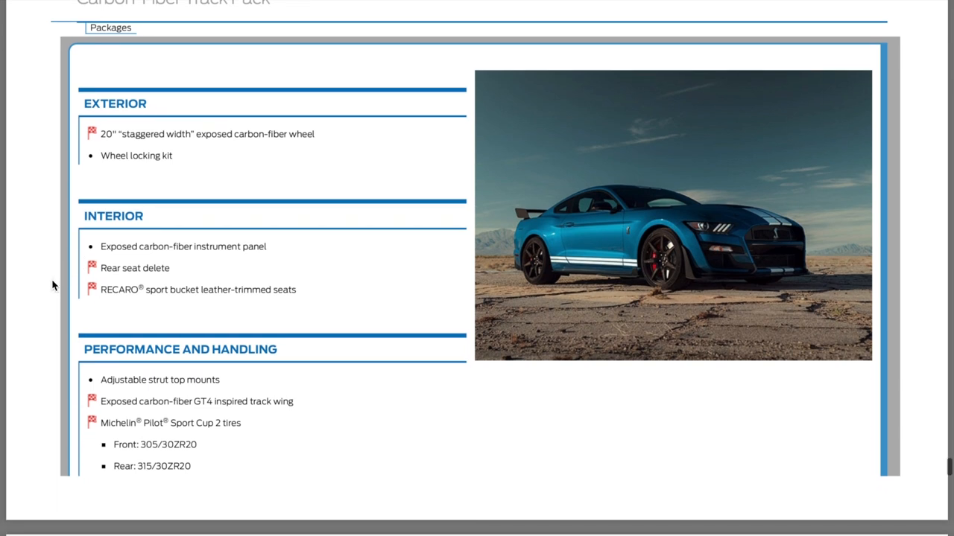
scroll(down, 3)
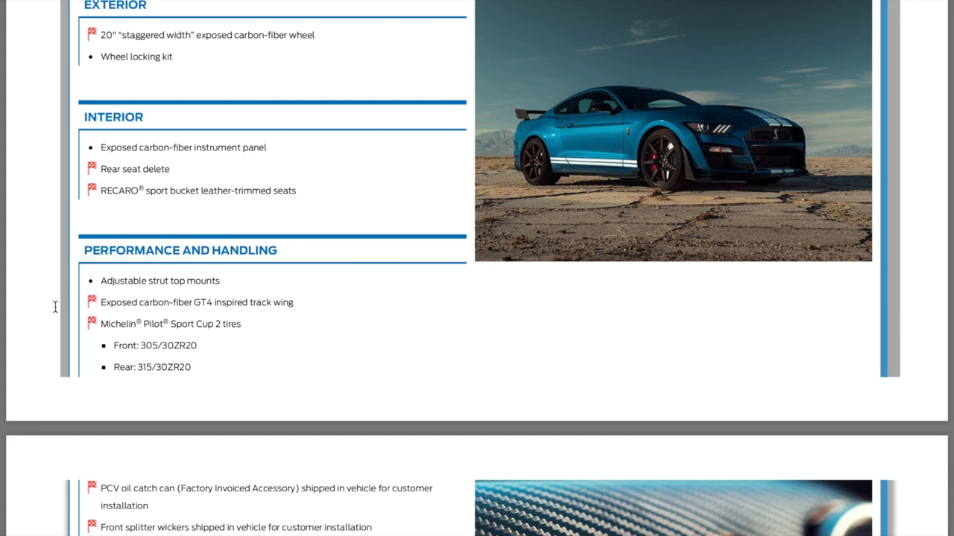
scroll(down, 3)
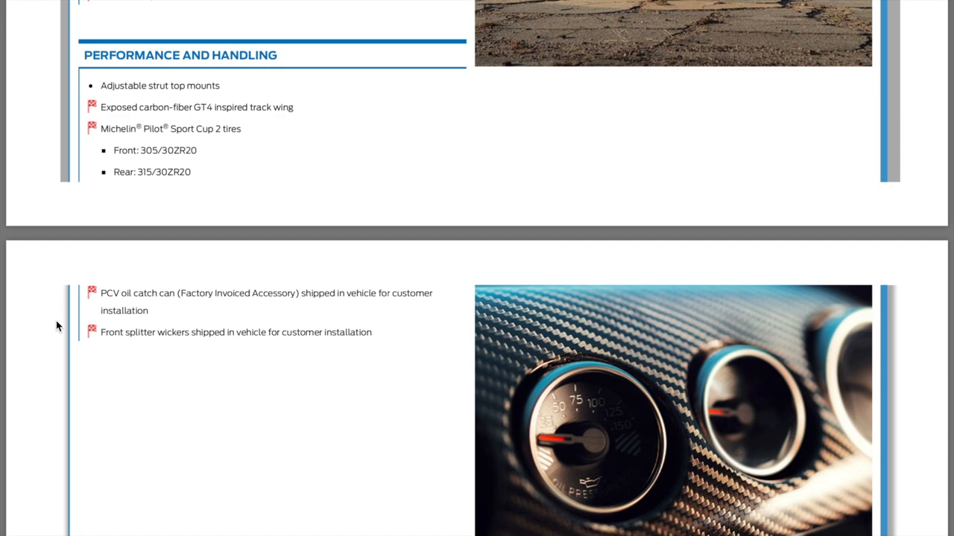
scroll(up, 3)
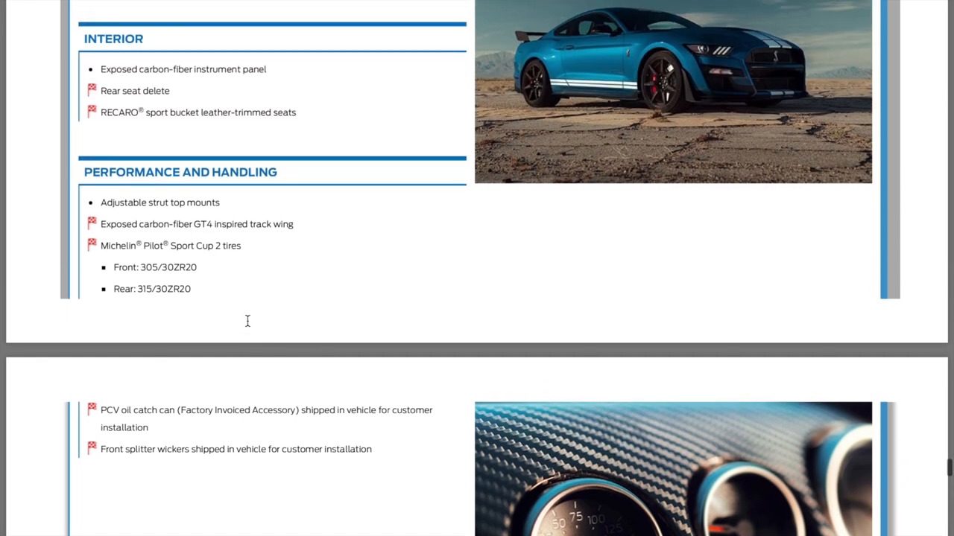
scroll(down, 3)
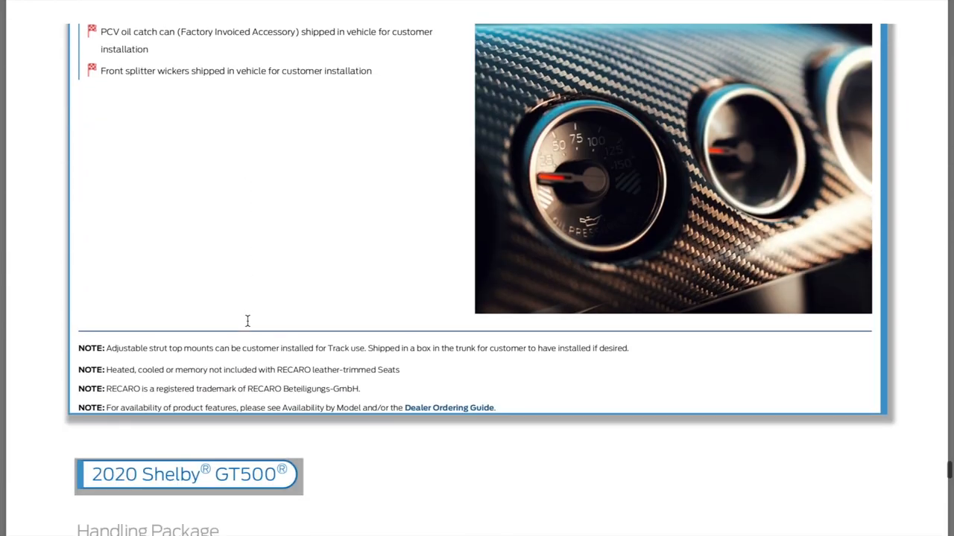
scroll(down, 3)
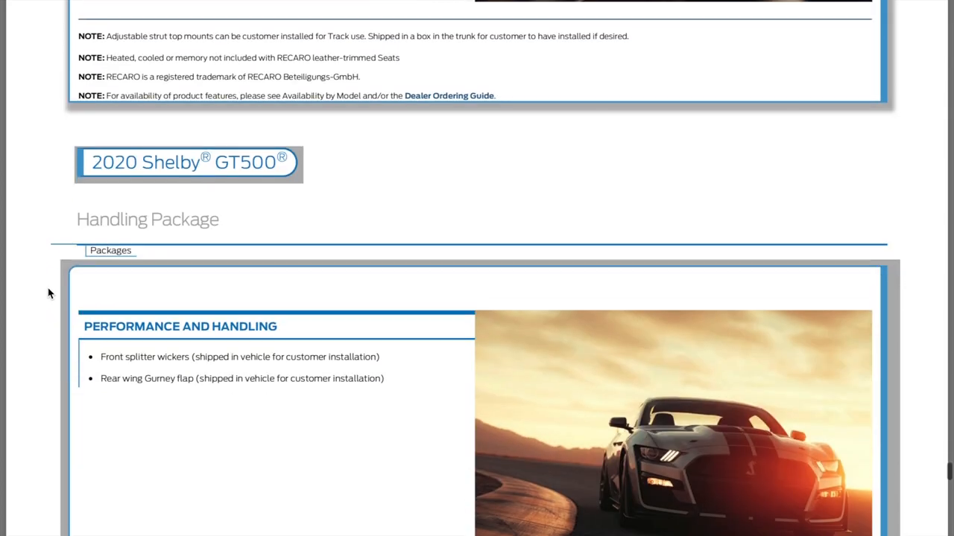
Scroll back to recheck the Carbon-Fiber Track Pack list, then down into the Handling Package
scroll(down, 3)
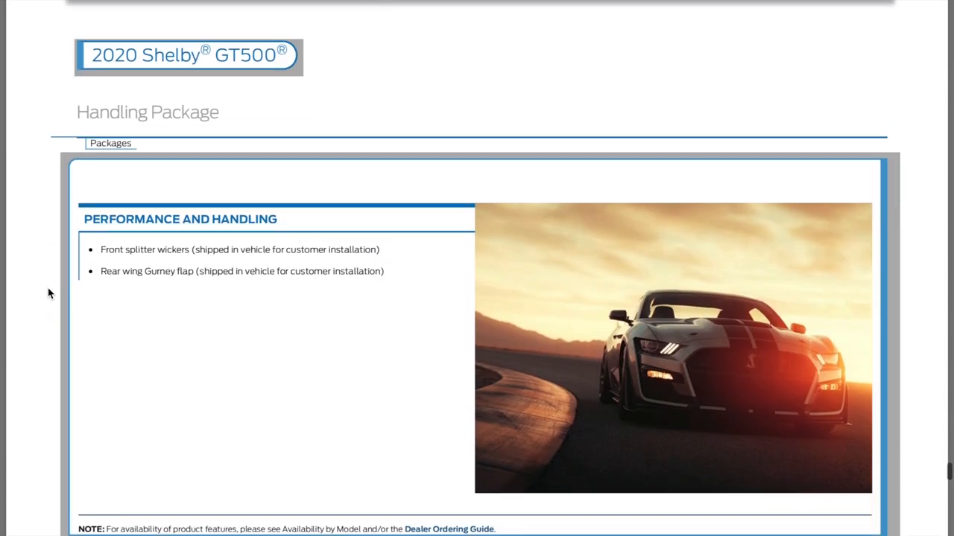
scroll(down, 3)
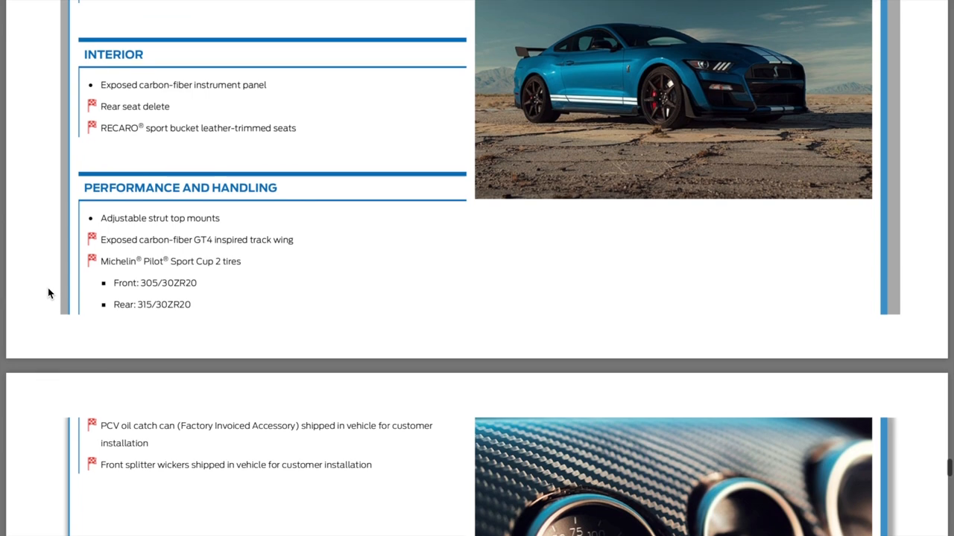
scroll(up, 3)
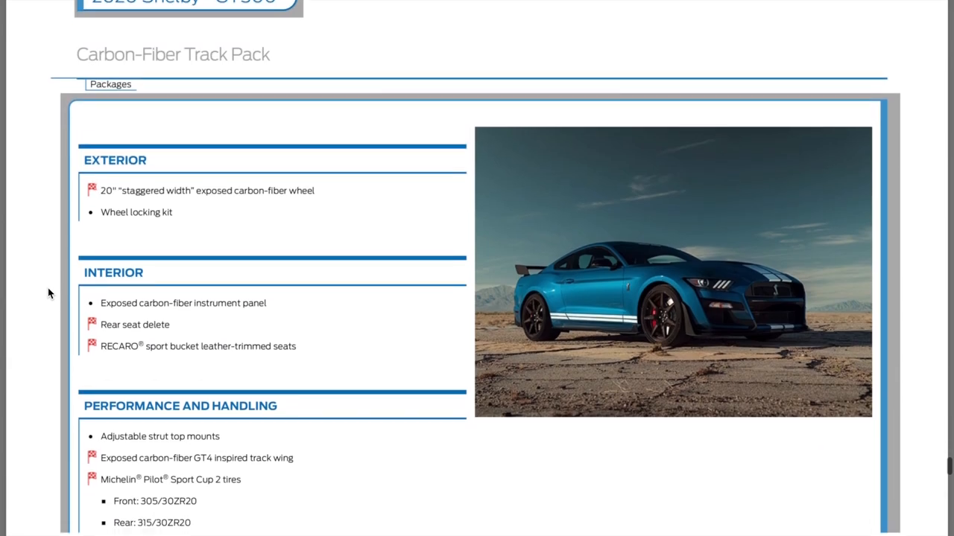
scroll(down, 3)
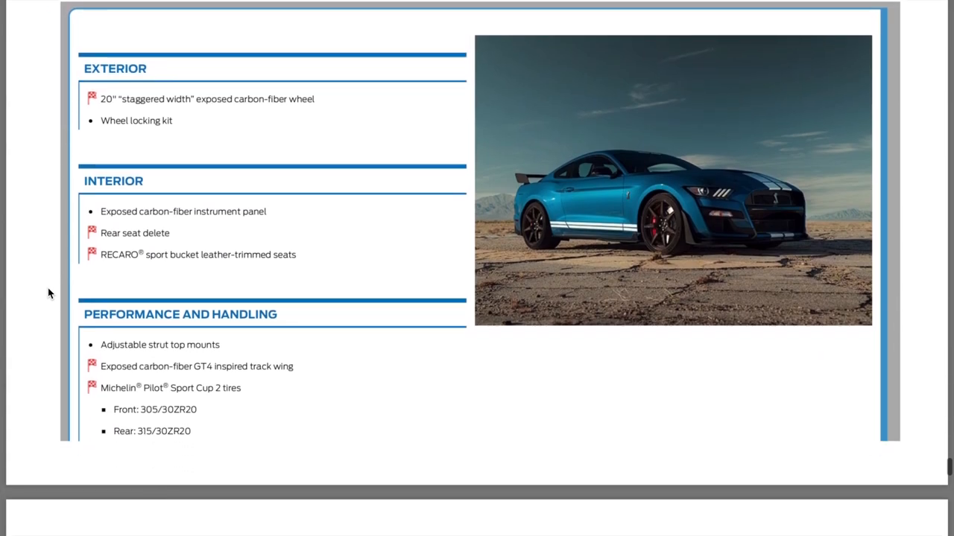
scroll(down, 3)
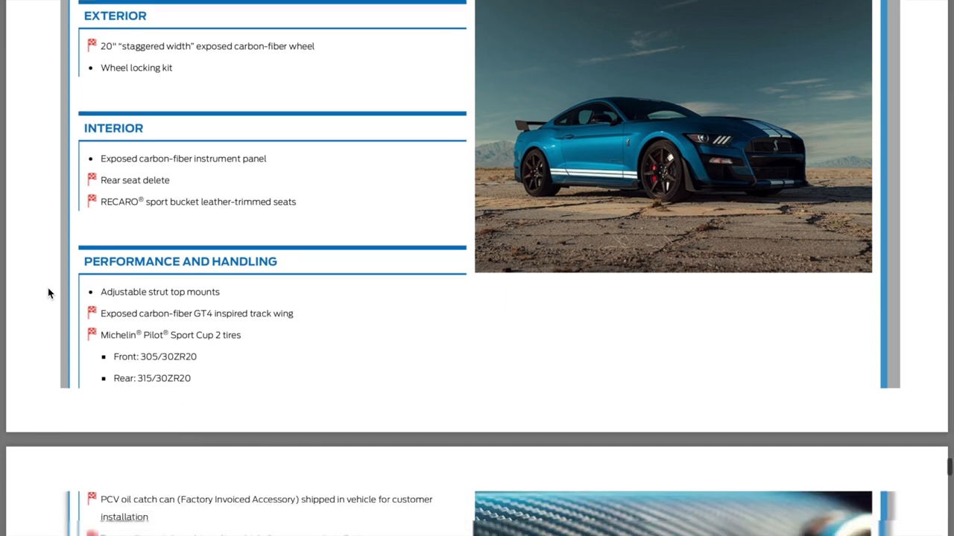
scroll(down, 3)
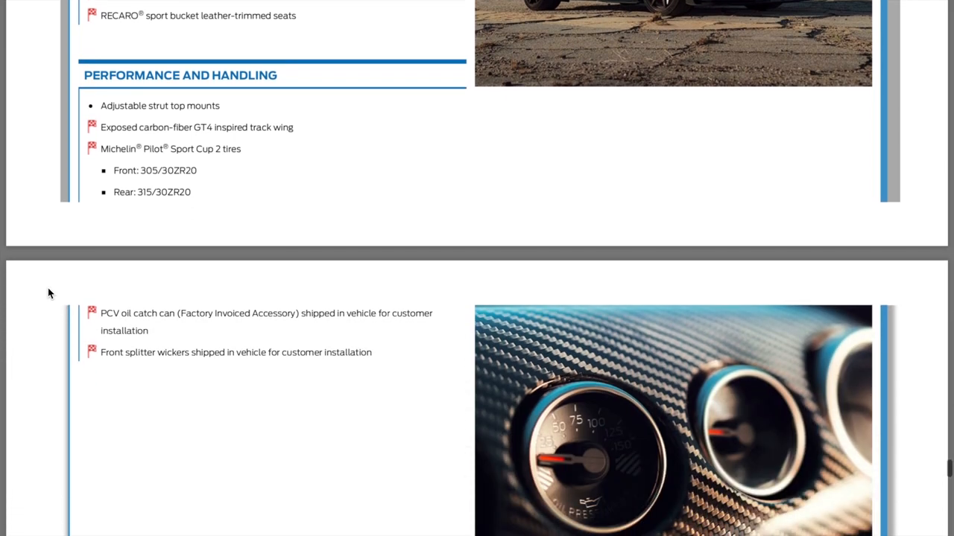
Scroll past the Handling Package's front splitter wickers and Gurney flap to the Technology Package page
scroll(down, 3)
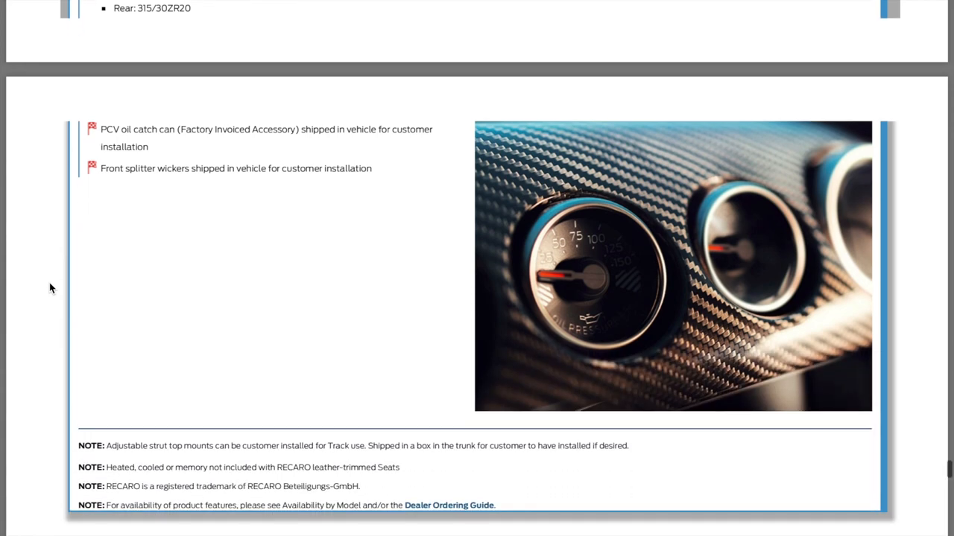
scroll(up, 3)
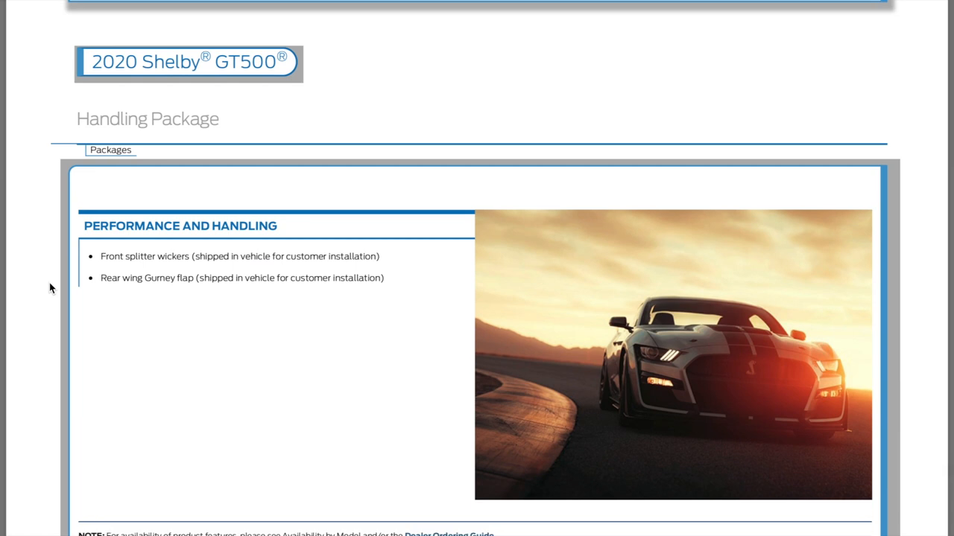
scroll(down, 3)
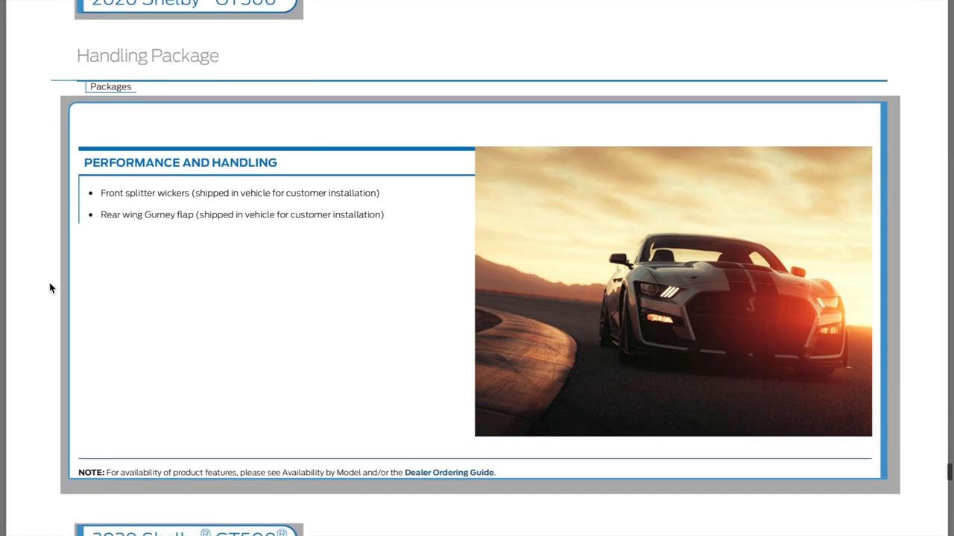
scroll(up, 3)
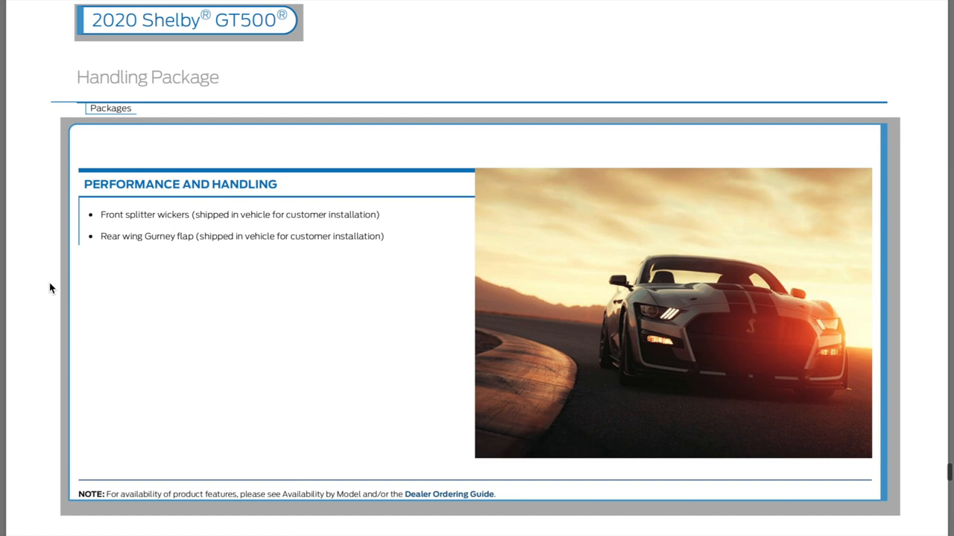
scroll(down, 3)
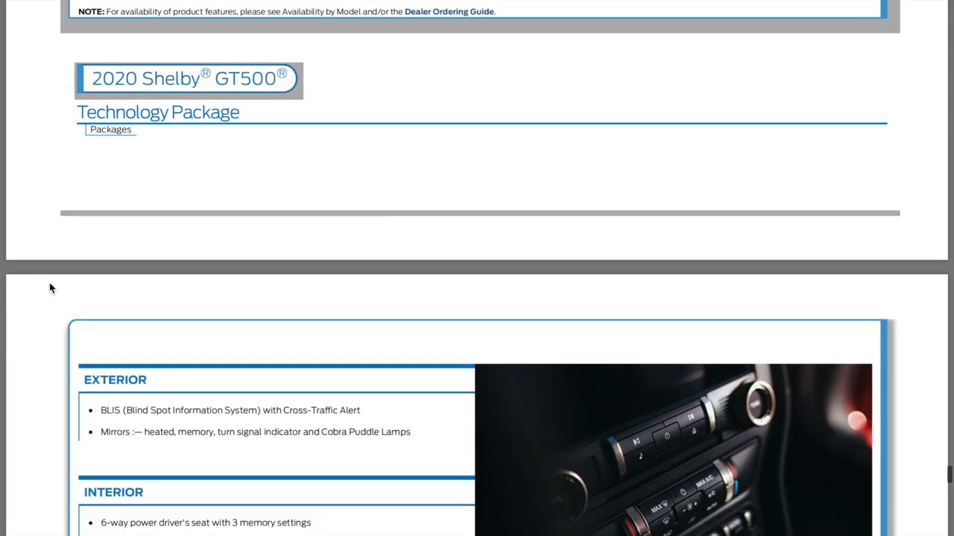
Scroll past the Technology Package exterior and interior items to the Availability by Model page
scroll(down, 3)
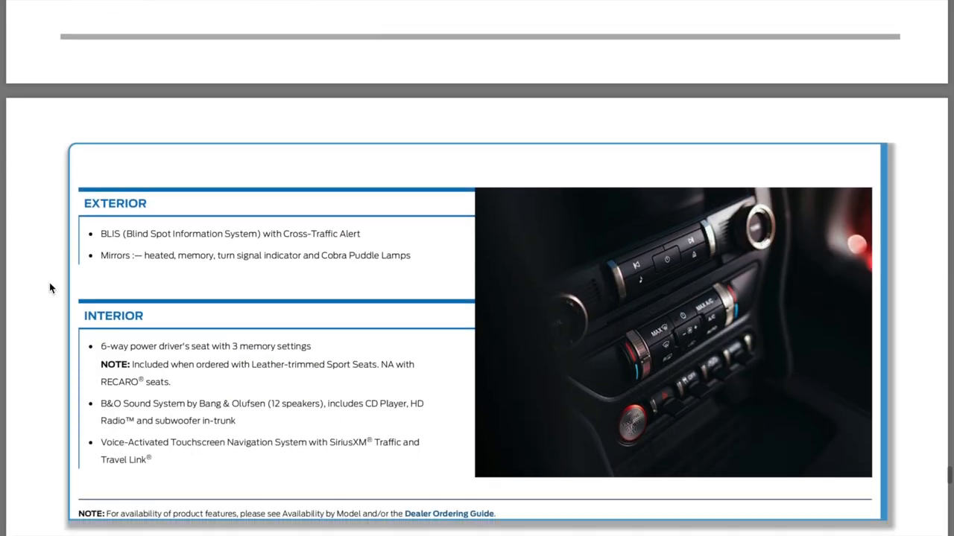
scroll(down, 3)
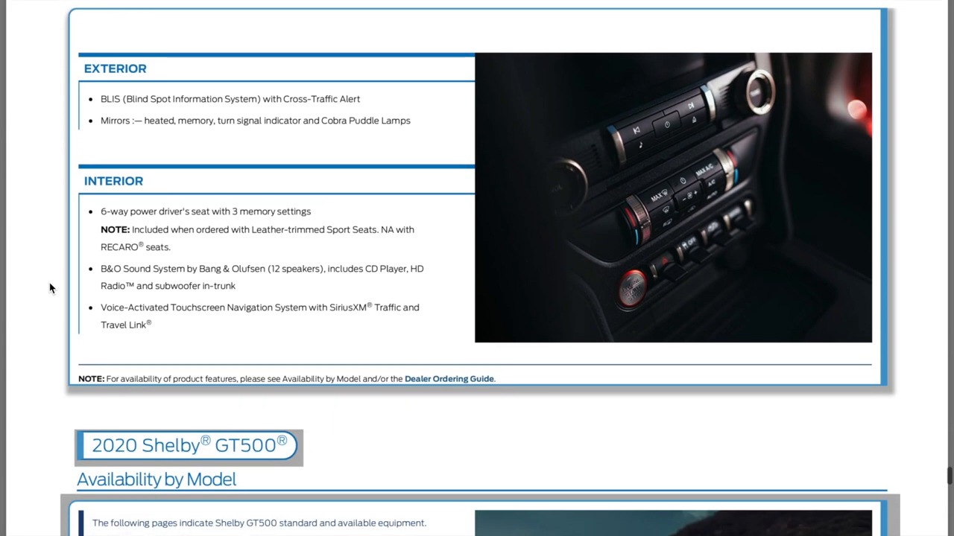
scroll(down, 3)
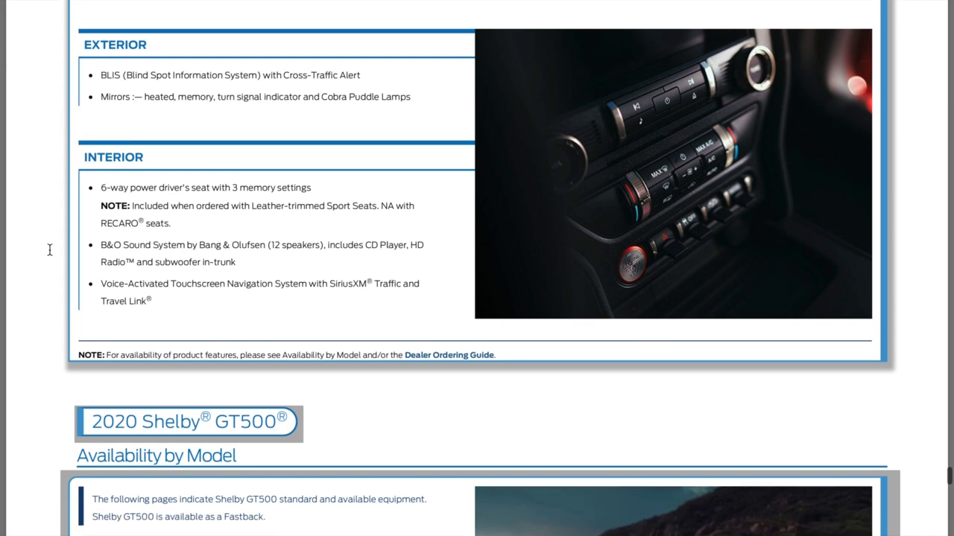
scroll(down, 3)
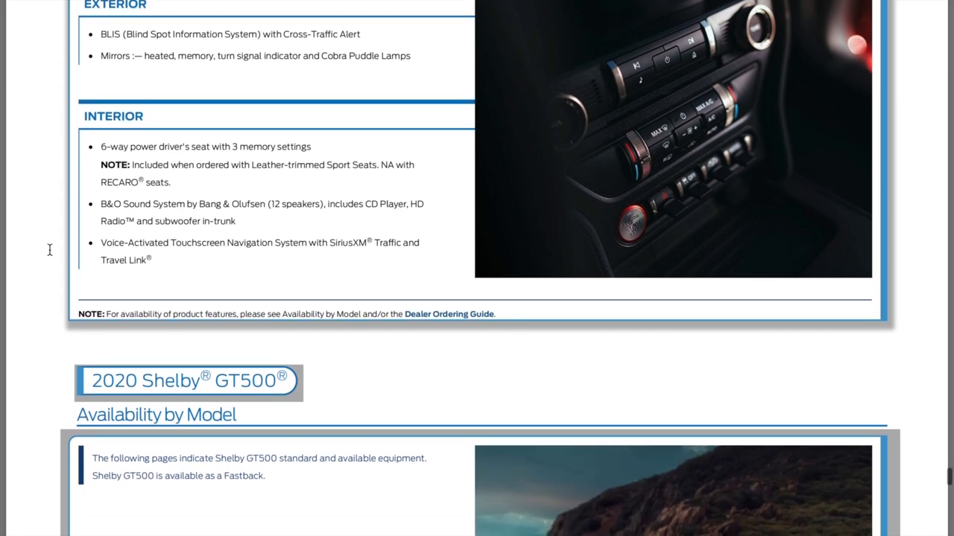
scroll(down, 3)
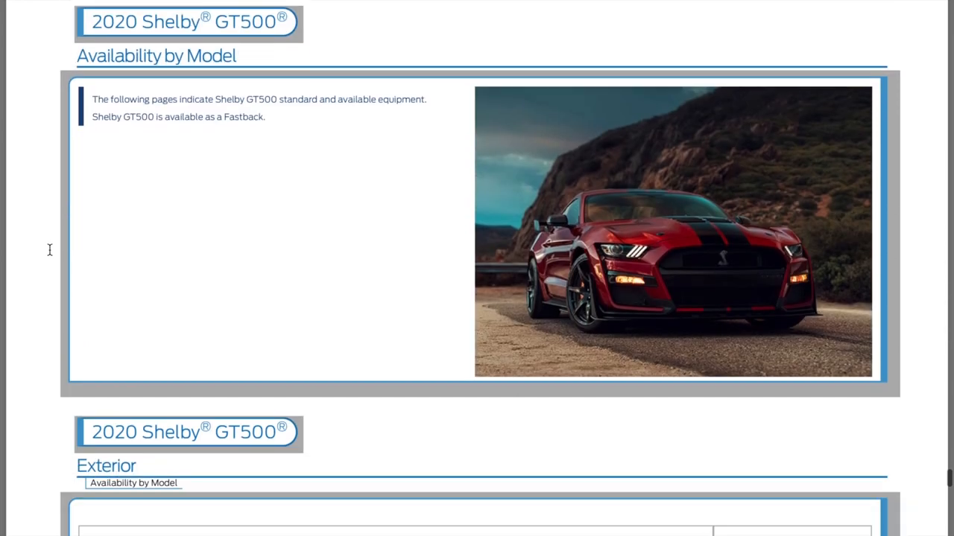
Scroll through the GT500 Exterior availability table, rechecking a couple of rows on the way
scroll(down, 3)
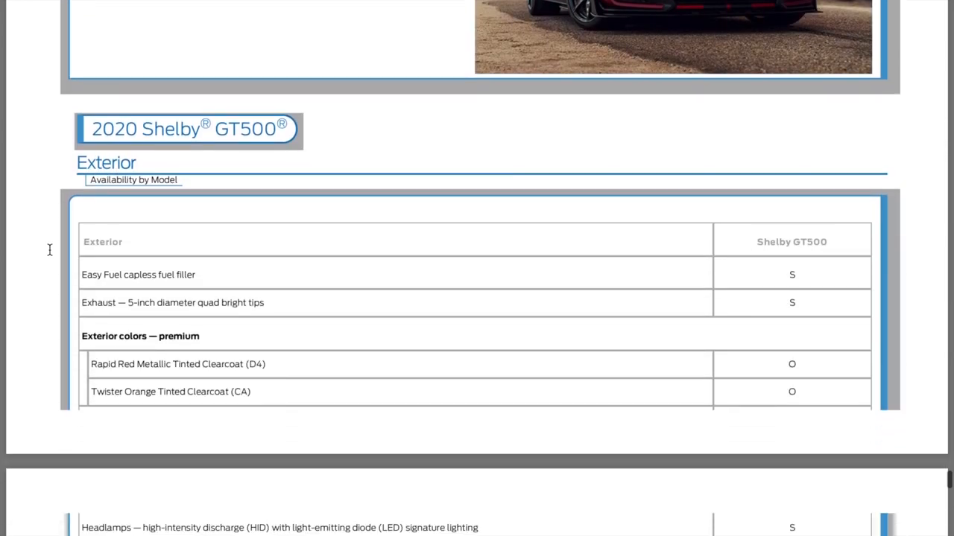
scroll(down, 3)
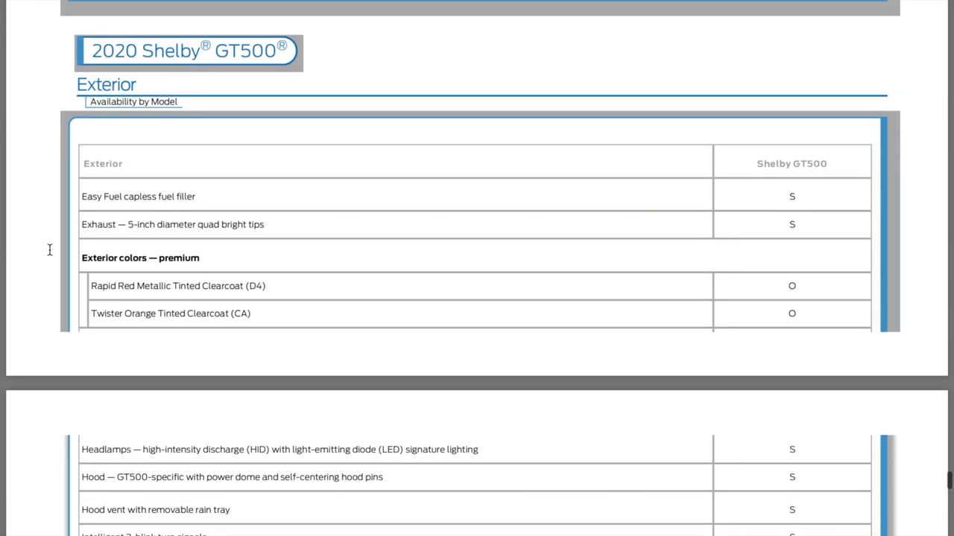
scroll(down, 3)
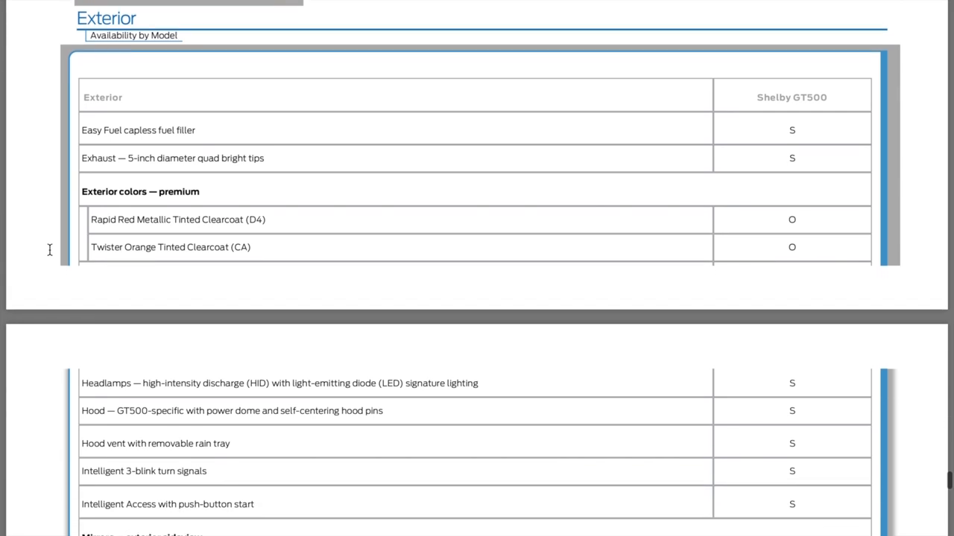
scroll(down, 3)
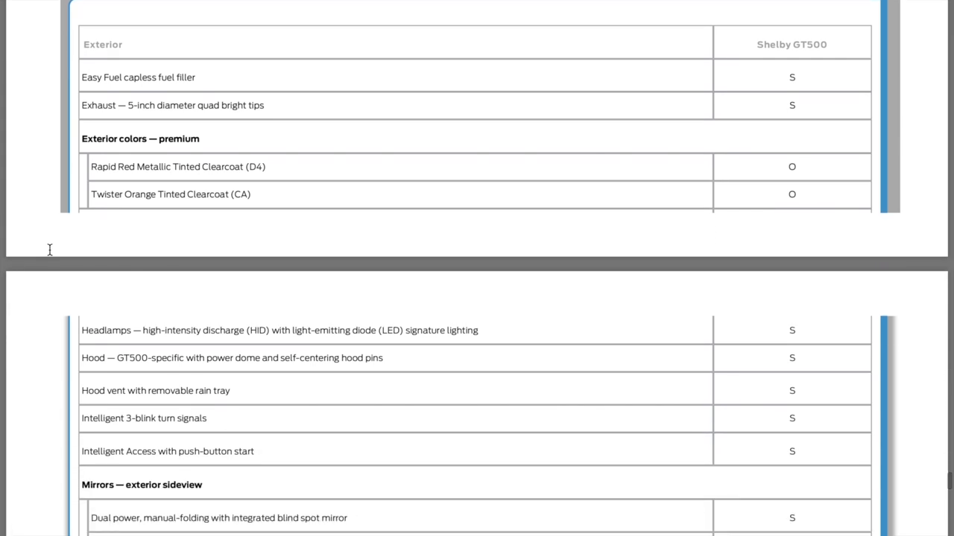
scroll(up, 3)
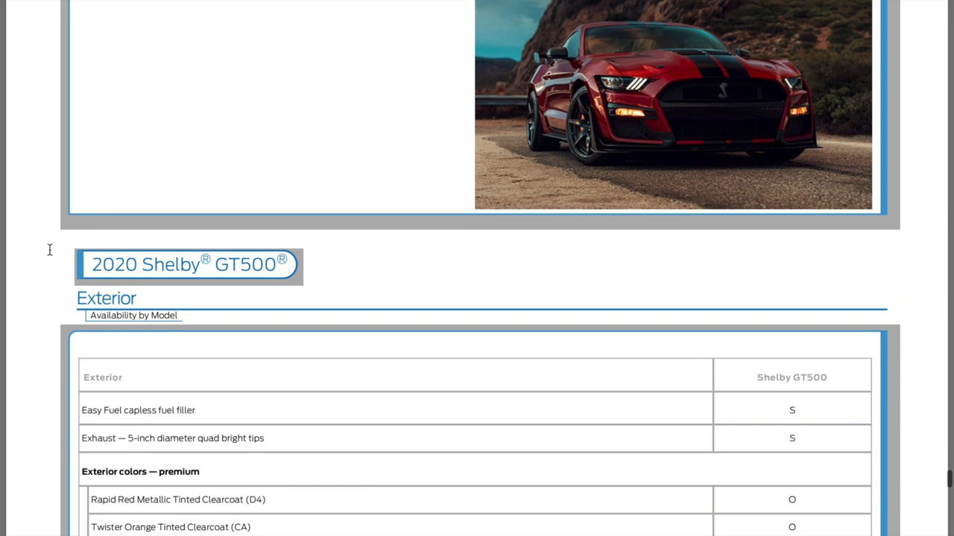
scroll(down, 3)
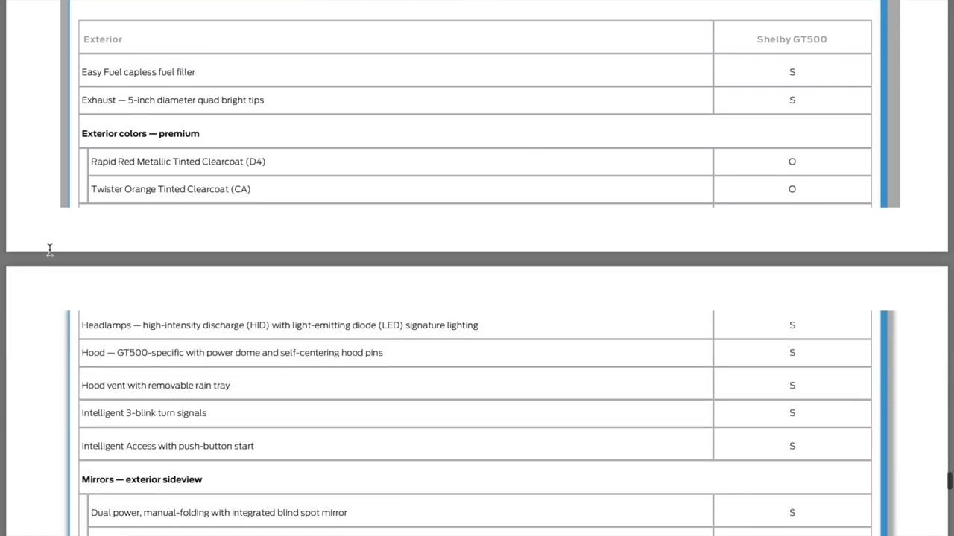
scroll(down, 3)
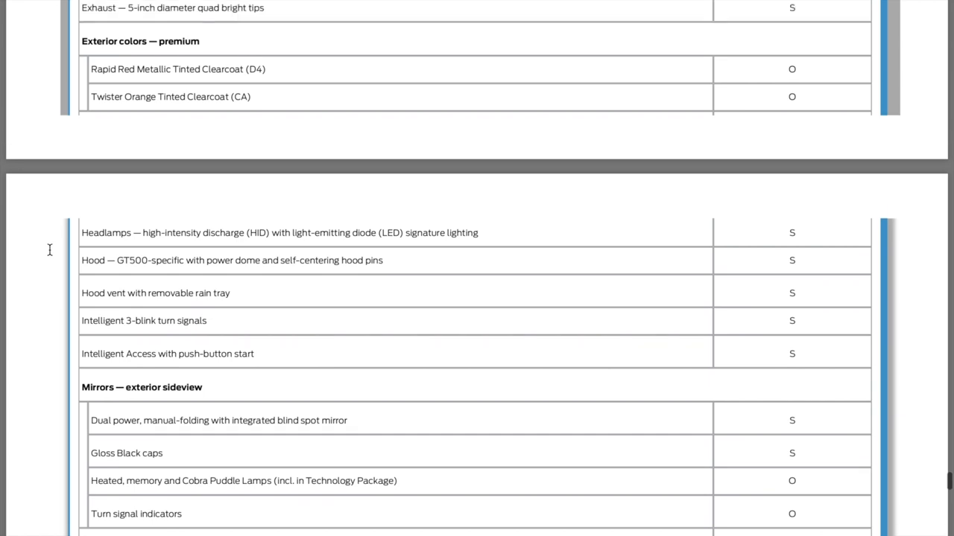
scroll(up, 3)
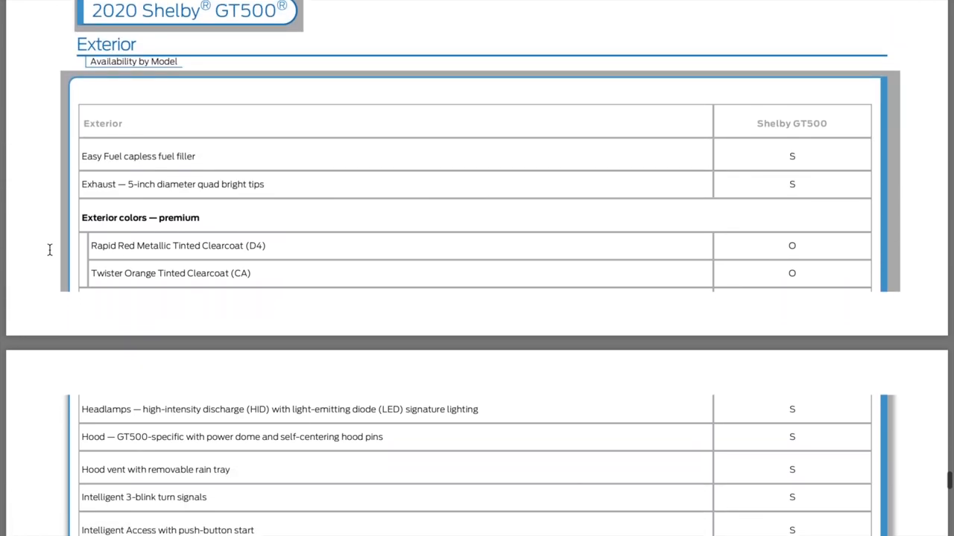
Continue through the Interior availability table to the start of Performance and Handling
scroll(down, 3)
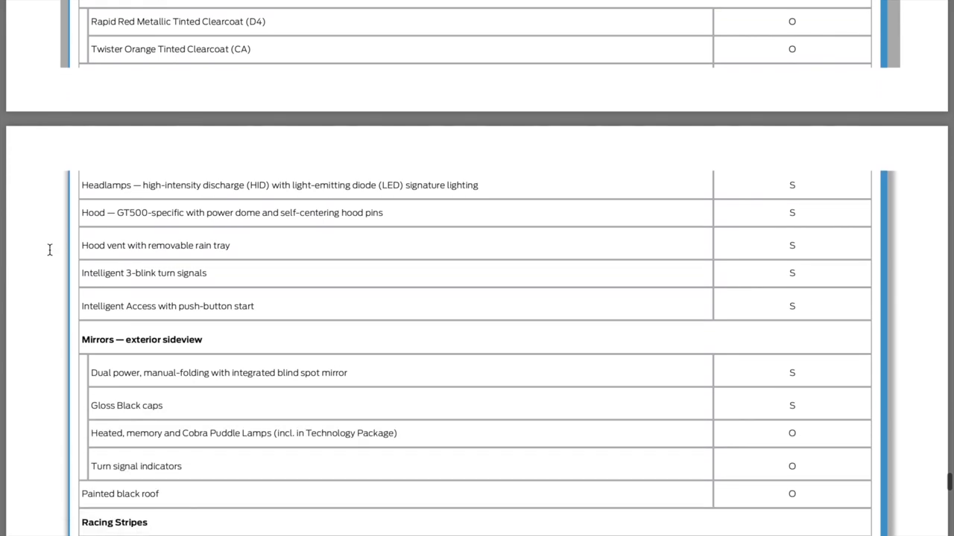
scroll(down, 3)
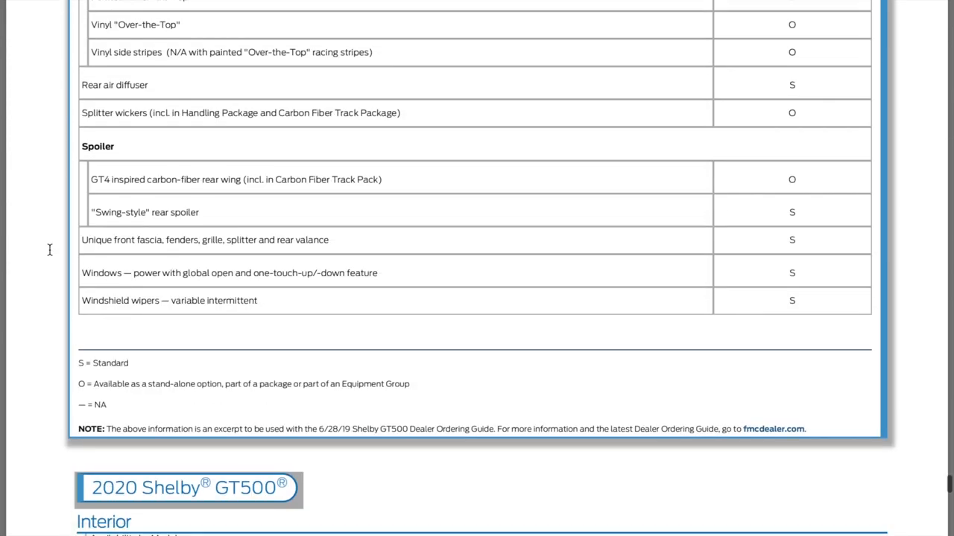
scroll(down, 3)
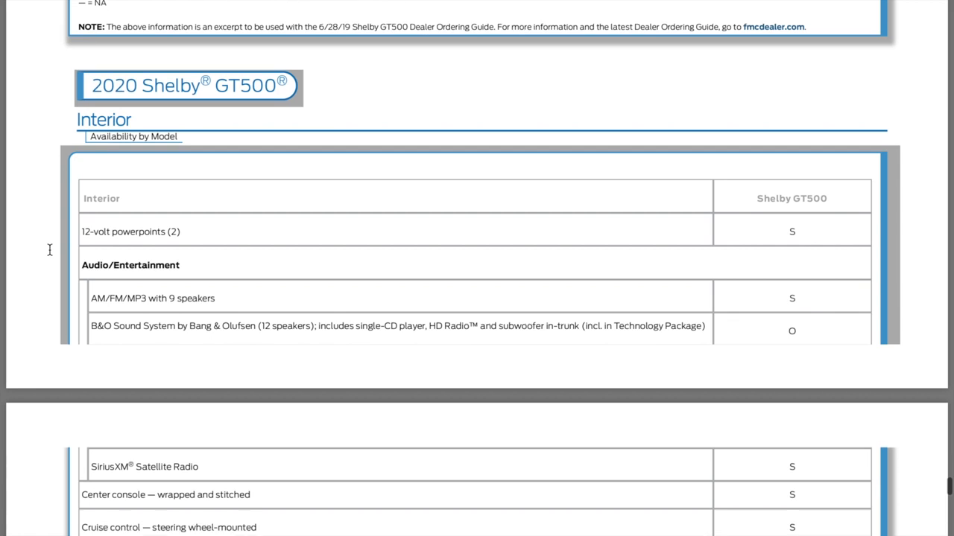
scroll(down, 3)
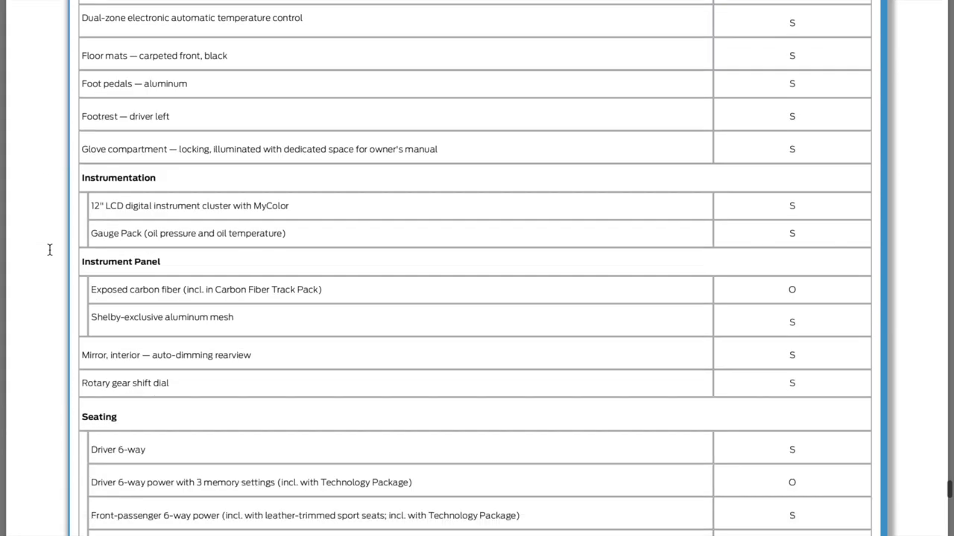
scroll(down, 3)
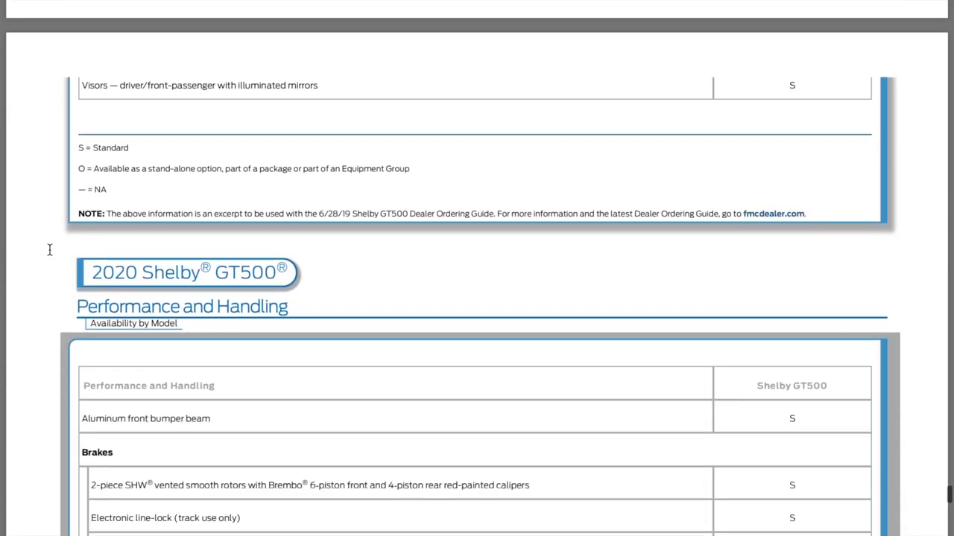
Scroll past the Performance and Handling, Technologies, Safety and Equipment Groups tables to Color and Trim Availability
scroll(down, 3)
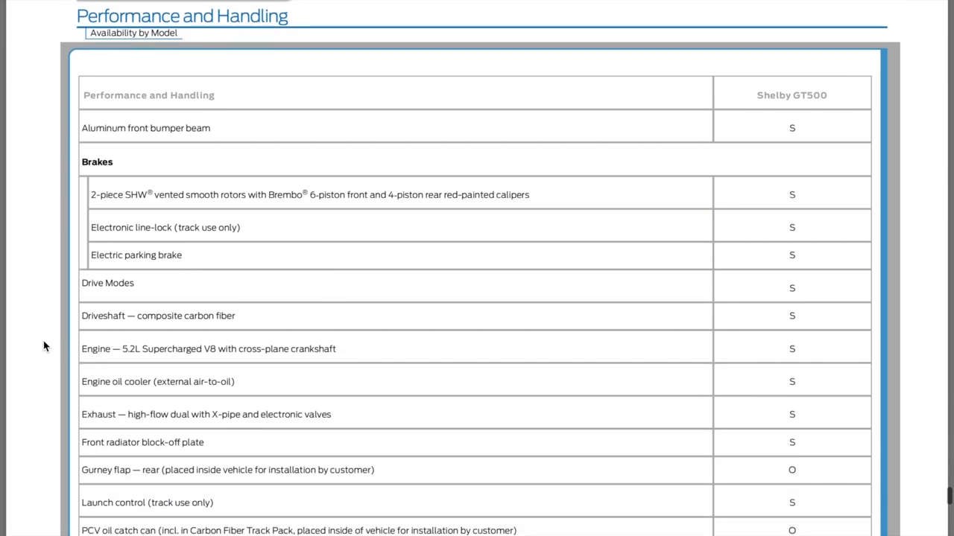
scroll(down, 3)
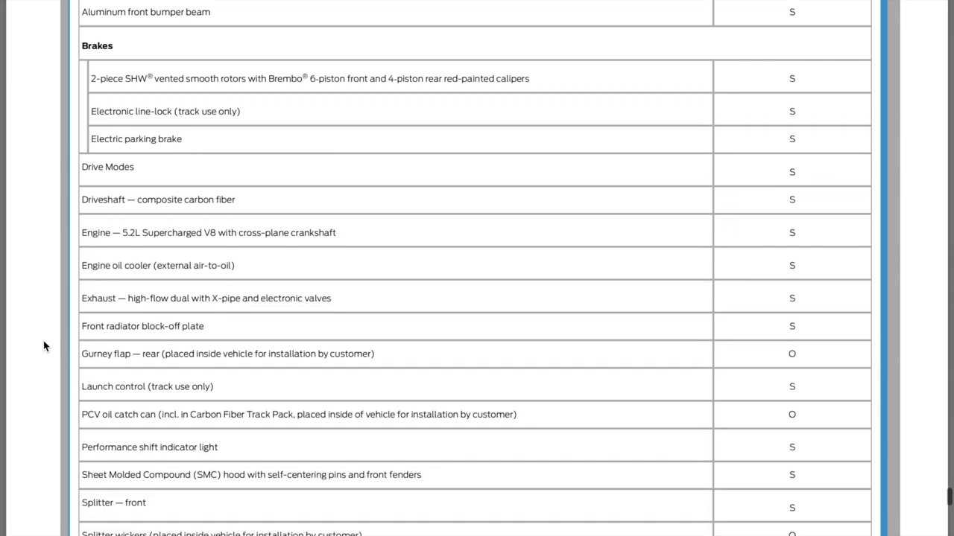
scroll(down, 3)
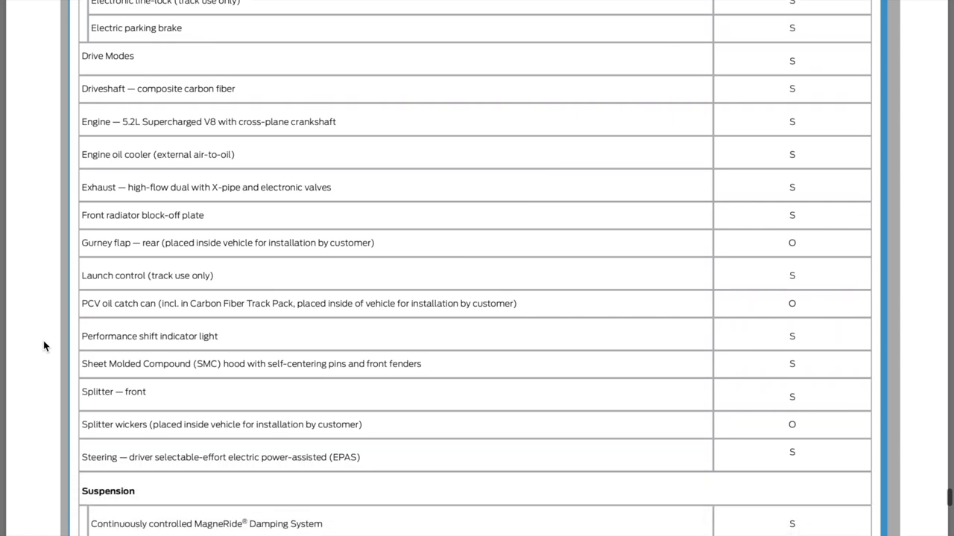
scroll(down, 3)
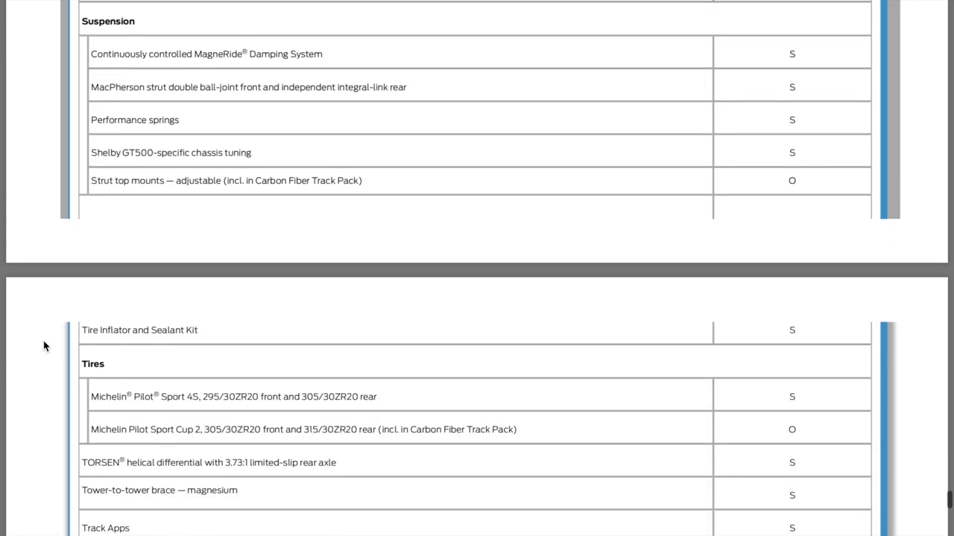
scroll(down, 3)
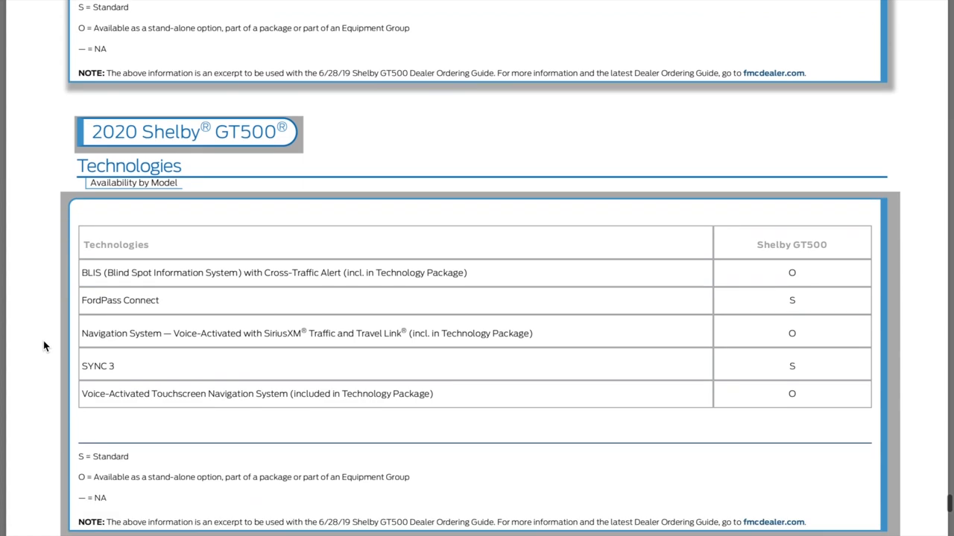
scroll(down, 3)
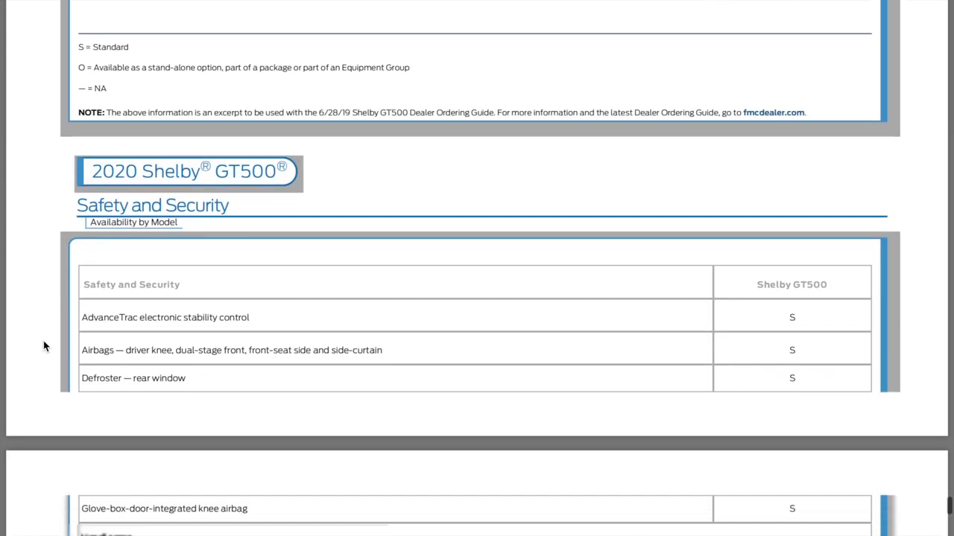
scroll(down, 3)
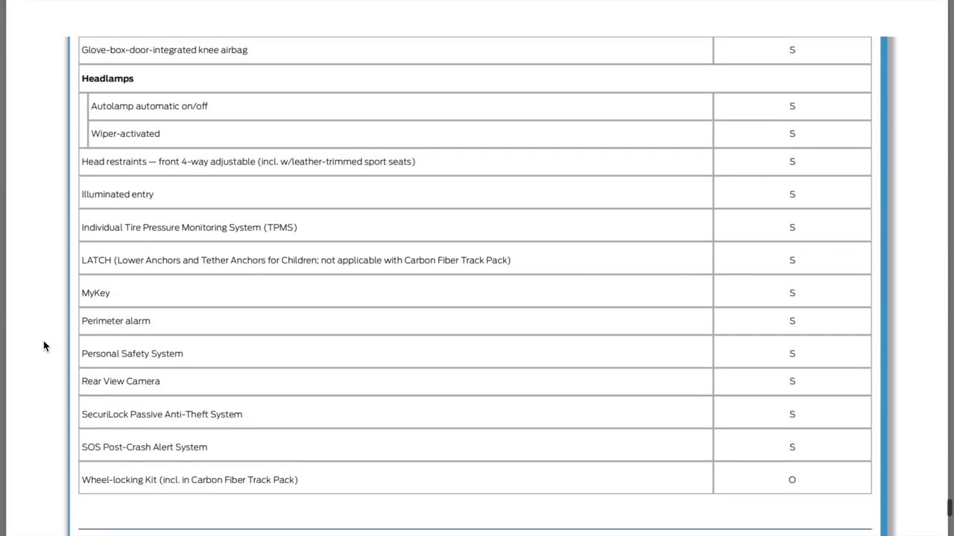
scroll(up, 3)
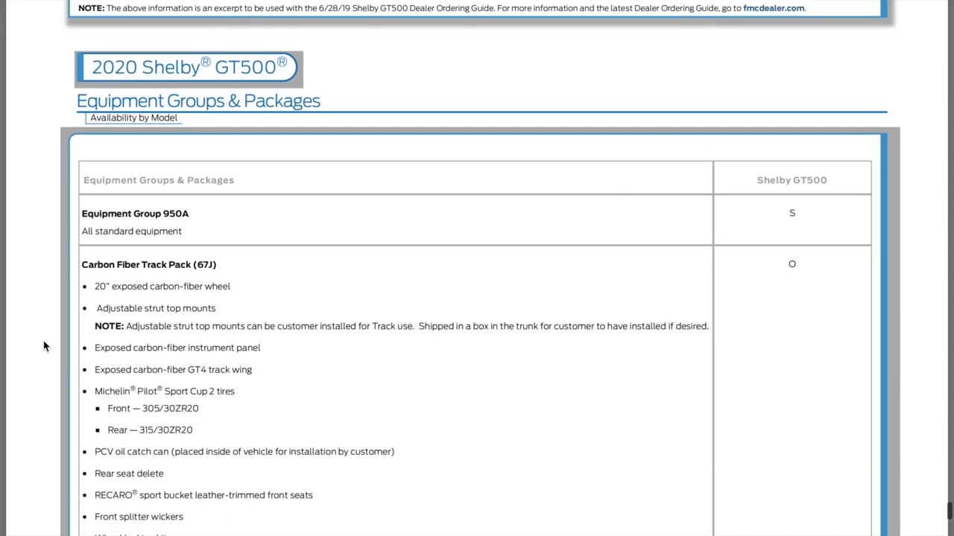
scroll(down, 3)
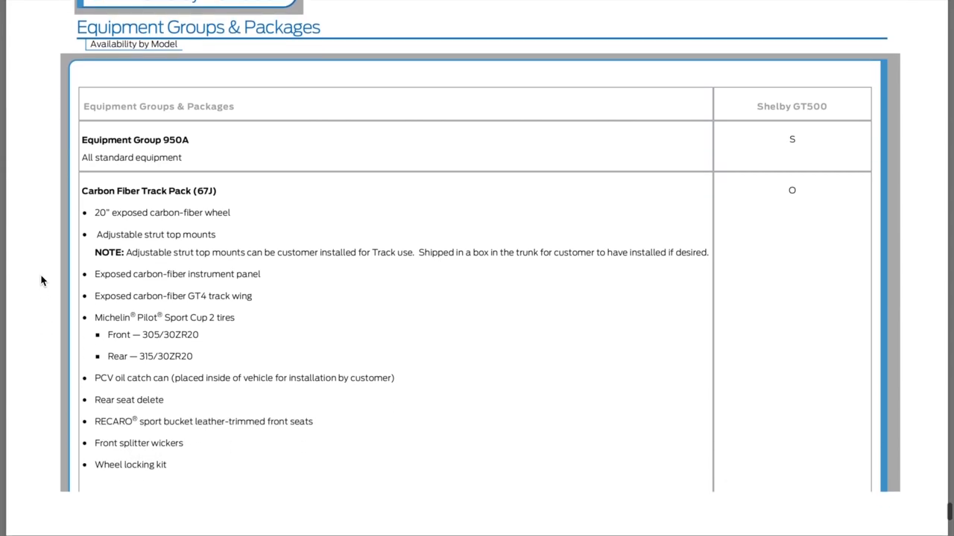
scroll(down, 3)
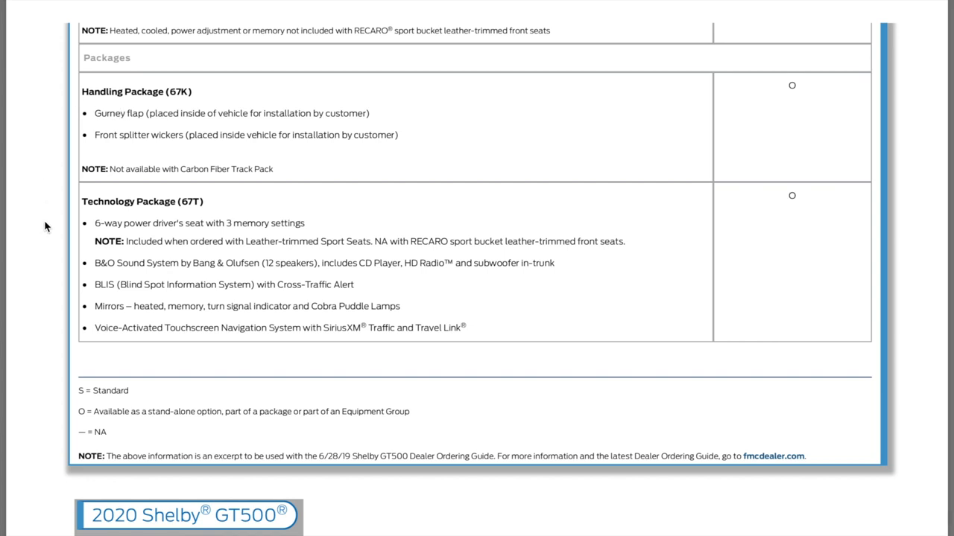
scroll(down, 3)
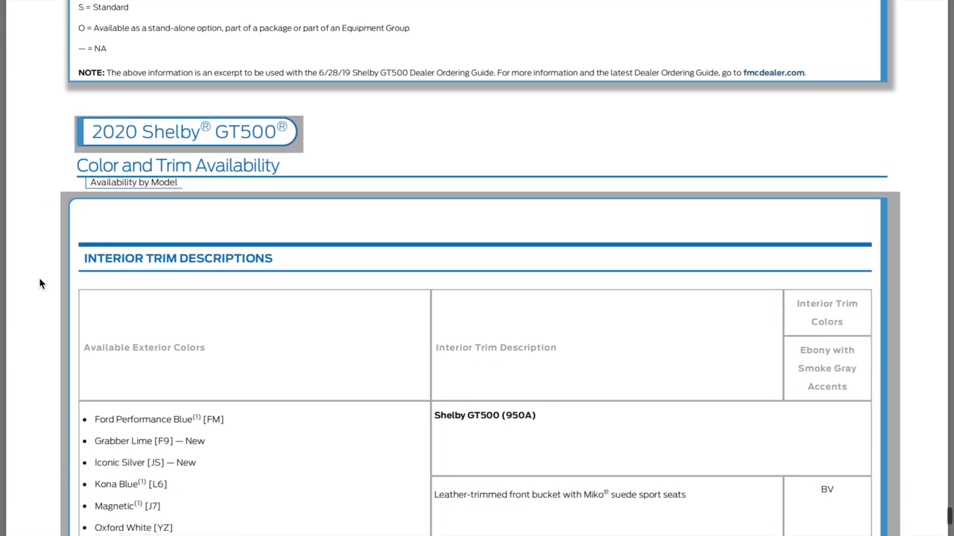
Scroll through the paint colour, trim and order code tables down to Dimensions/Weights/Capacities
scroll(down, 3)
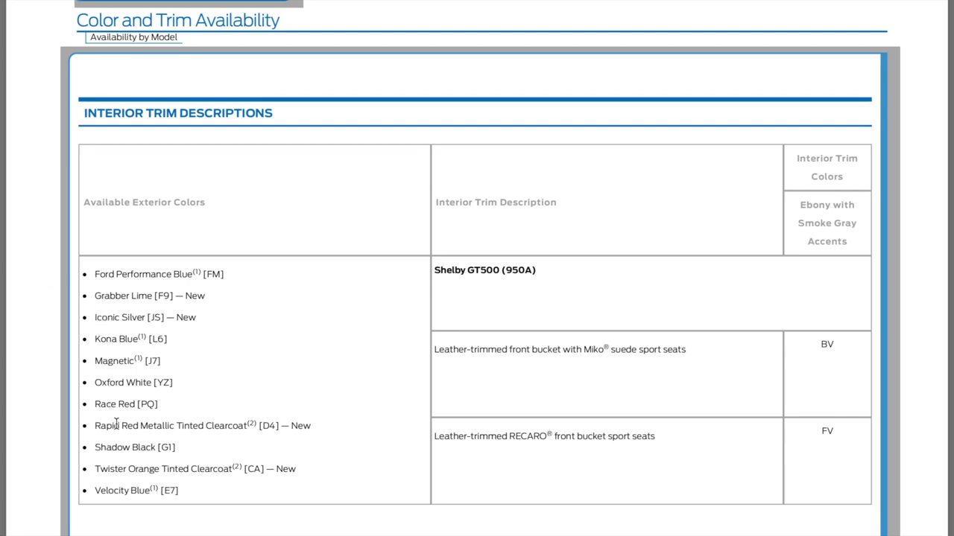
mouse_move(42, 447)
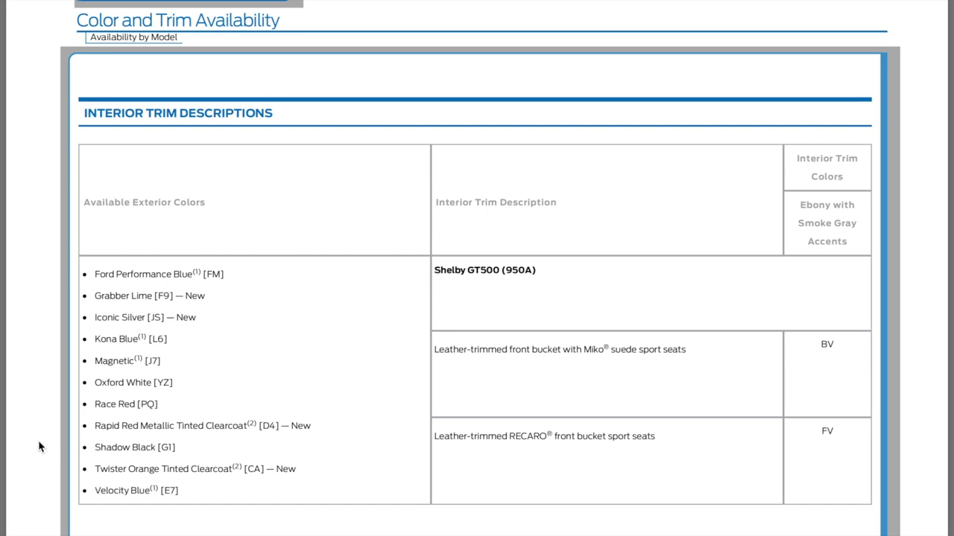
scroll(down, 3)
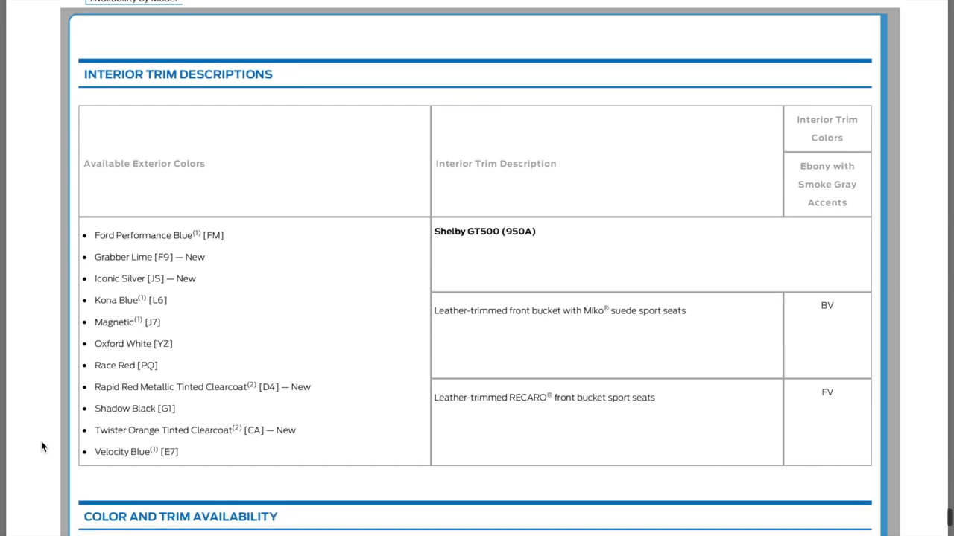
scroll(down, 3)
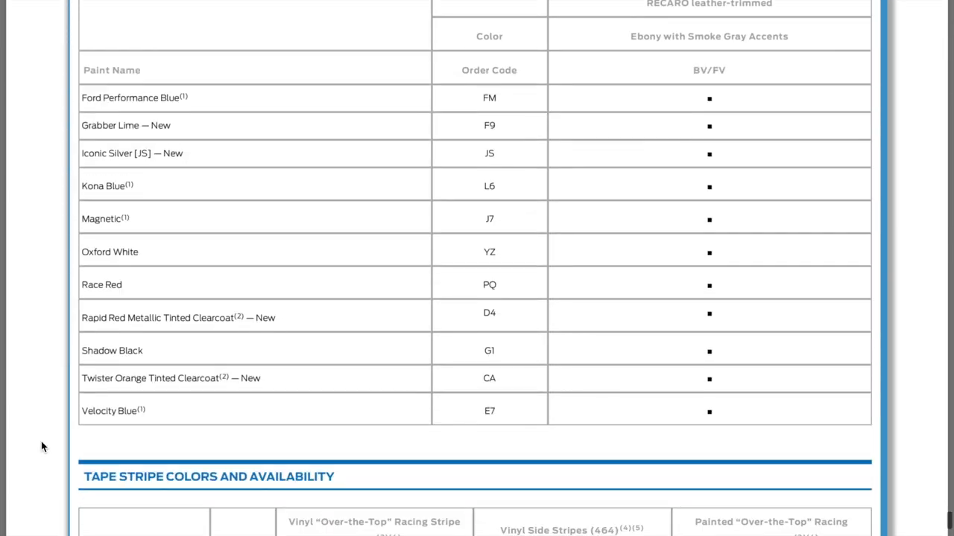
scroll(down, 3)
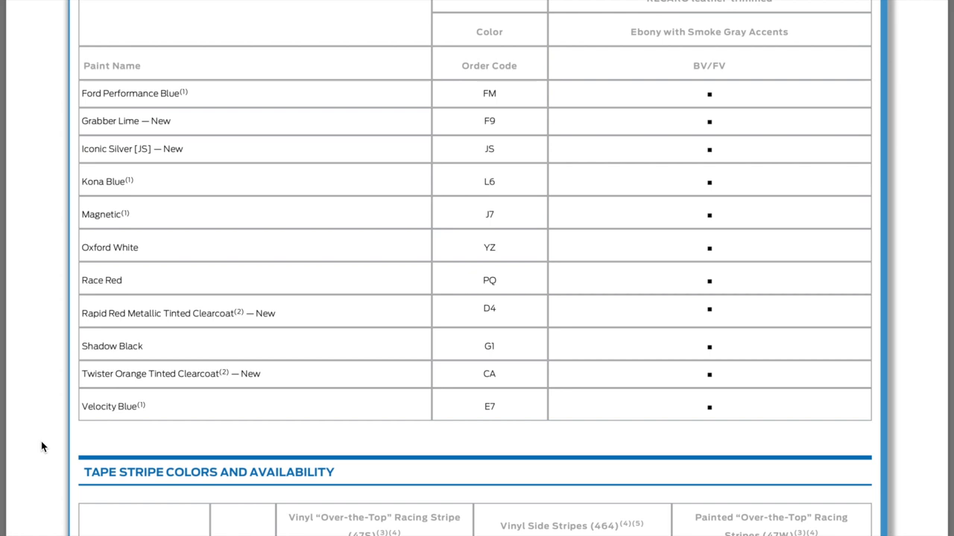
mouse_move(106, 138)
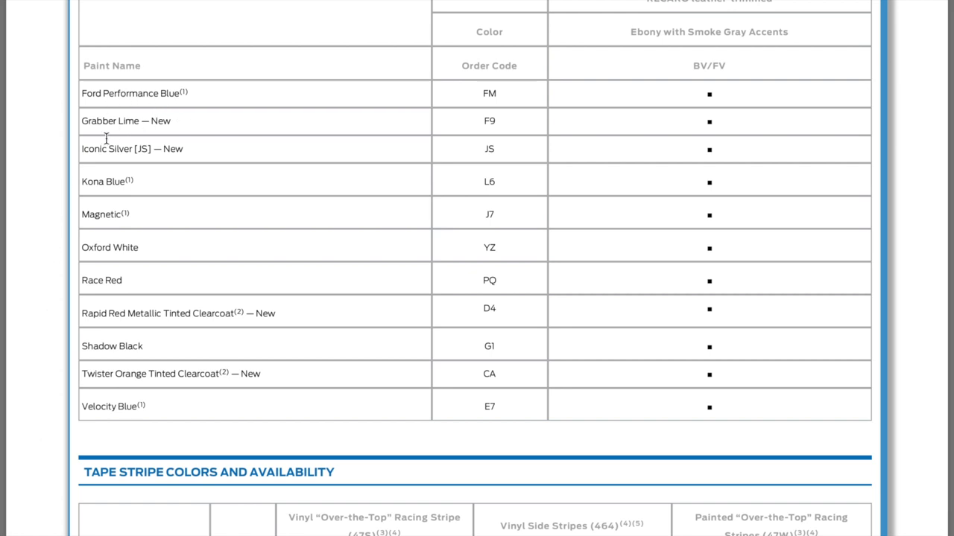
scroll(down, 3)
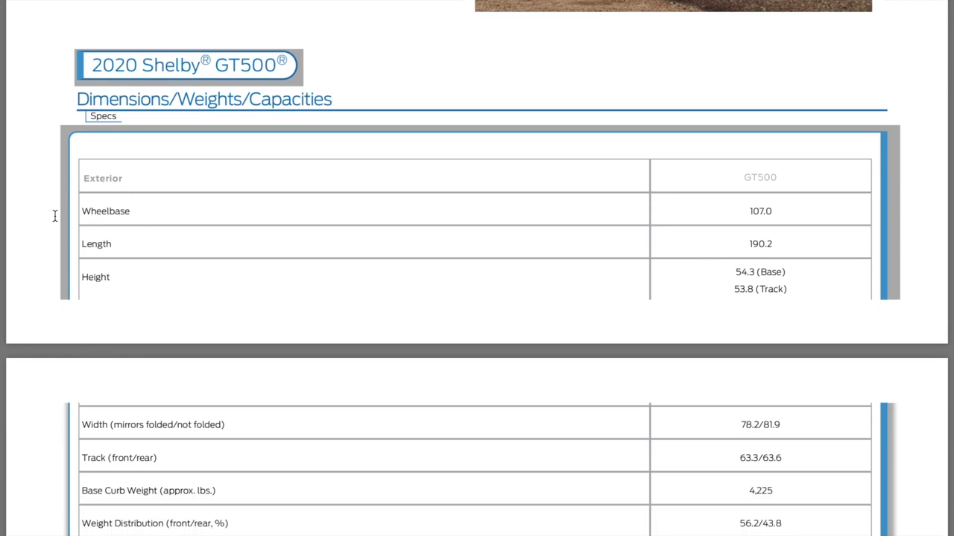
mouse_move(62, 250)
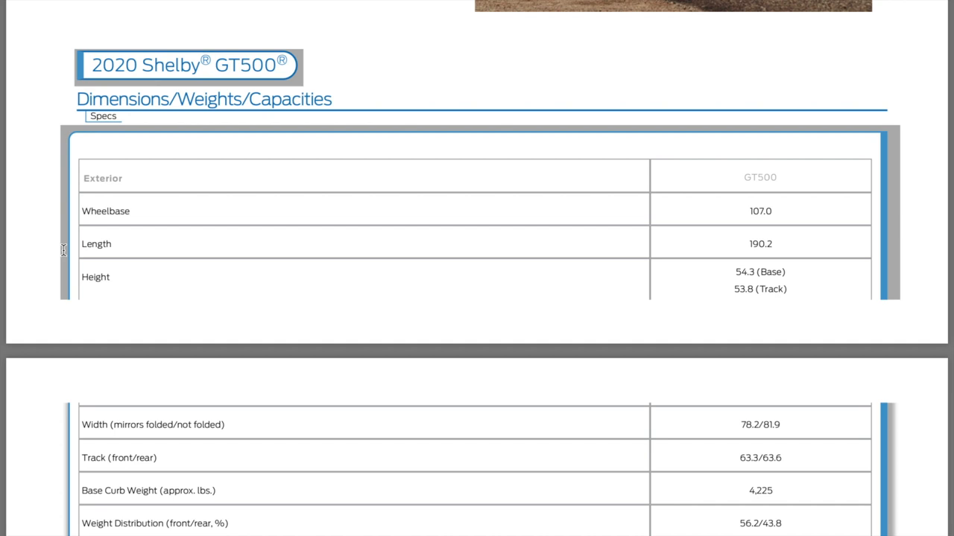
Scroll the Dimensions/Weights/Capacities table to the curb weight and capacity figures
scroll(down, 3)
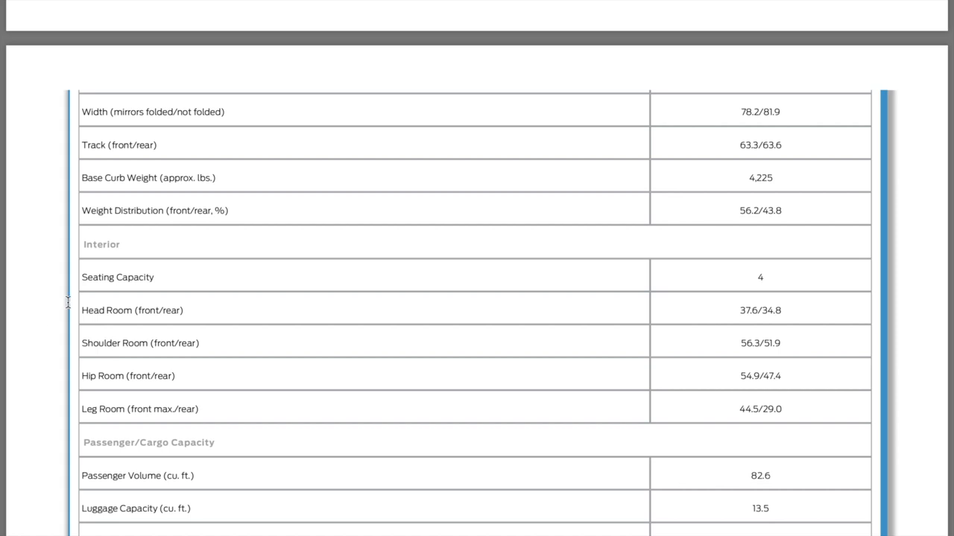
mouse_move(760, 182)
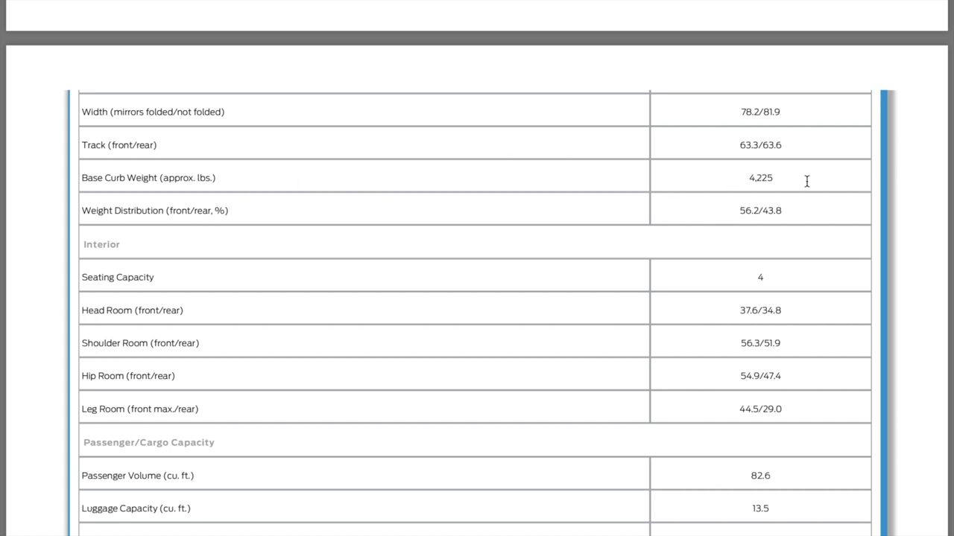
mouse_move(756, 231)
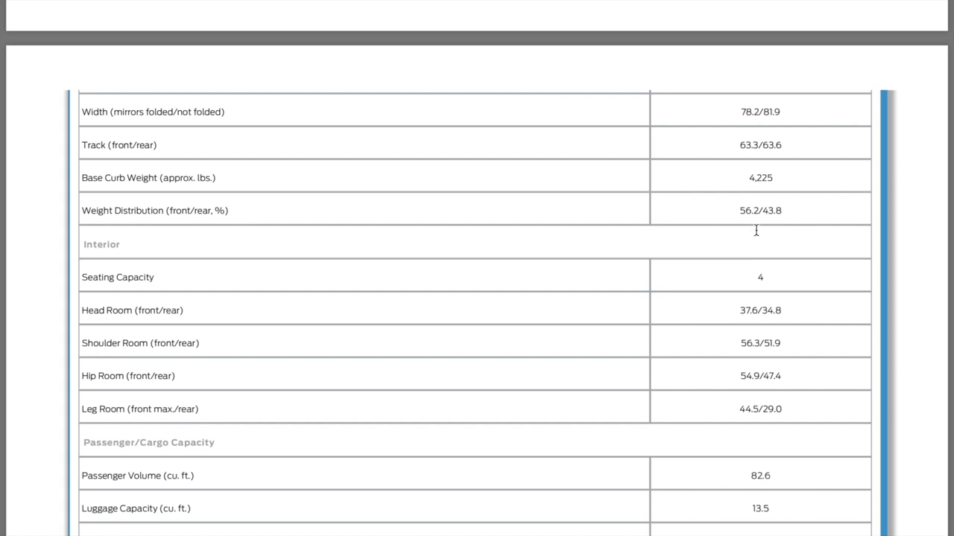
mouse_move(748, 226)
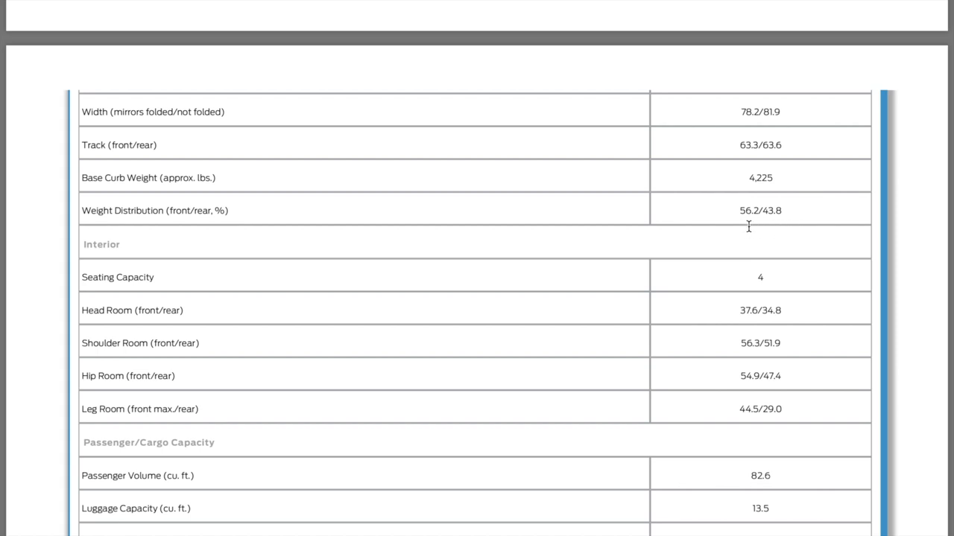
mouse_move(771, 227)
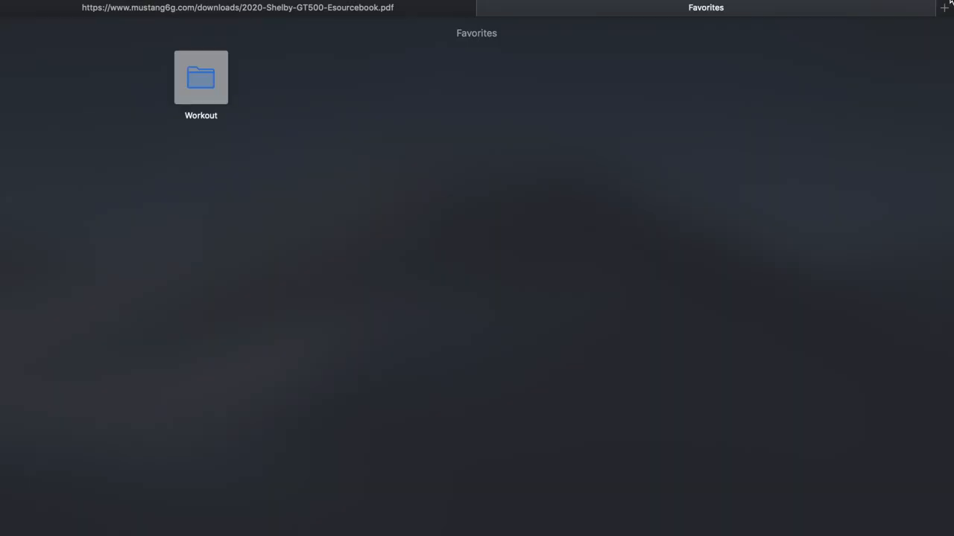
Search Google for 'hellcat weight redeye', glancing back at the GT500 curb weight tab for comparison
click(705, 7)
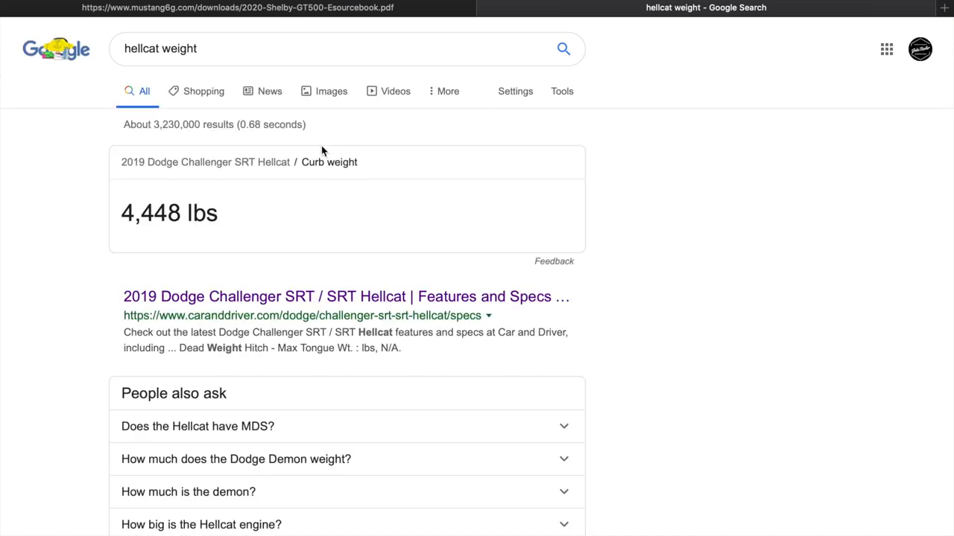
mouse_move(310, 26)
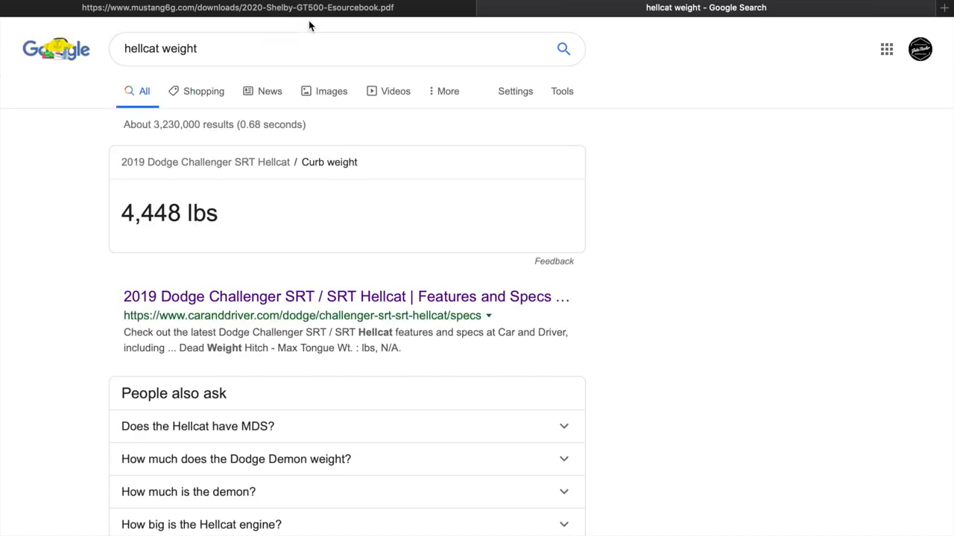
text(r)
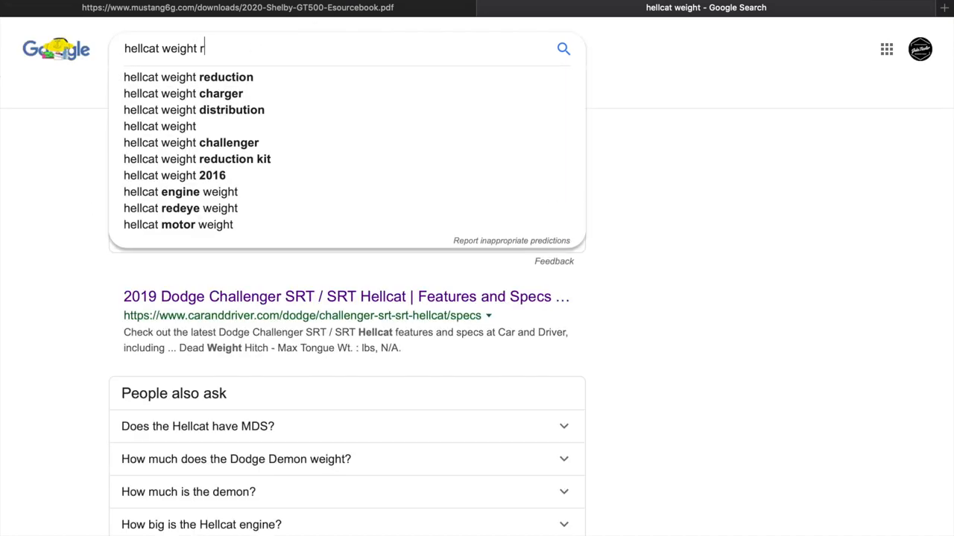
click(180, 208)
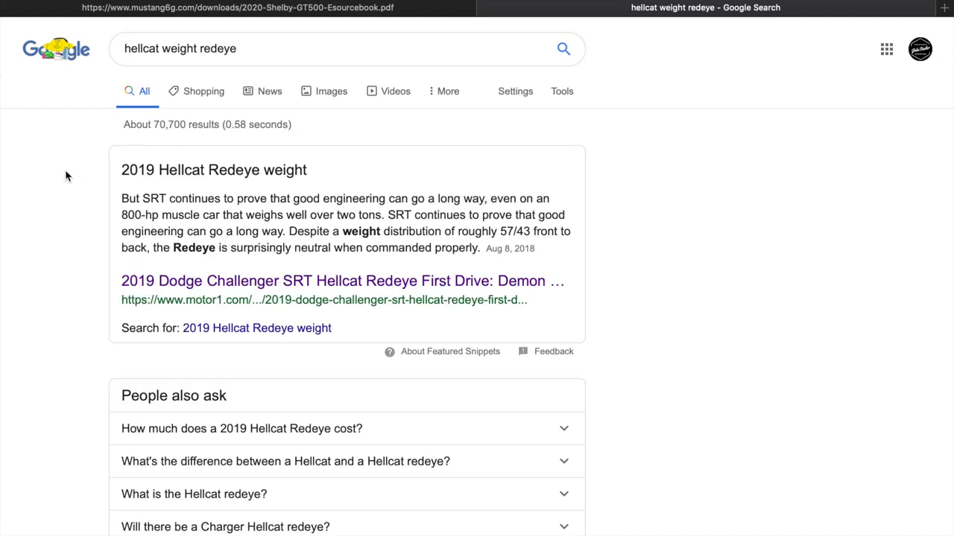
mouse_move(371, 242)
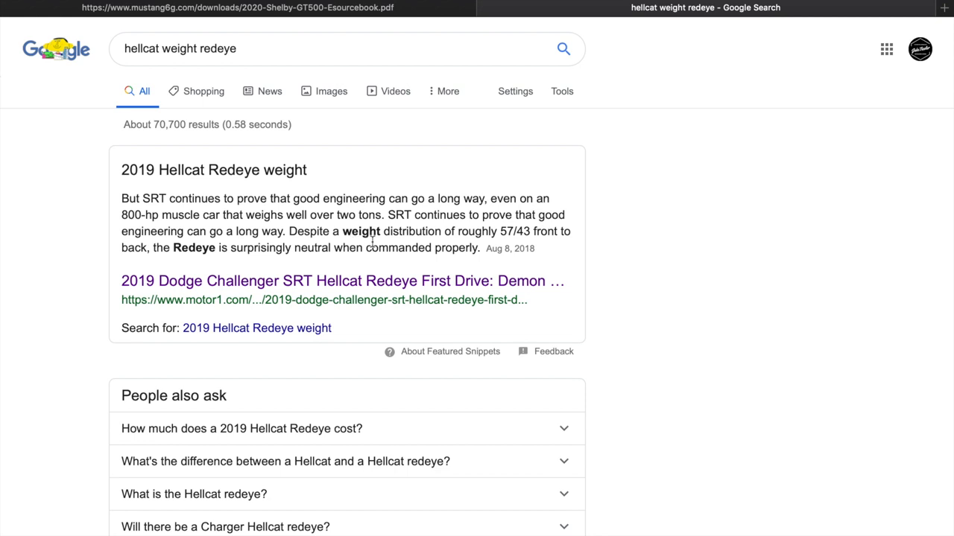
mouse_move(542, 231)
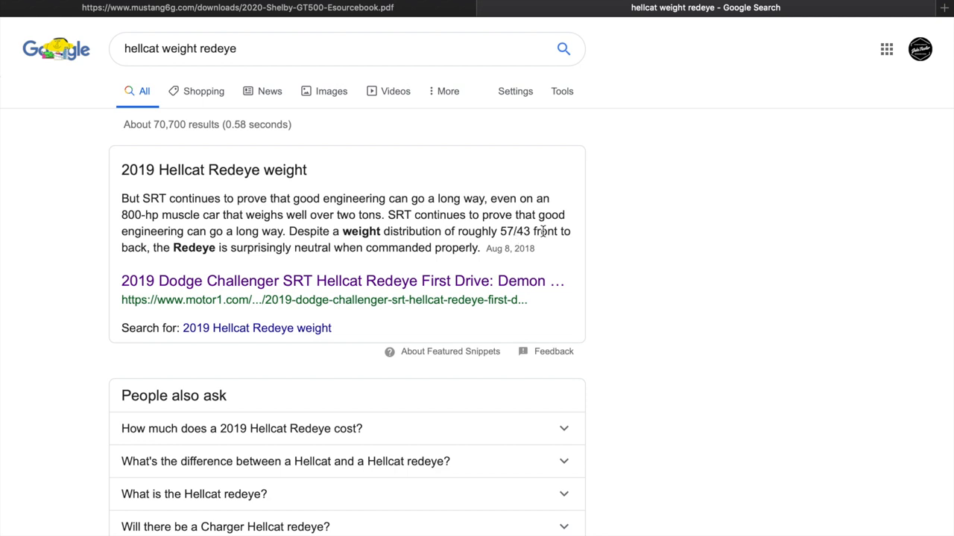
click(239, 8)
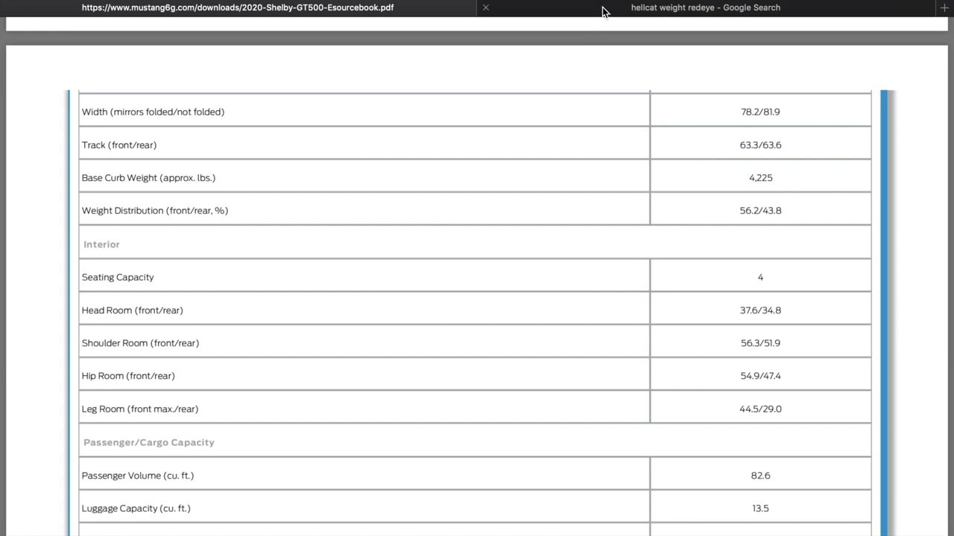
click(703, 8)
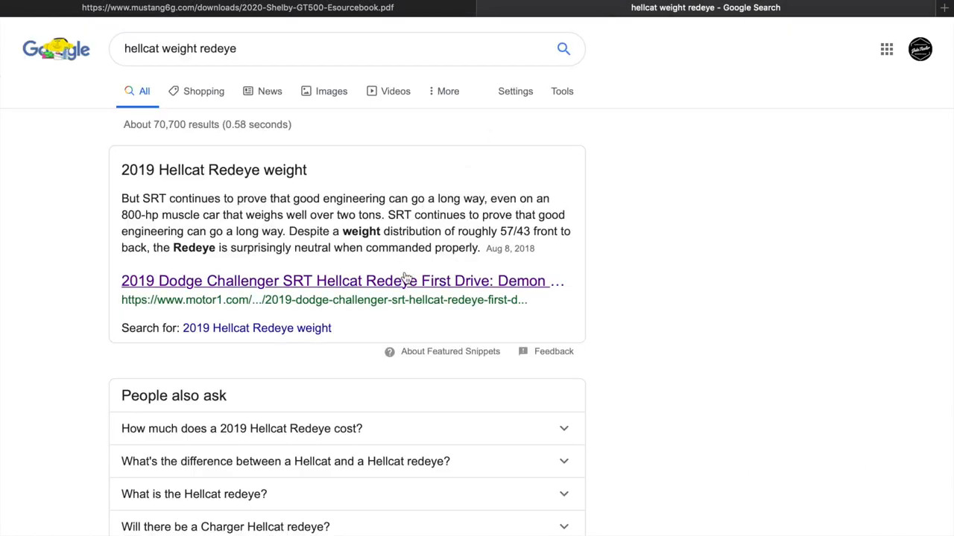
mouse_move(201, 280)
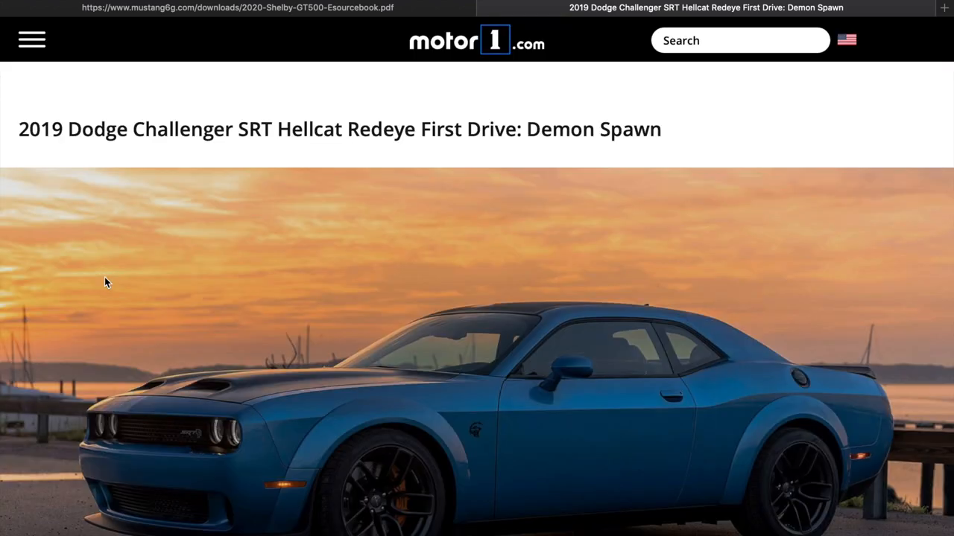
Scroll down Motor1's Hellcat Redeye first-drive article to its 4,443-pound spec table
scroll(down, 3)
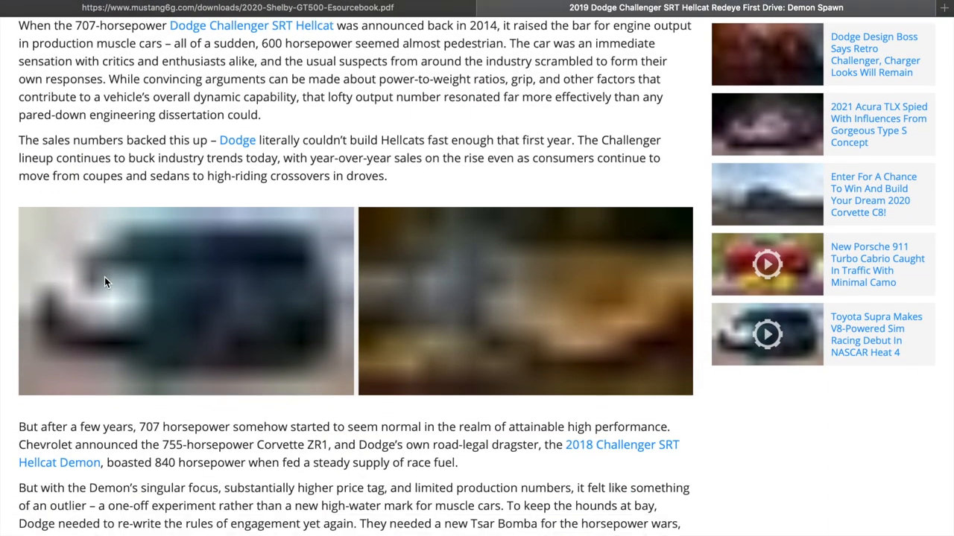
scroll(down, 3)
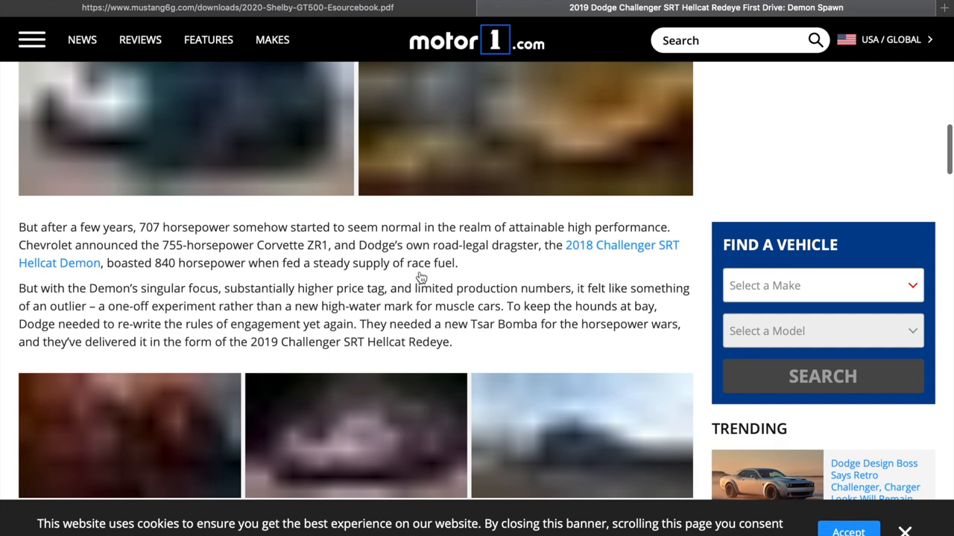
scroll(down, 3)
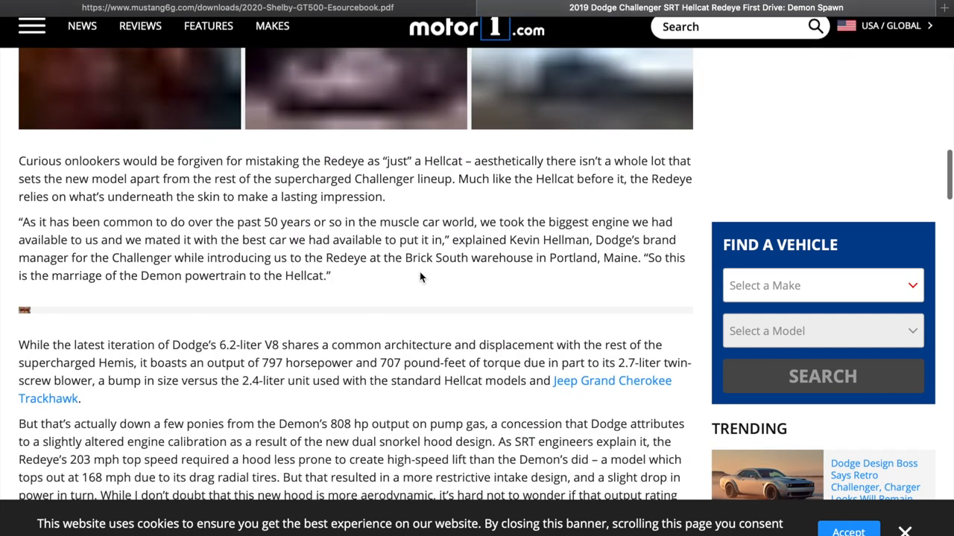
scroll(down, 3)
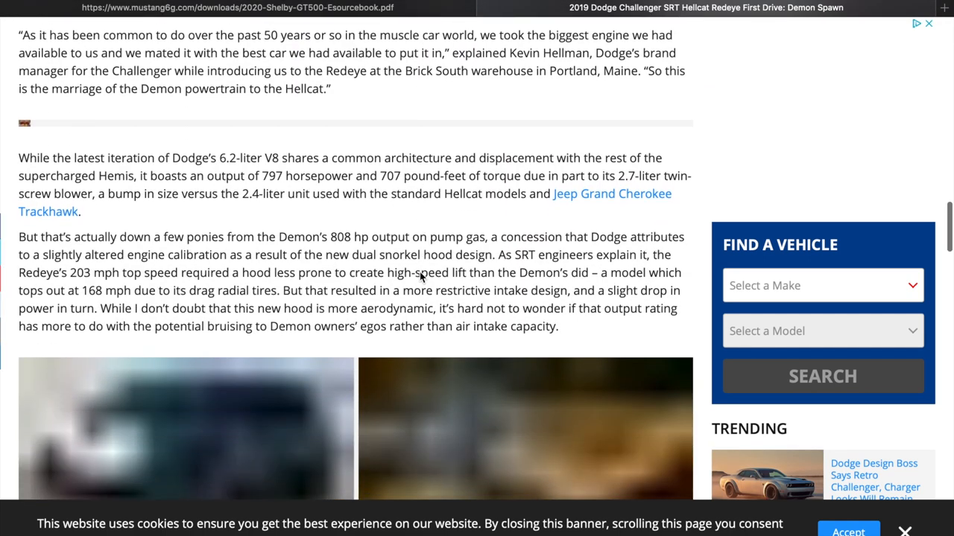
scroll(down, 3)
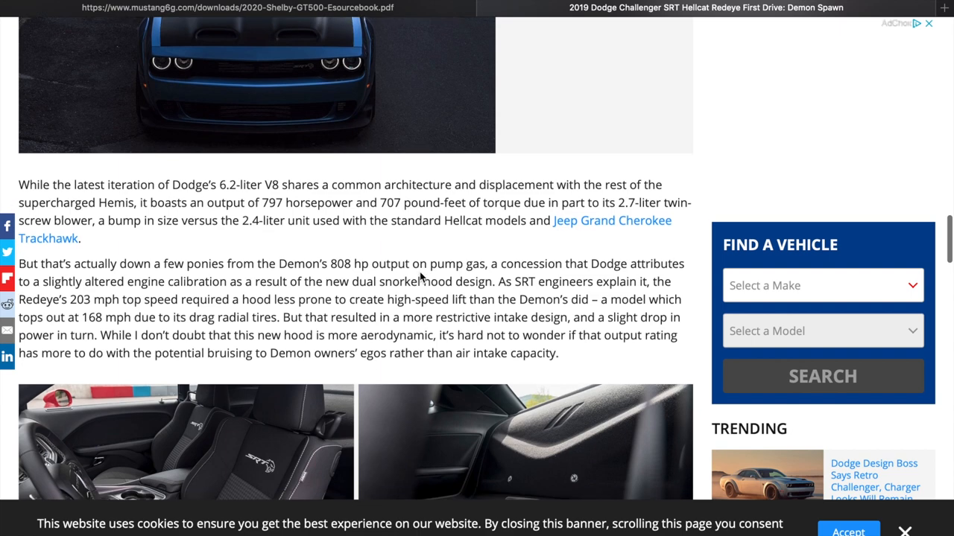
scroll(down, 3)
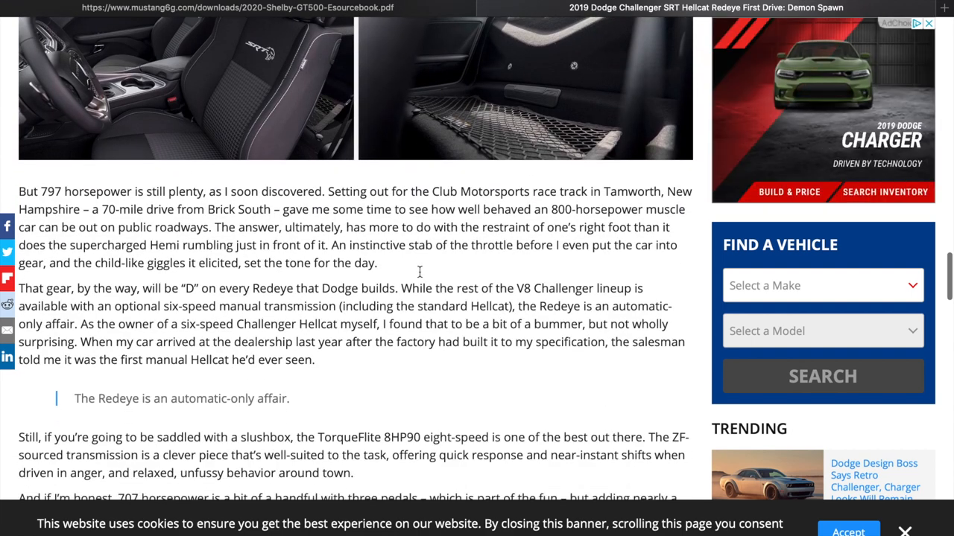
scroll(down, 3)
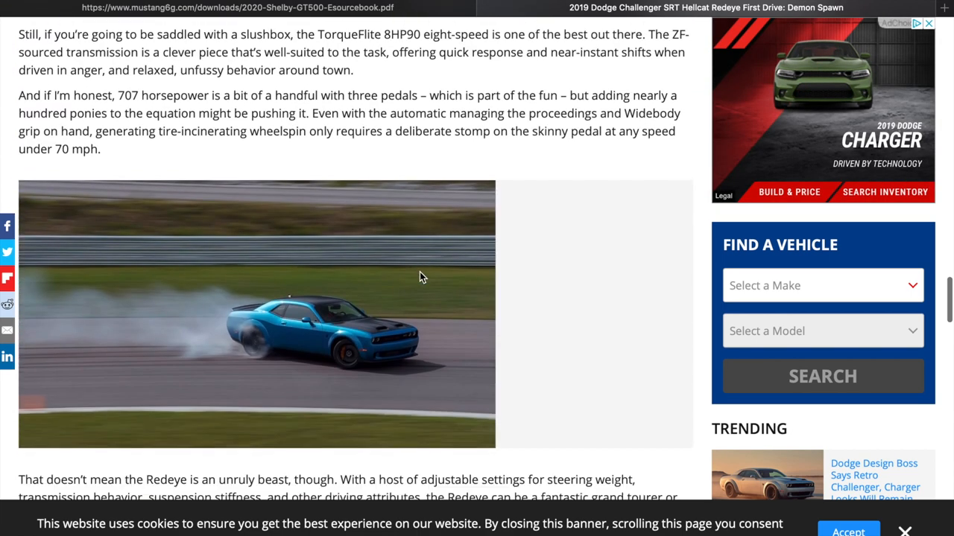
scroll(down, 3)
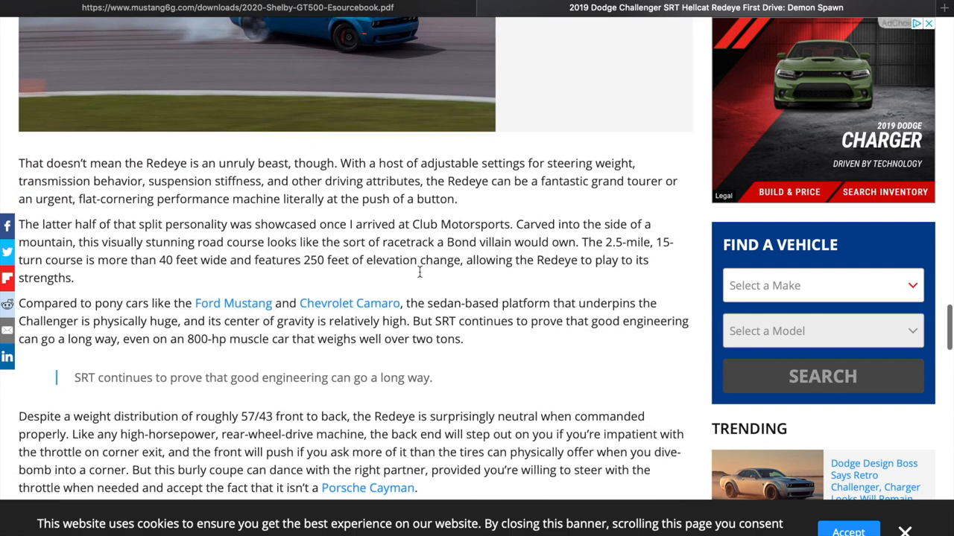
scroll(down, 3)
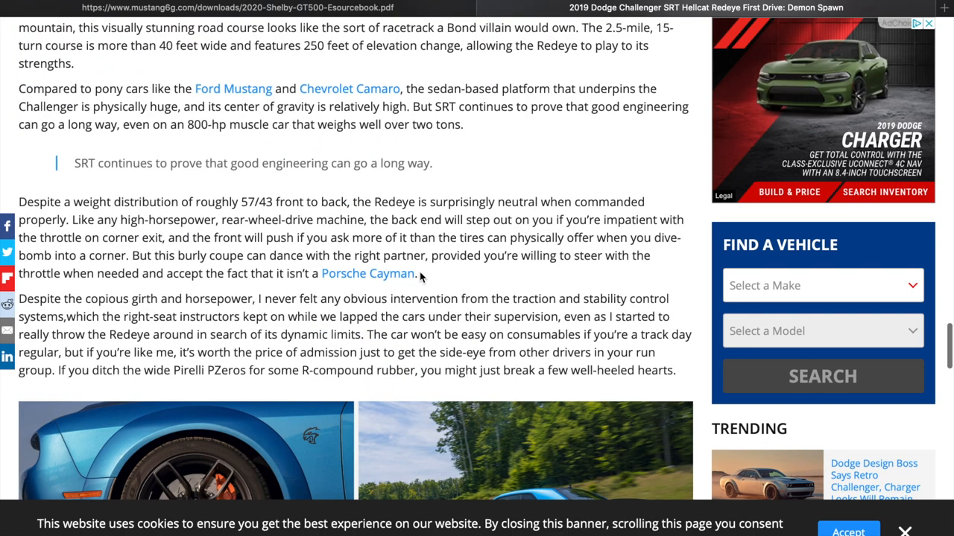
scroll(down, 3)
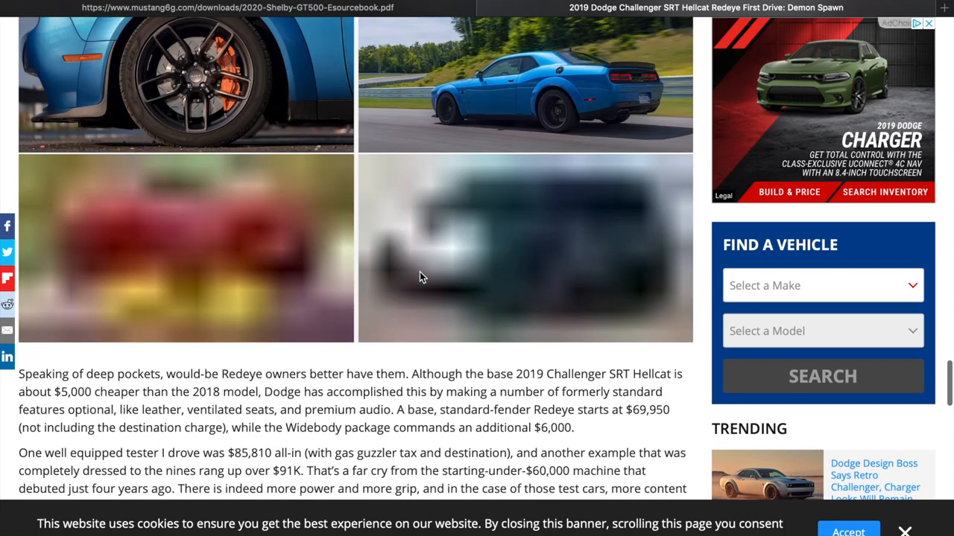
scroll(down, 3)
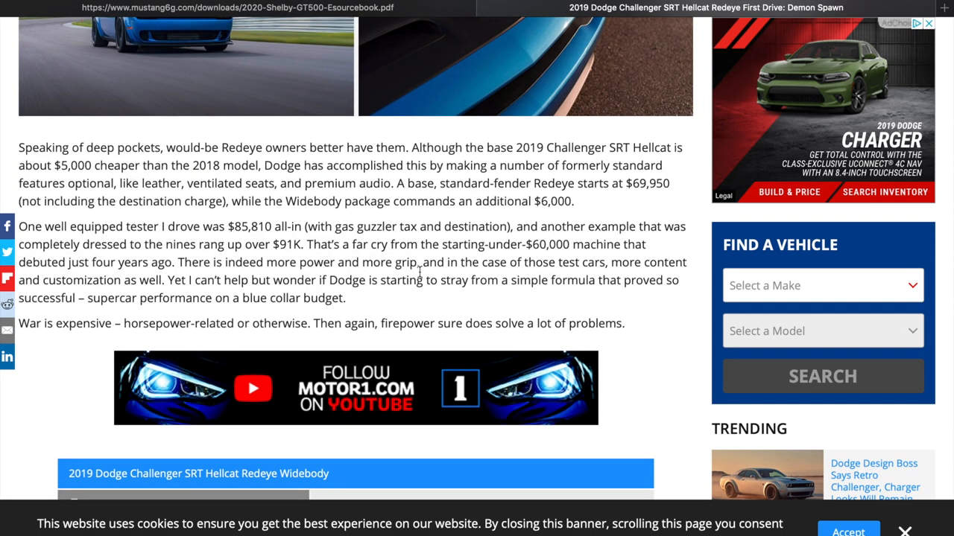
mouse_move(393, 306)
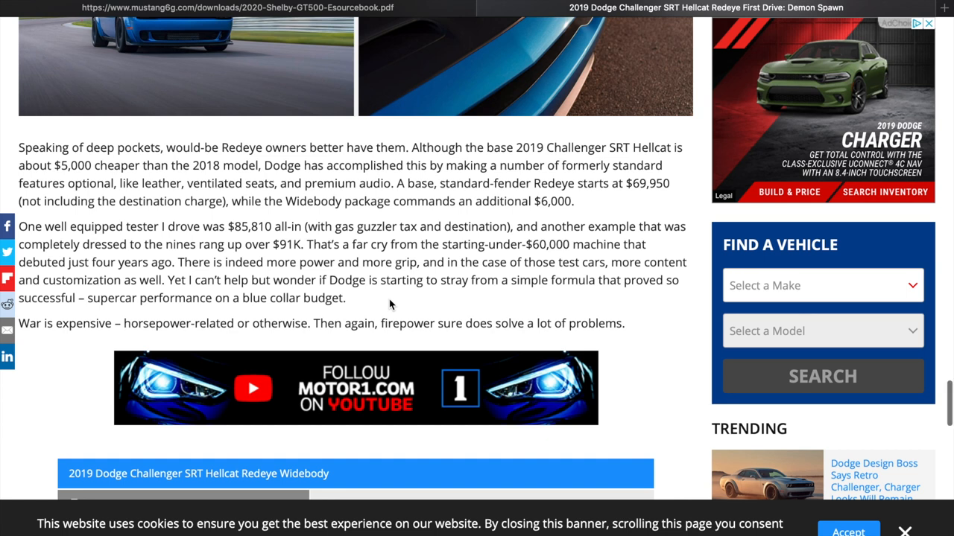
scroll(down, 3)
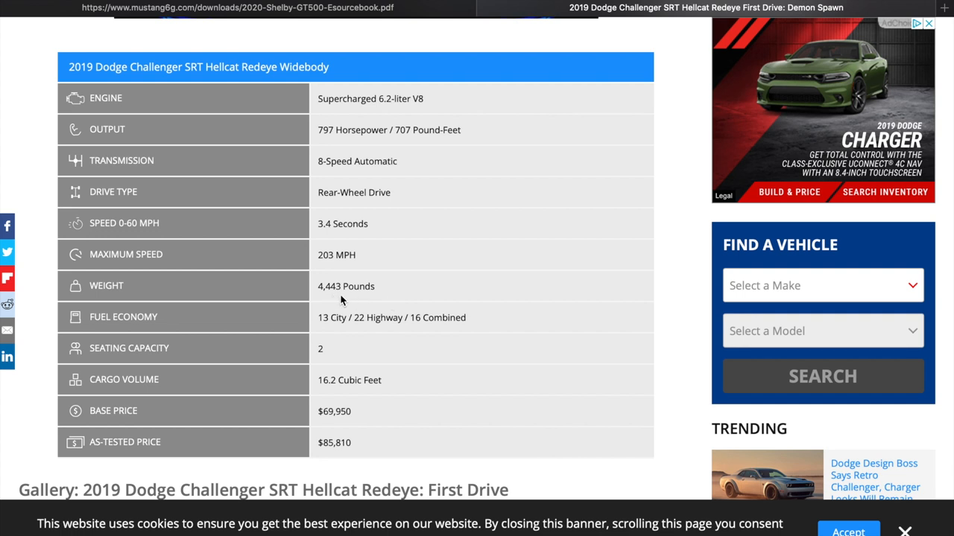
mouse_move(370, 143)
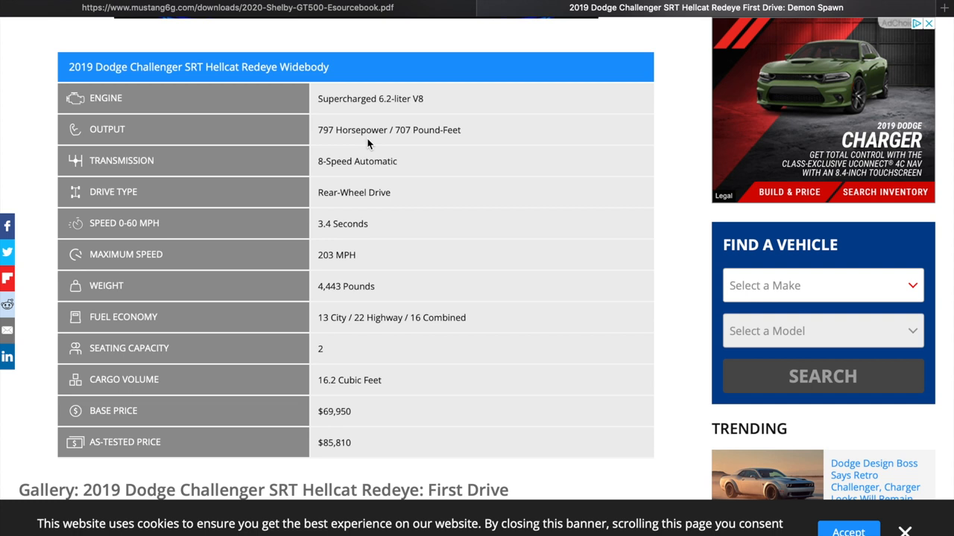
mouse_move(350, 9)
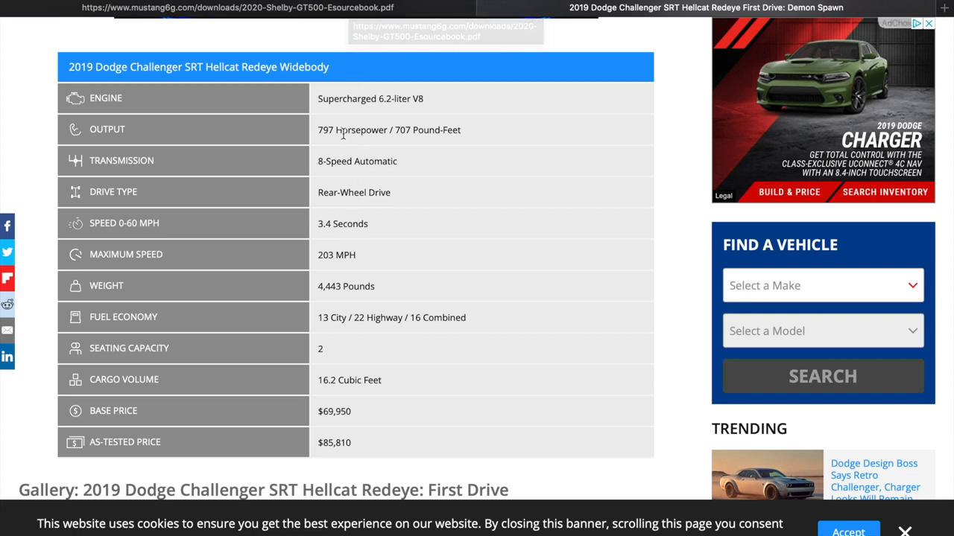
Return to the GT500 eSourceBook PDF tab after reading the Redeye's 797 hp and 4,443 lb figures
click(237, 7)
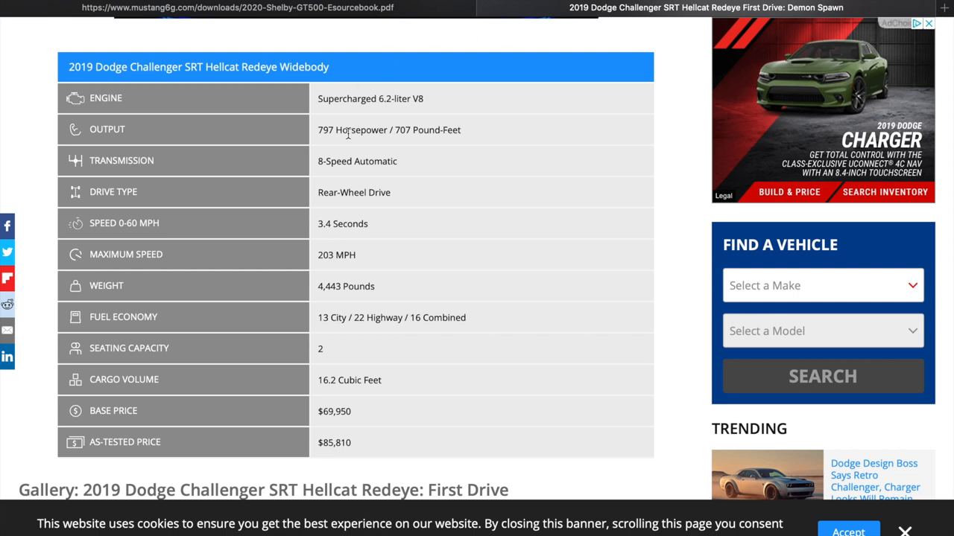
mouse_move(414, 197)
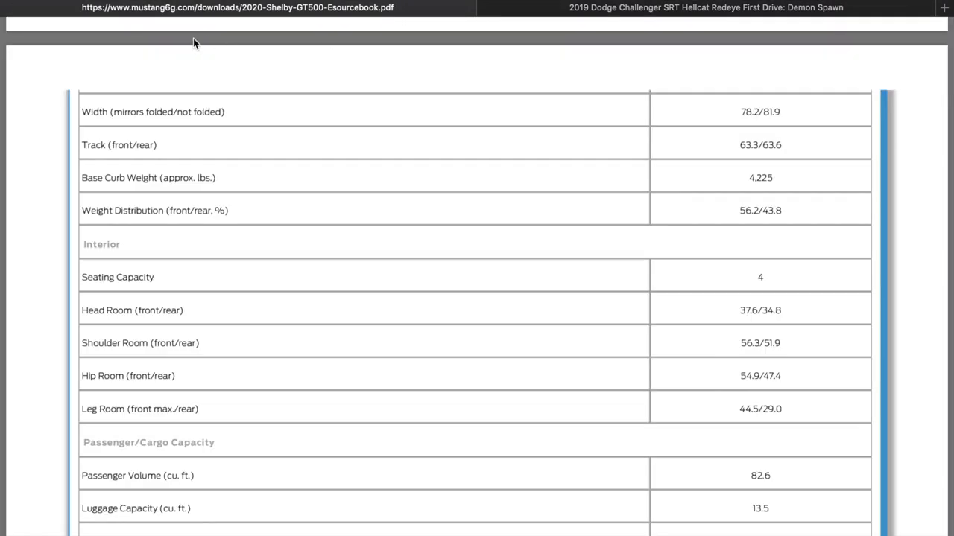
mouse_move(39, 234)
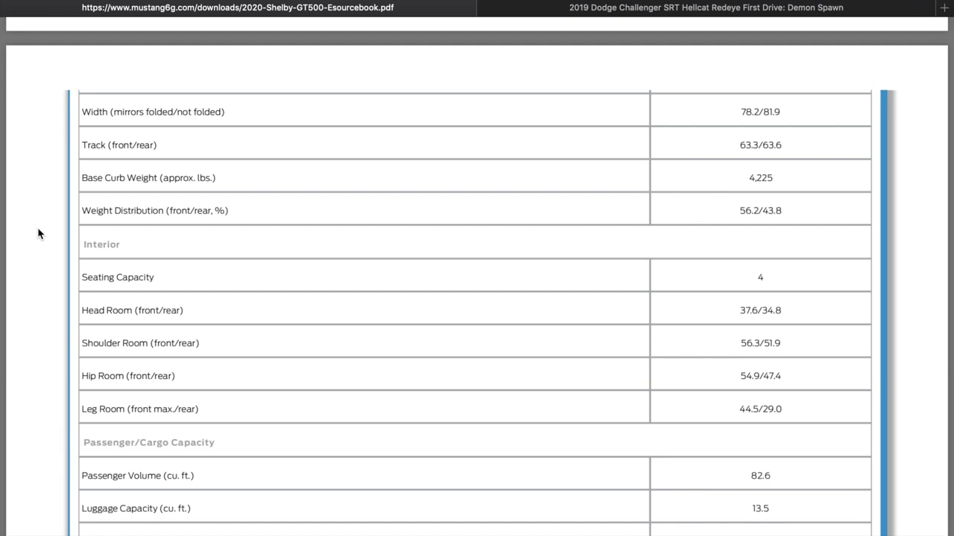
Scroll into the GT500 Powertrain table showing 760 hp, 625 lb-ft, valvetrain and transmission details
scroll(down, 3)
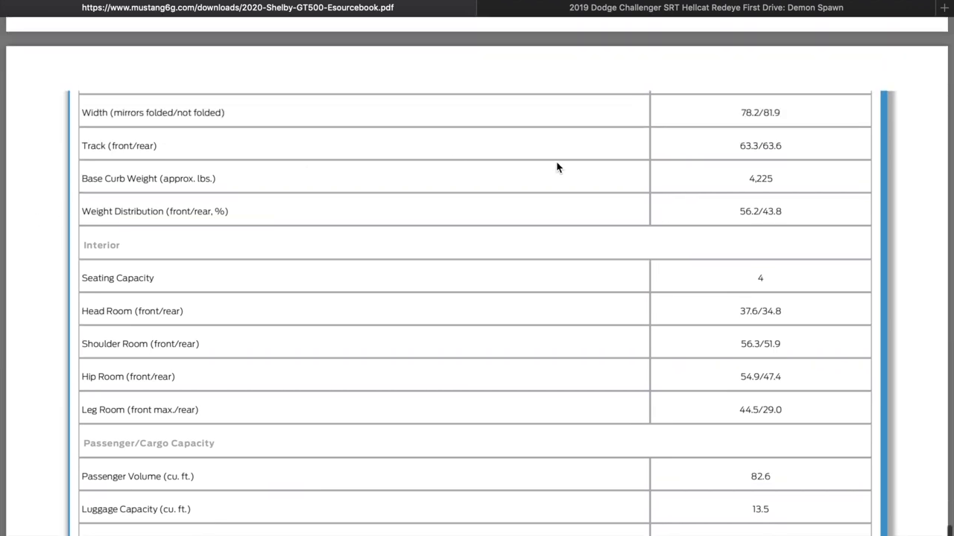
mouse_move(119, 211)
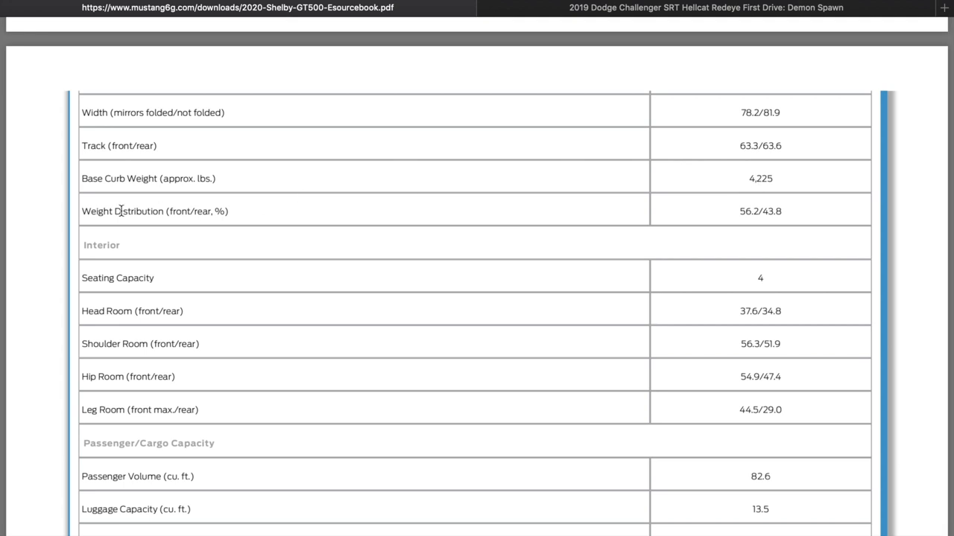
mouse_move(39, 226)
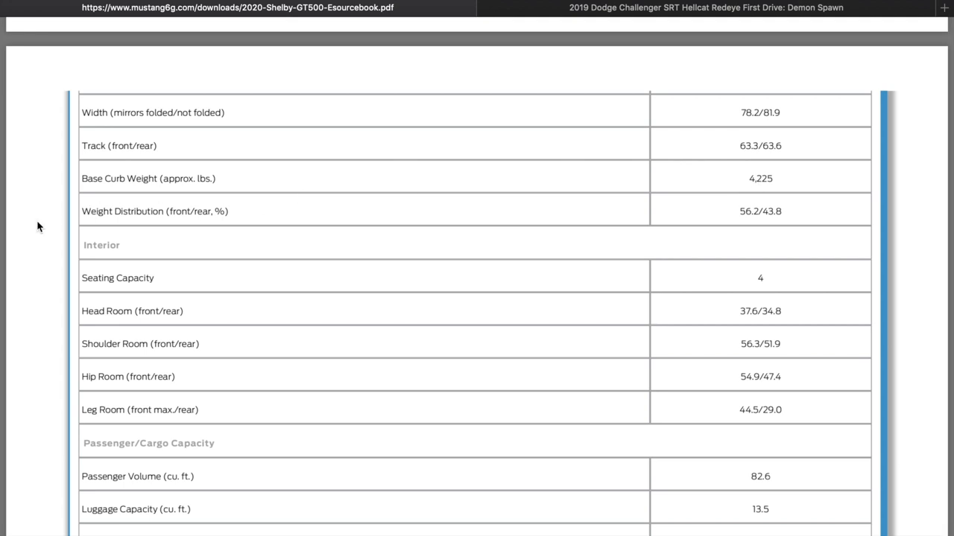
scroll(down, 3)
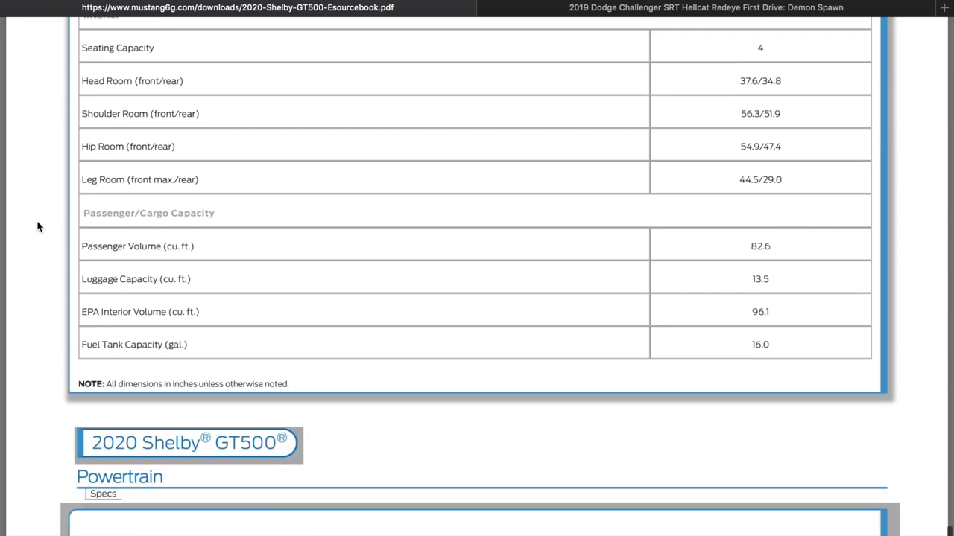
scroll(down, 3)
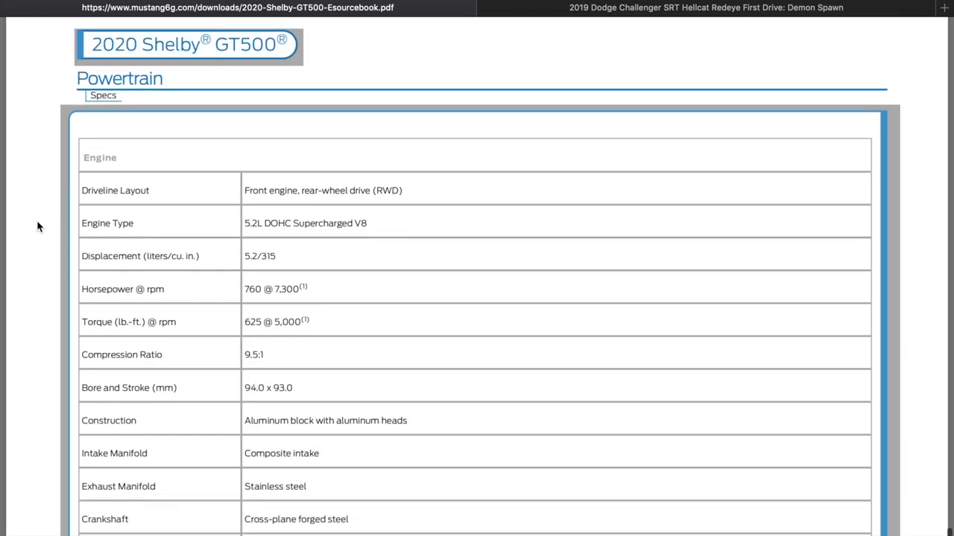
scroll(down, 3)
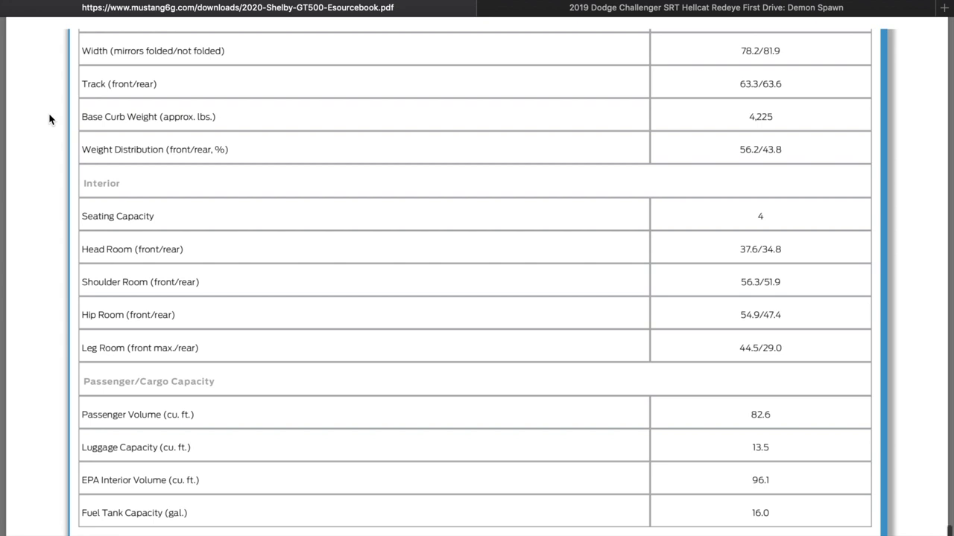
scroll(up, 3)
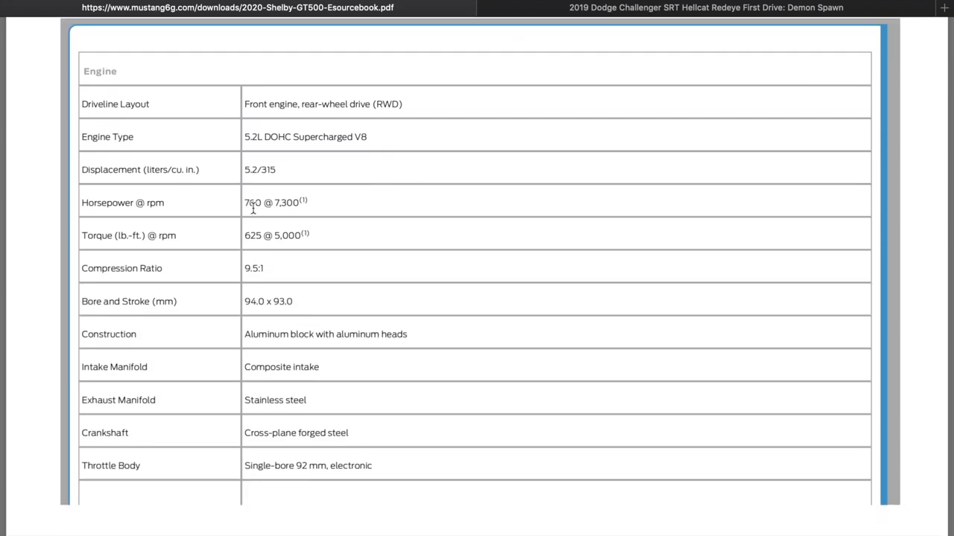
mouse_move(328, 241)
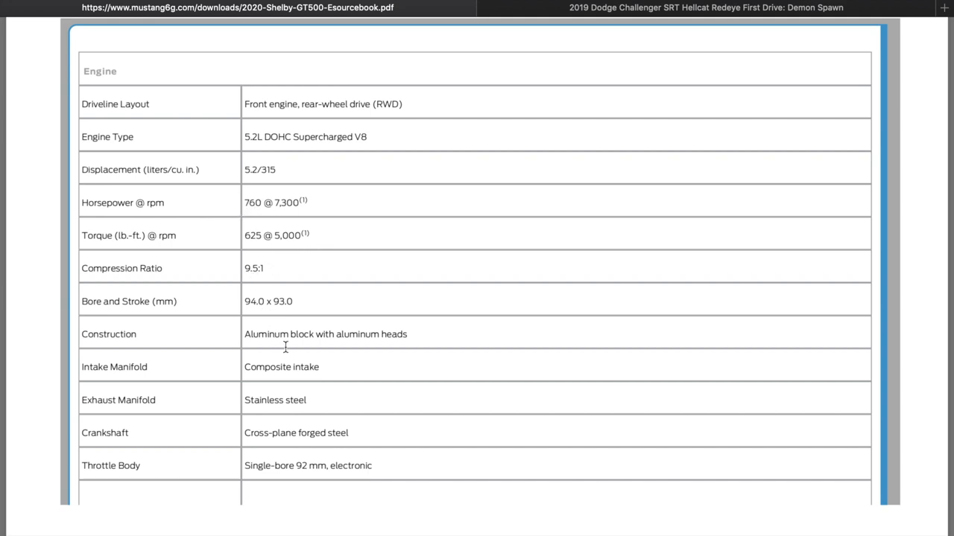
mouse_move(356, 403)
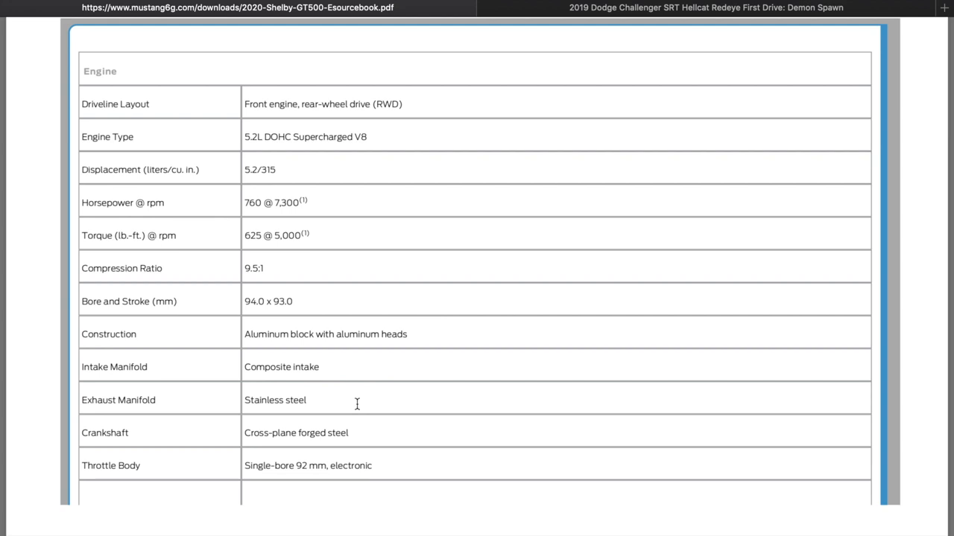
mouse_move(388, 453)
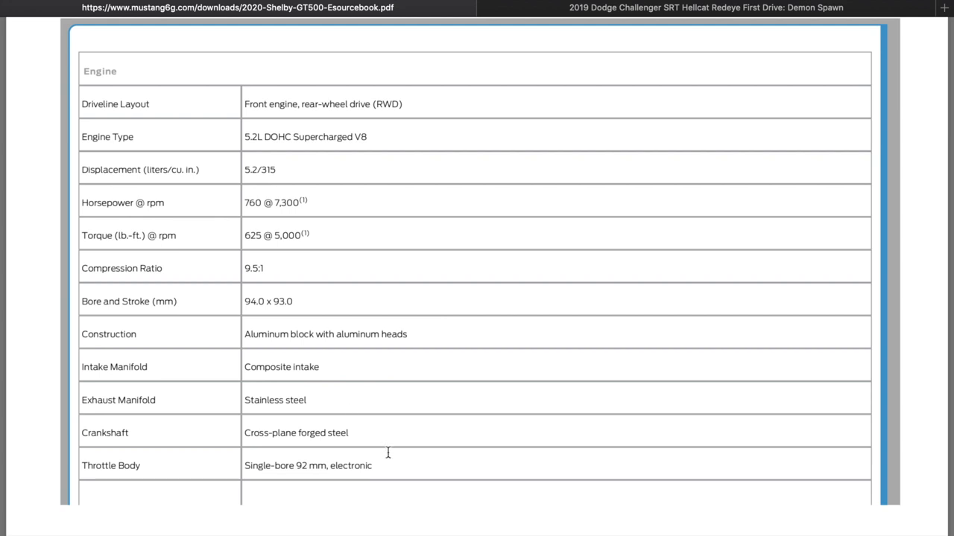
scroll(down, 3)
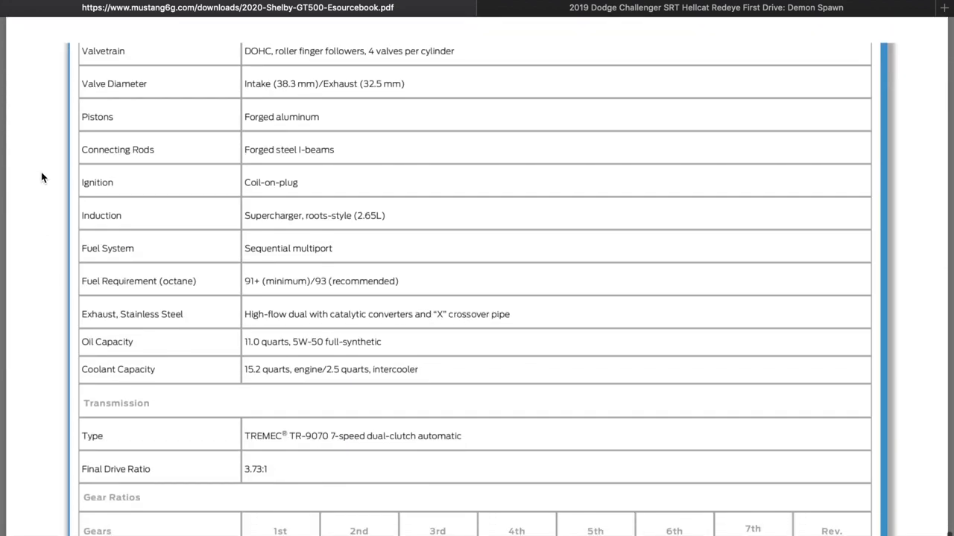
mouse_move(352, 113)
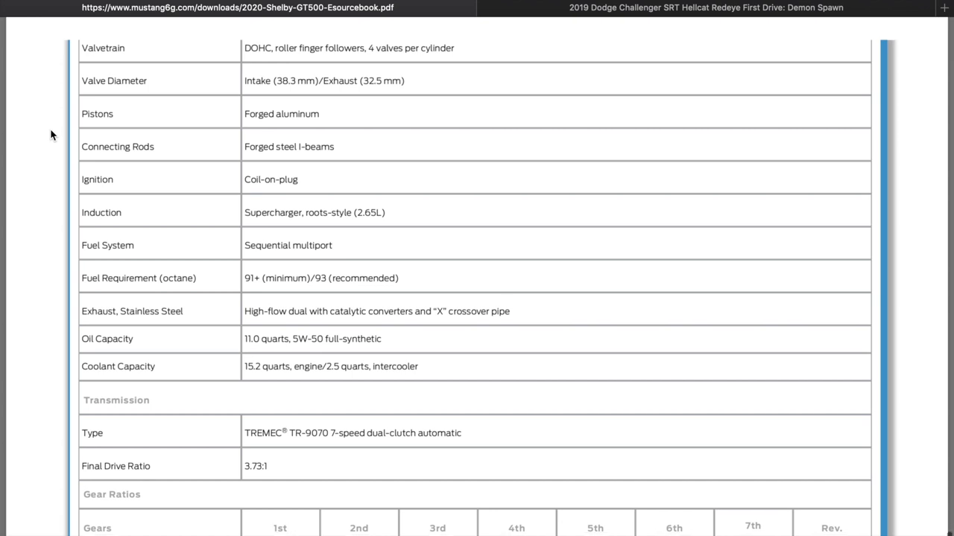
Skim the Chassis, Towing and Warranties pages, then return to the opening Meet the Shelby GT500 page
scroll(down, 3)
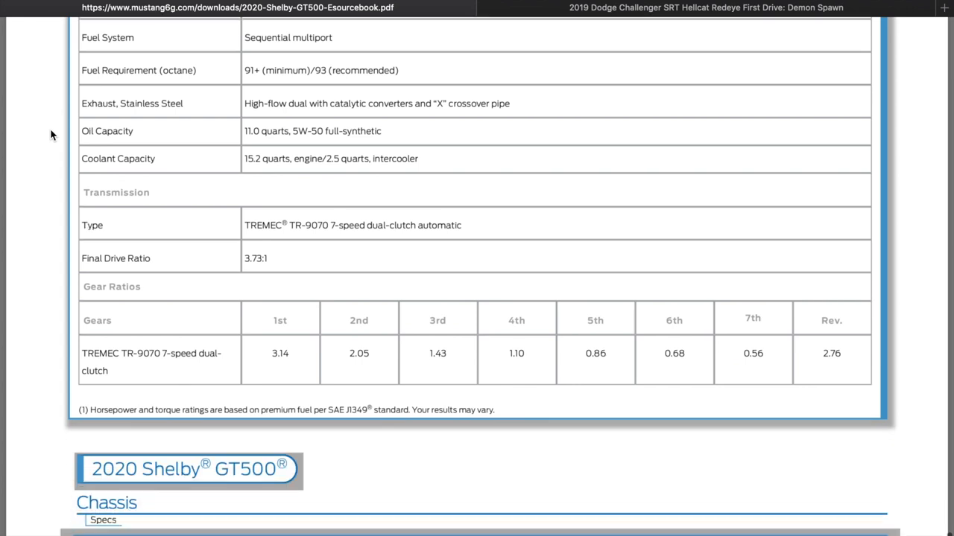
scroll(down, 3)
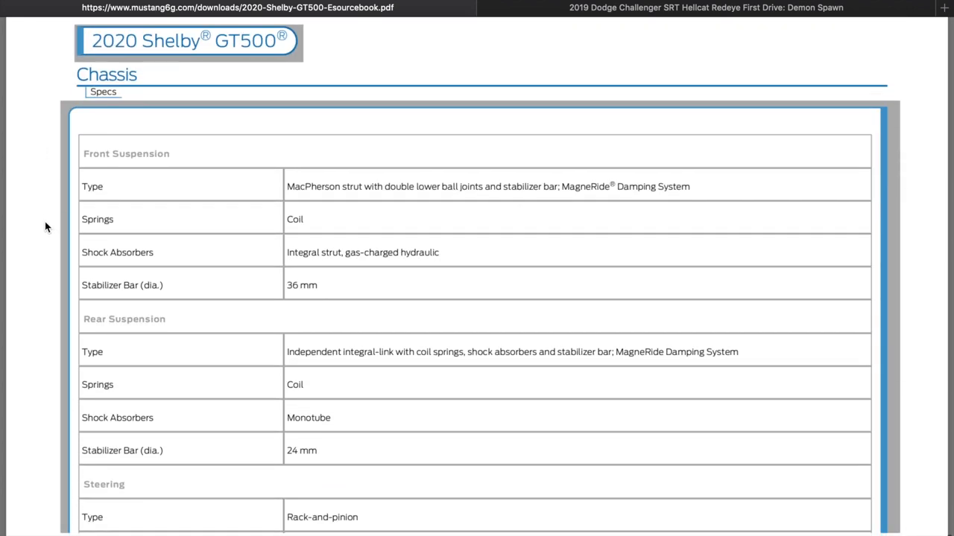
scroll(down, 3)
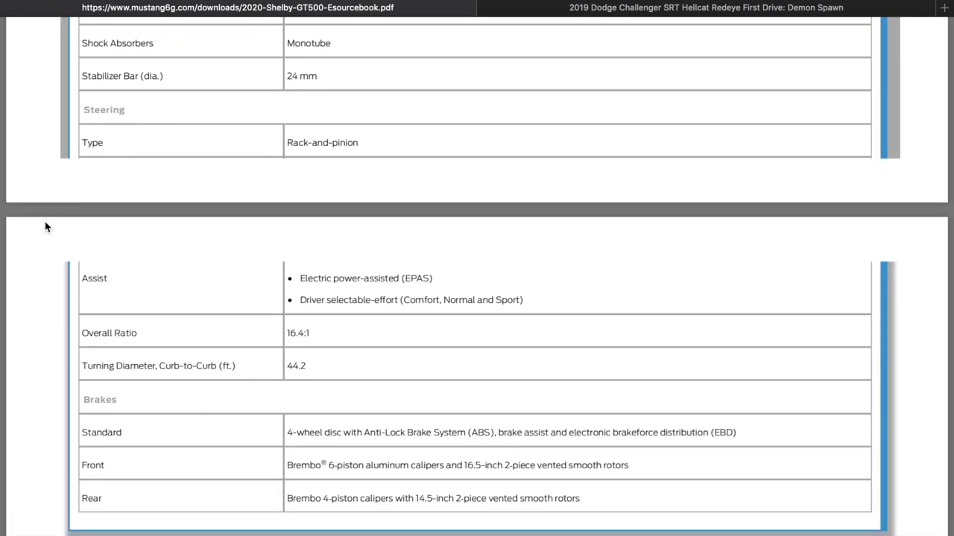
scroll(down, 3)
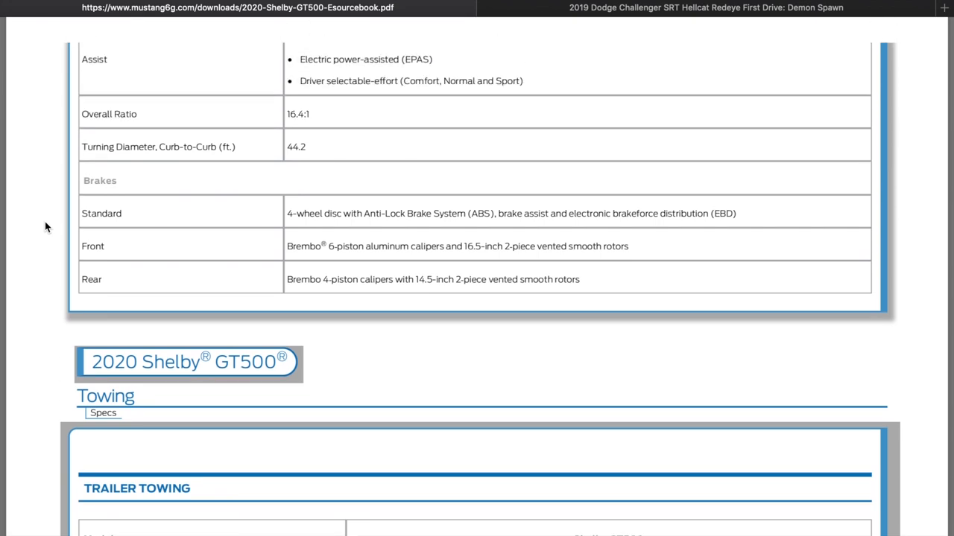
scroll(down, 3)
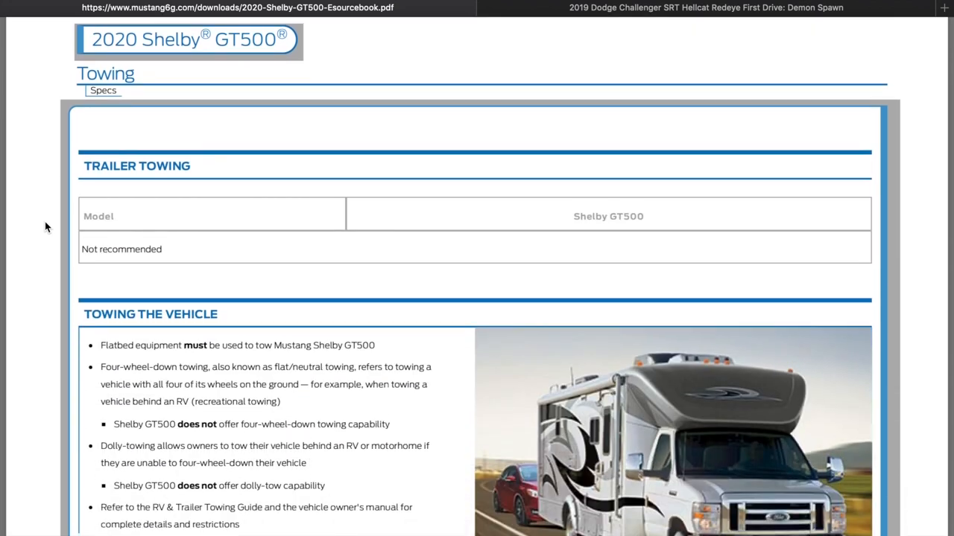
scroll(down, 3)
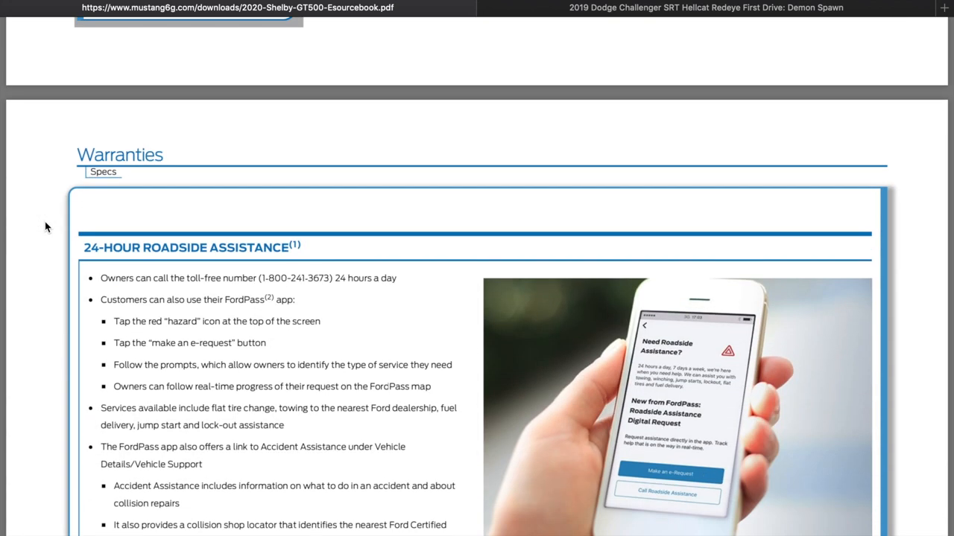
scroll(down, 3)
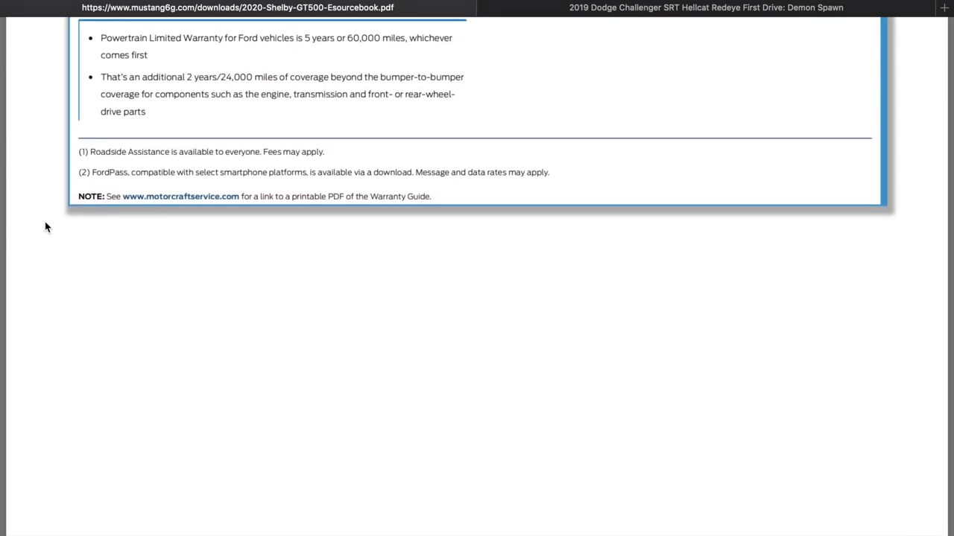
scroll(down, 3)
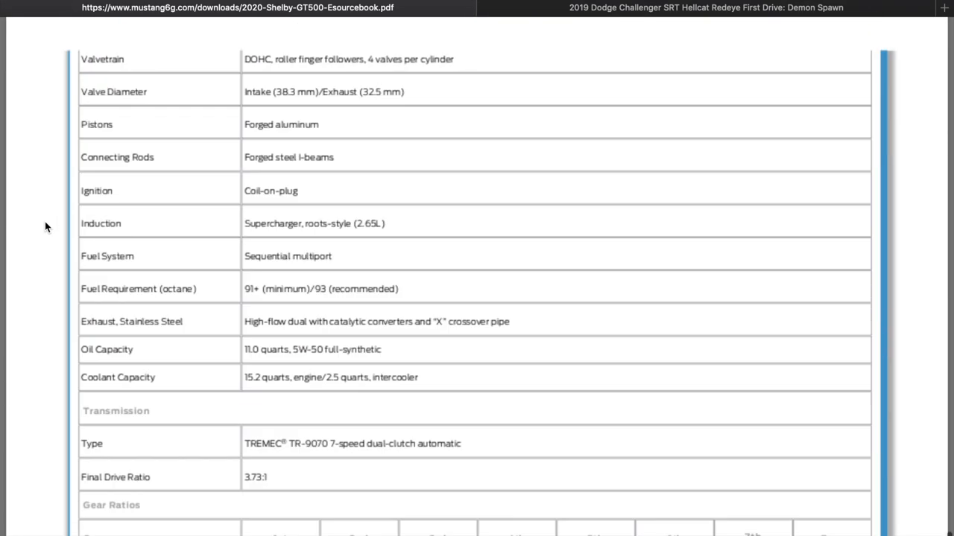
scroll(up, 3)
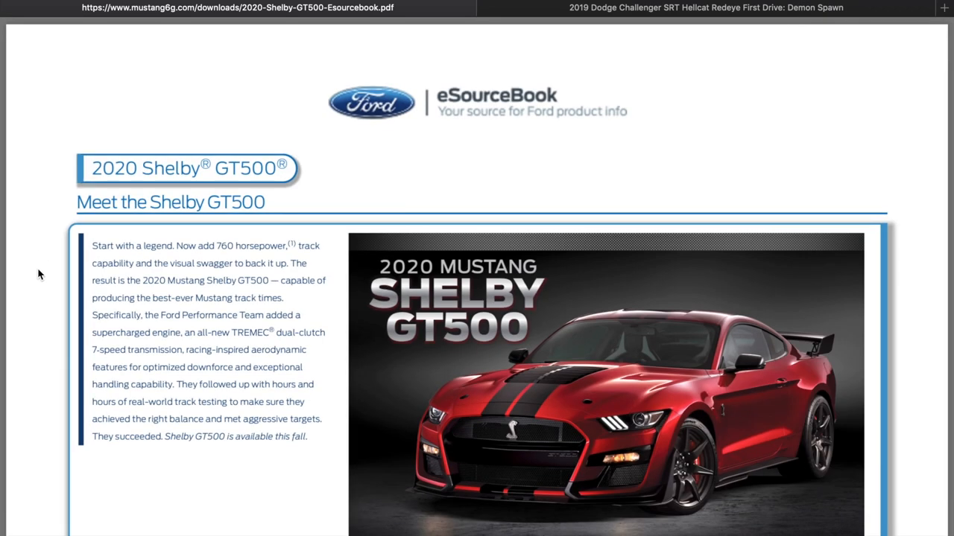
Scroll the first page so the car photo and Exclusive to Shelby GT500 list show together
scroll(down, 3)
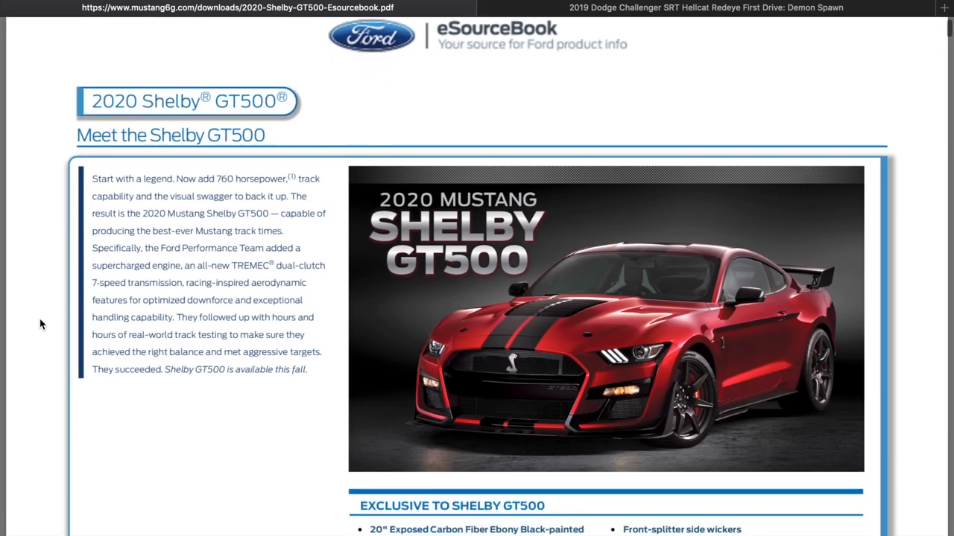
scroll(down, 3)
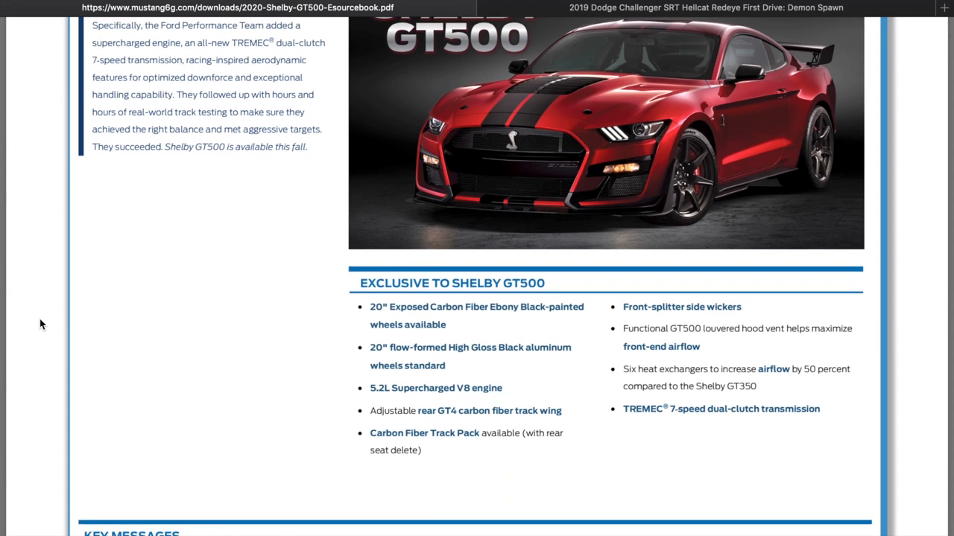
scroll(up, 3)
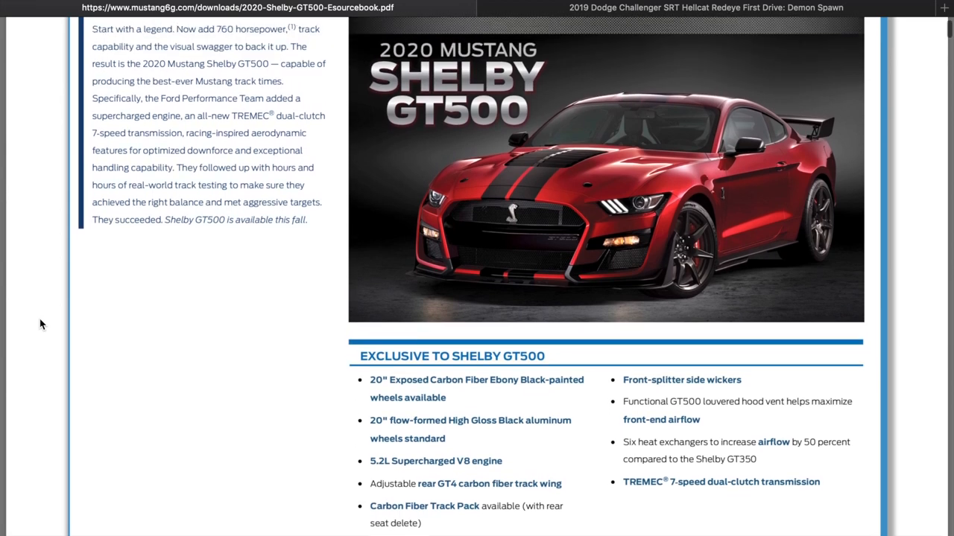
scroll(up, 3)
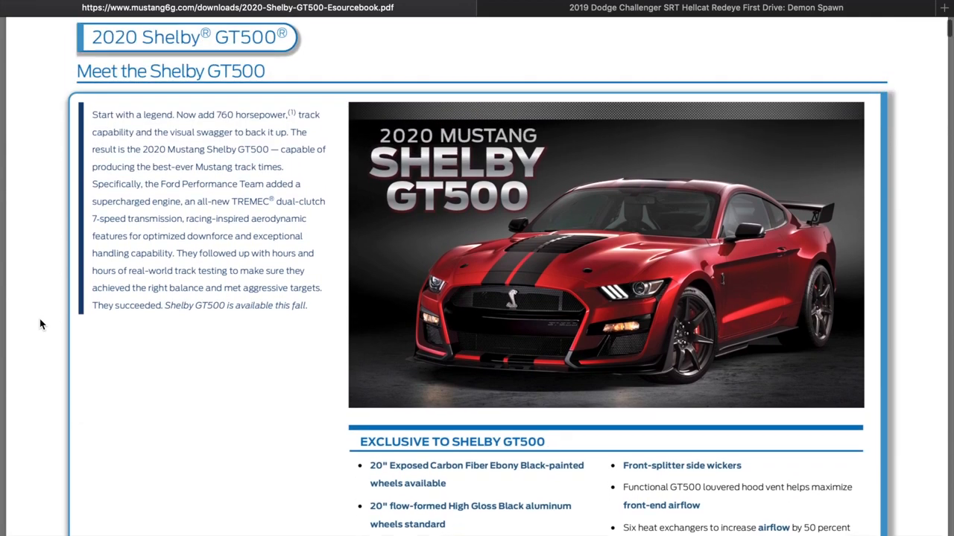
scroll(down, 3)
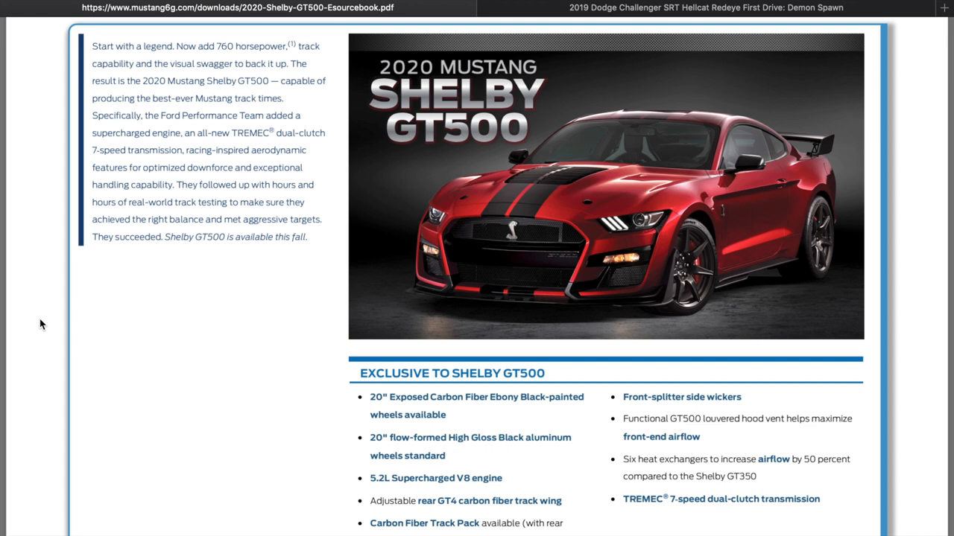
mouse_move(444, 98)
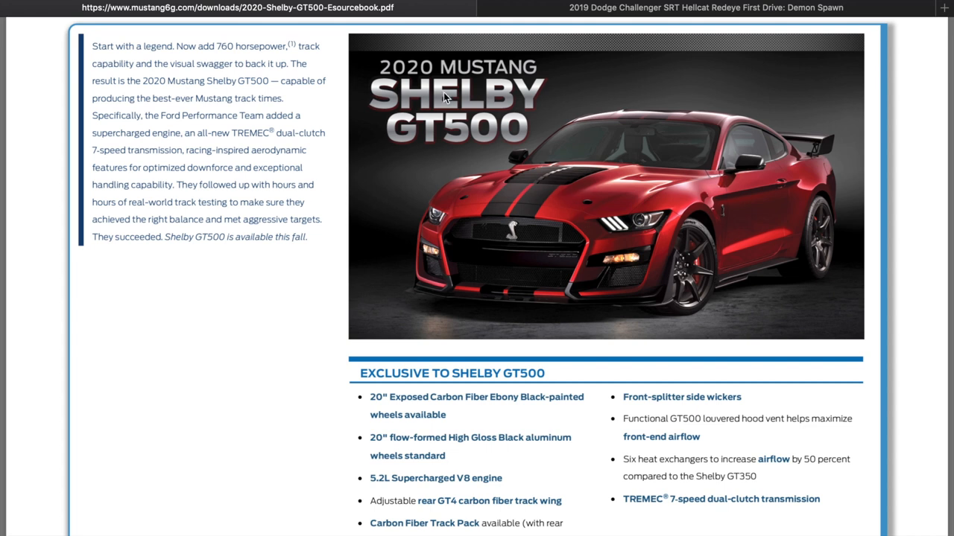
mouse_move(477, 238)
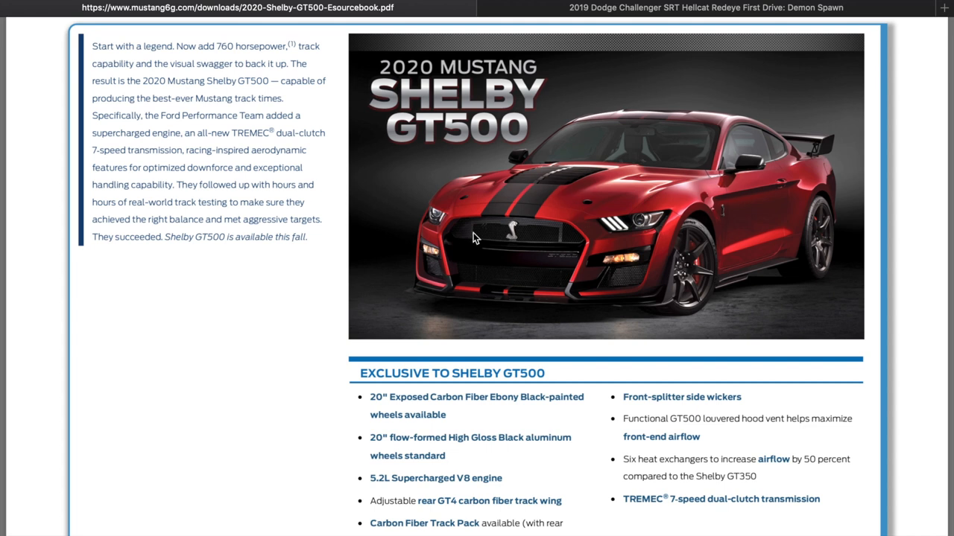
mouse_move(524, 259)
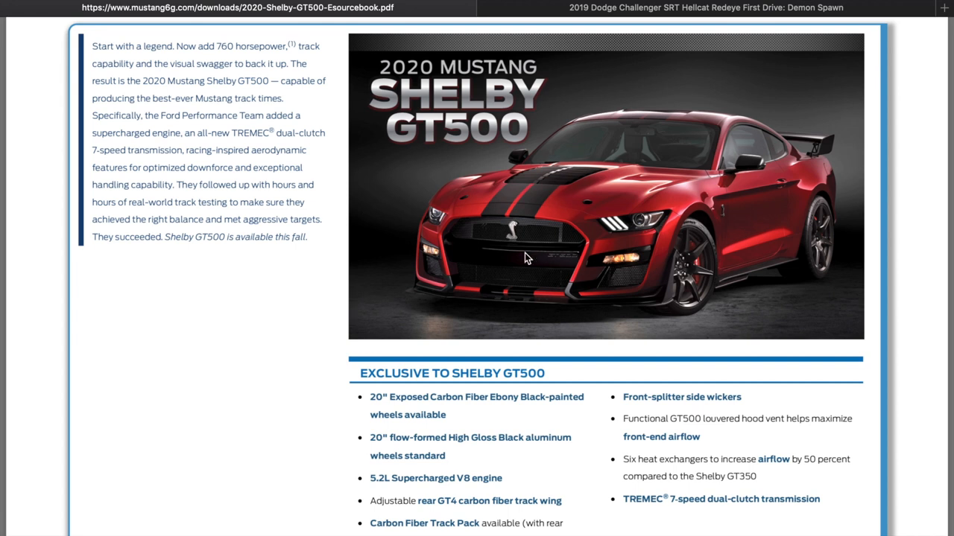
mouse_move(53, 300)
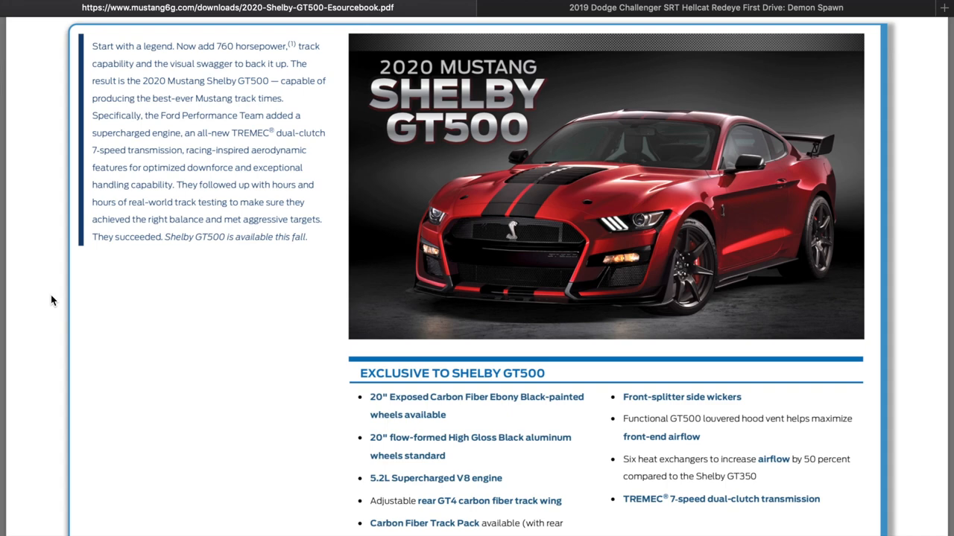
Scroll past Key Messages to the Specifications links and Shelby GT500 Pride Points with footnotes
scroll(down, 3)
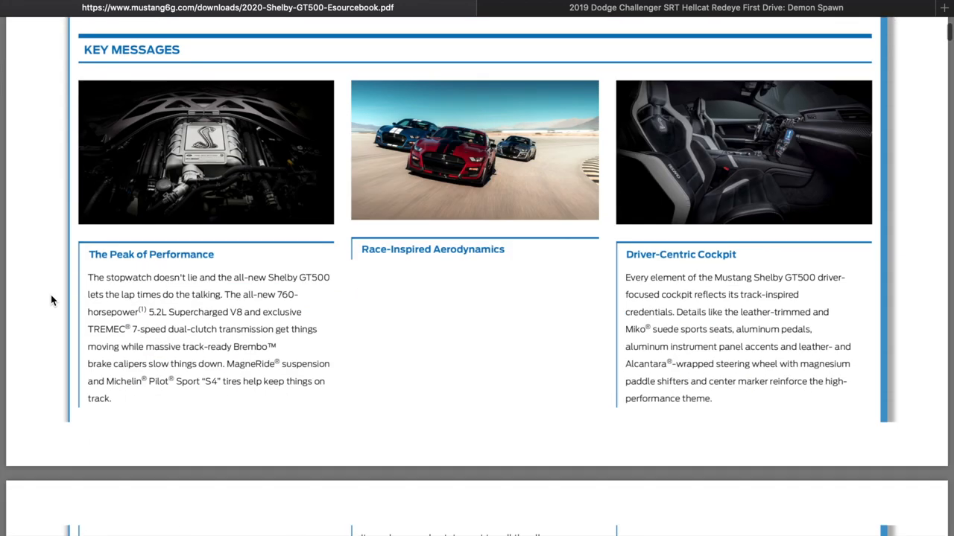
scroll(down, 3)
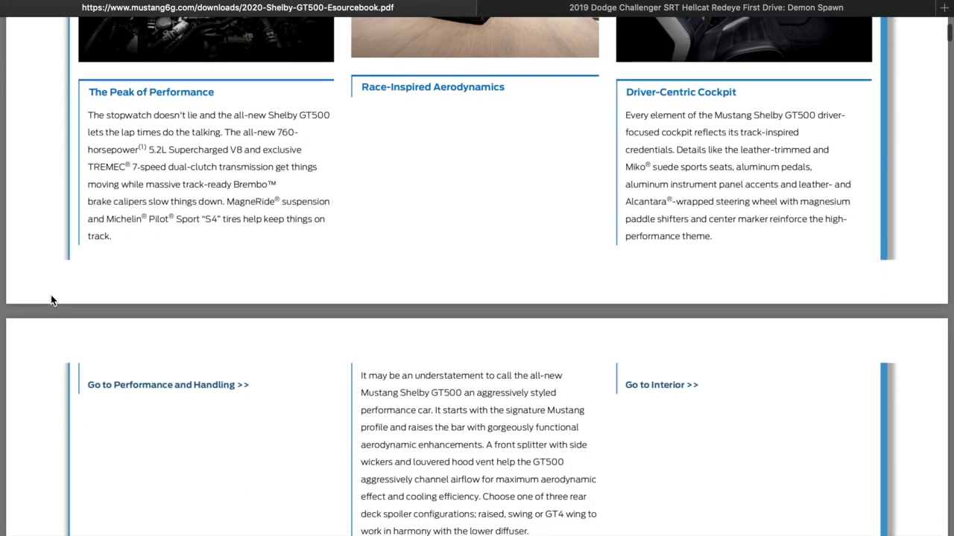
scroll(down, 3)
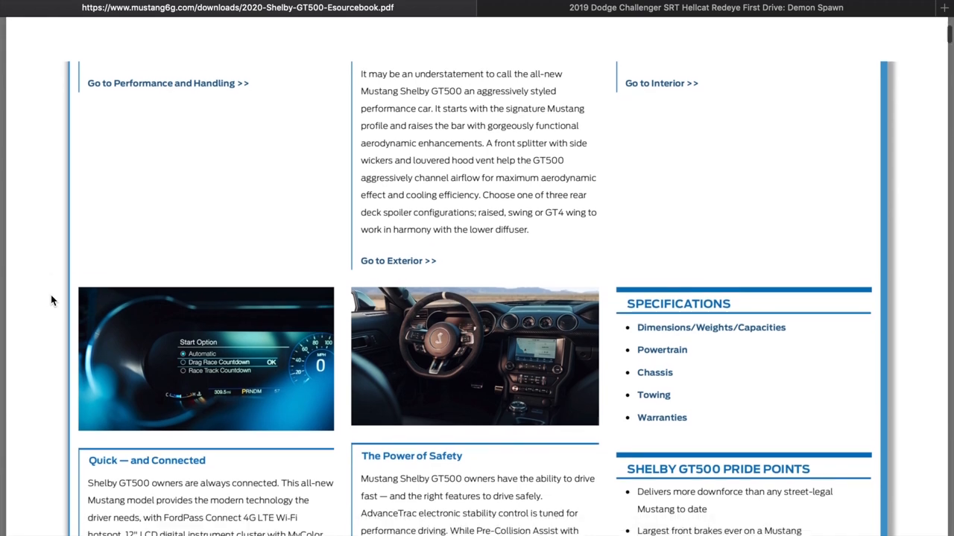
scroll(down, 3)
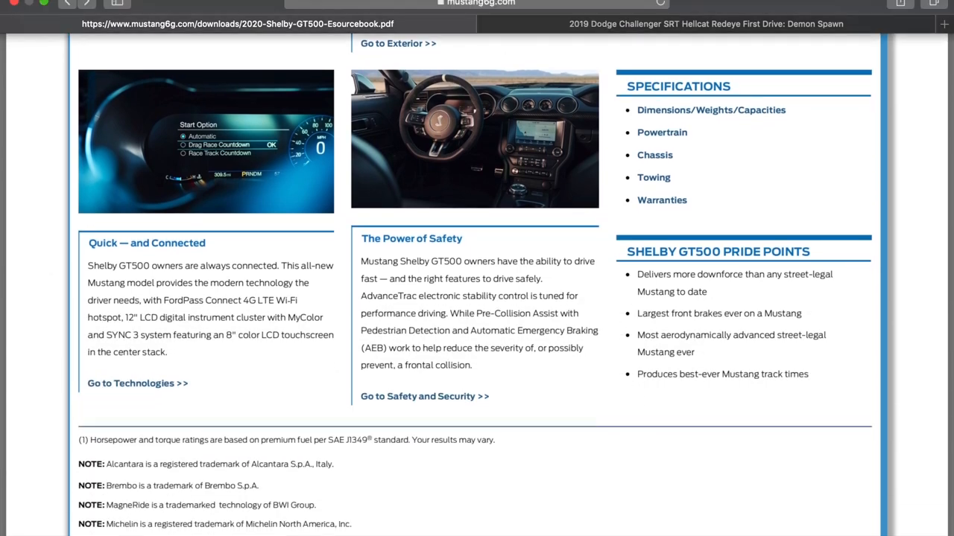